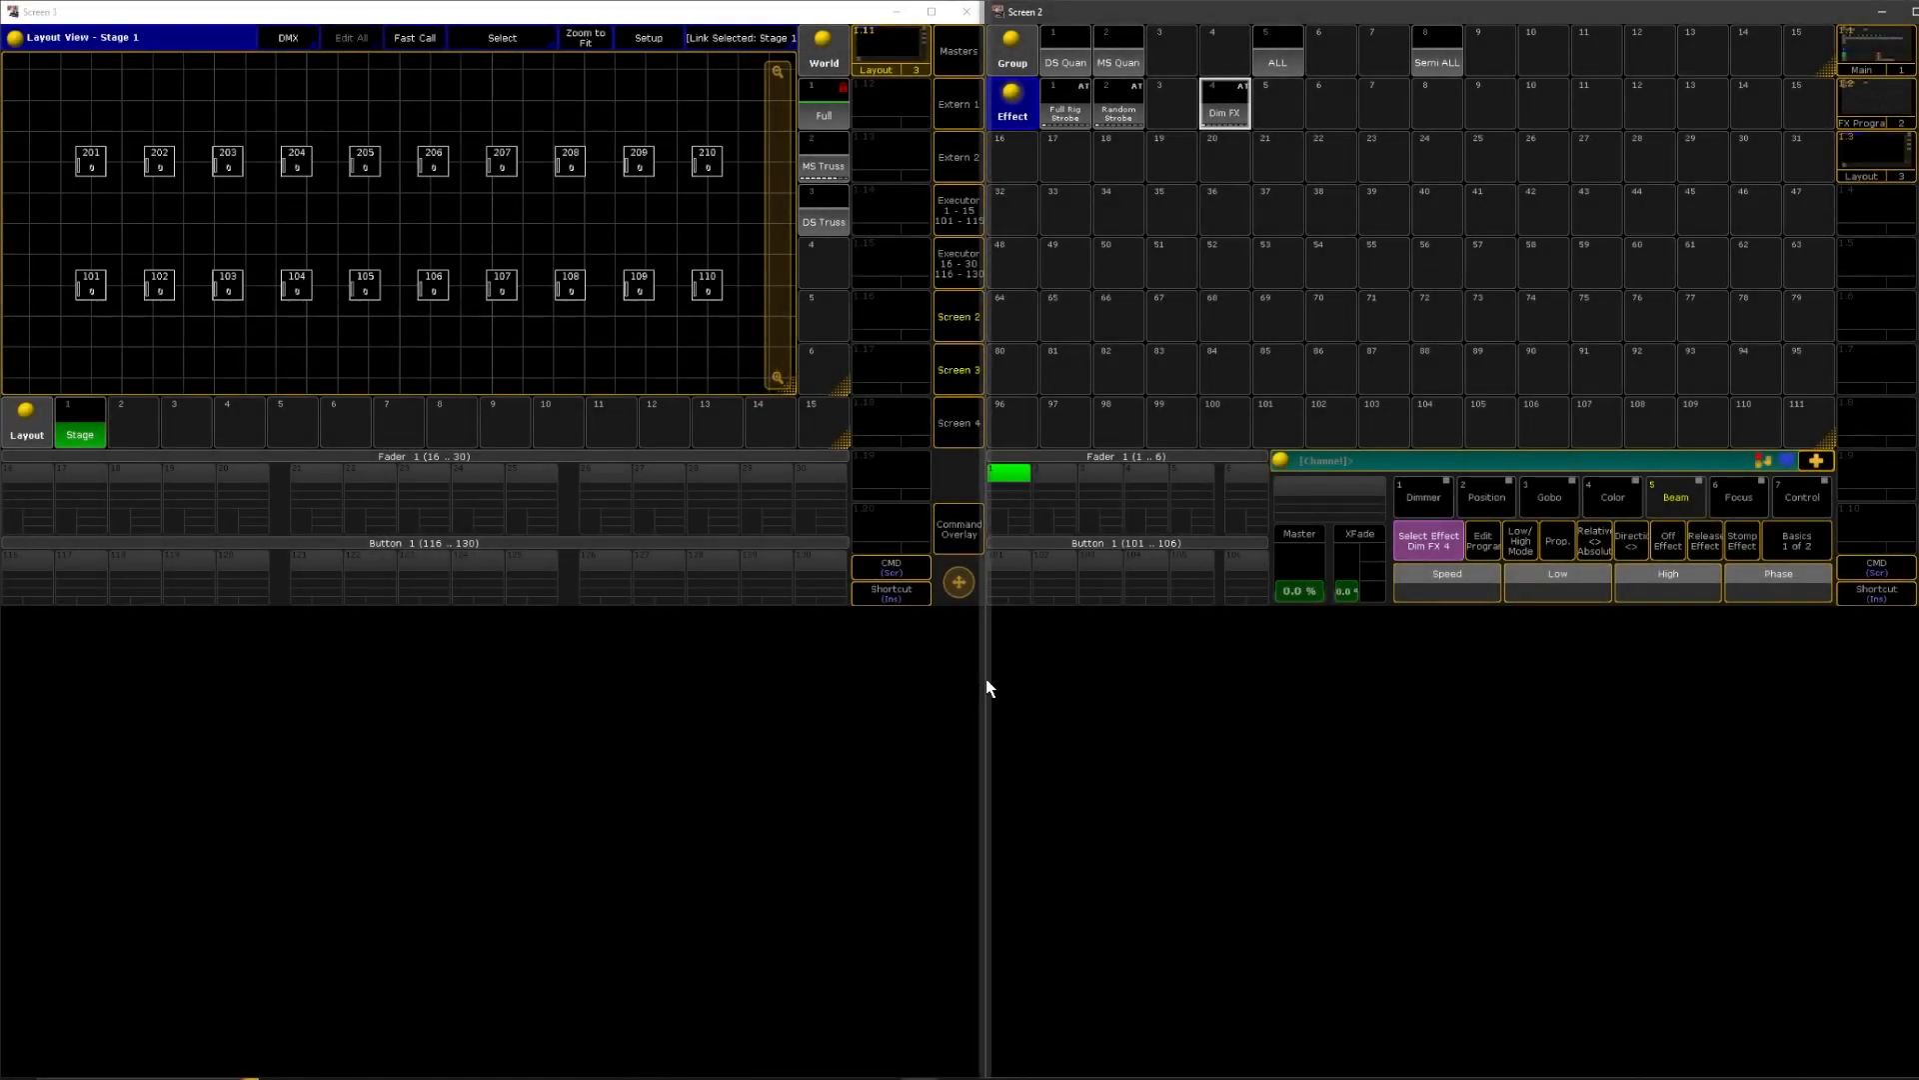
pyautogui.moveTo(1209, 321)
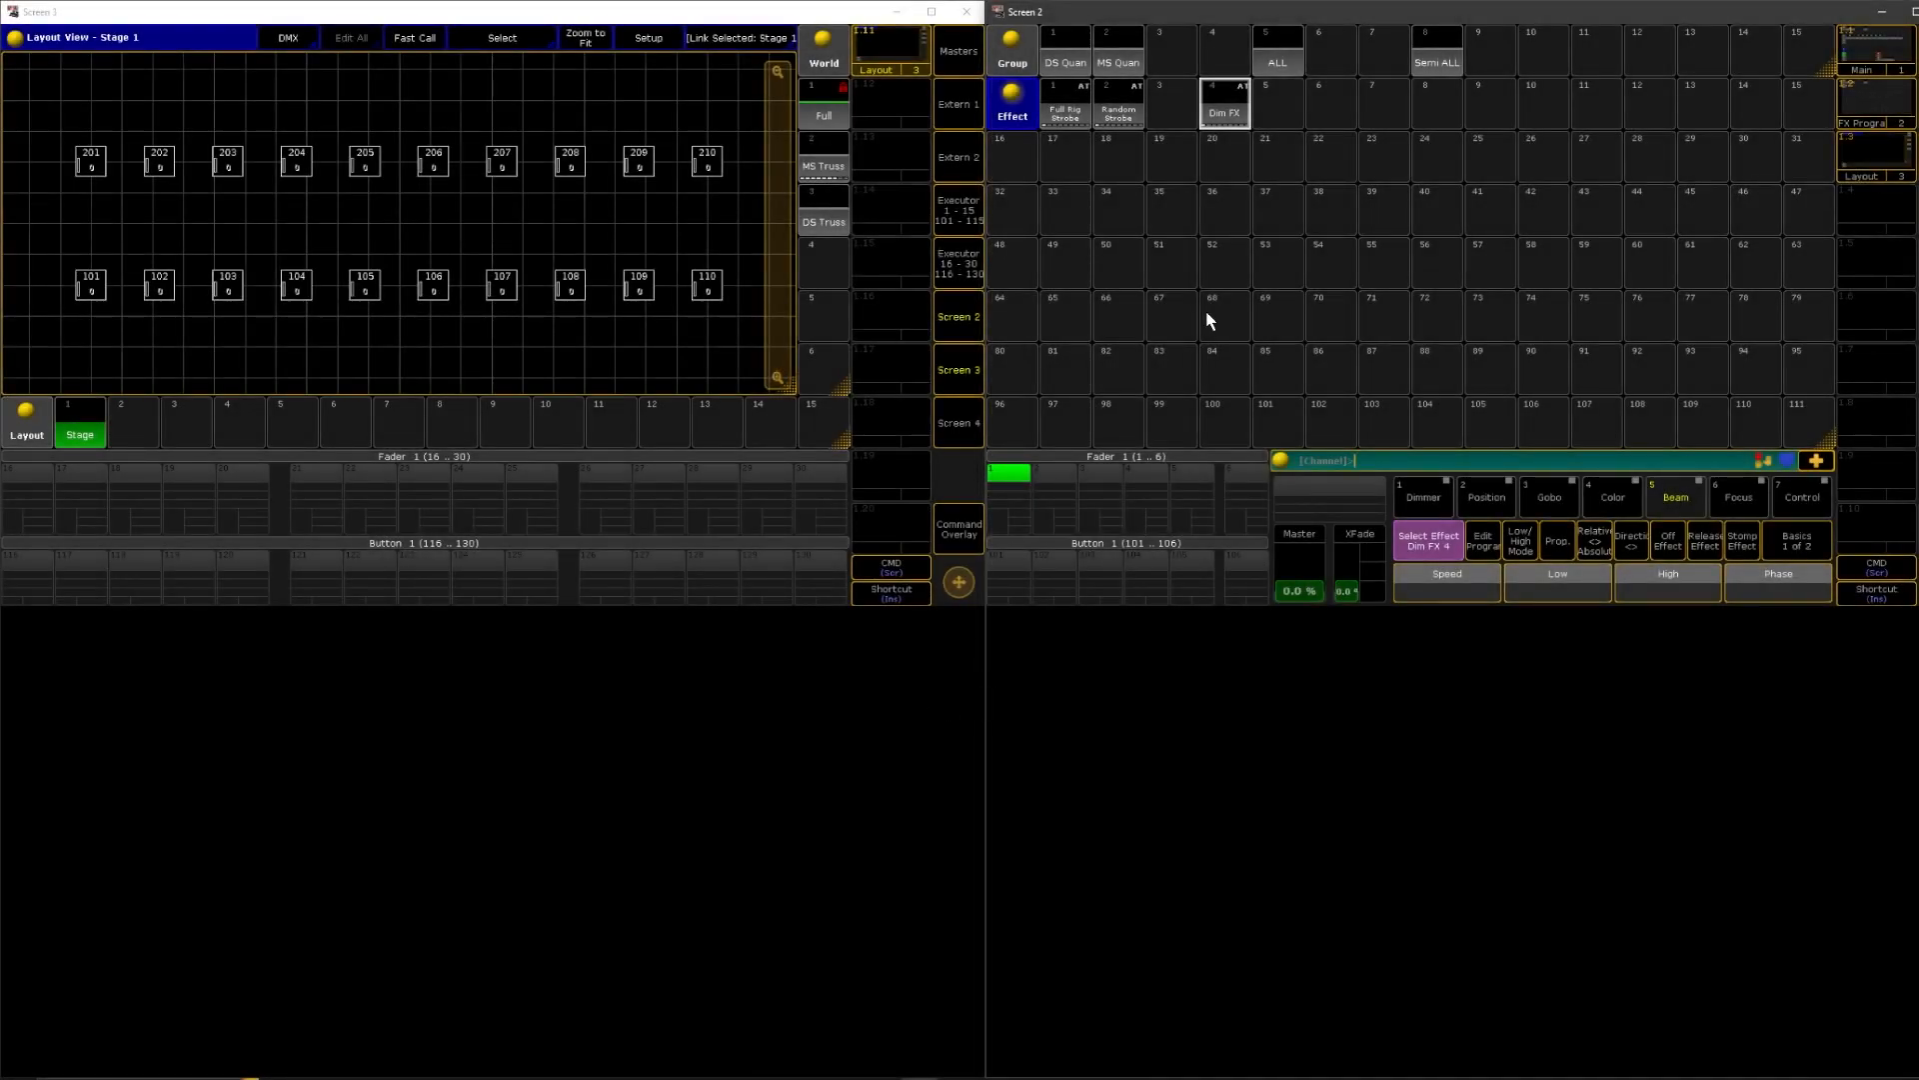
pyautogui.moveTo(1254, 105)
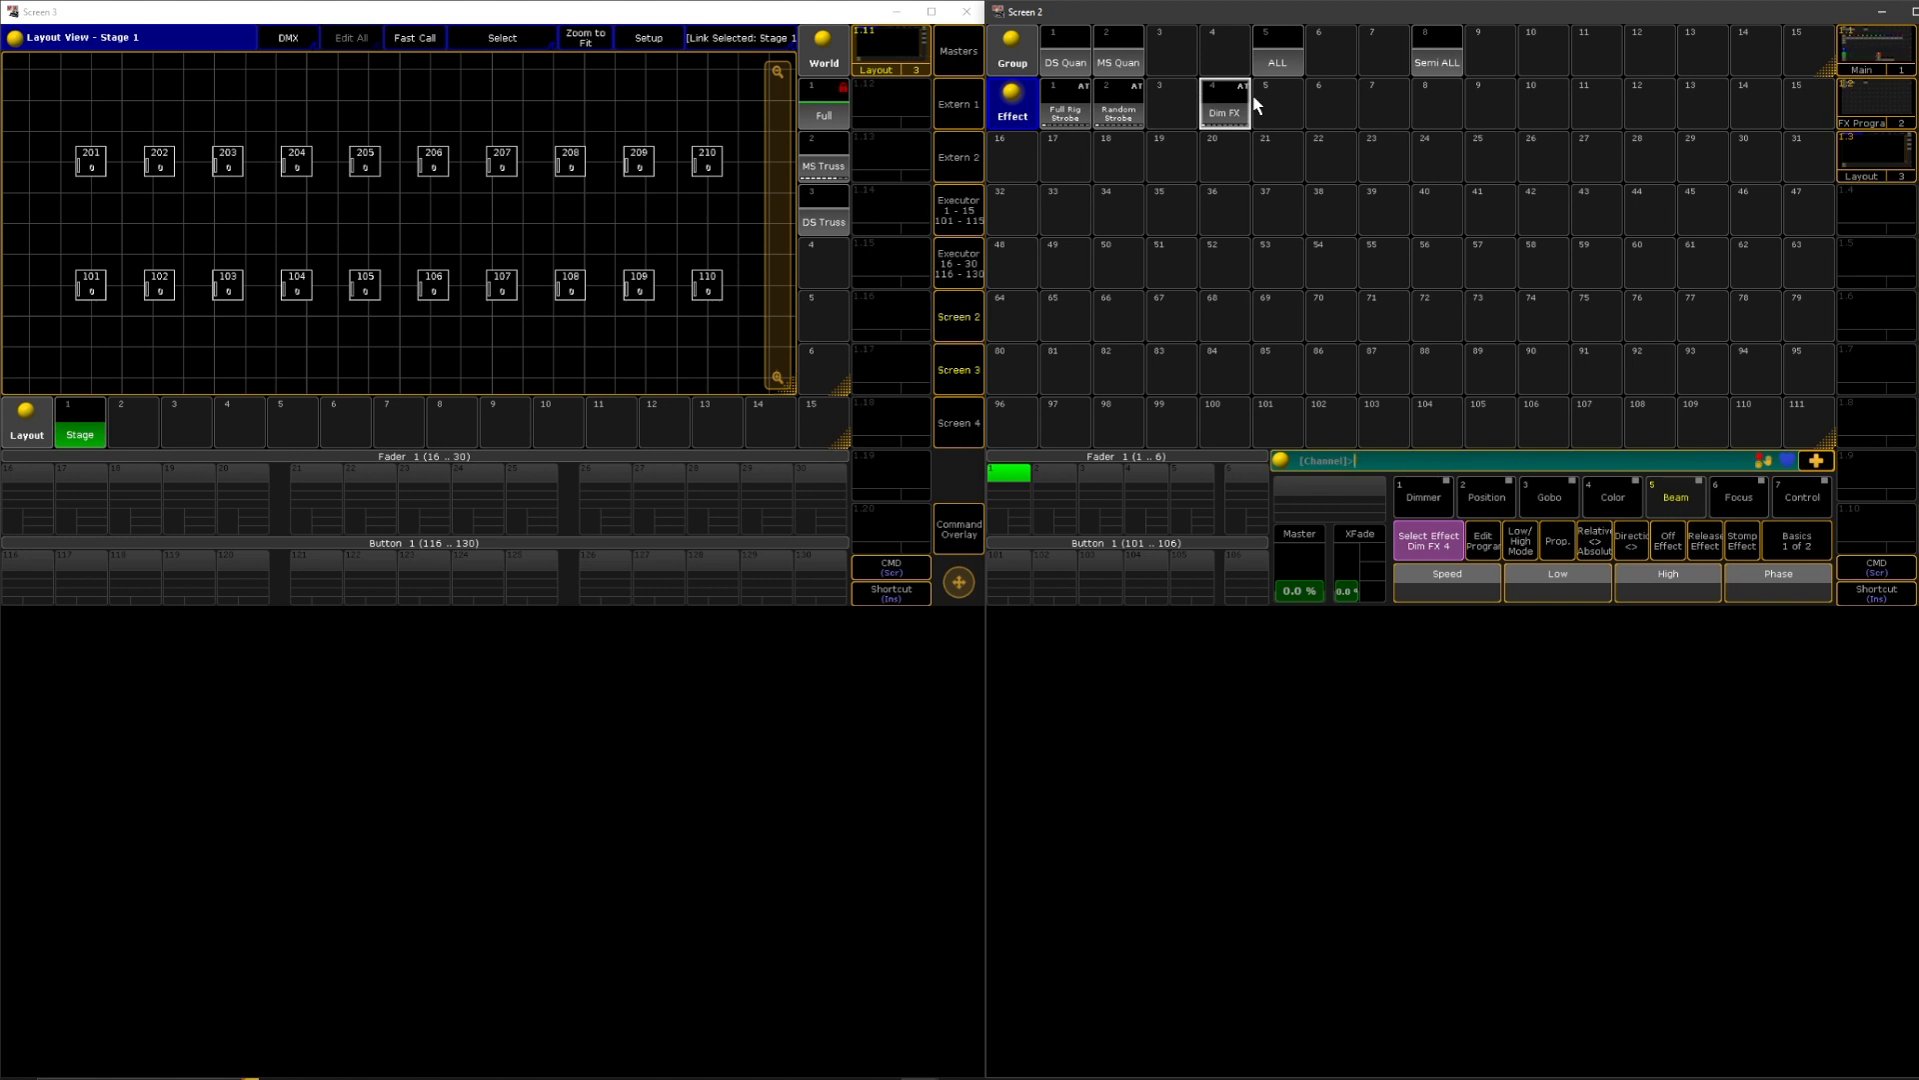
pyautogui.moveTo(802, 284)
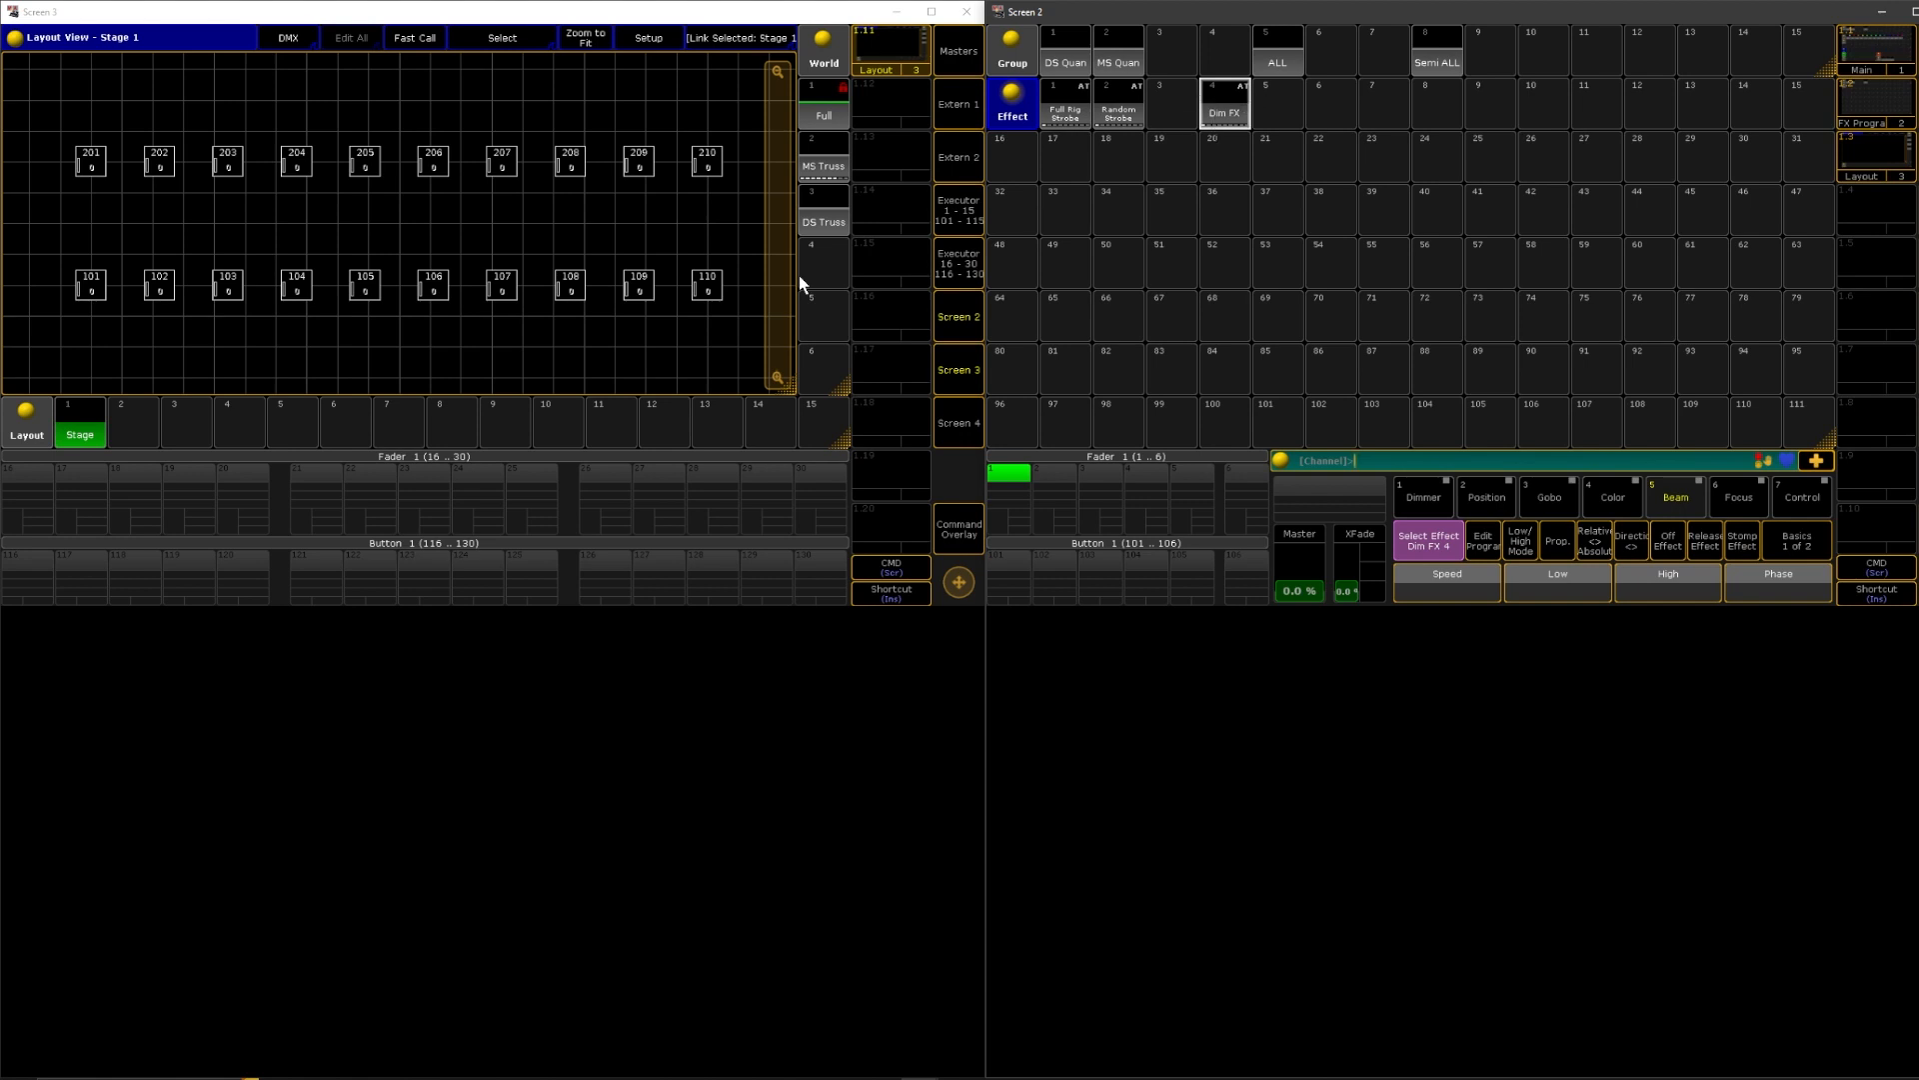
pyautogui.moveTo(816, 349)
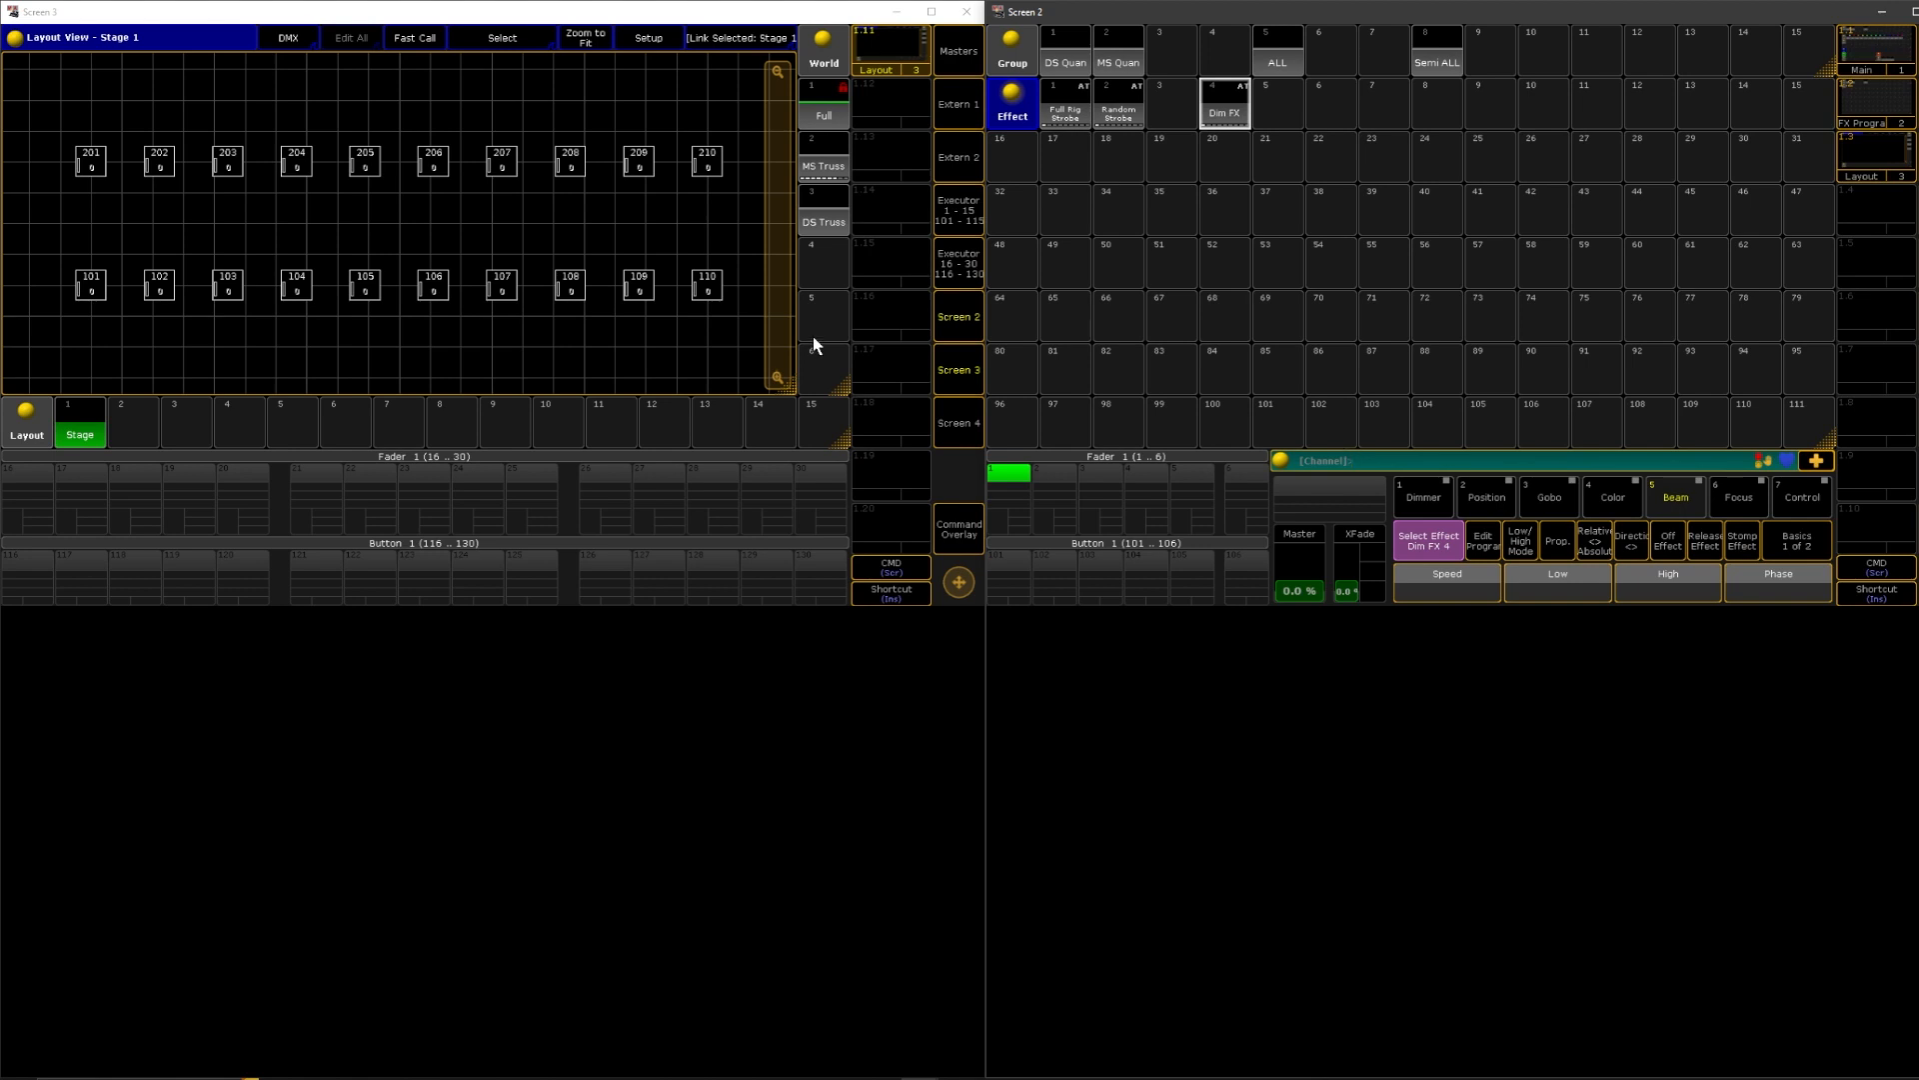
pyautogui.moveTo(808, 337)
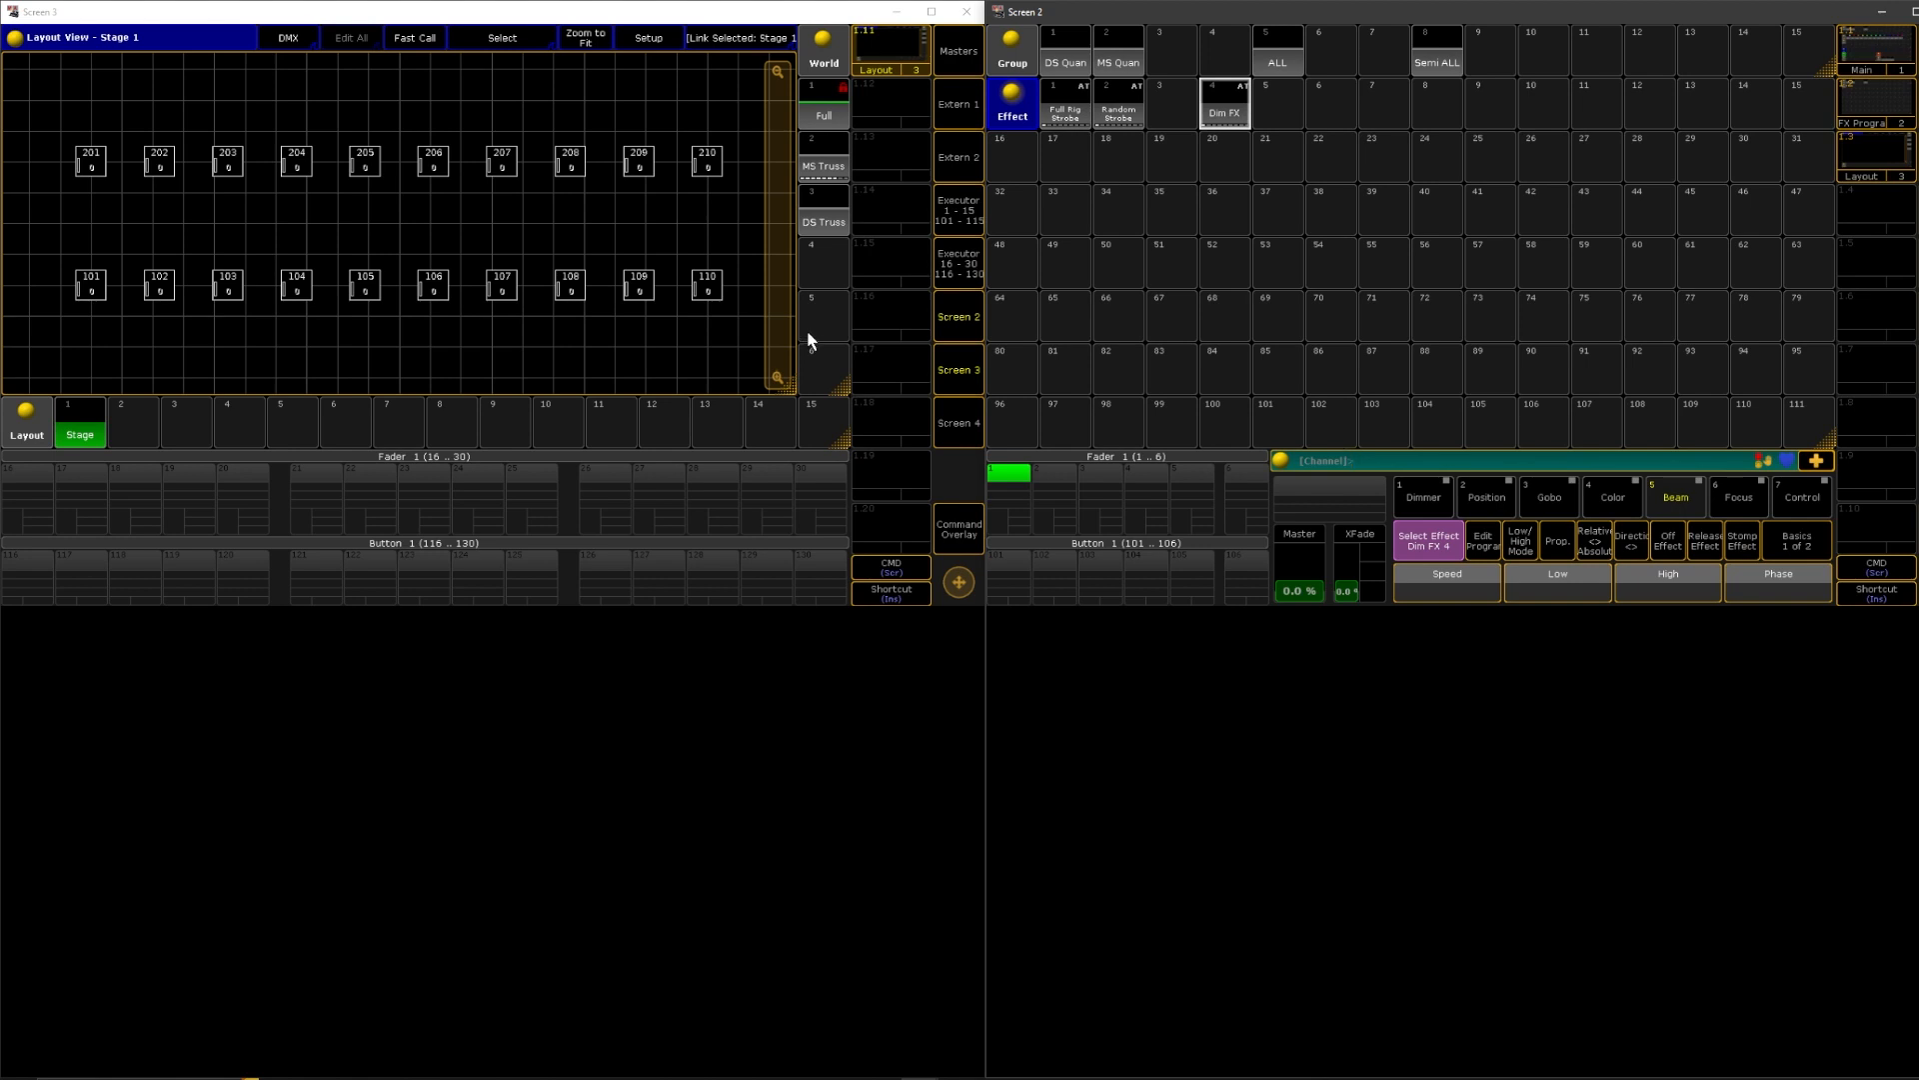
pyautogui.moveTo(1208, 136)
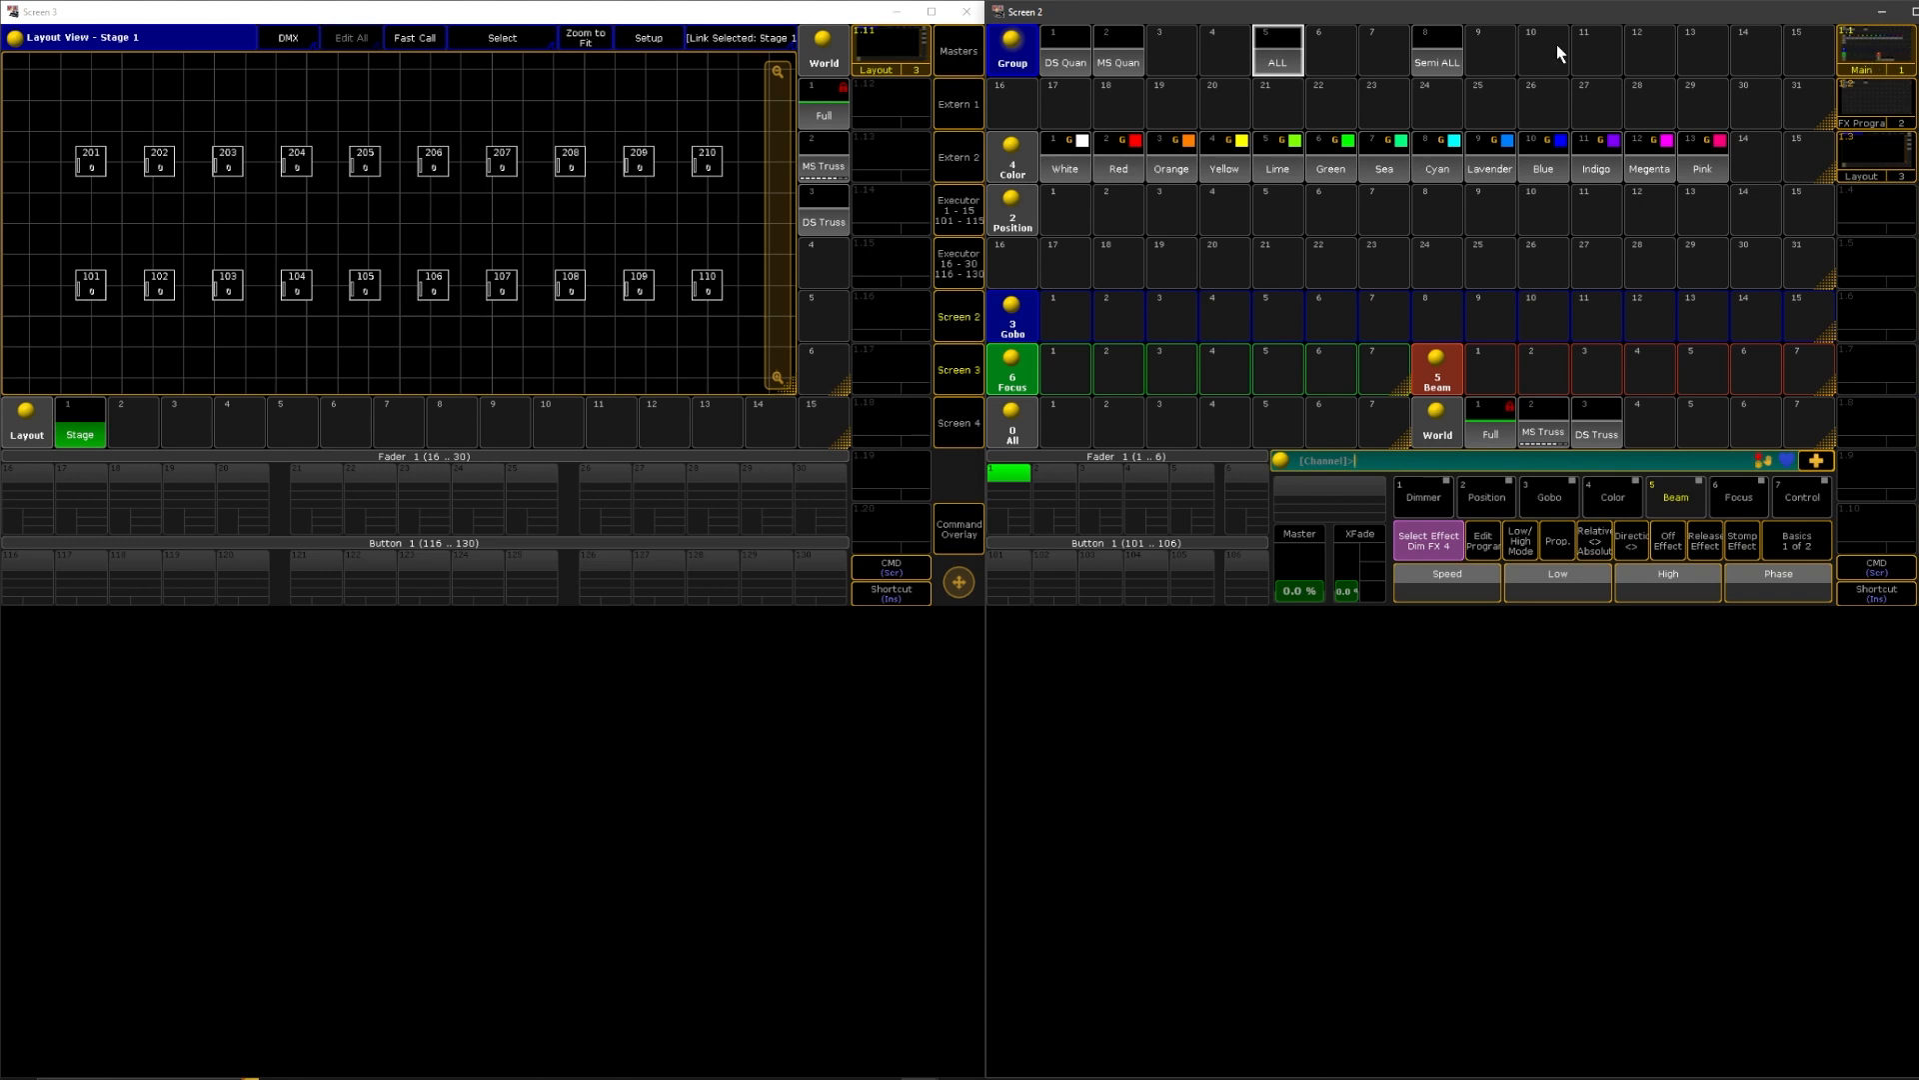
pyautogui.moveTo(1062, 184)
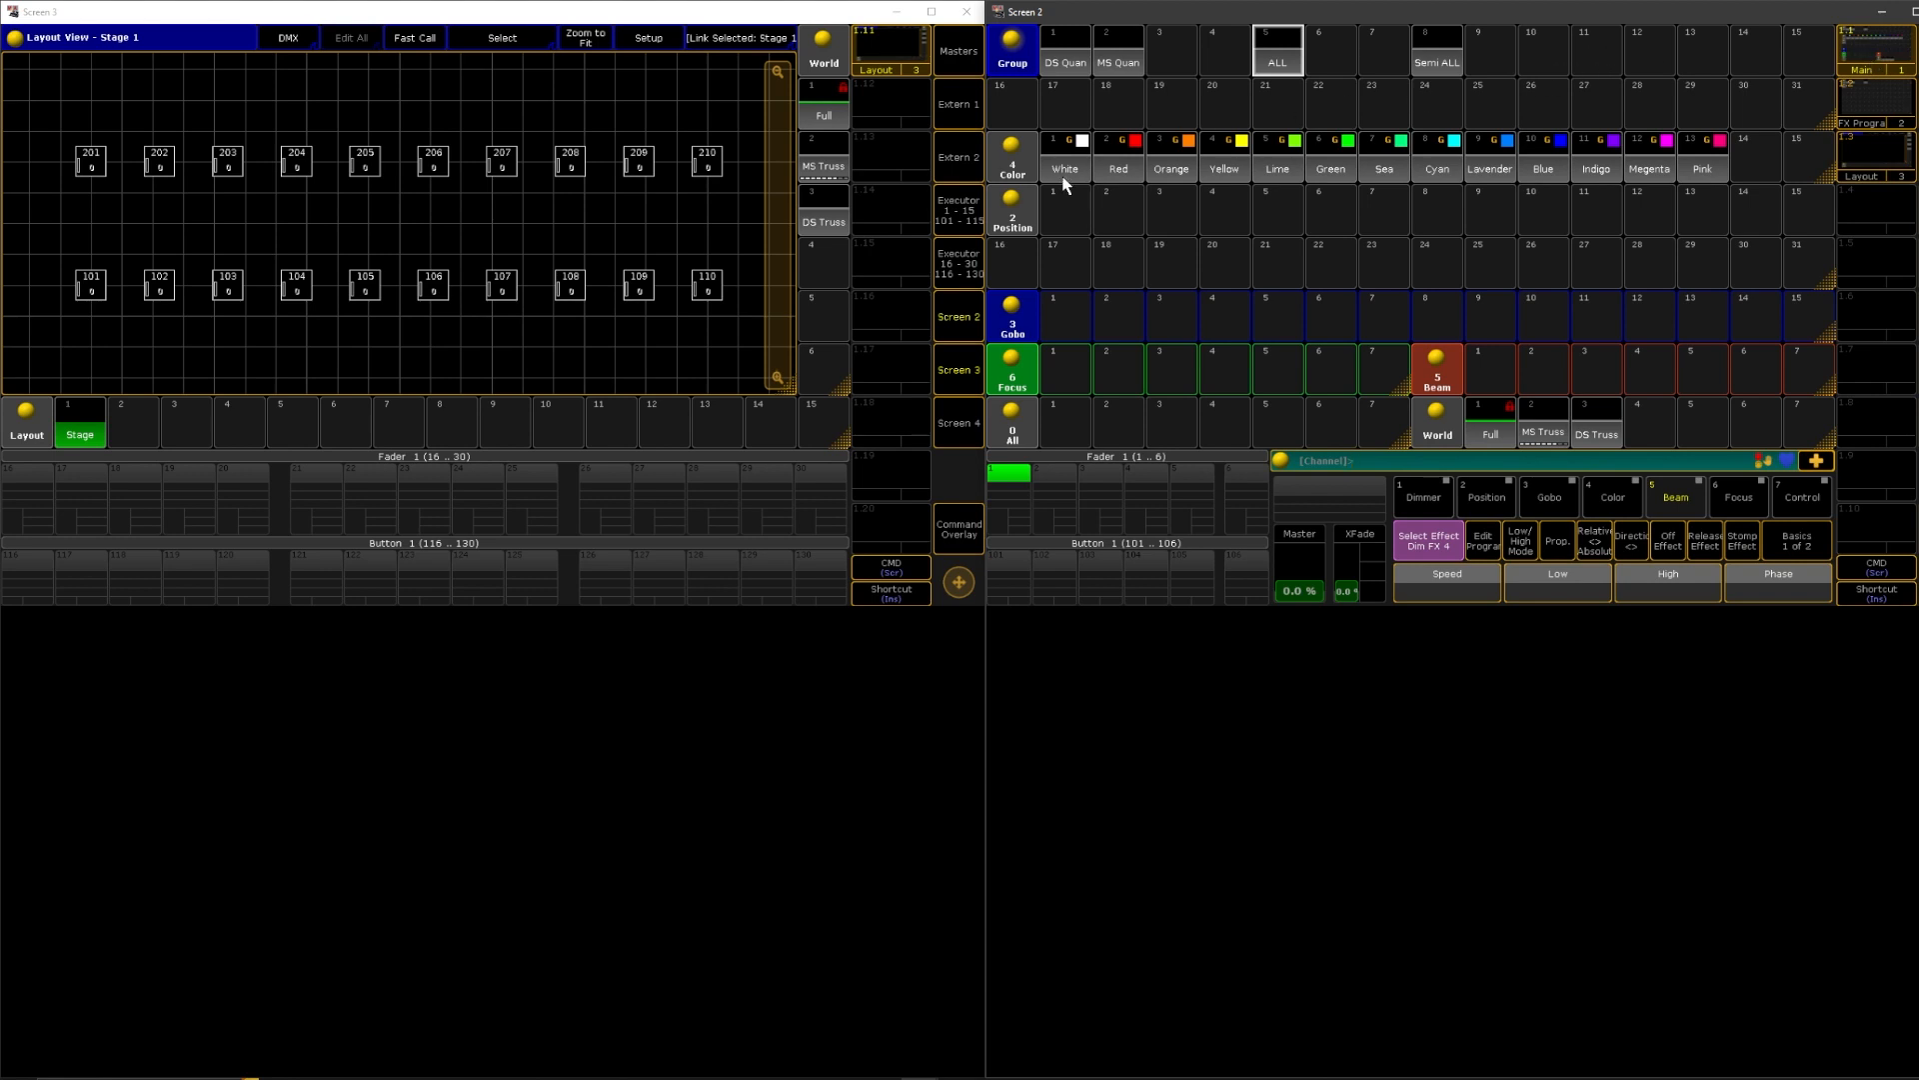
pyautogui.moveTo(1014, 175)
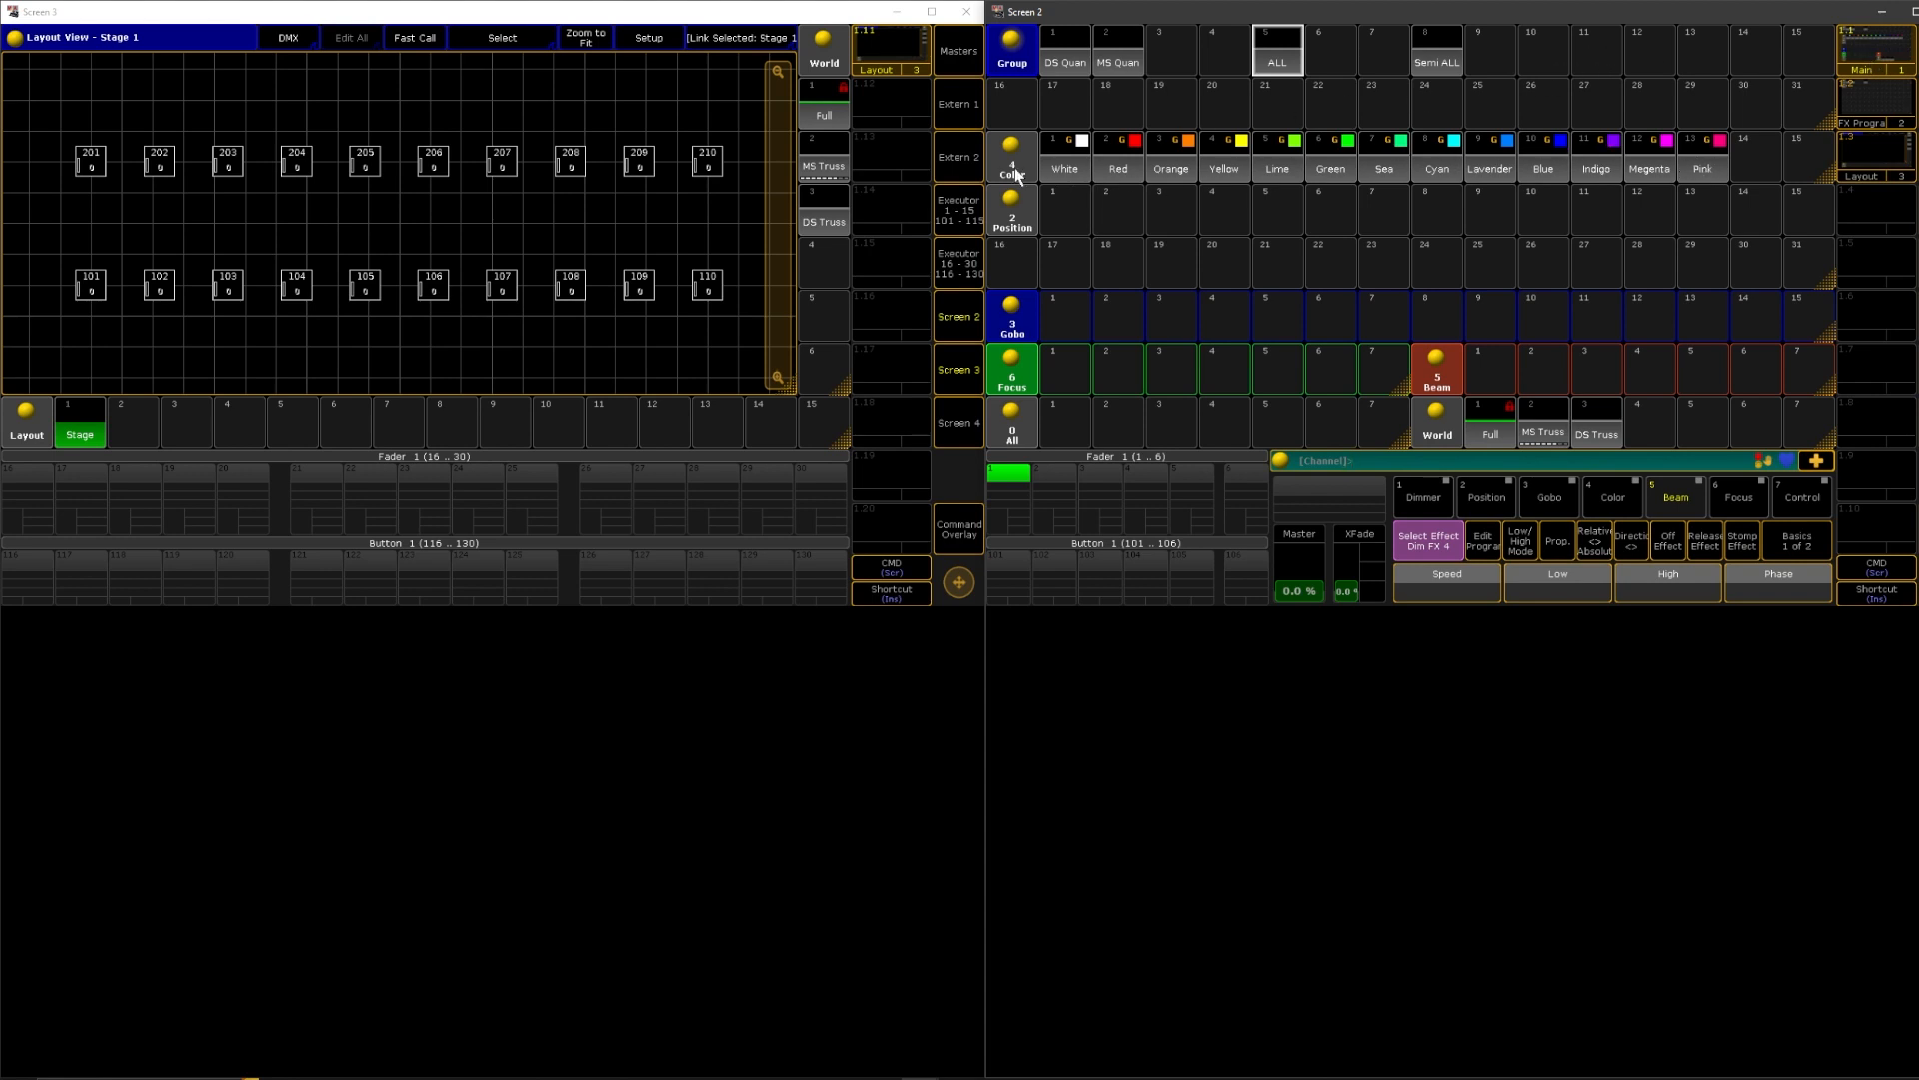
pyautogui.moveTo(1108, 157)
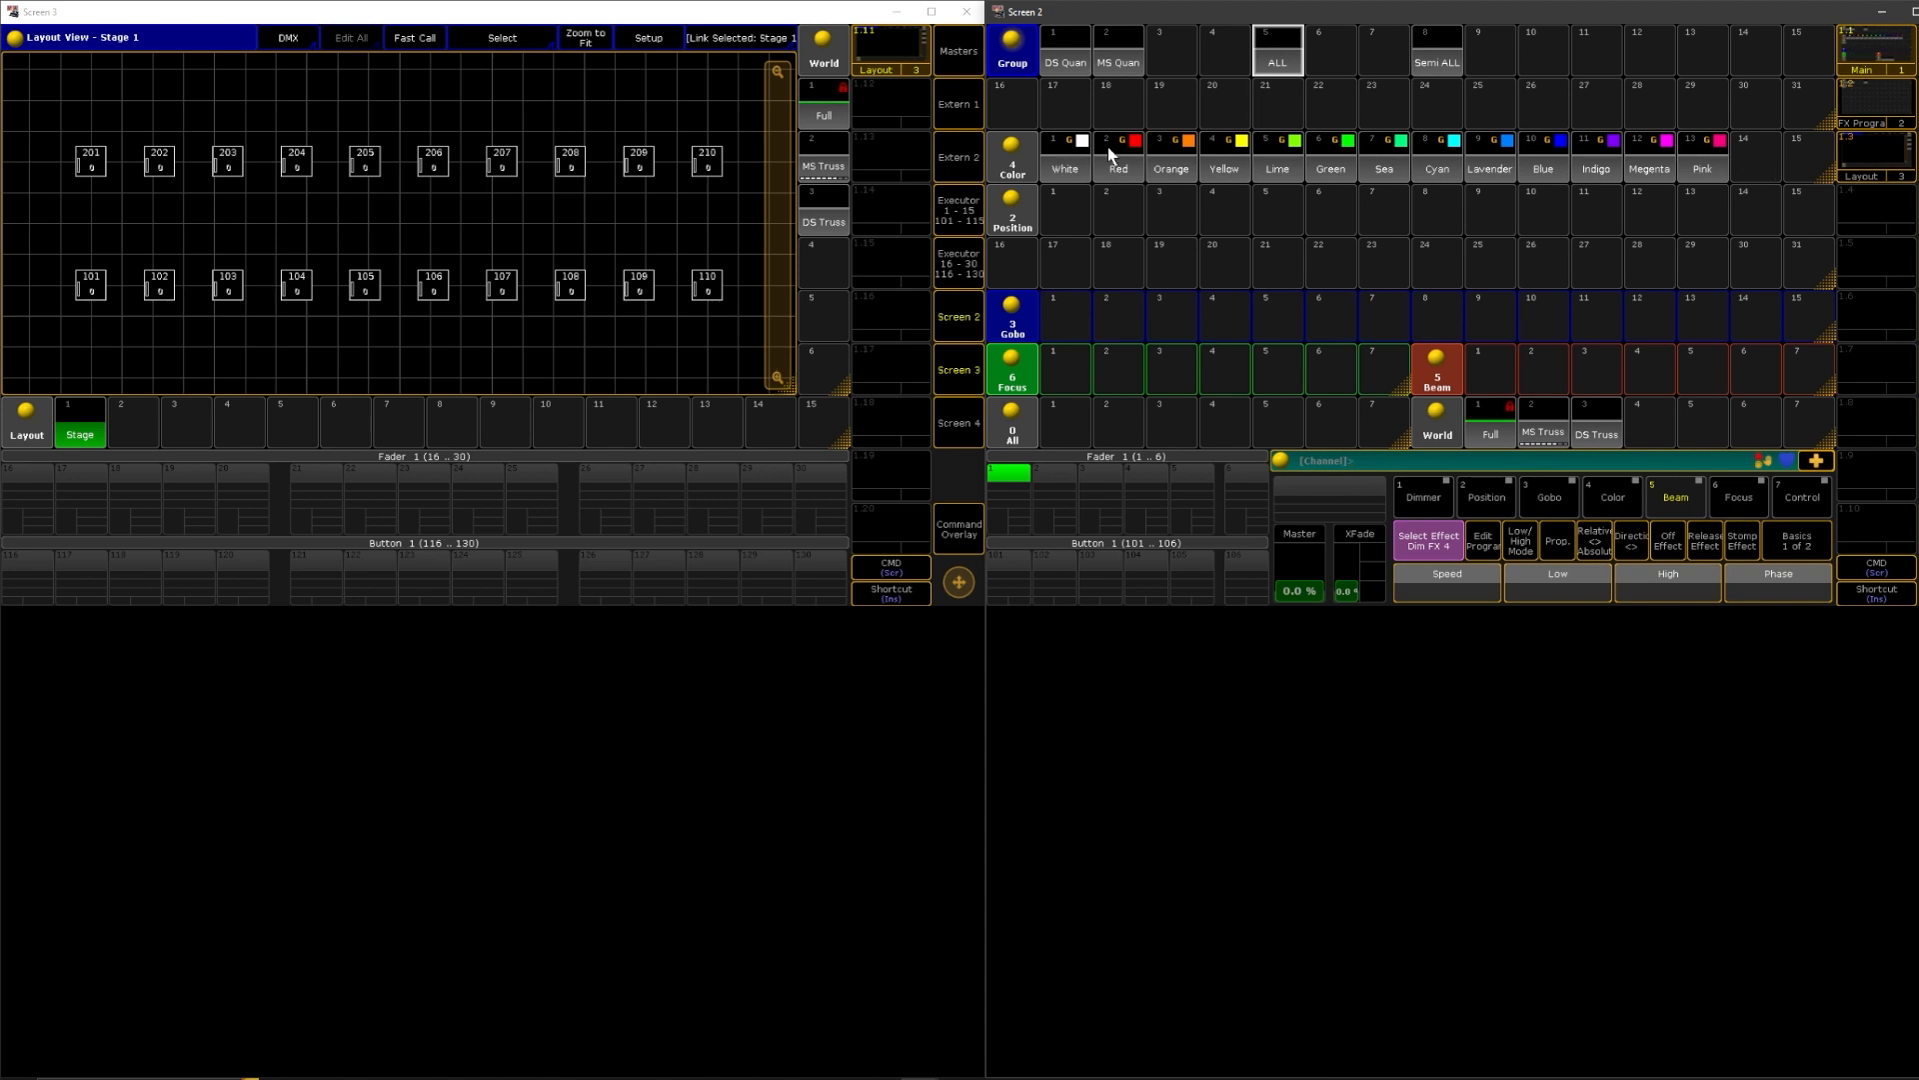
pyautogui.moveTo(1172, 163)
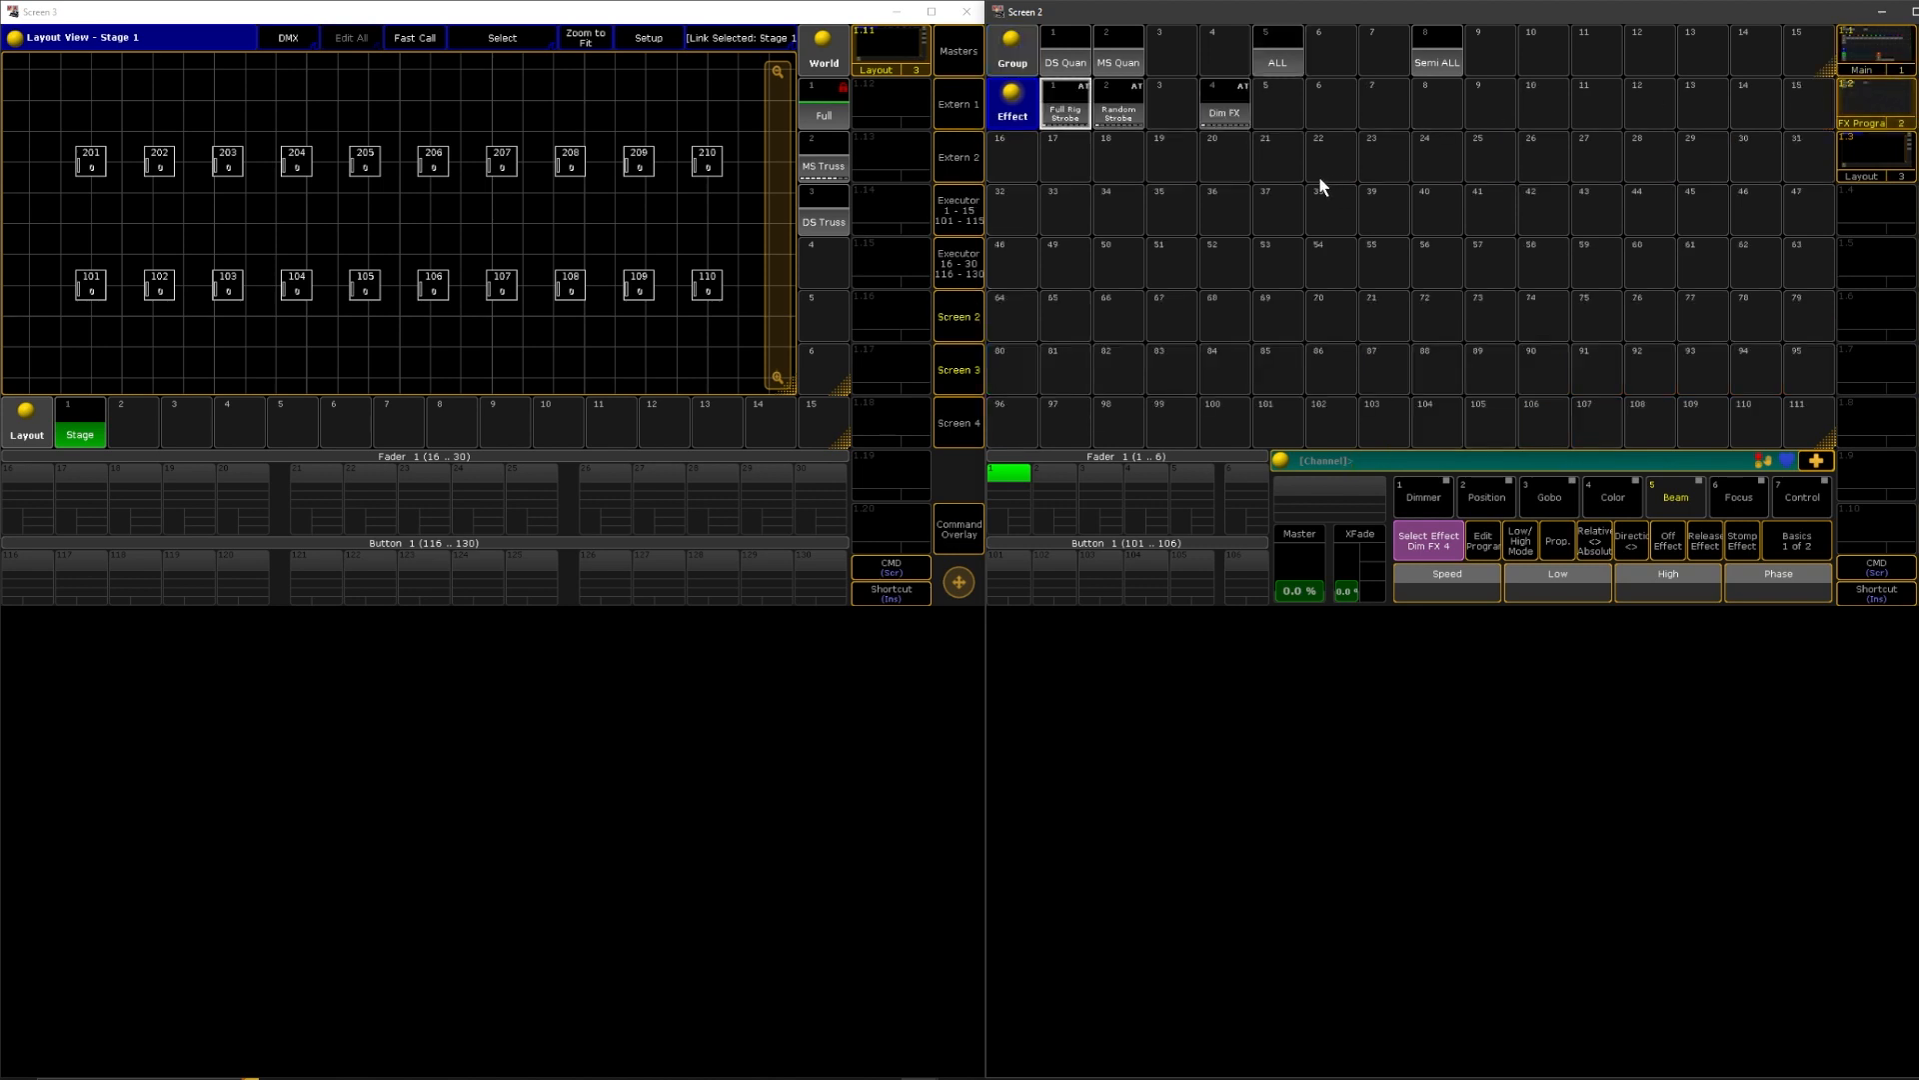
pyautogui.moveTo(1105, 241)
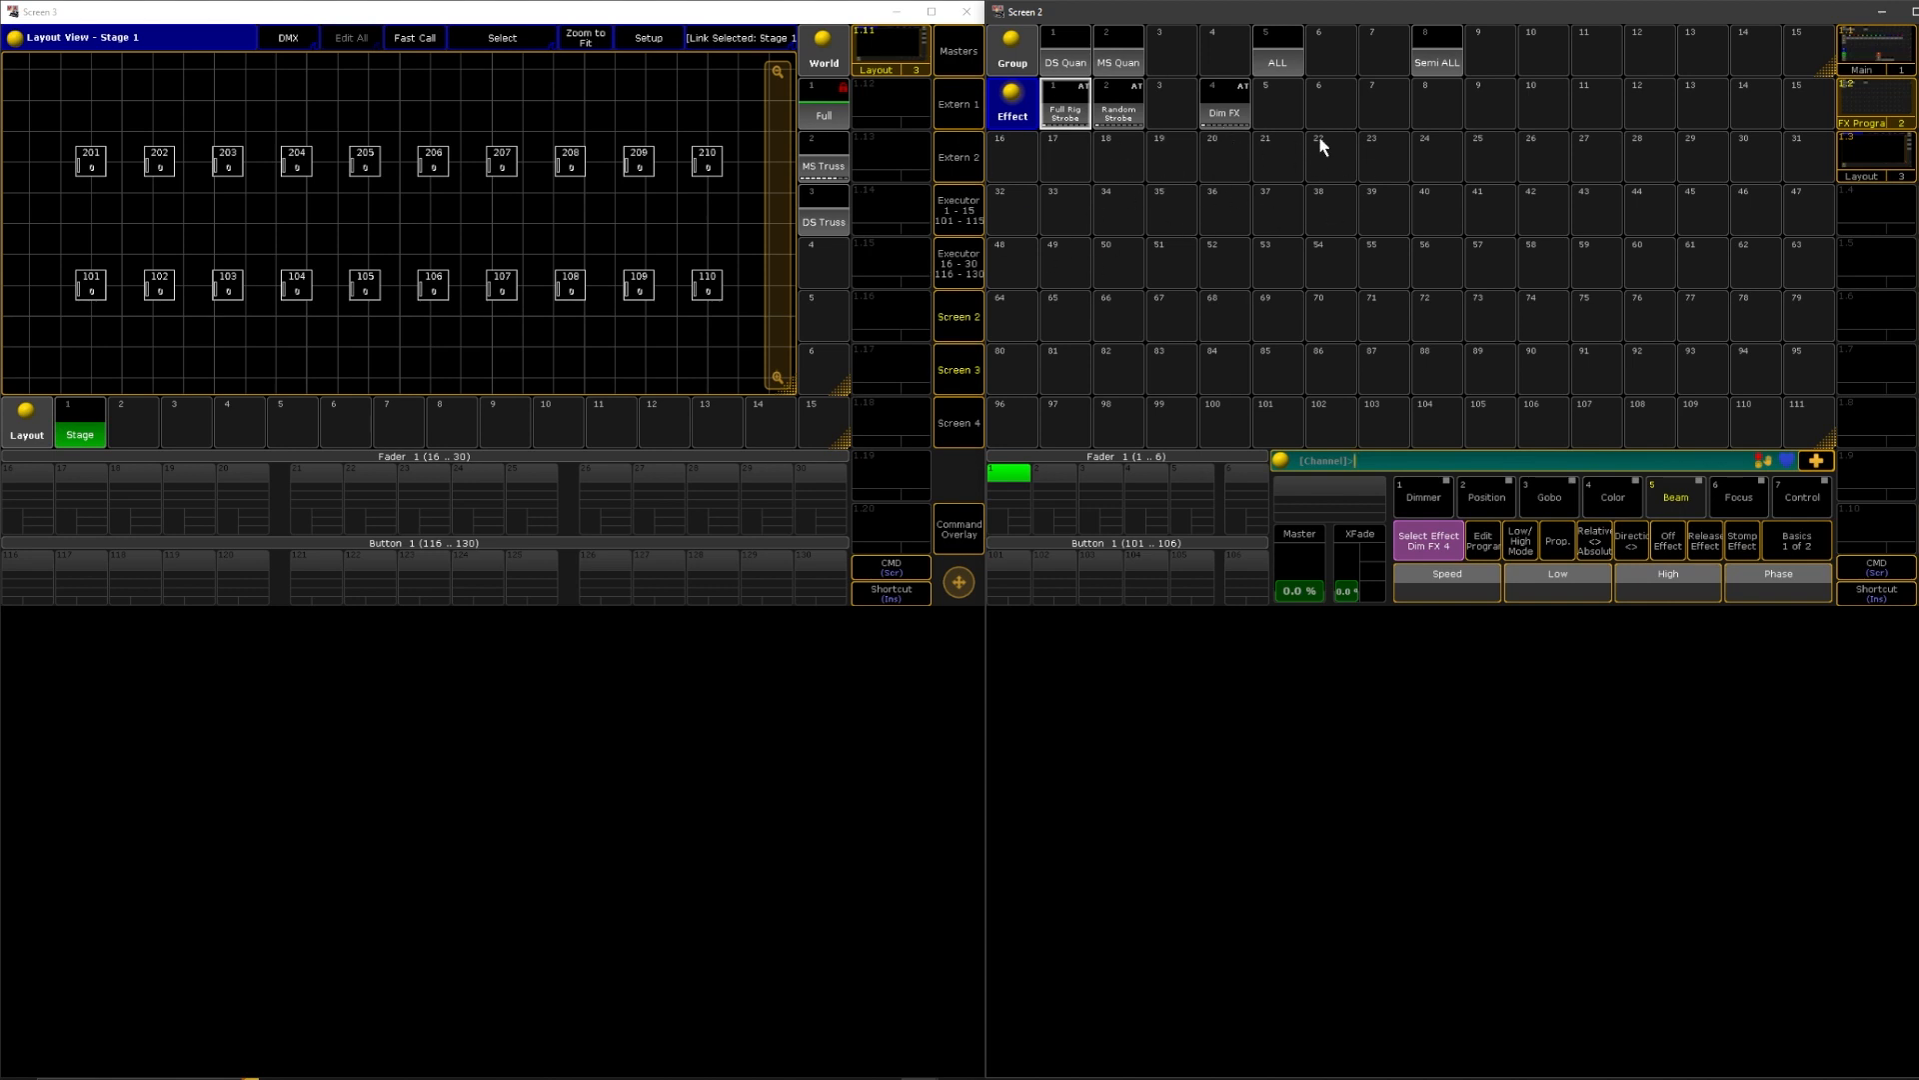
pyautogui.moveTo(1313, 153)
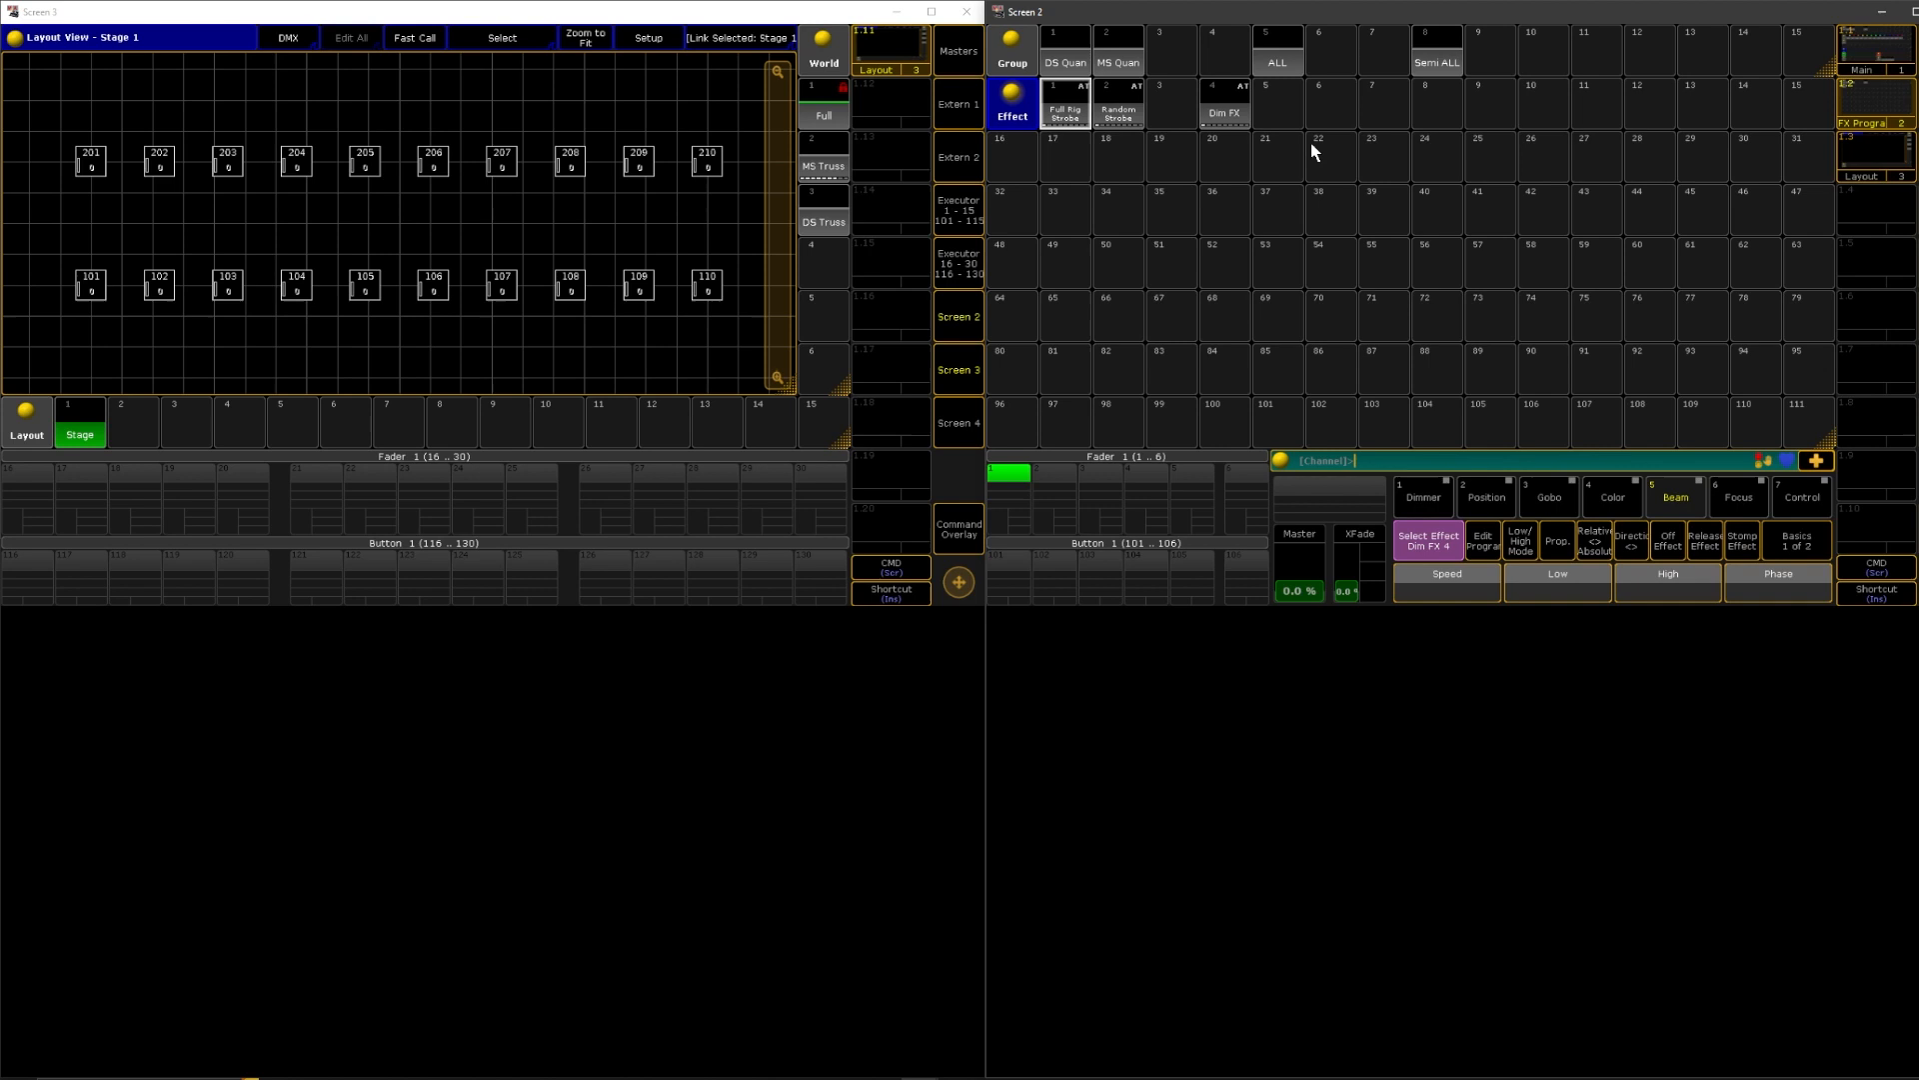
pyautogui.moveTo(1529, 114)
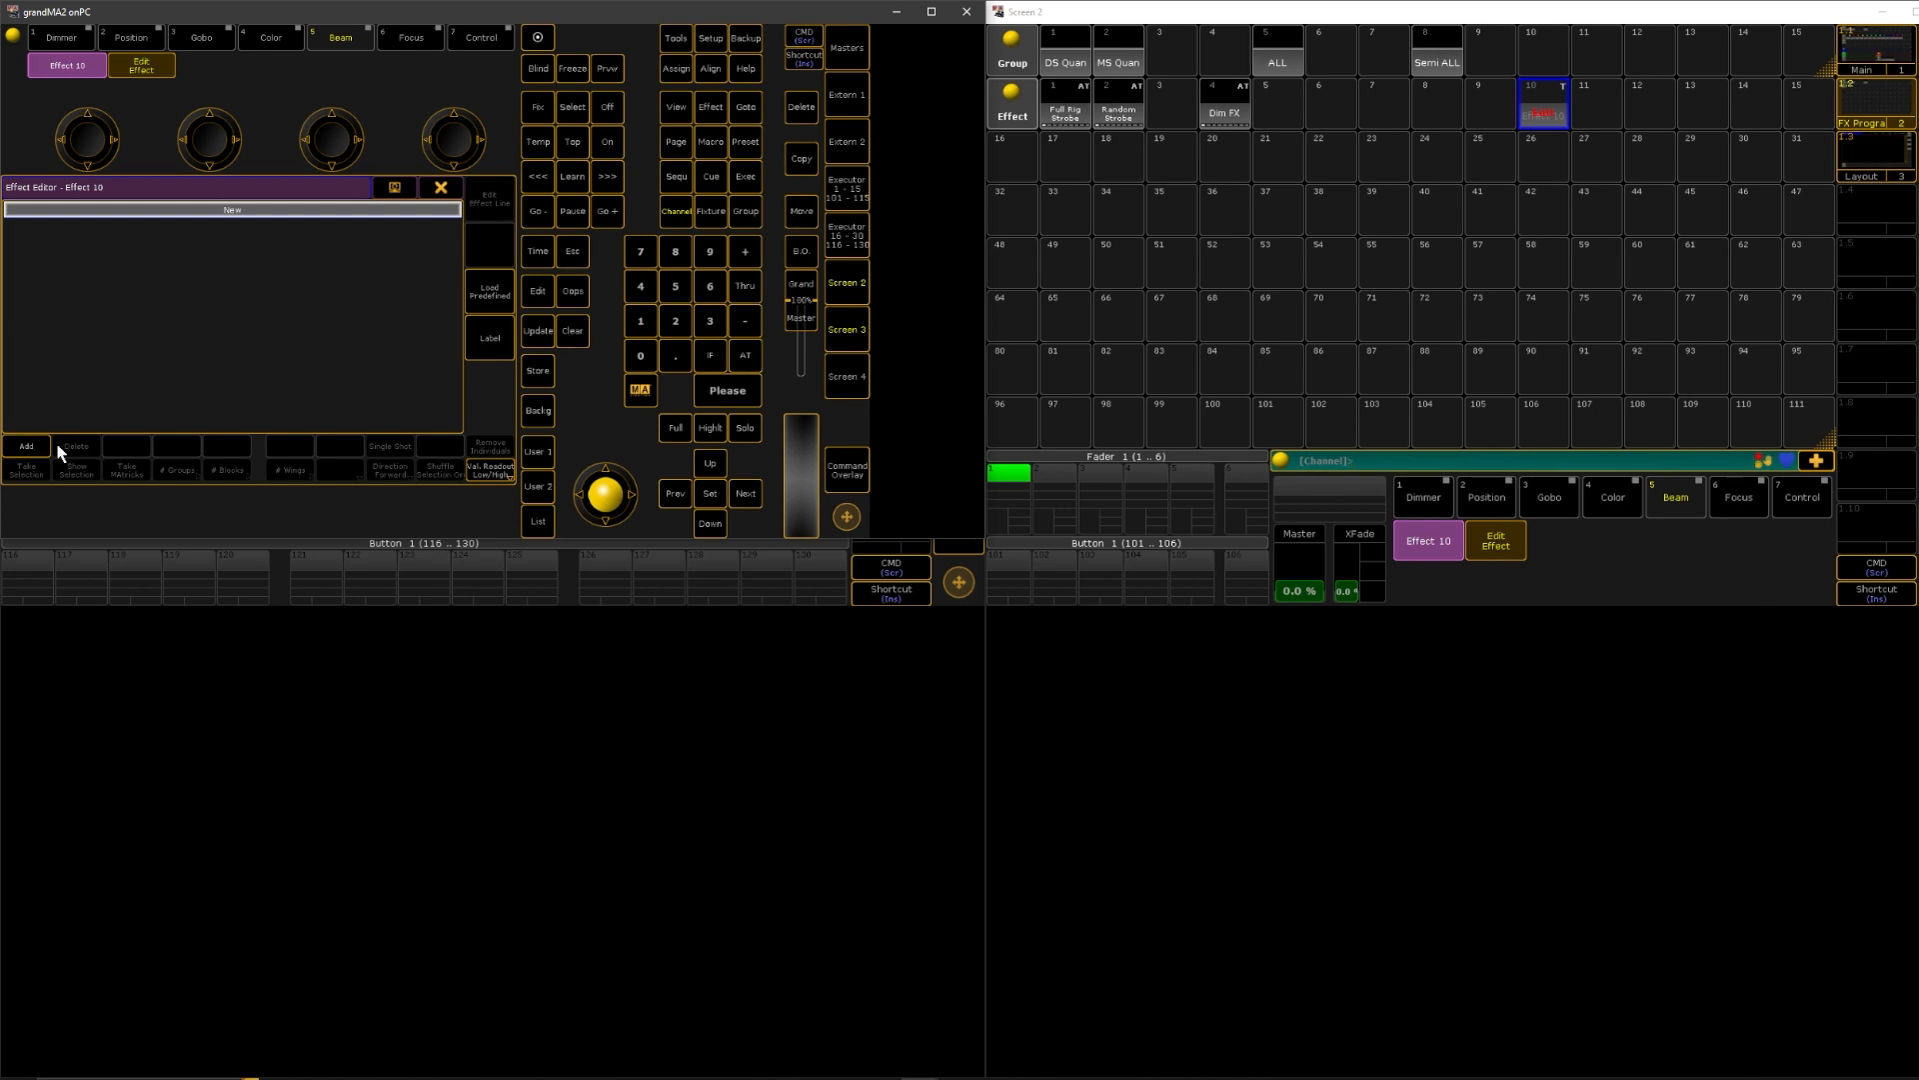
# - Add the MixColor attribute lines COLORRGB1, COLORRGB2 and COLORRGB3 to empty Effect 10
pyautogui.click(24, 444)
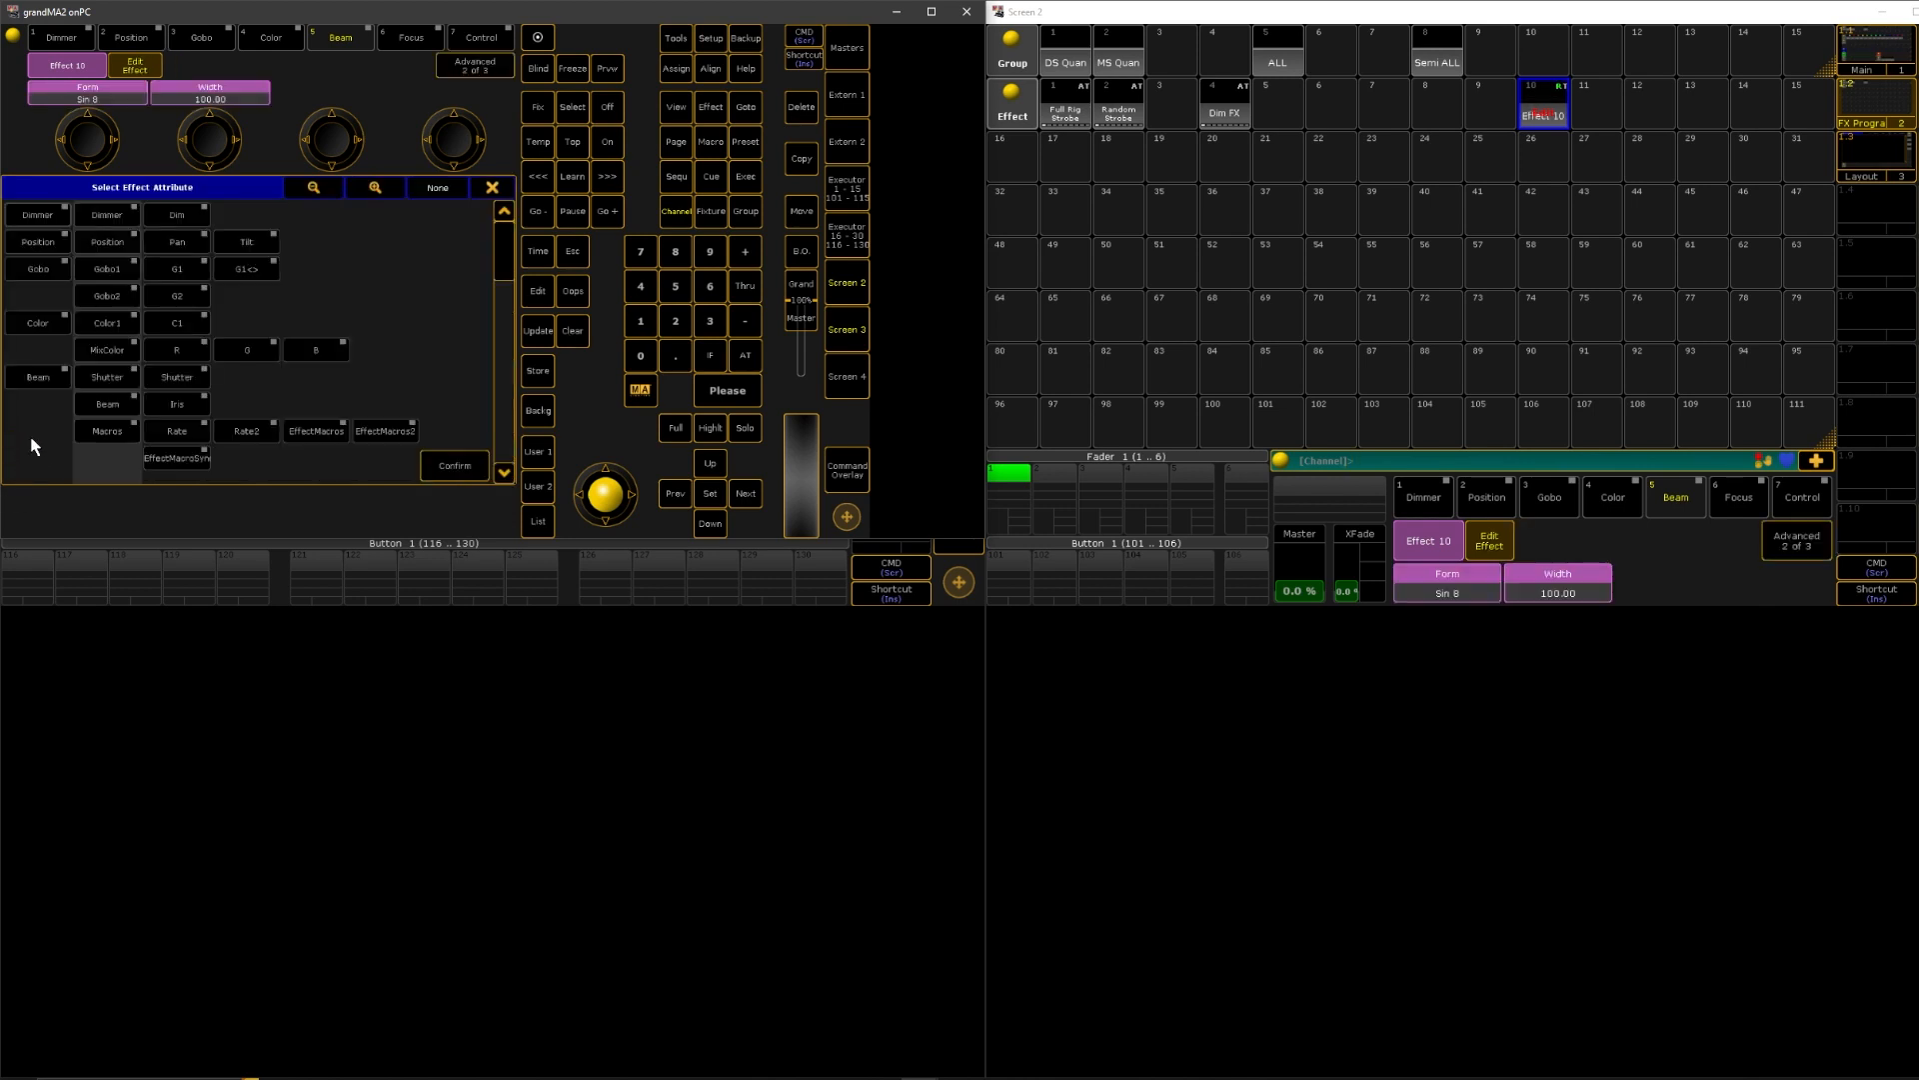
pyautogui.moveTo(76, 349)
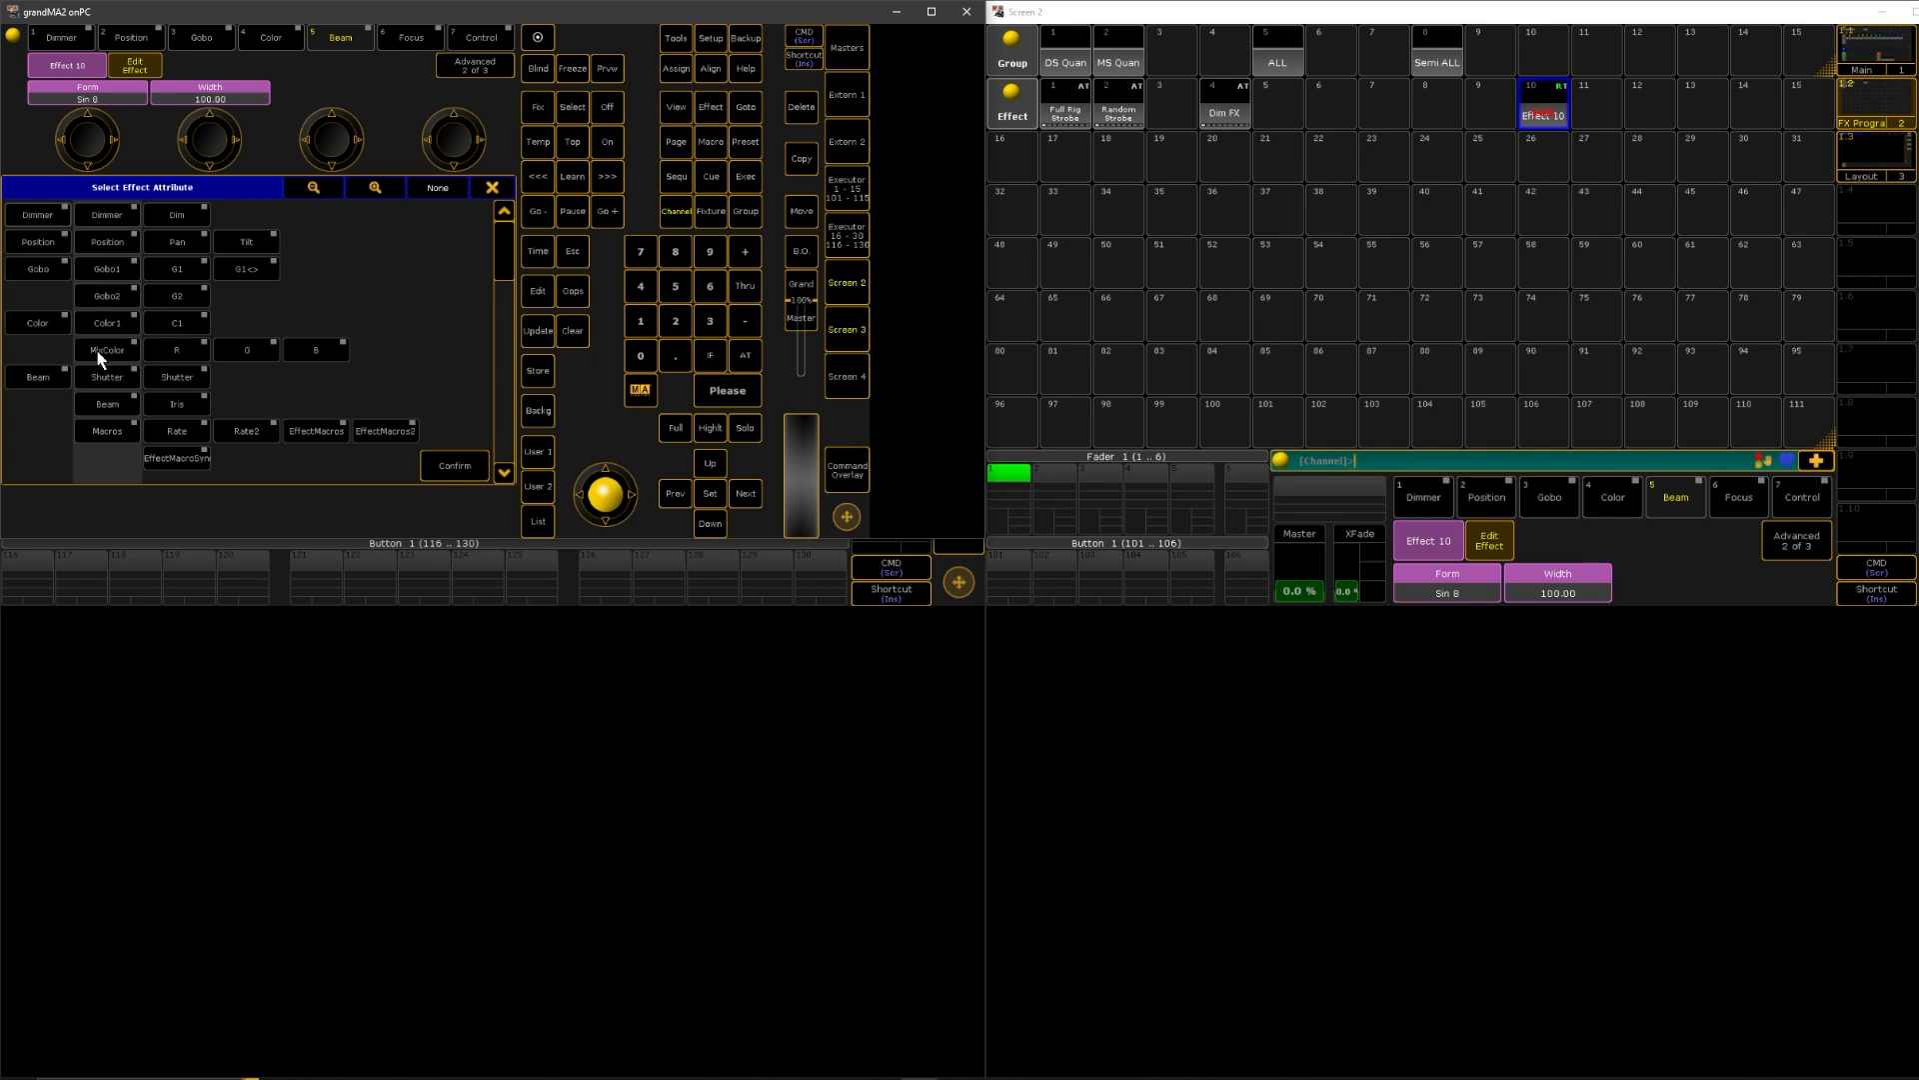
pyautogui.click(105, 349)
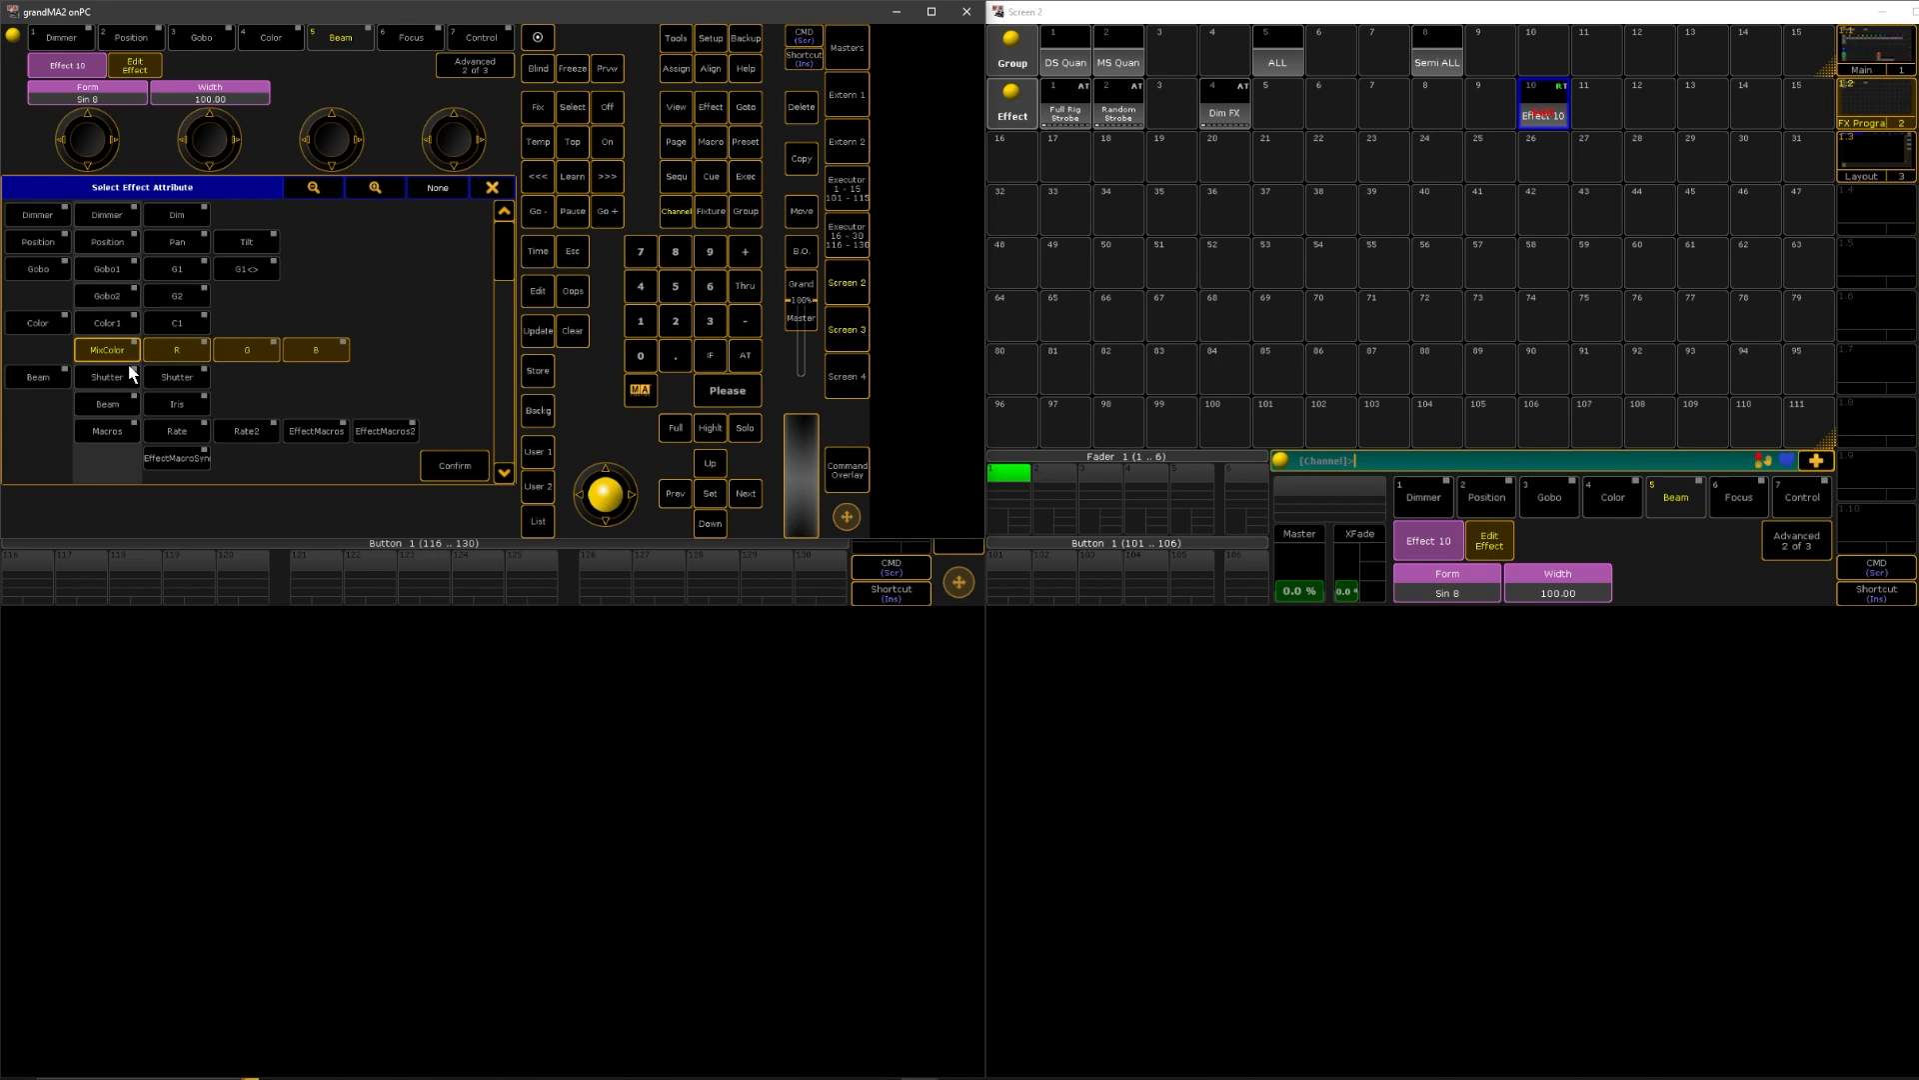
pyautogui.moveTo(429, 373)
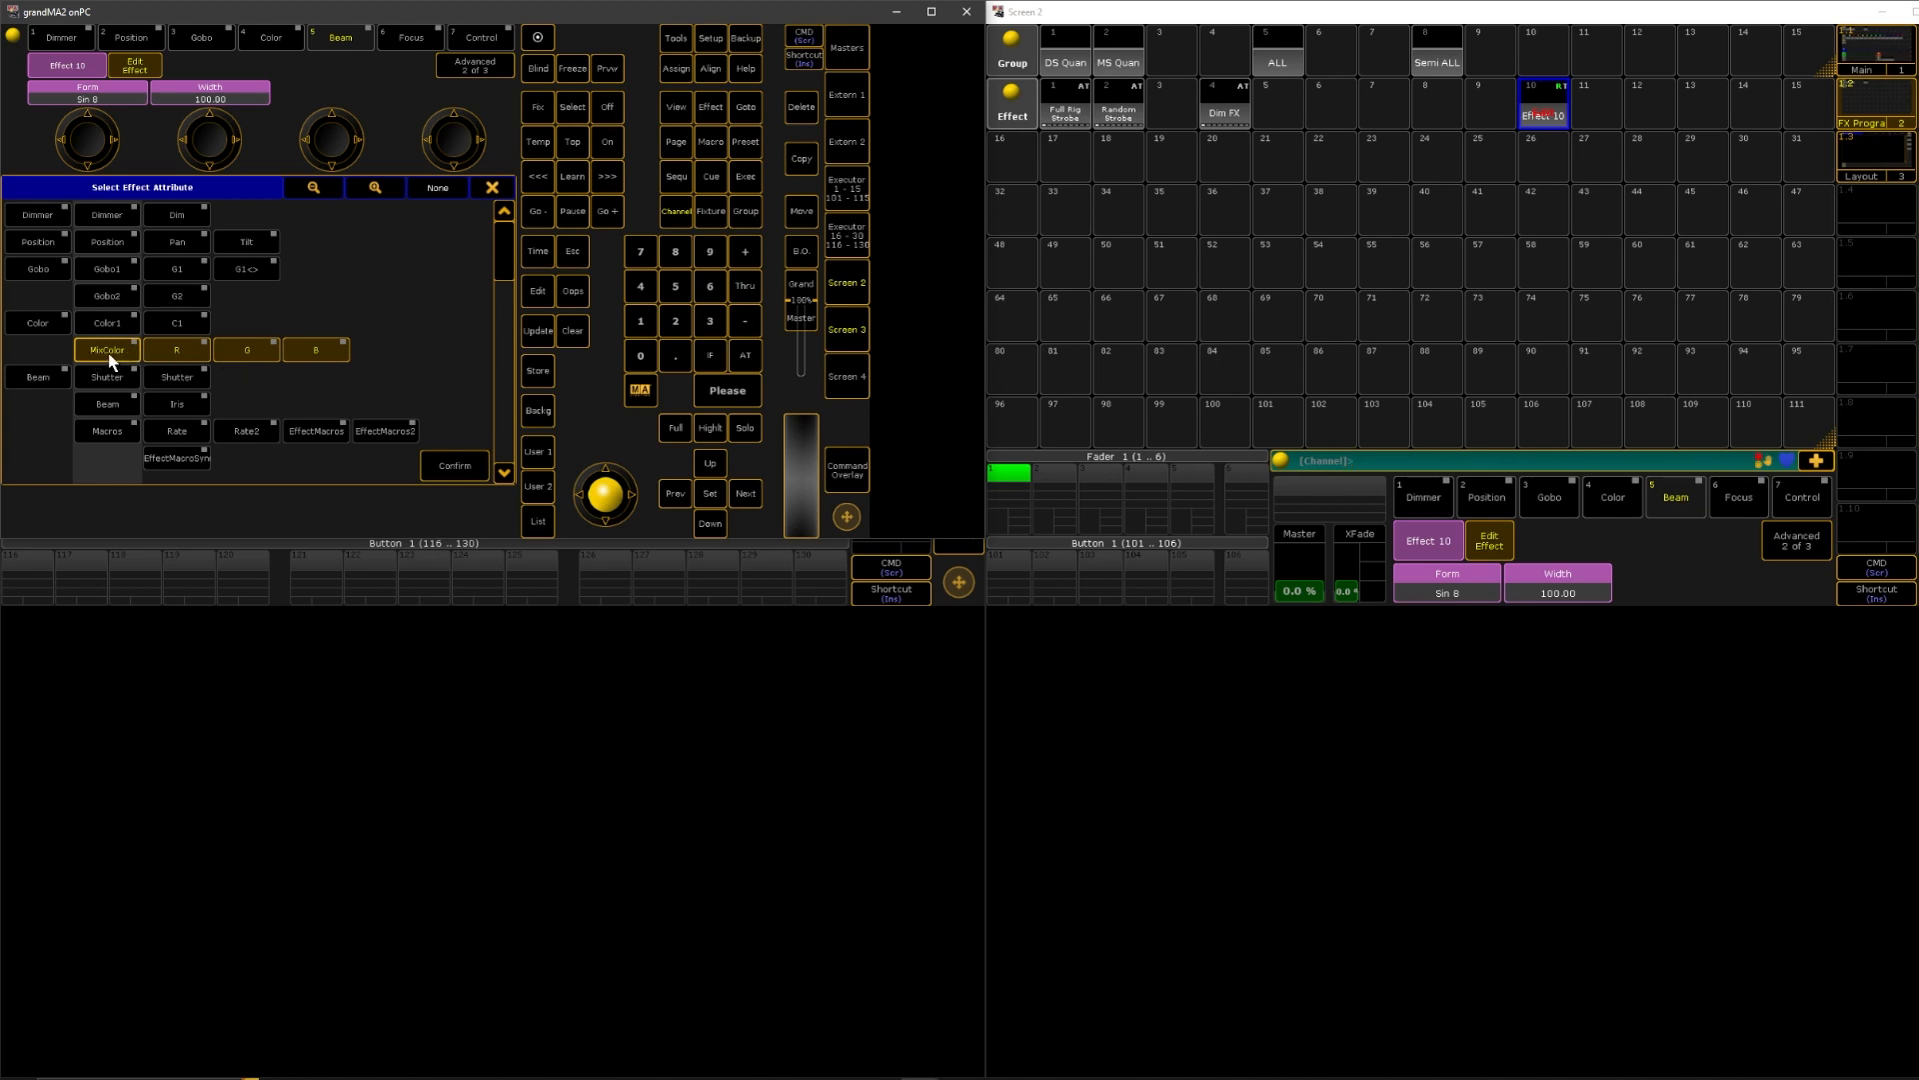
pyautogui.moveTo(396, 432)
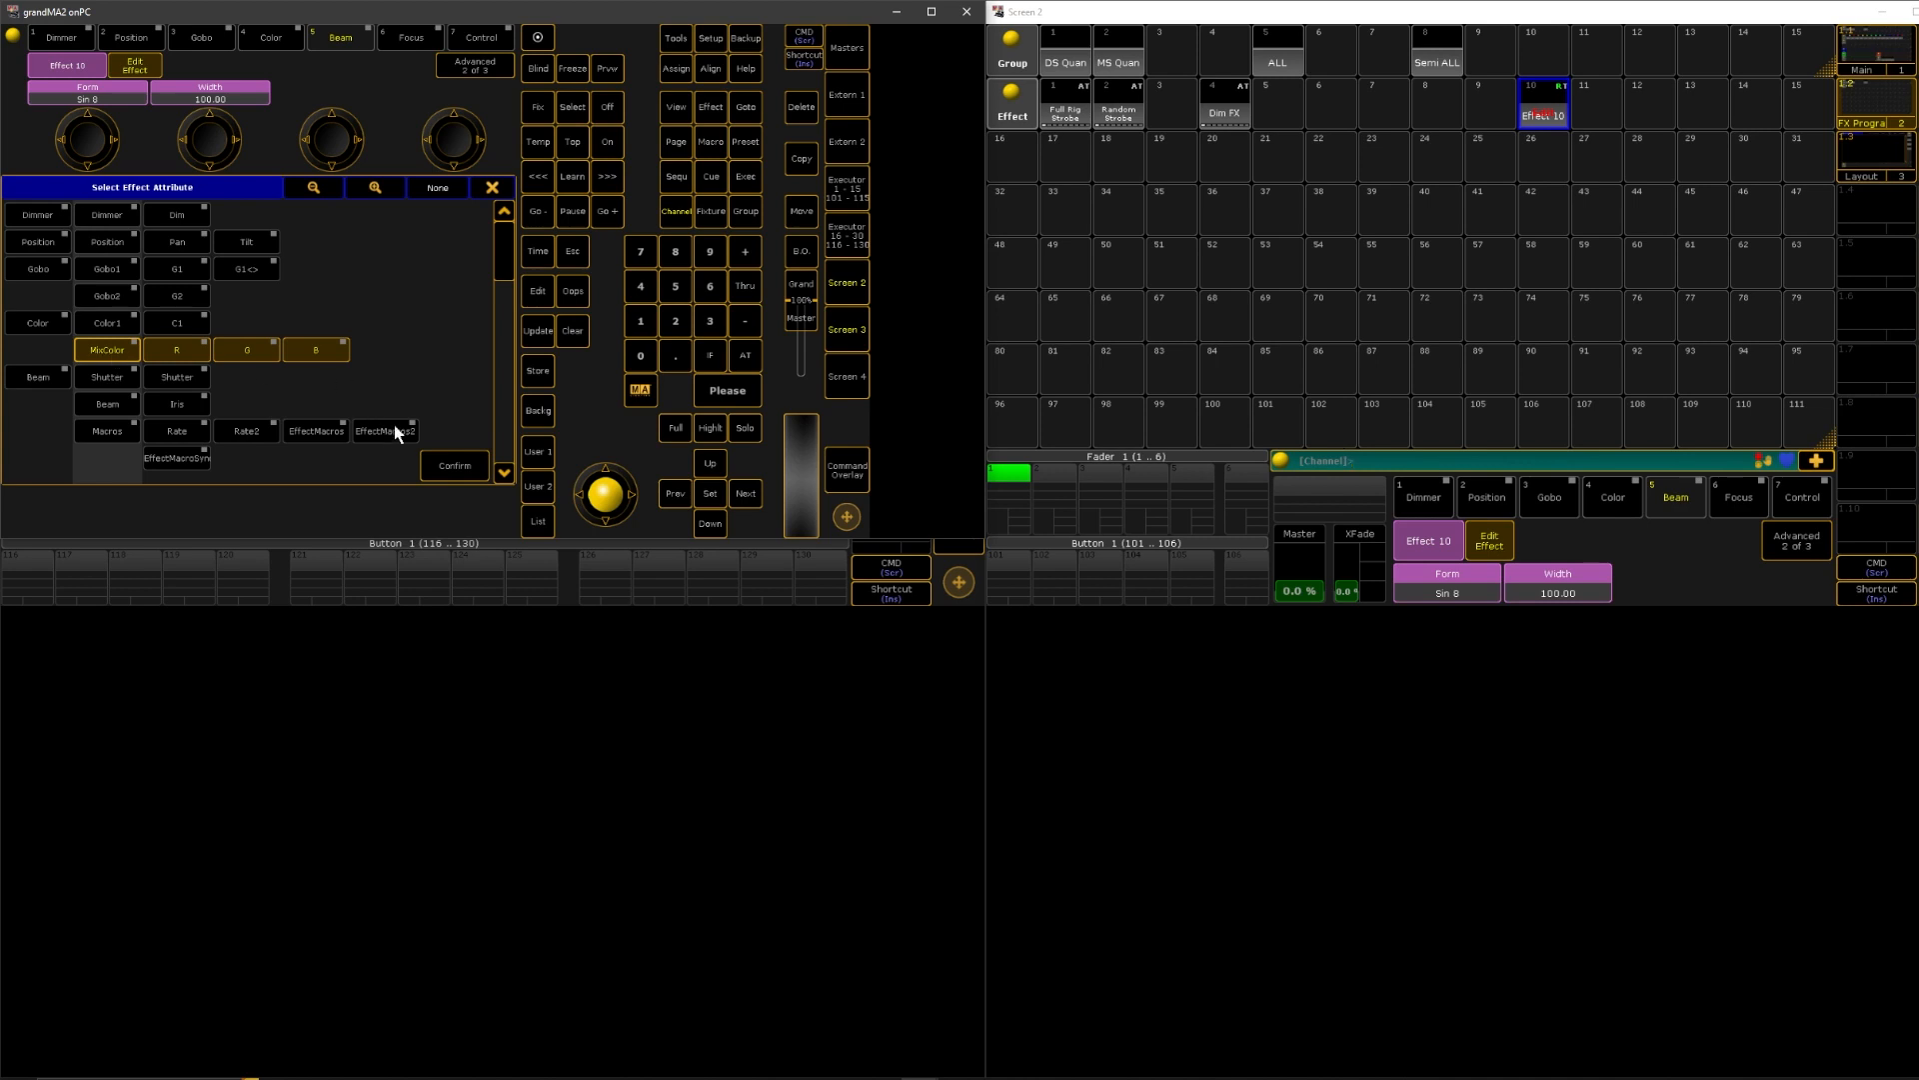
pyautogui.click(37, 322)
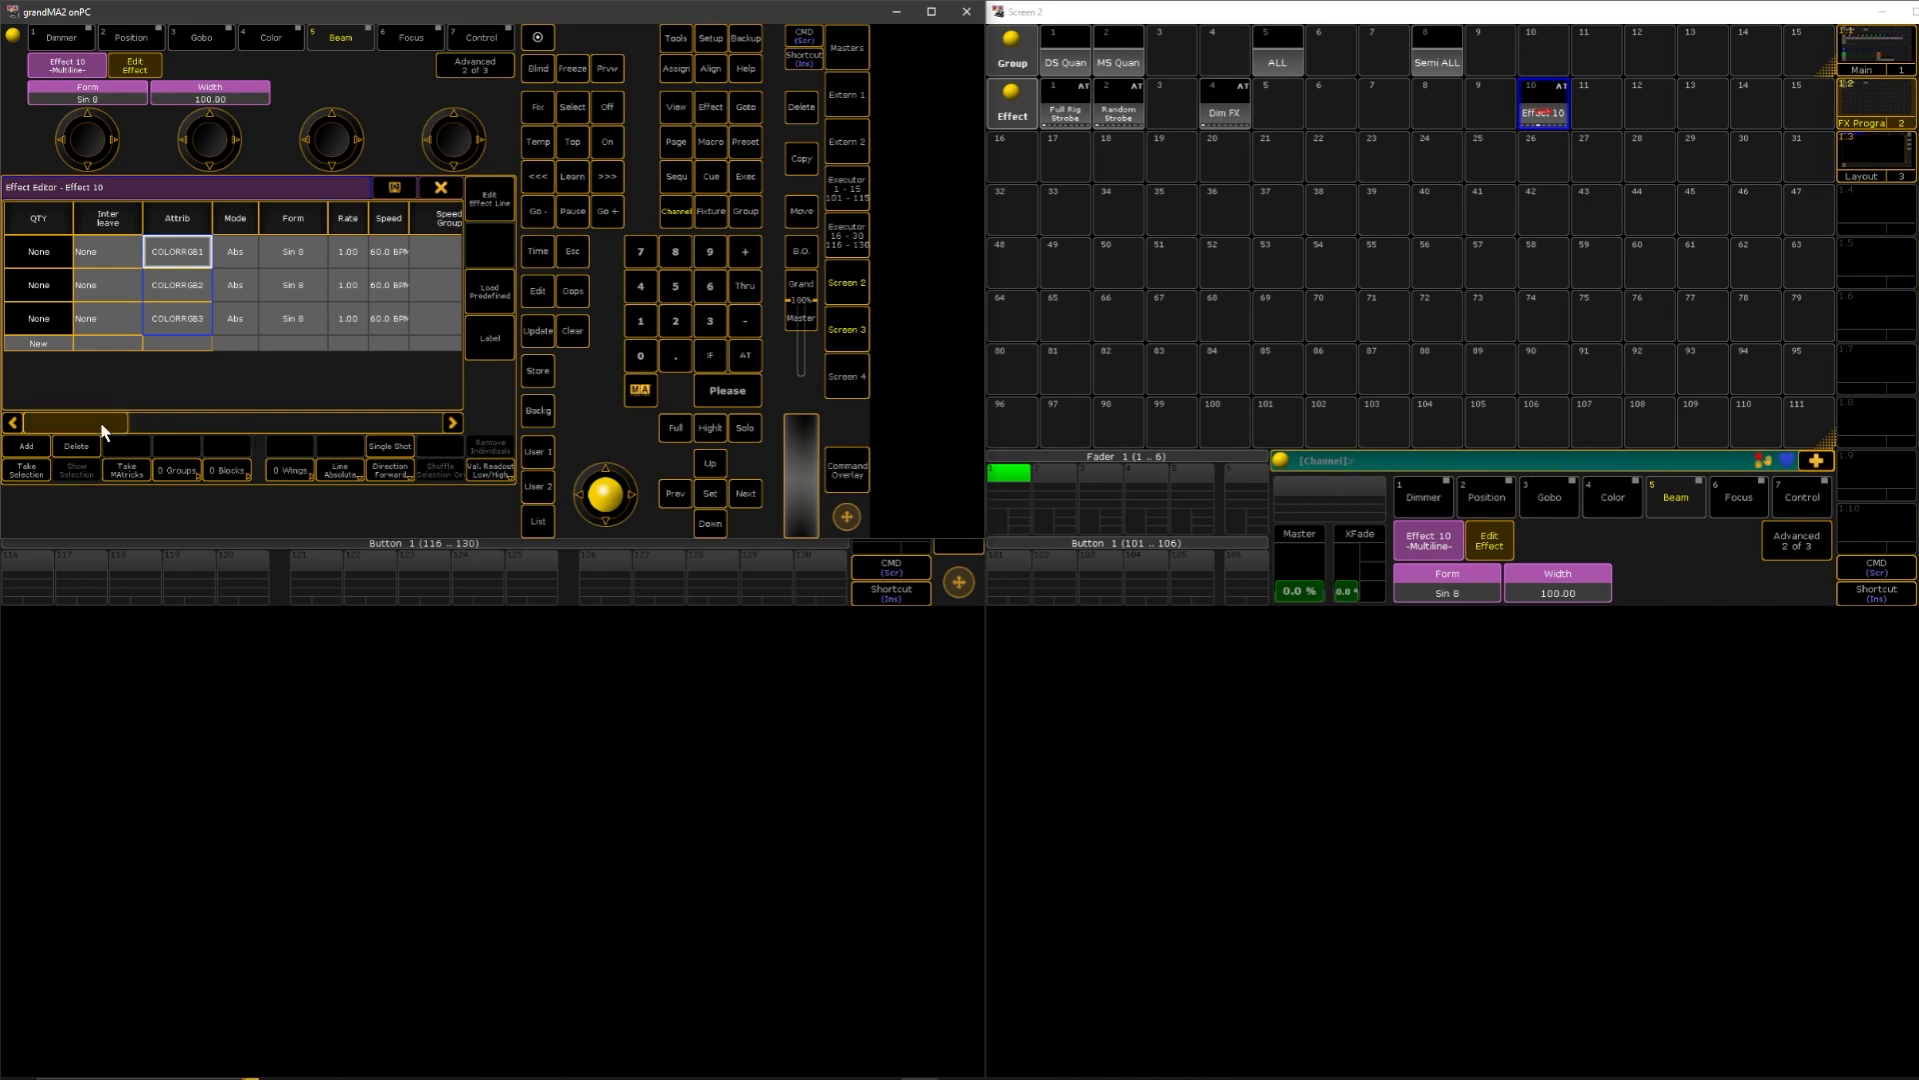
# - Scroll the Effect Editor to bring Effect 10's Low and High Value columns into view
pyautogui.click(474, 64)
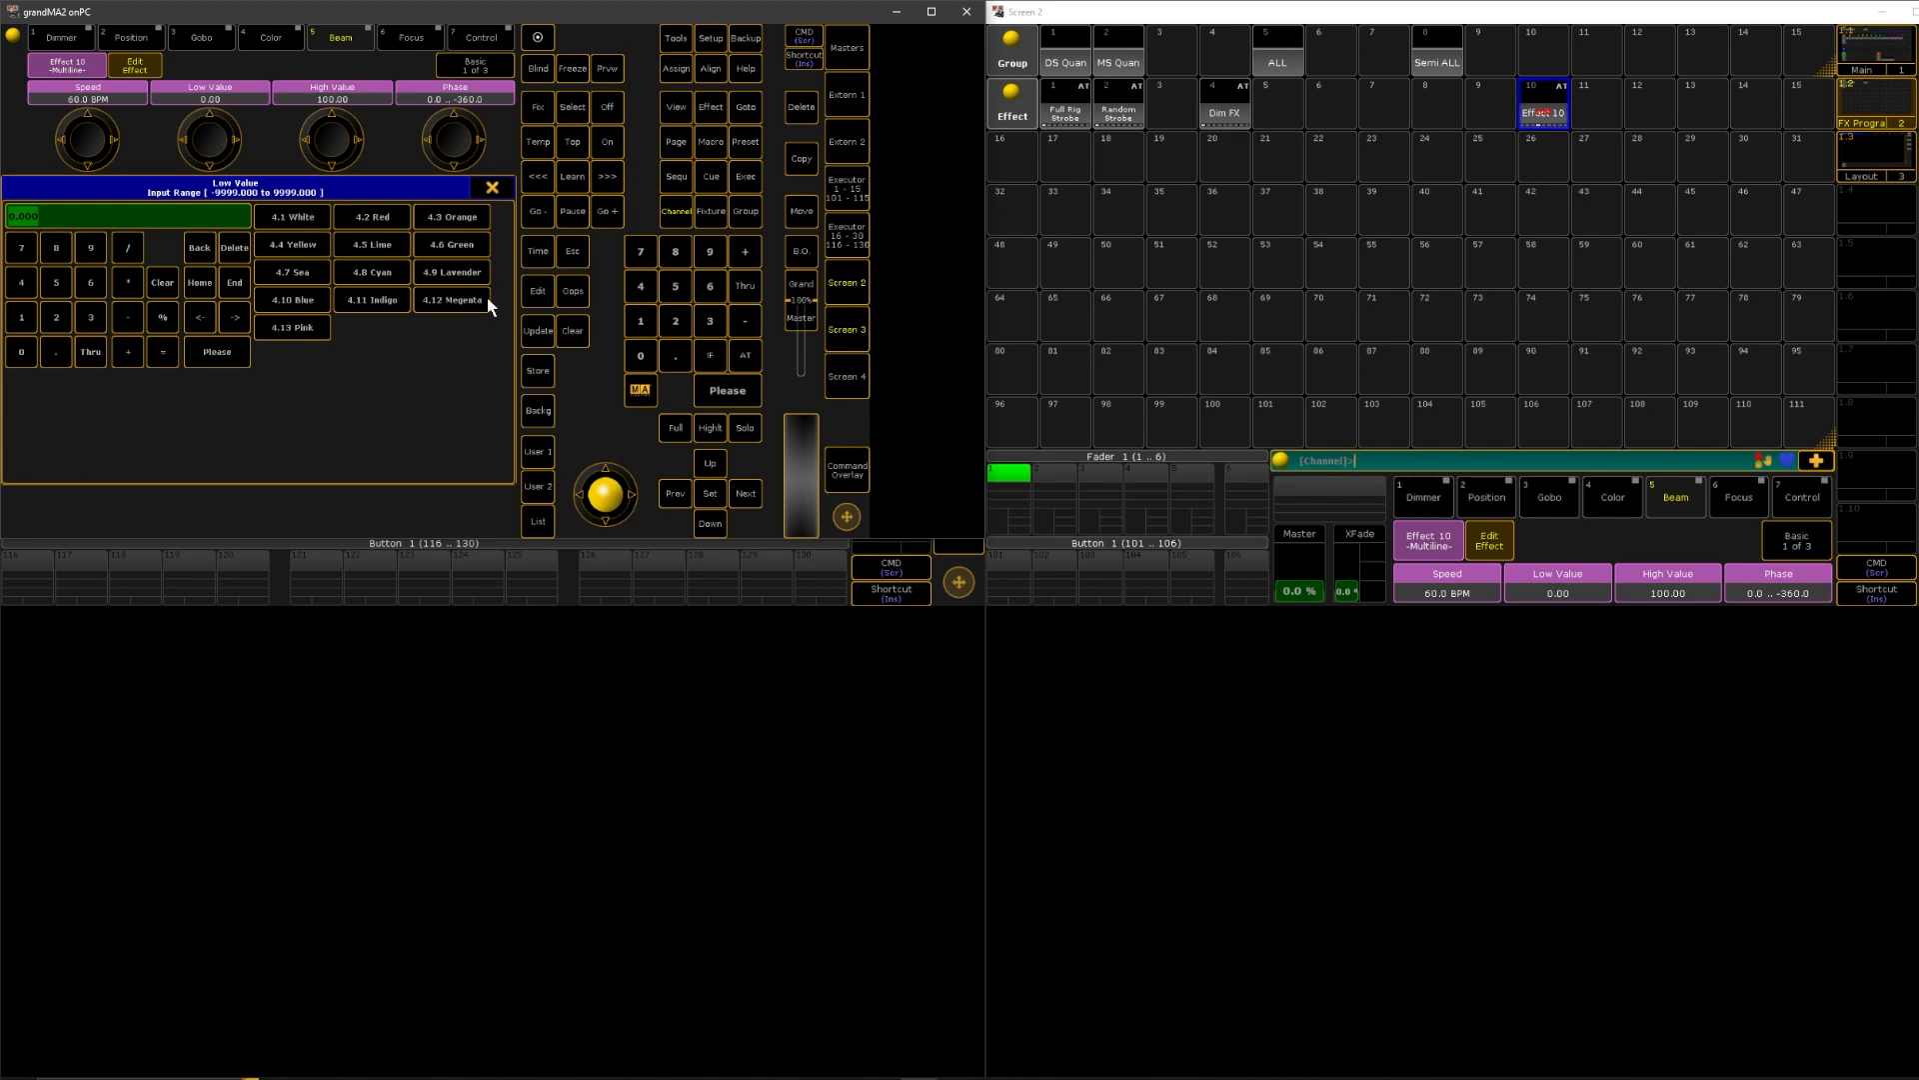
pyautogui.moveTo(1855, 104)
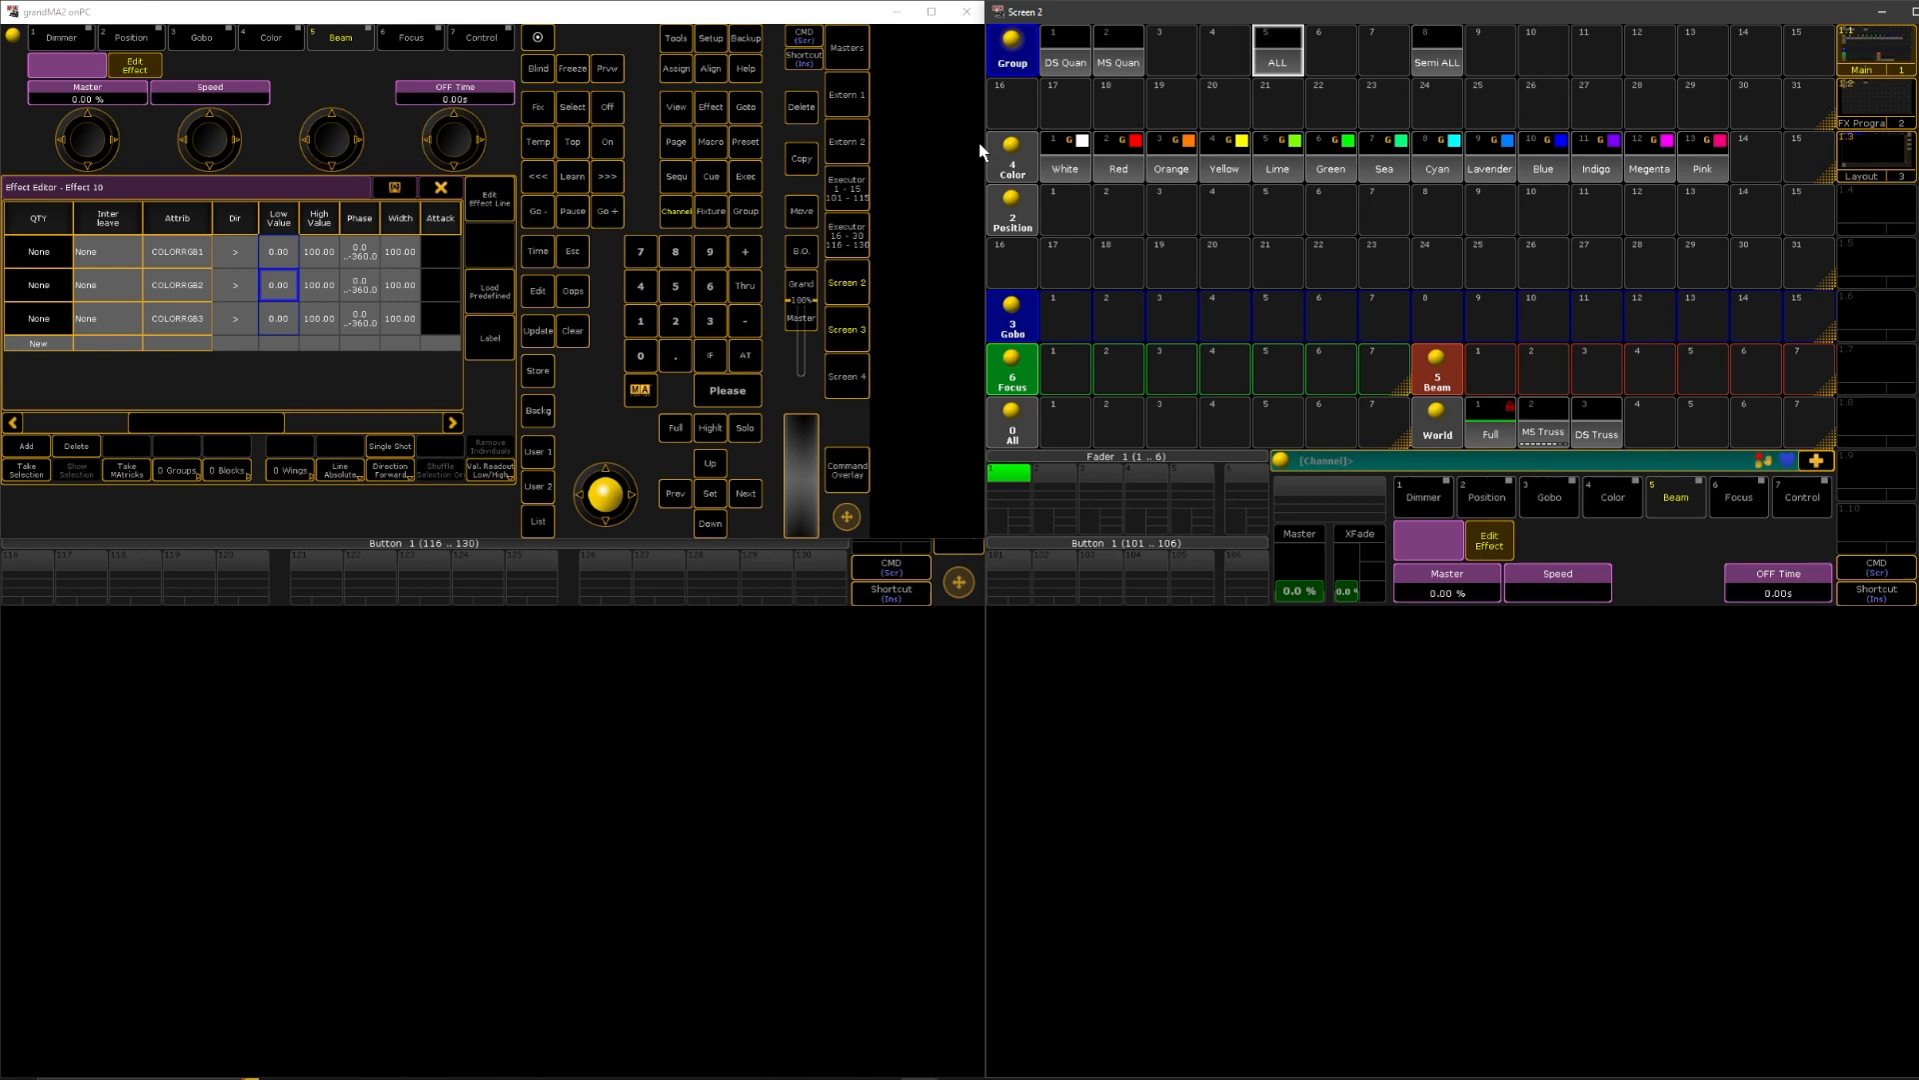
pyautogui.moveTo(1092, 169)
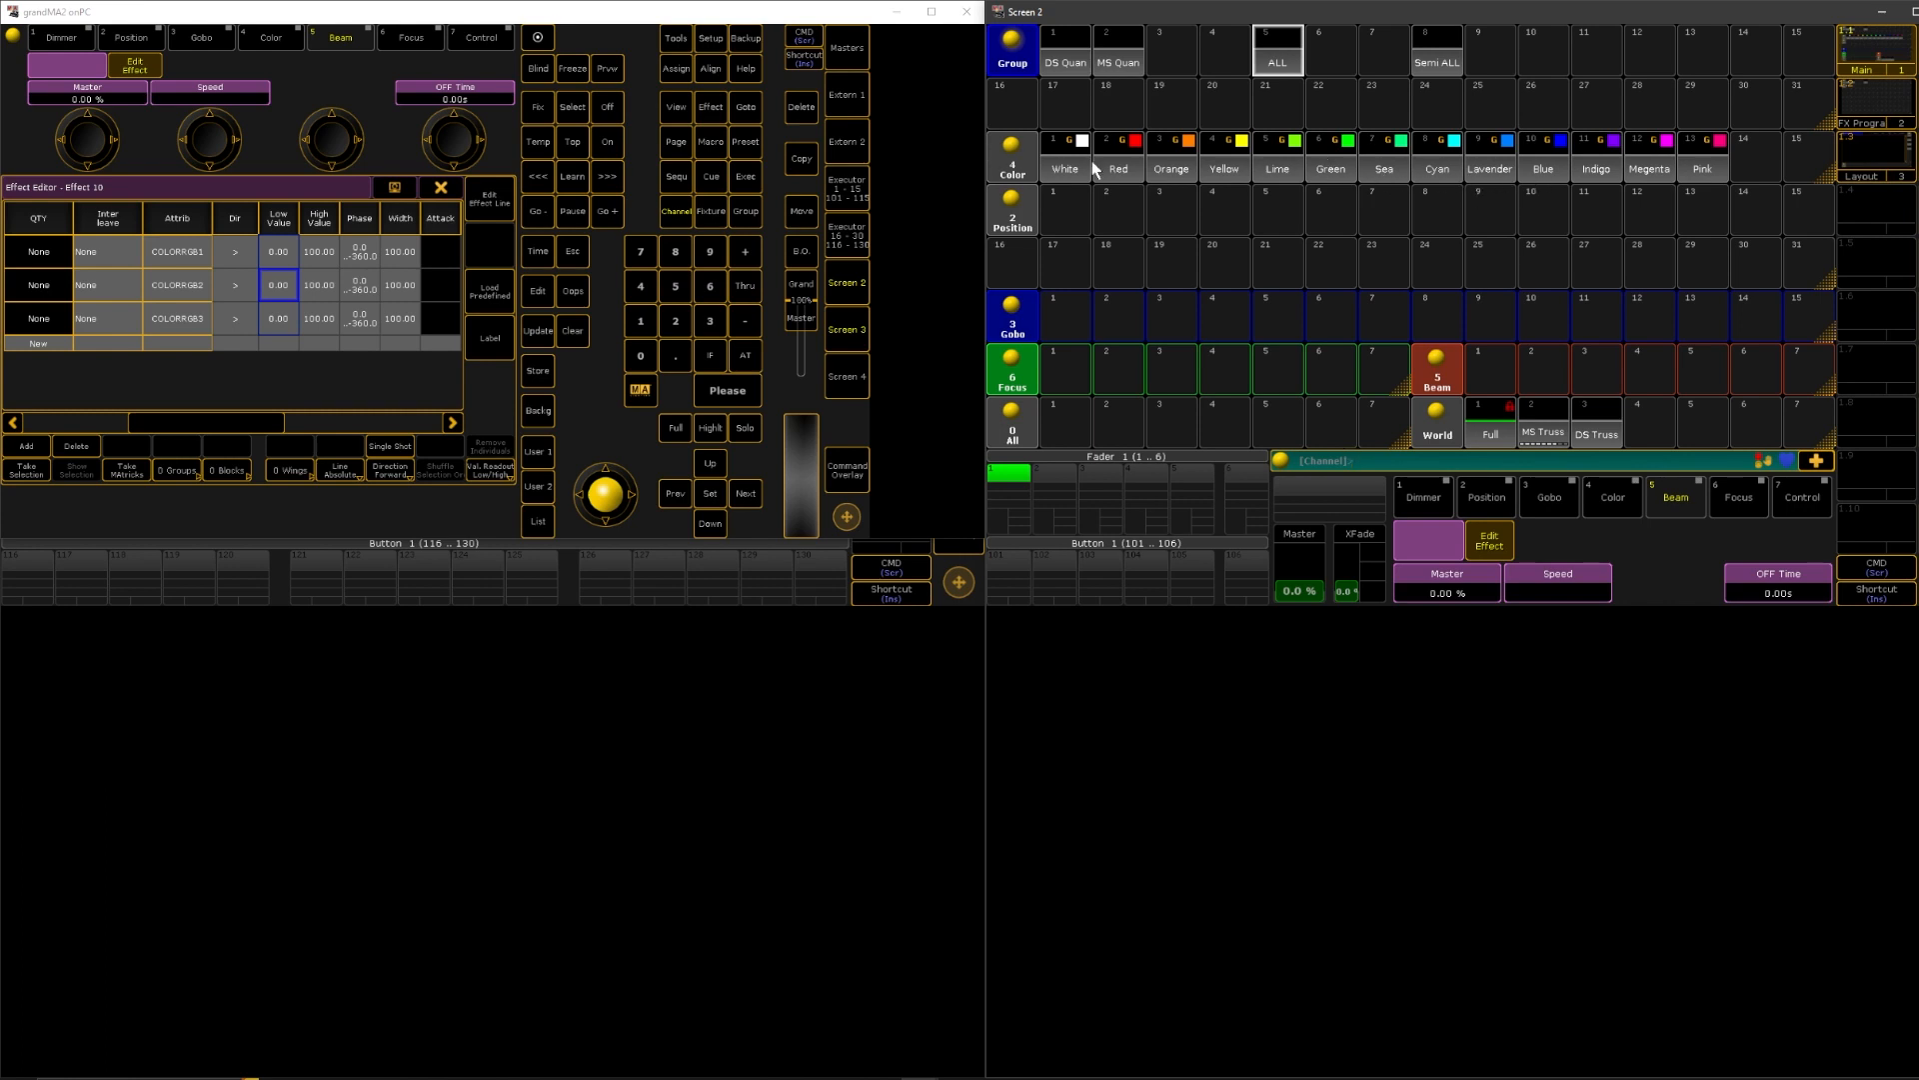
# - Open the Low Value entry for Effect 10's colour lines to choose a colour preset
pyautogui.click(278, 284)
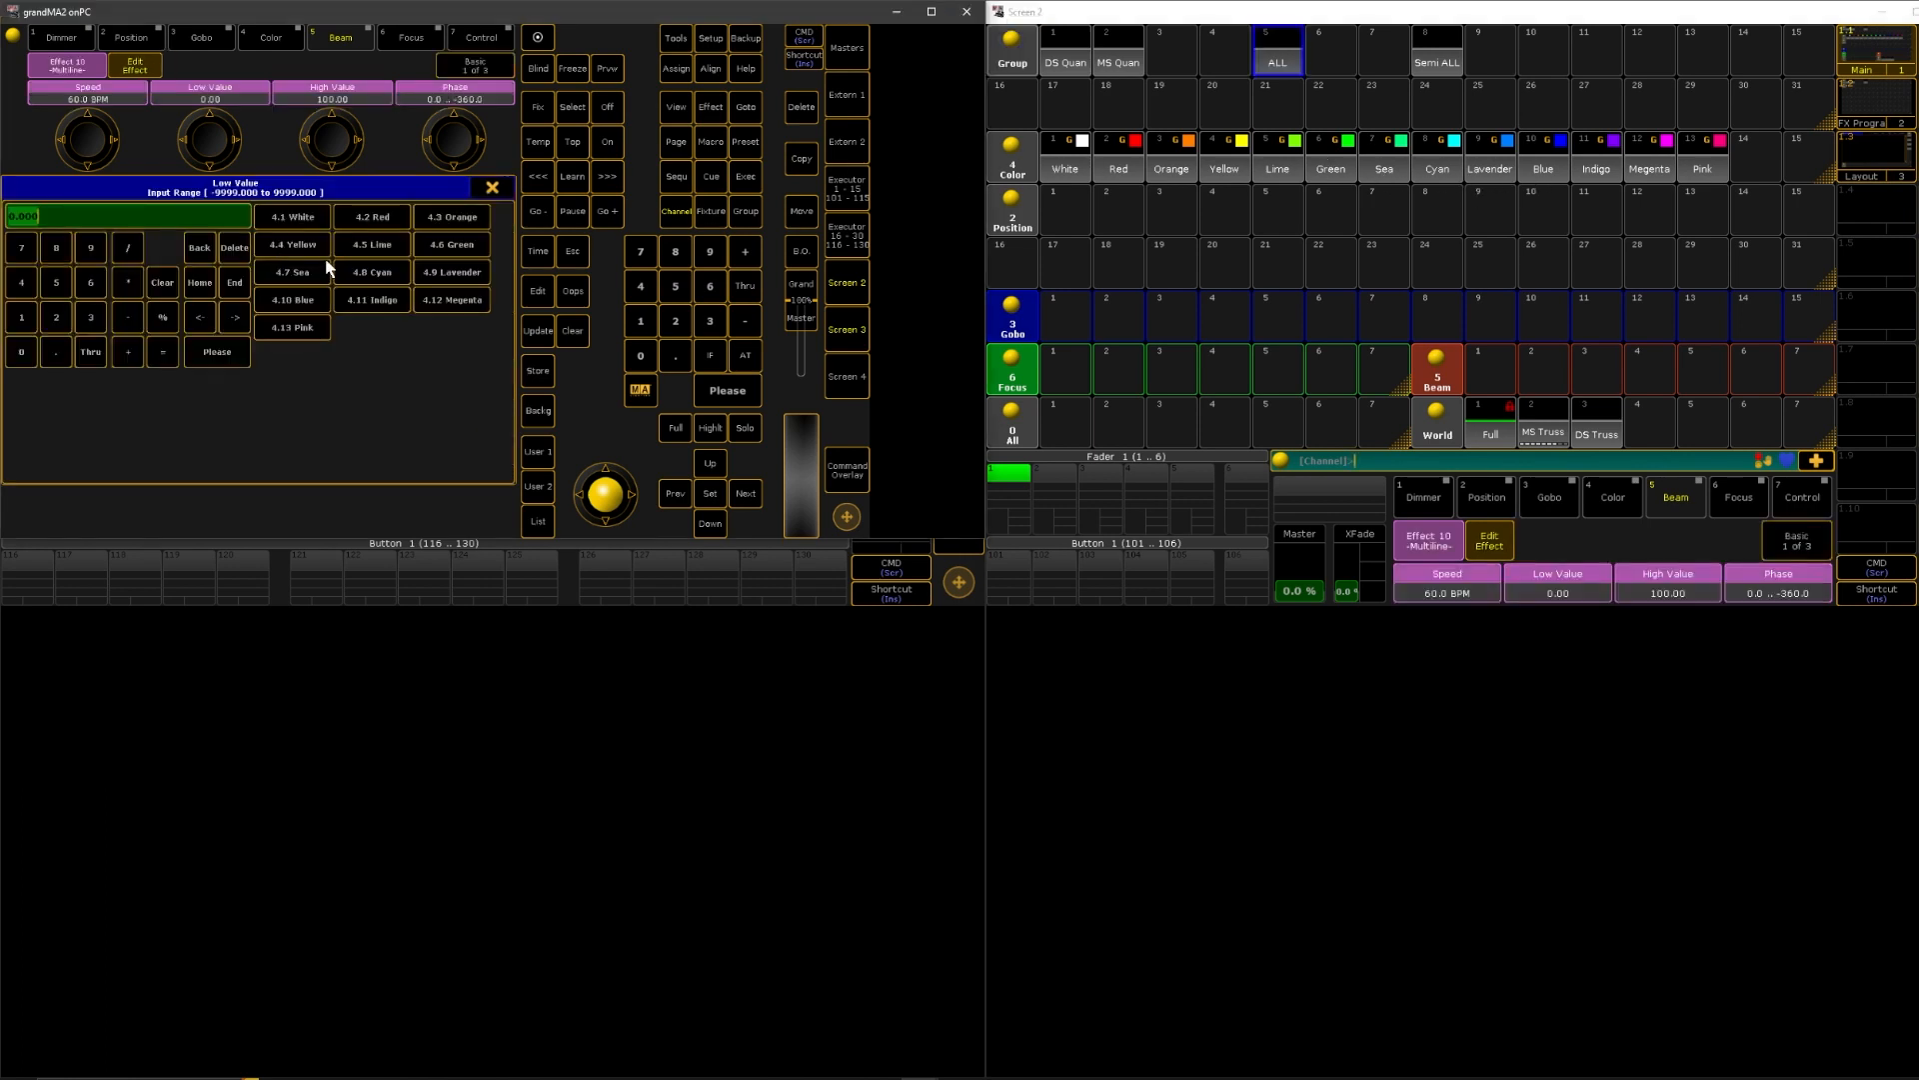
pyautogui.moveTo(335, 290)
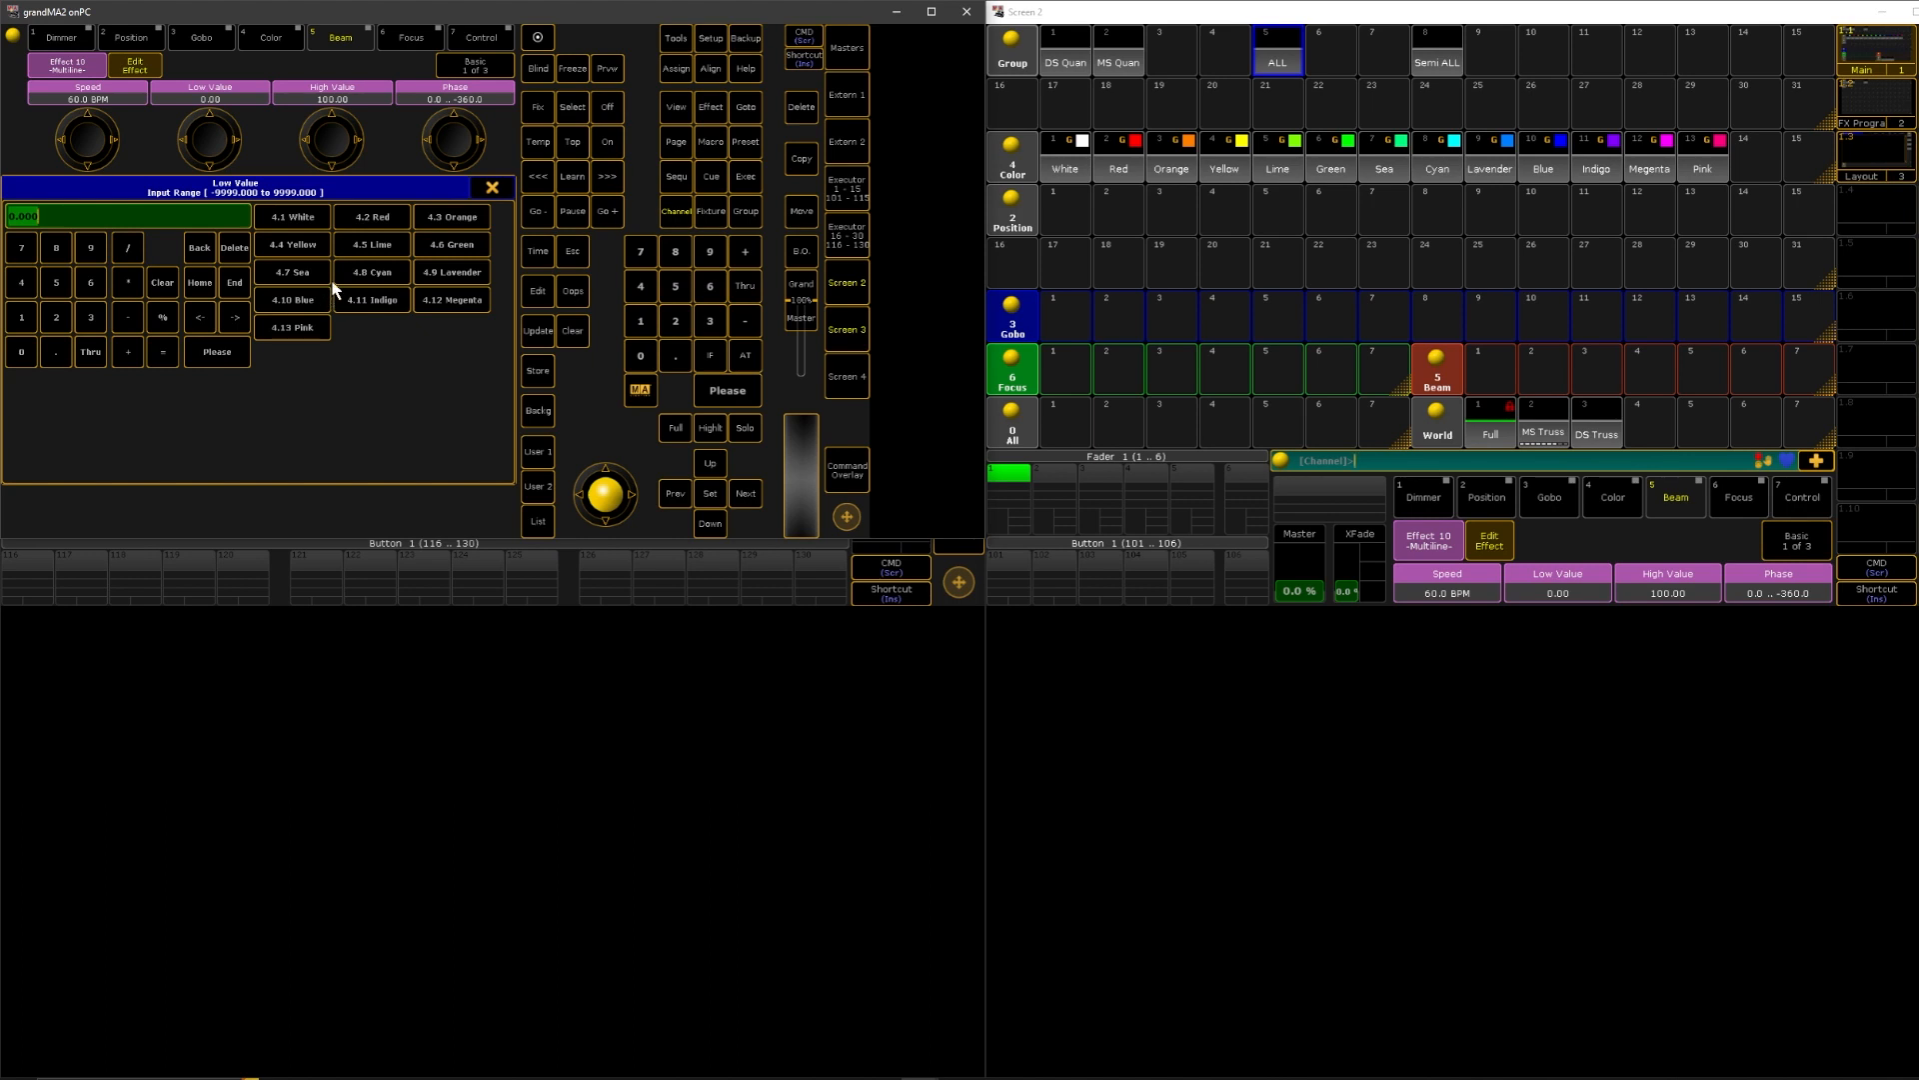
pyautogui.moveTo(324, 321)
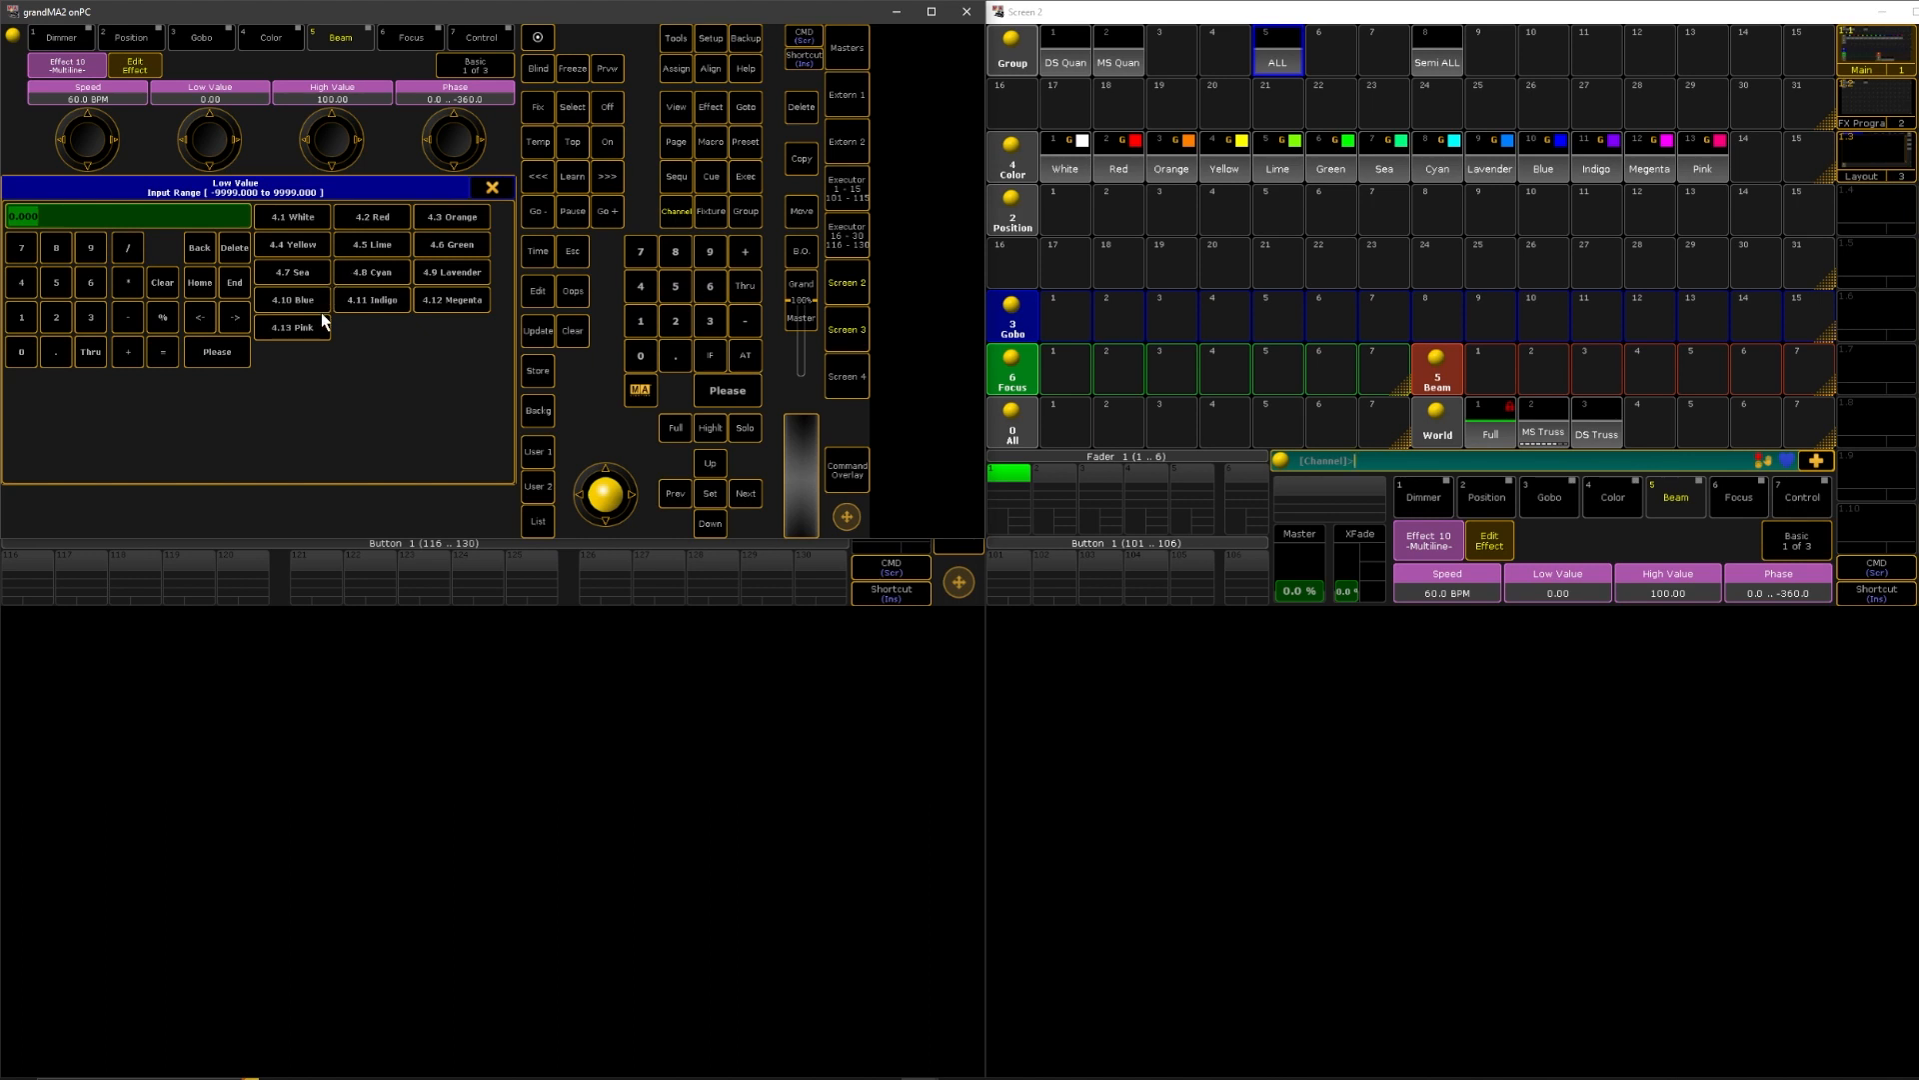
pyautogui.moveTo(373, 245)
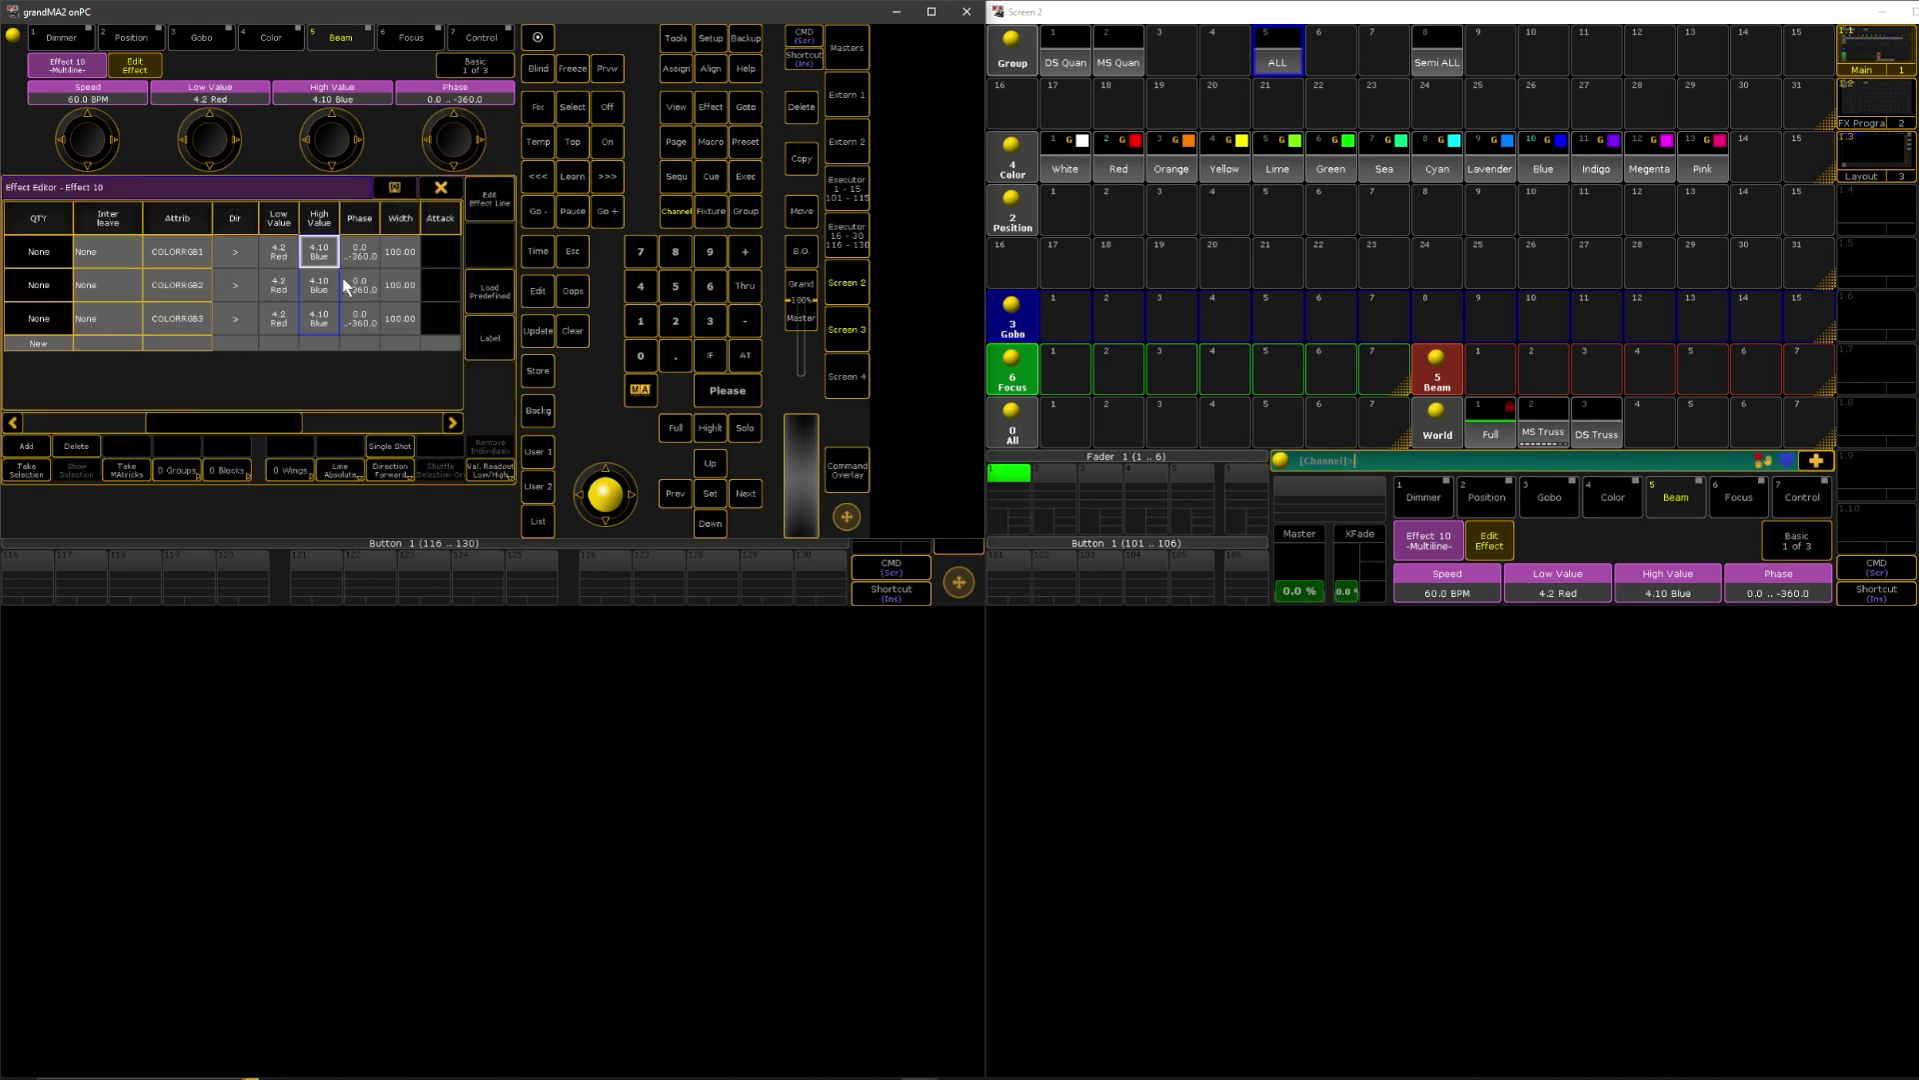
pyautogui.moveTo(320, 252)
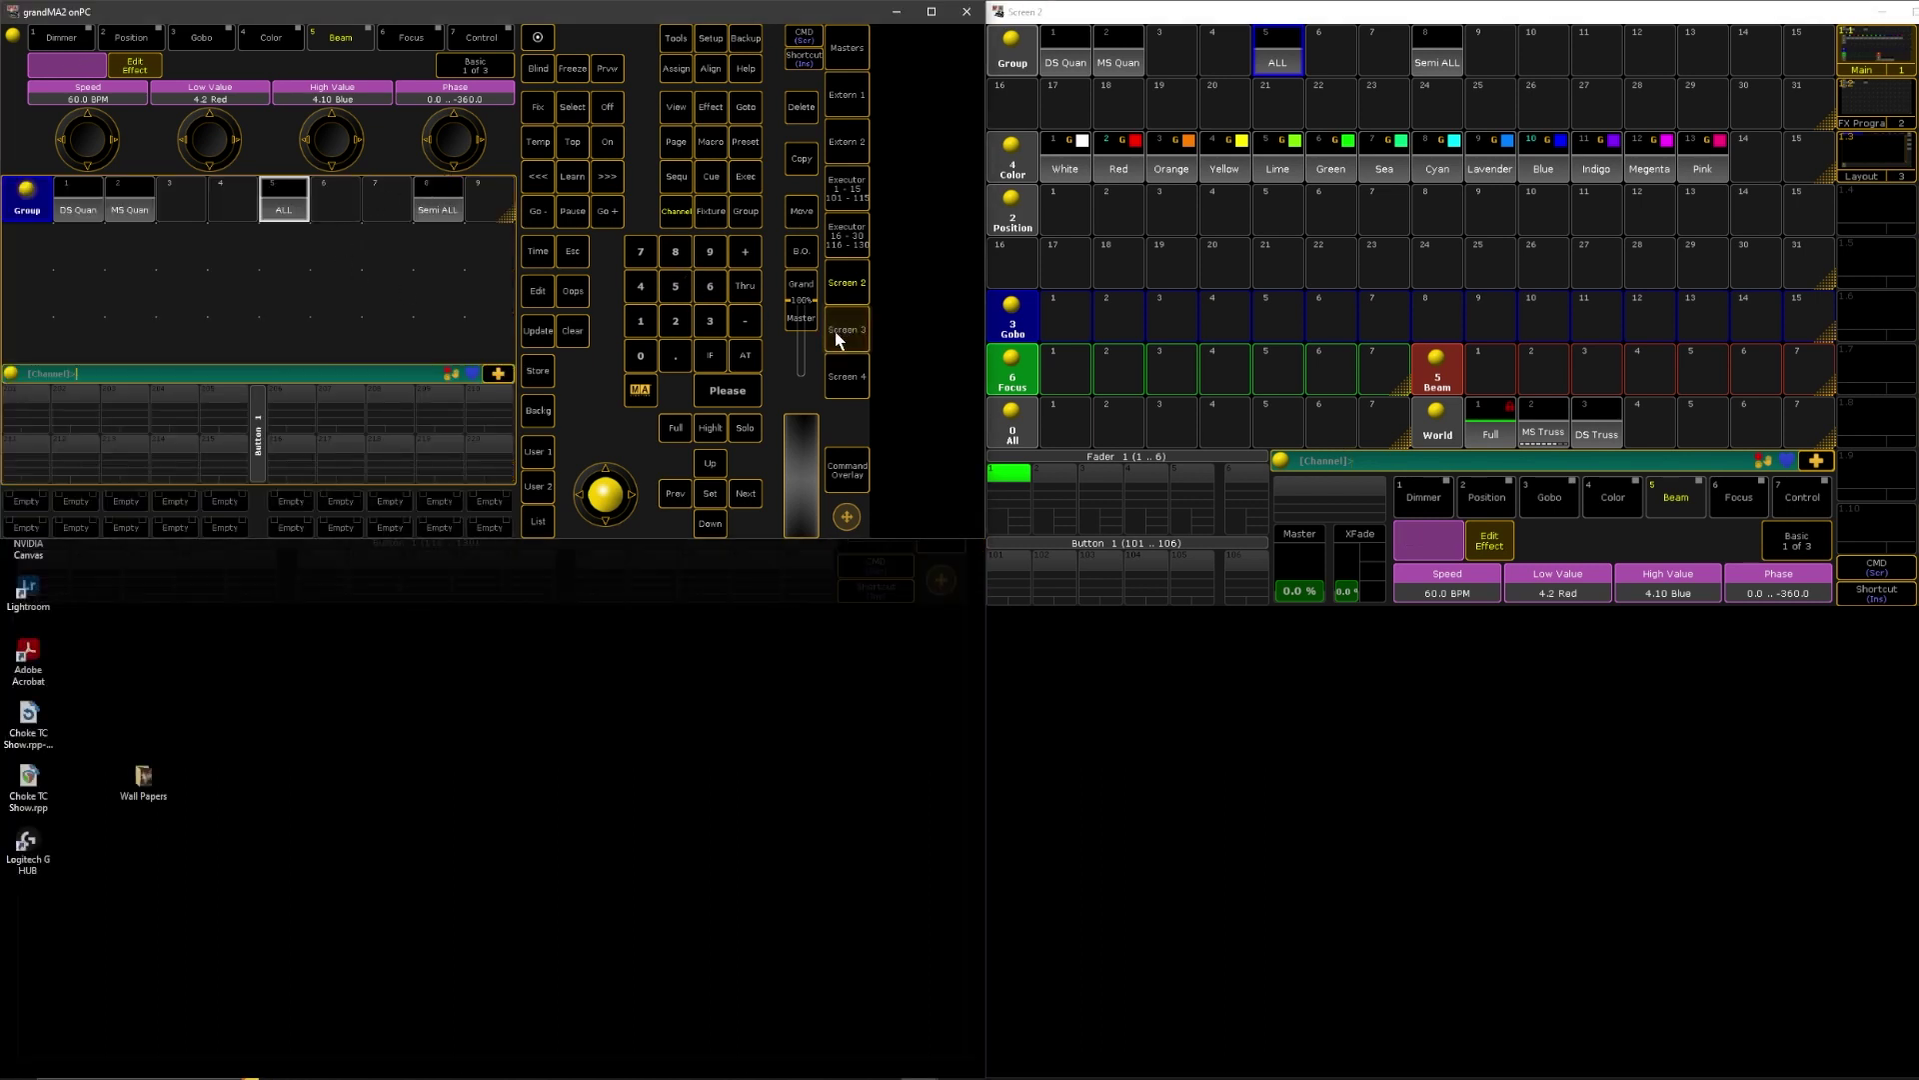
# - Select Color FX in effect slot 10 and the MS Quan group, fixtures 201–210
pyautogui.click(845, 328)
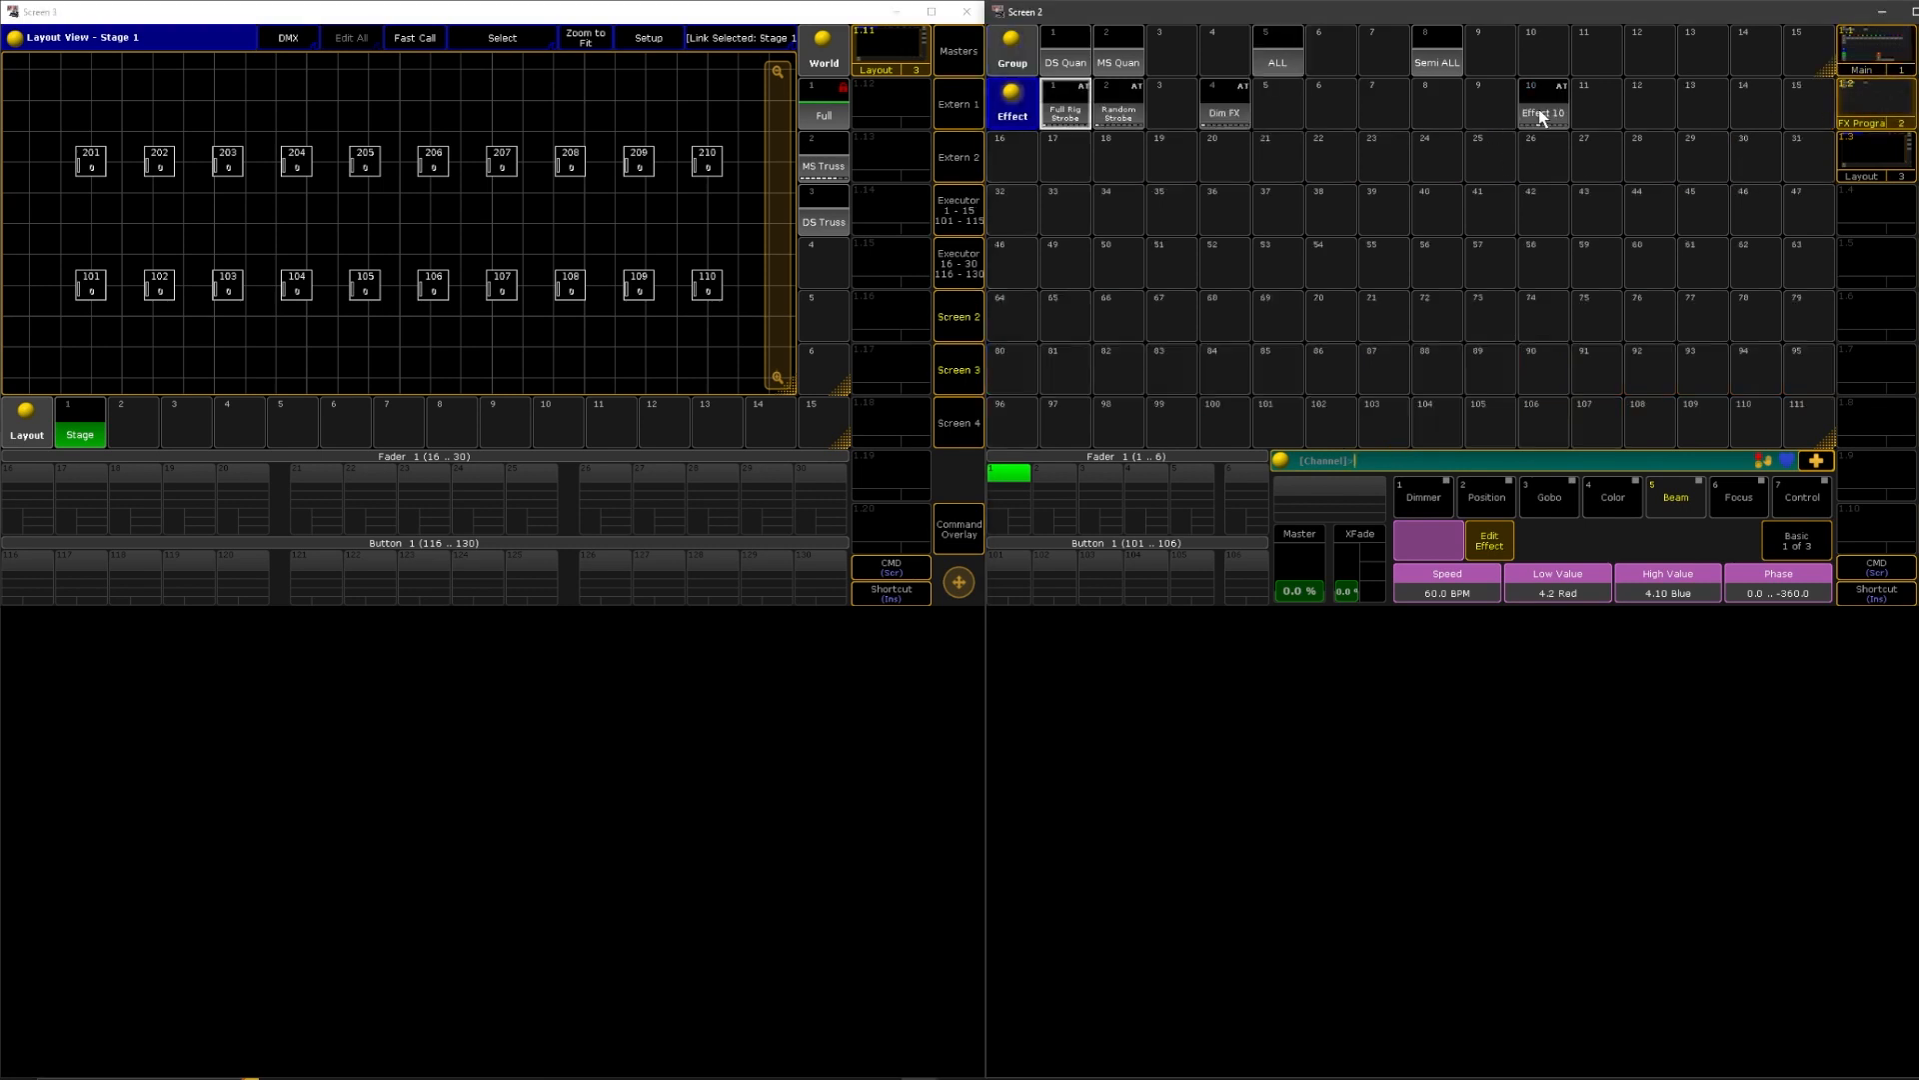
pyautogui.click(1542, 110)
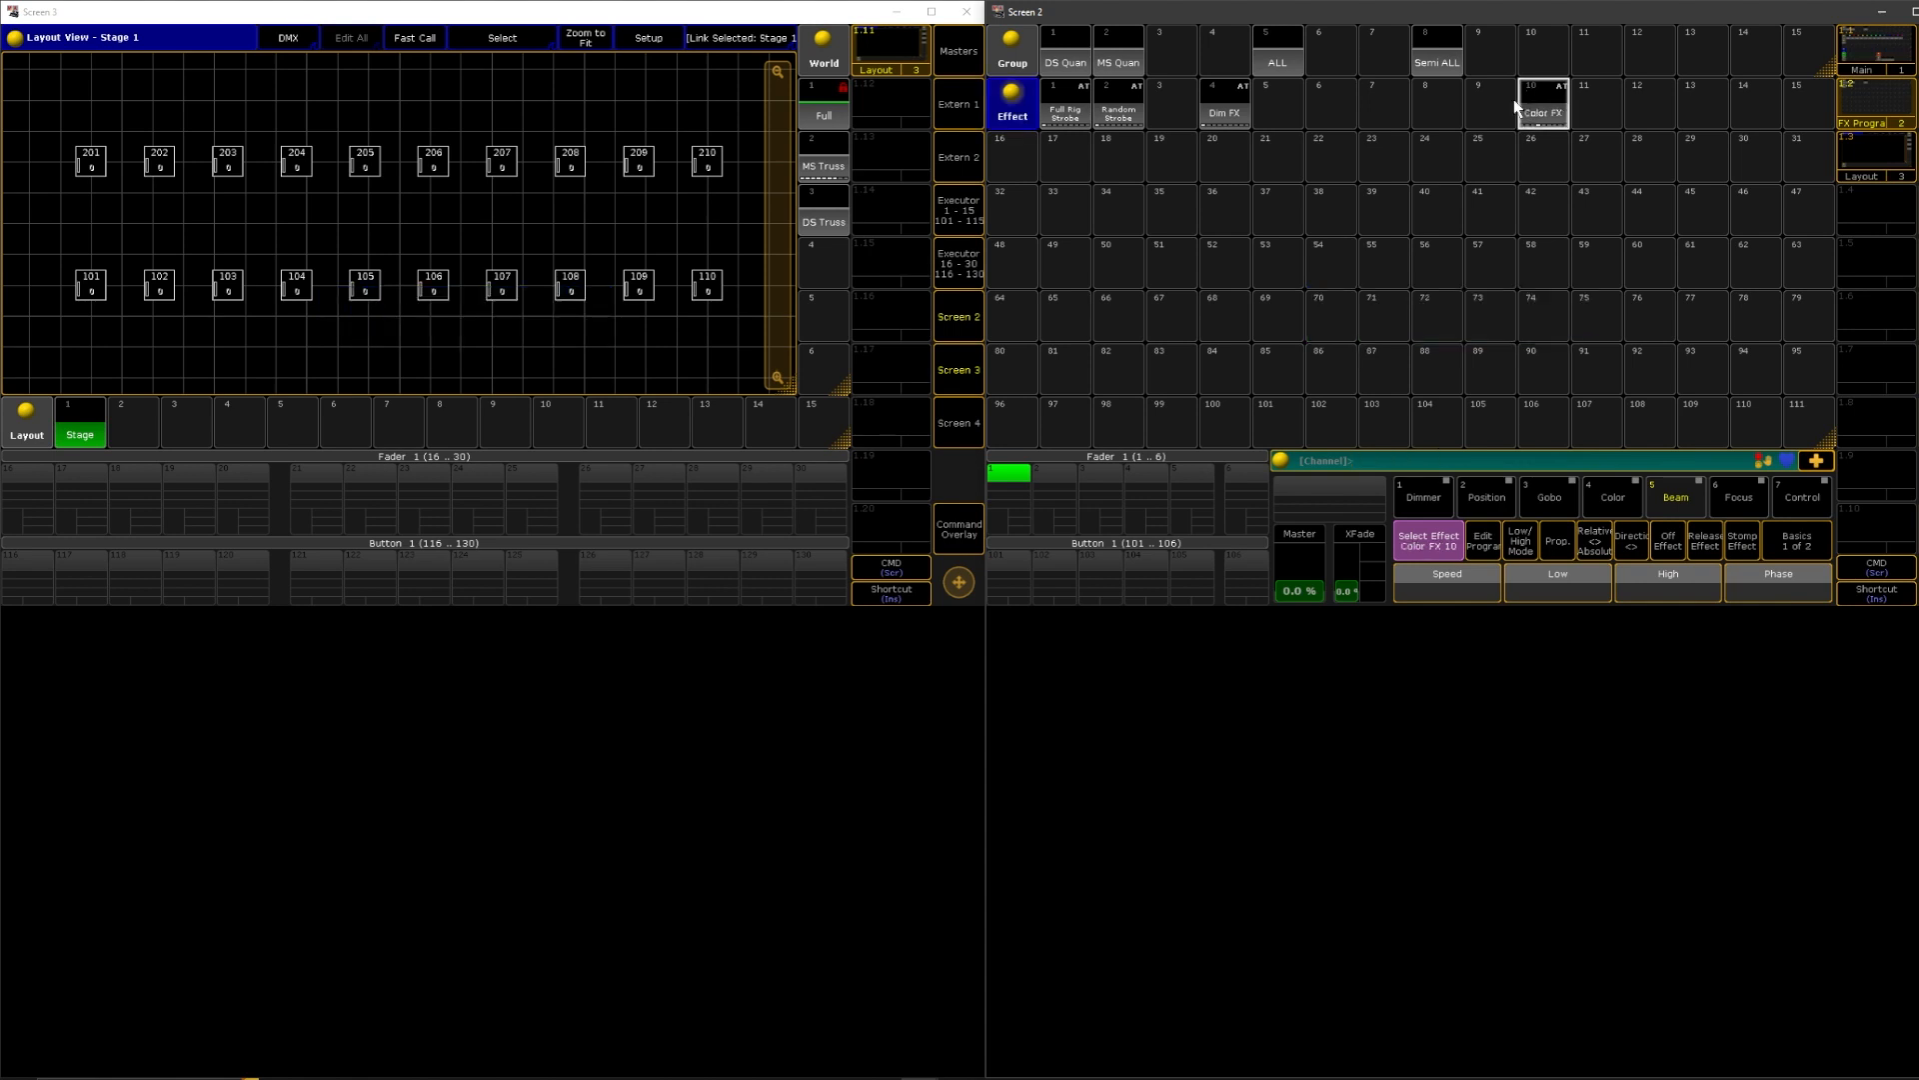
pyautogui.moveTo(1112, 64)
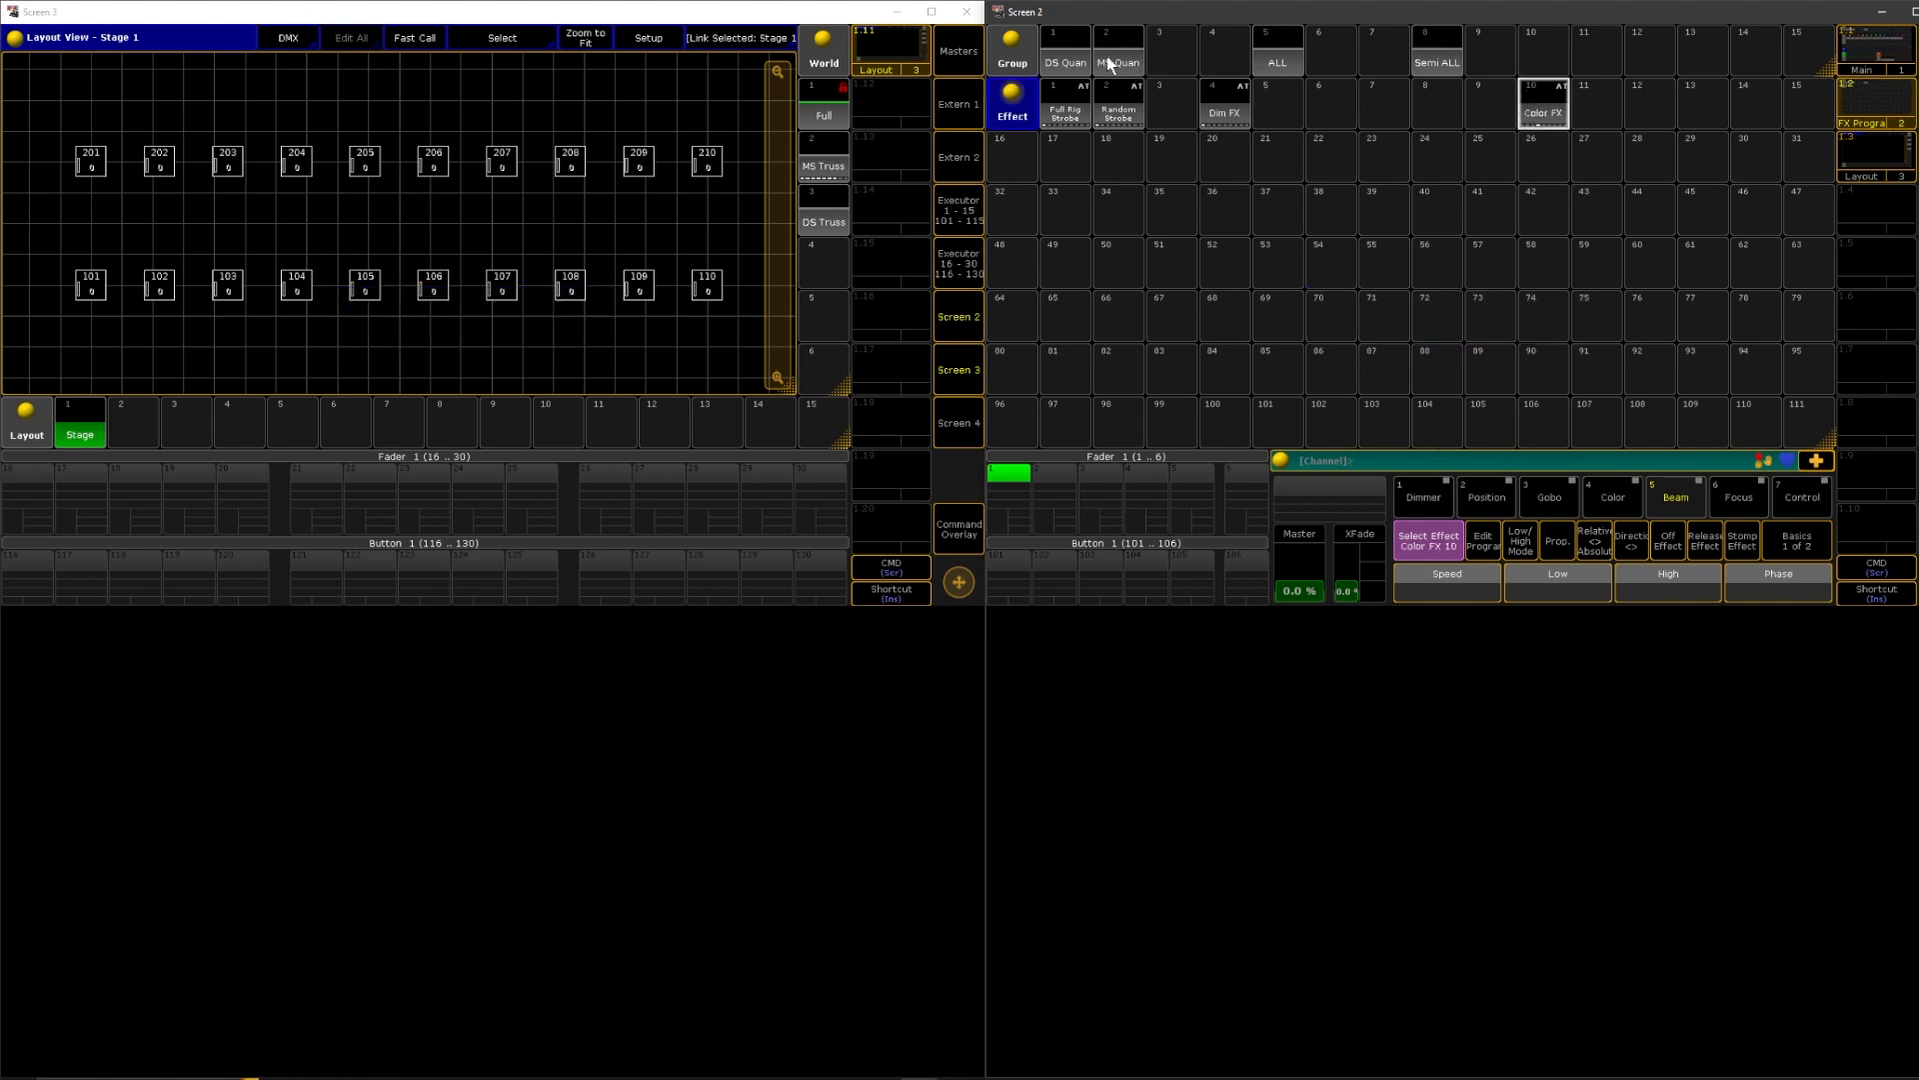
pyautogui.click(1113, 55)
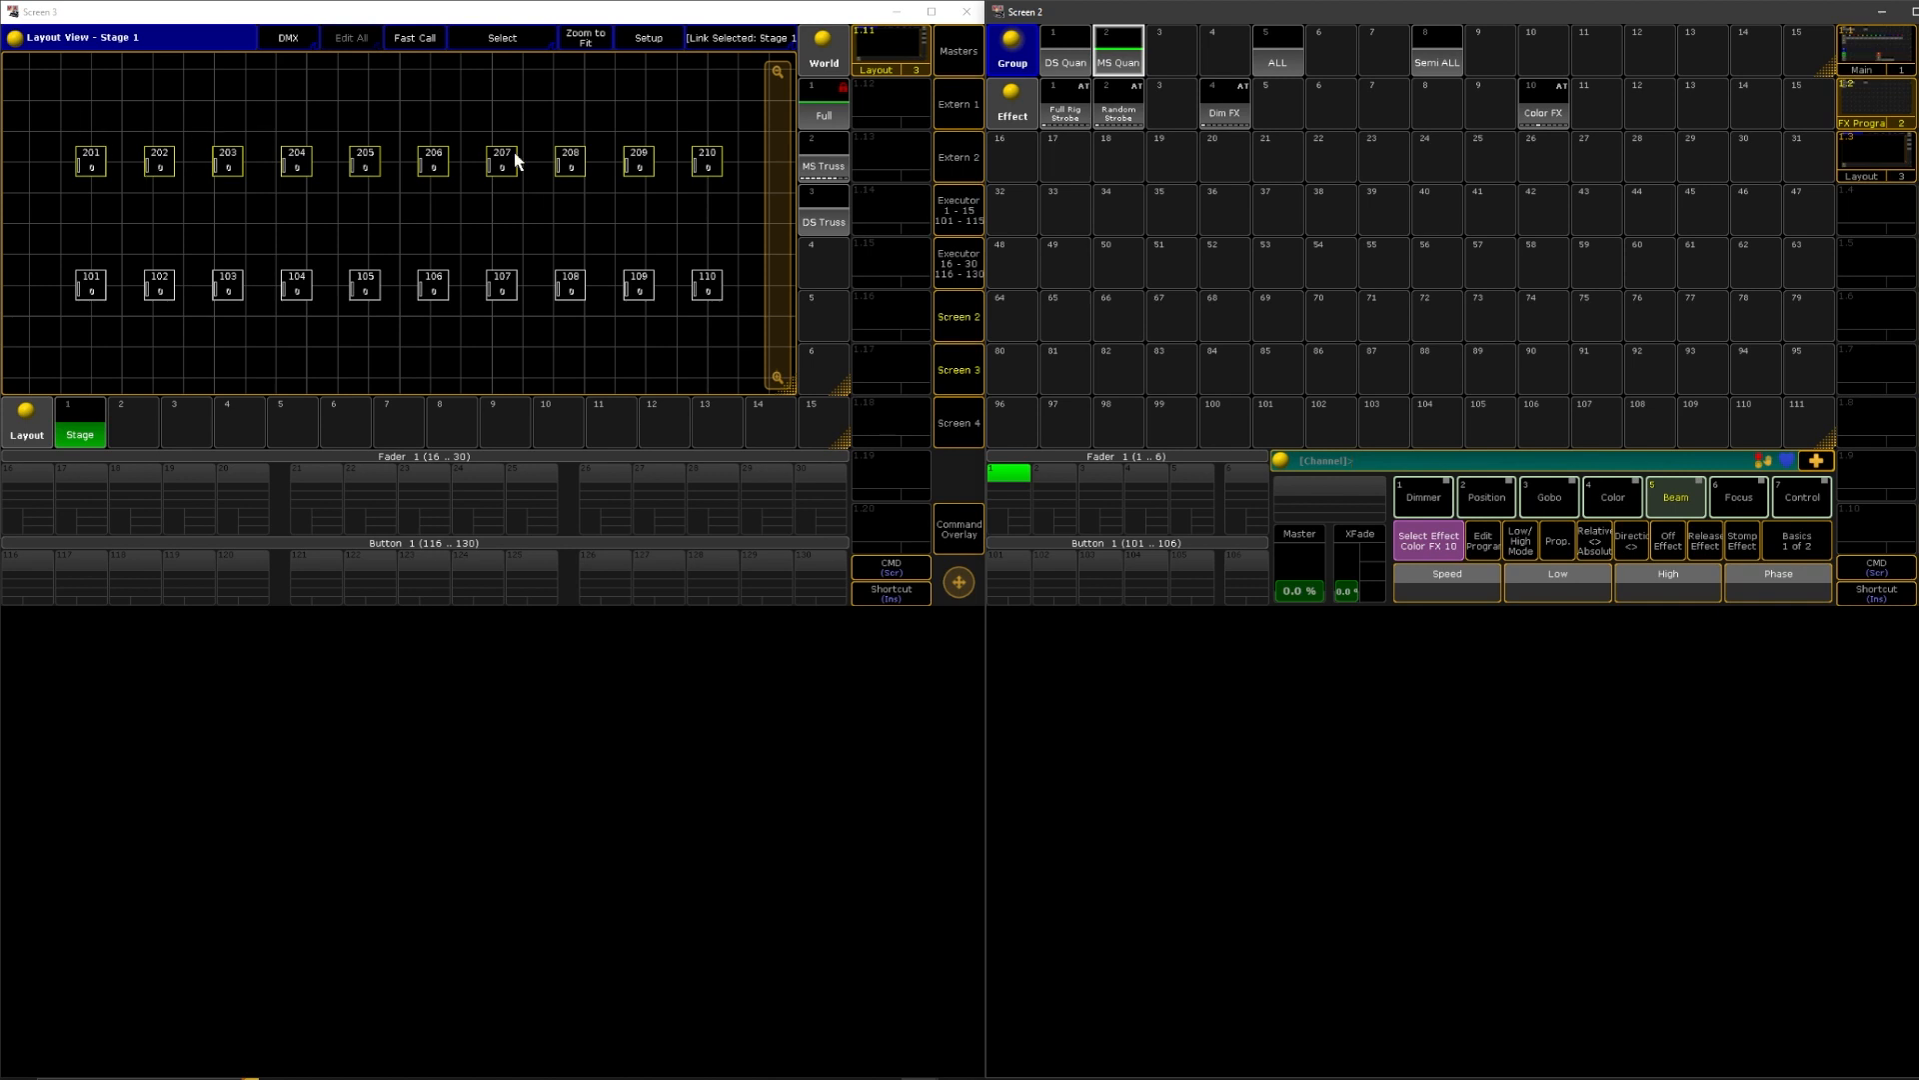
pyautogui.click(960, 526)
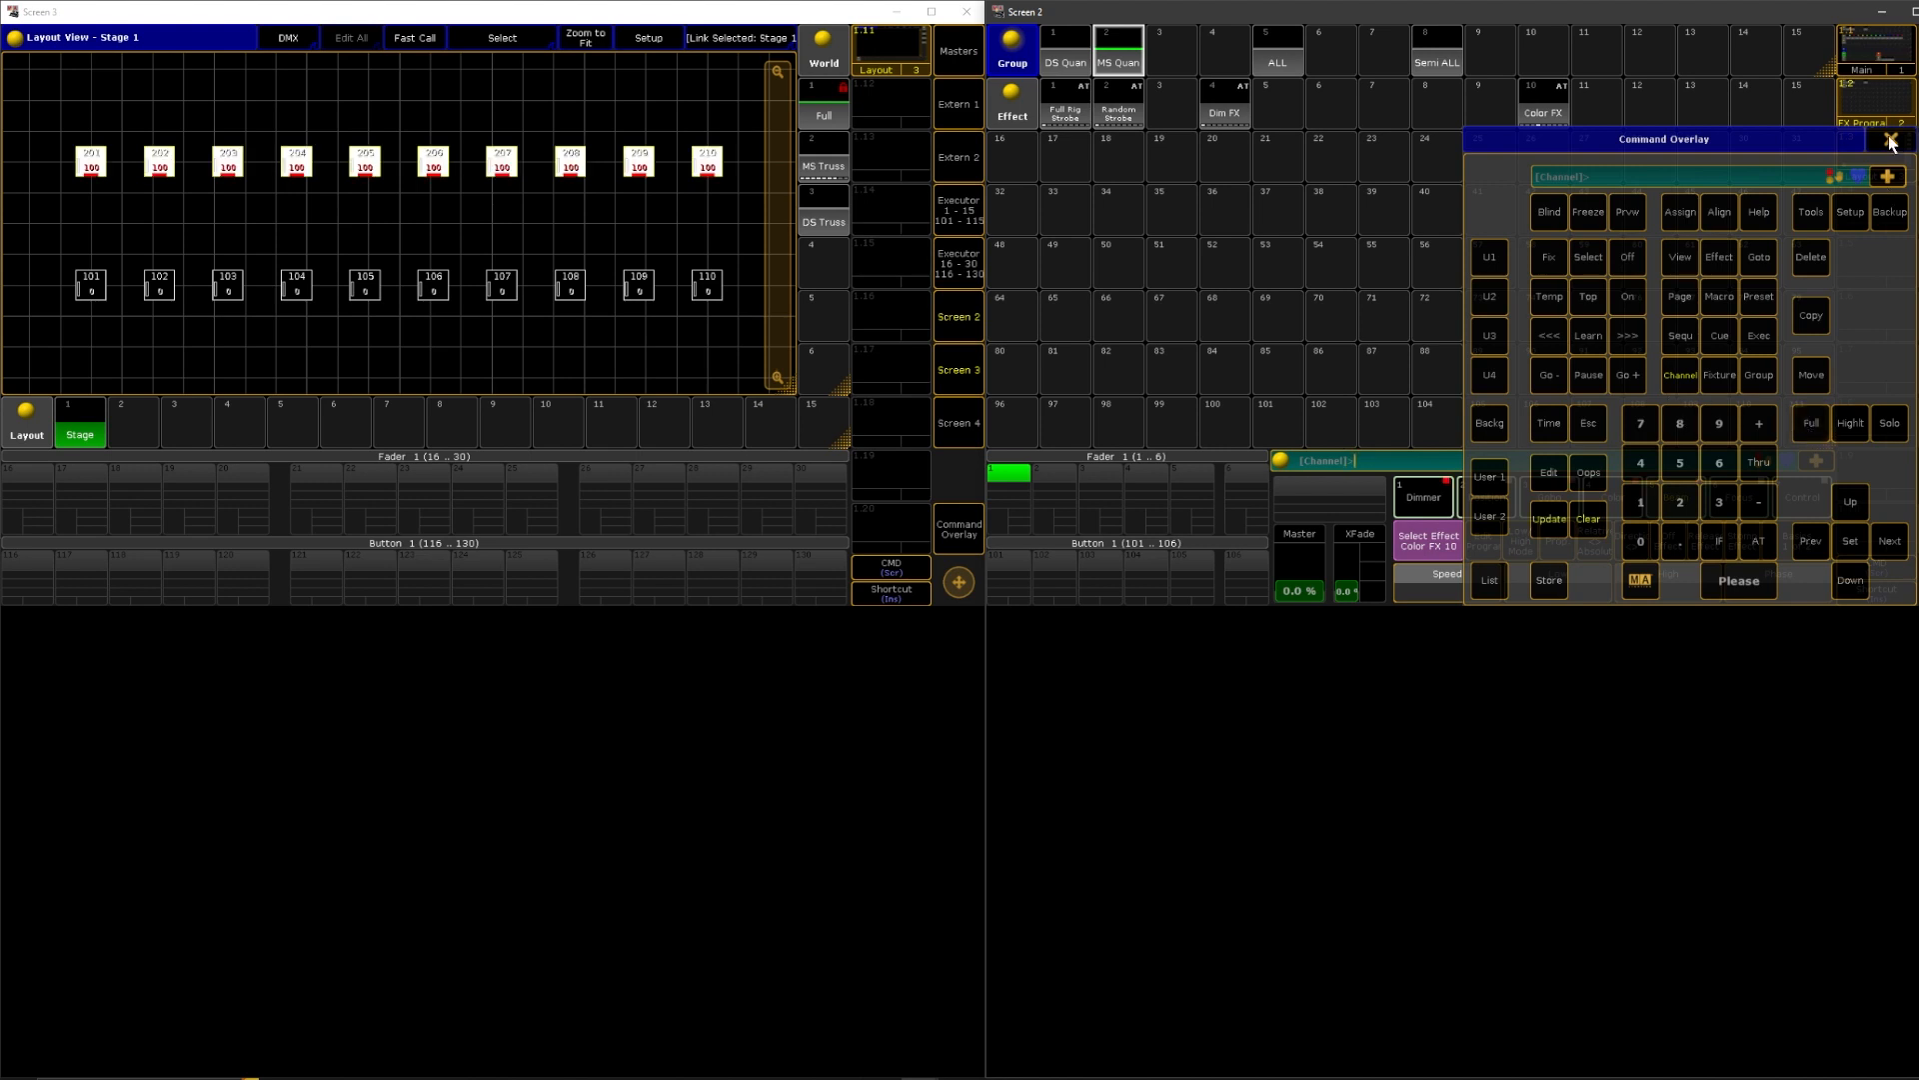
# - Dismiss the keypad overlay and apply Color FX to the selected MS Quan fixtures
pyautogui.click(1888, 138)
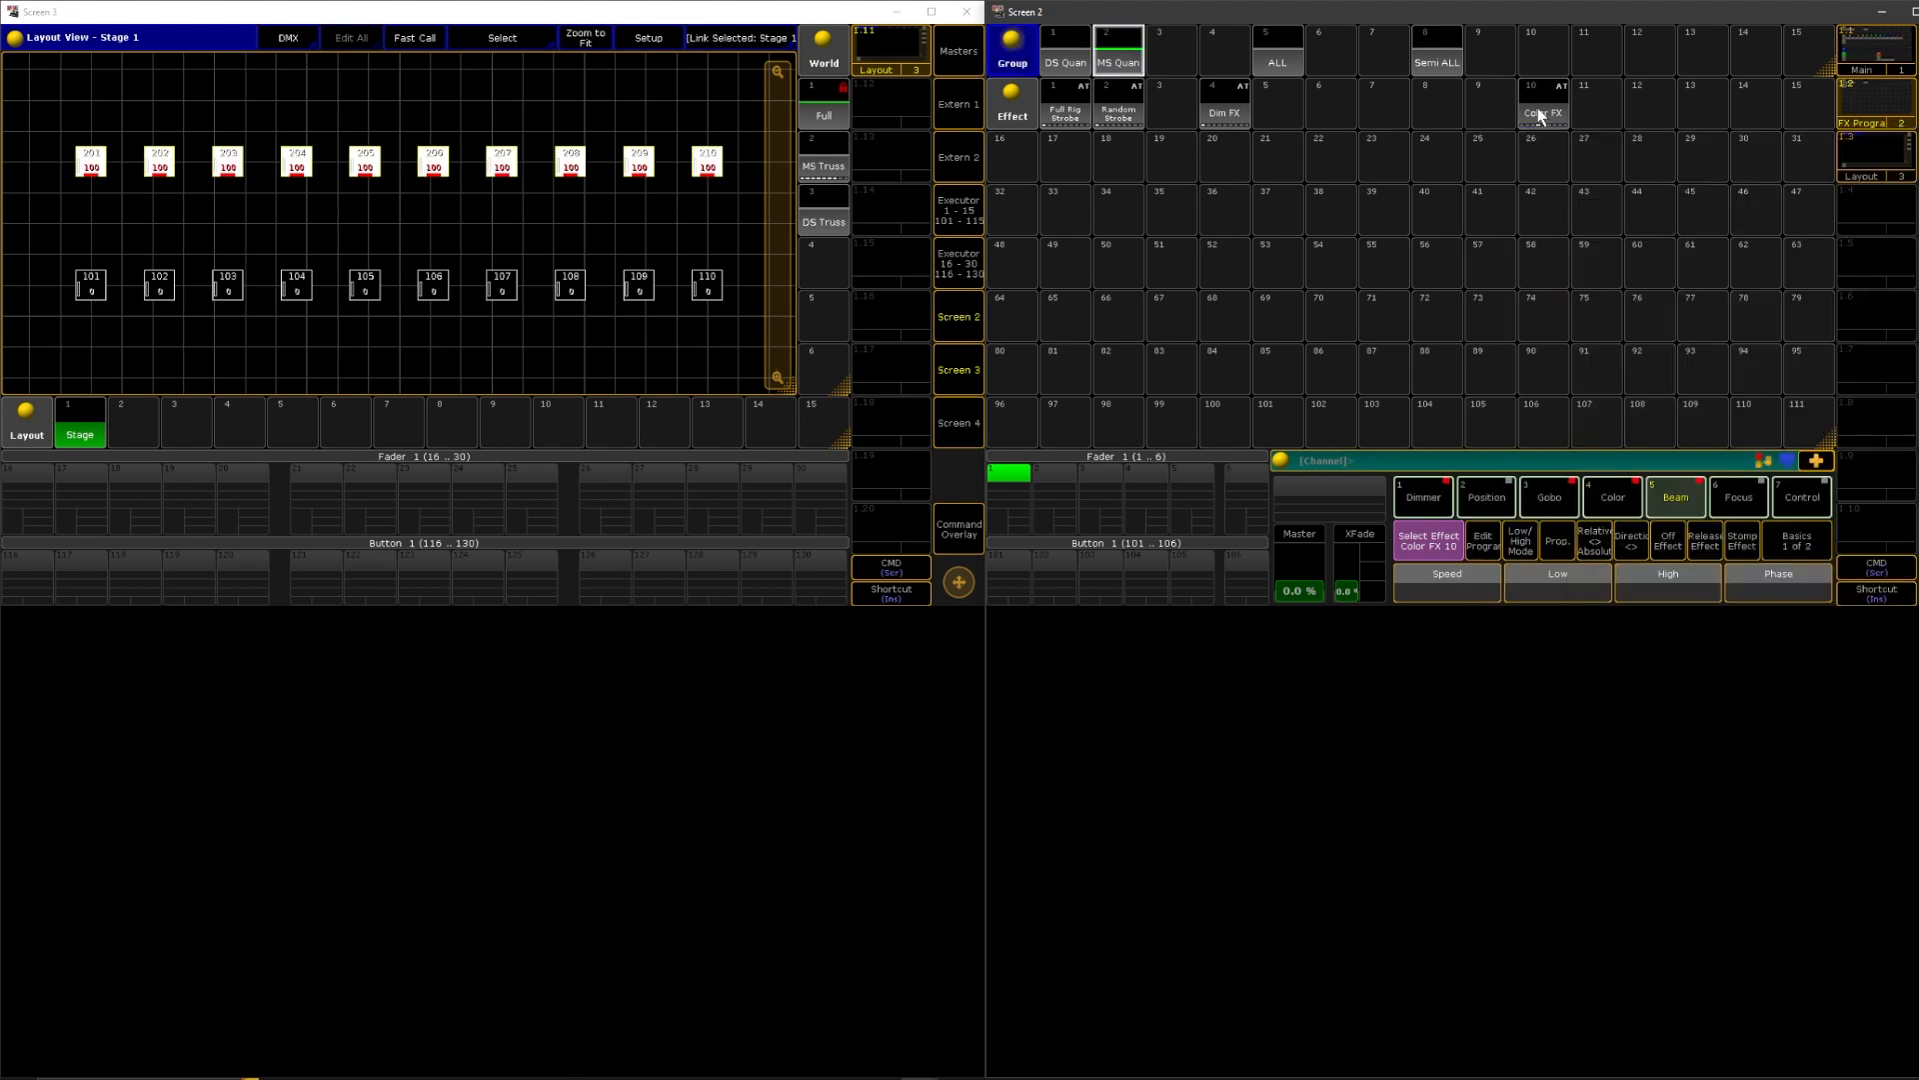
pyautogui.click(1543, 113)
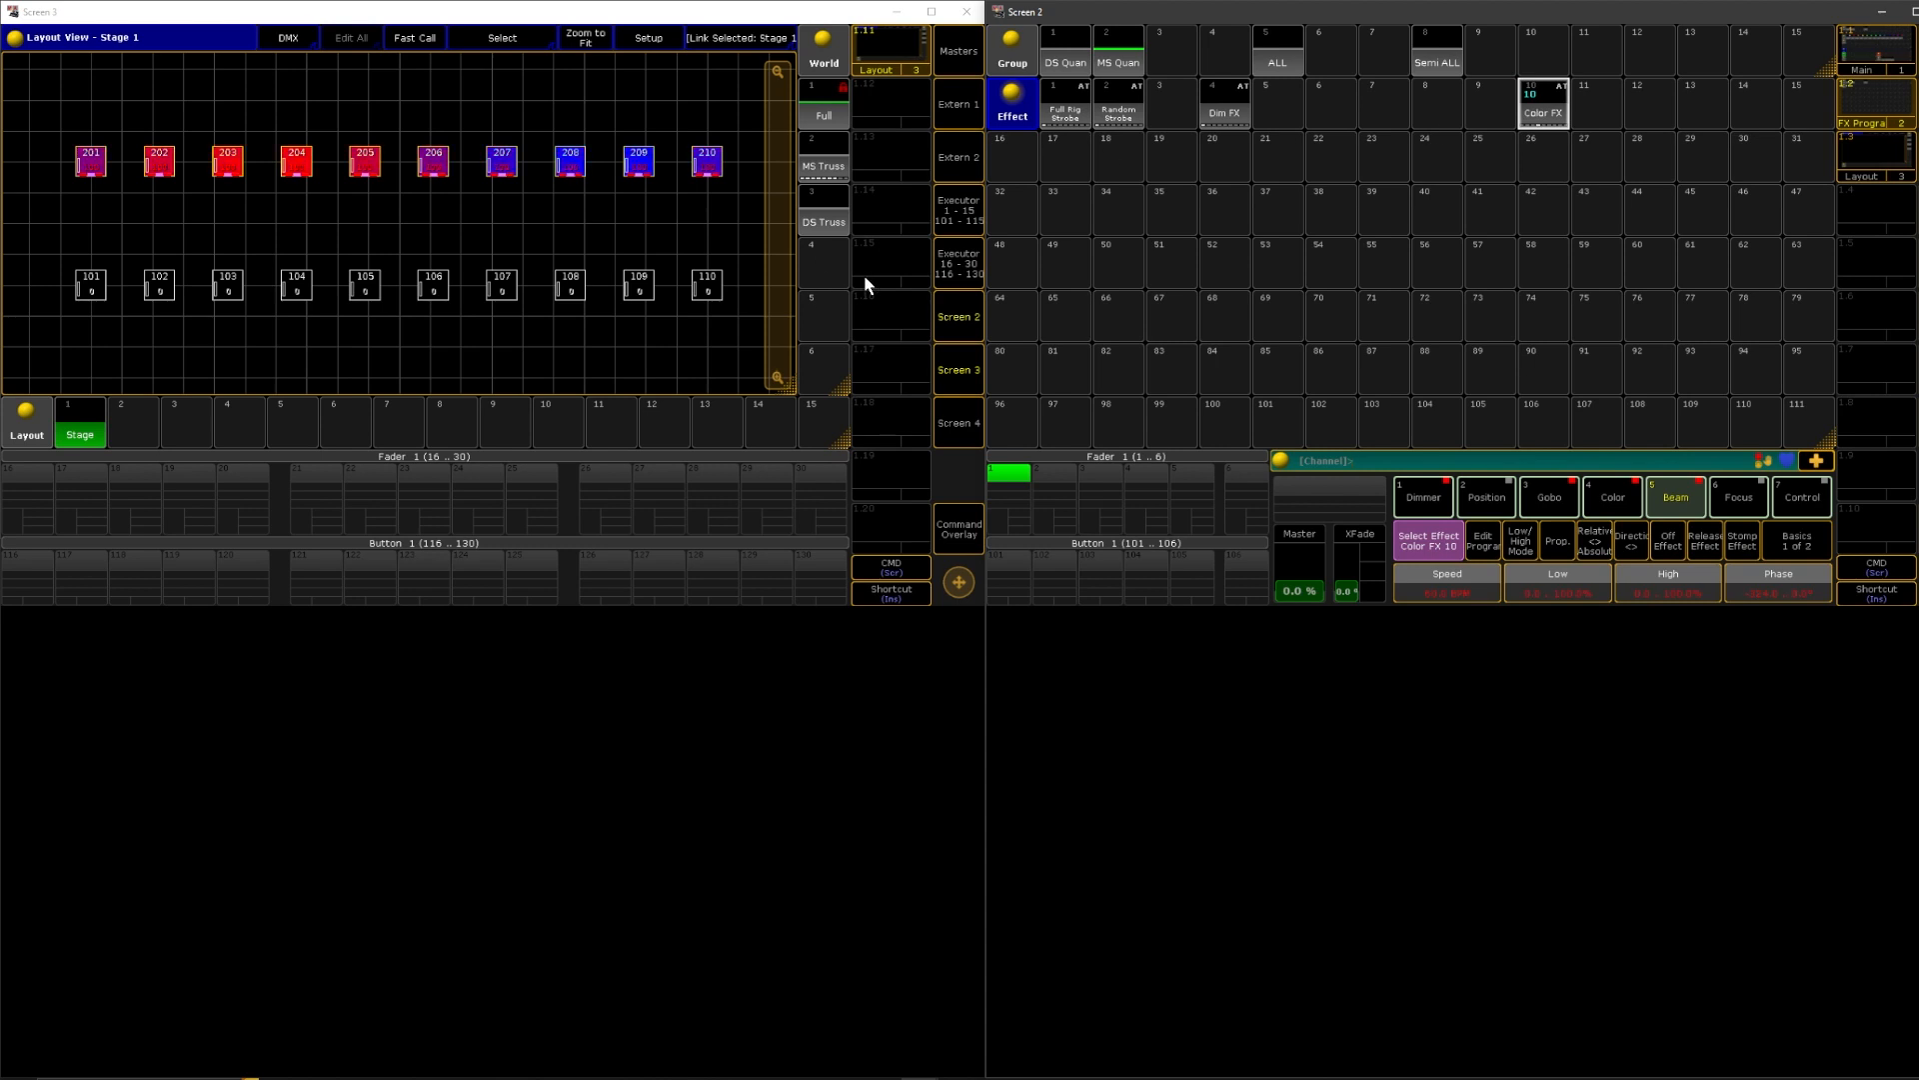
pyautogui.moveTo(860, 225)
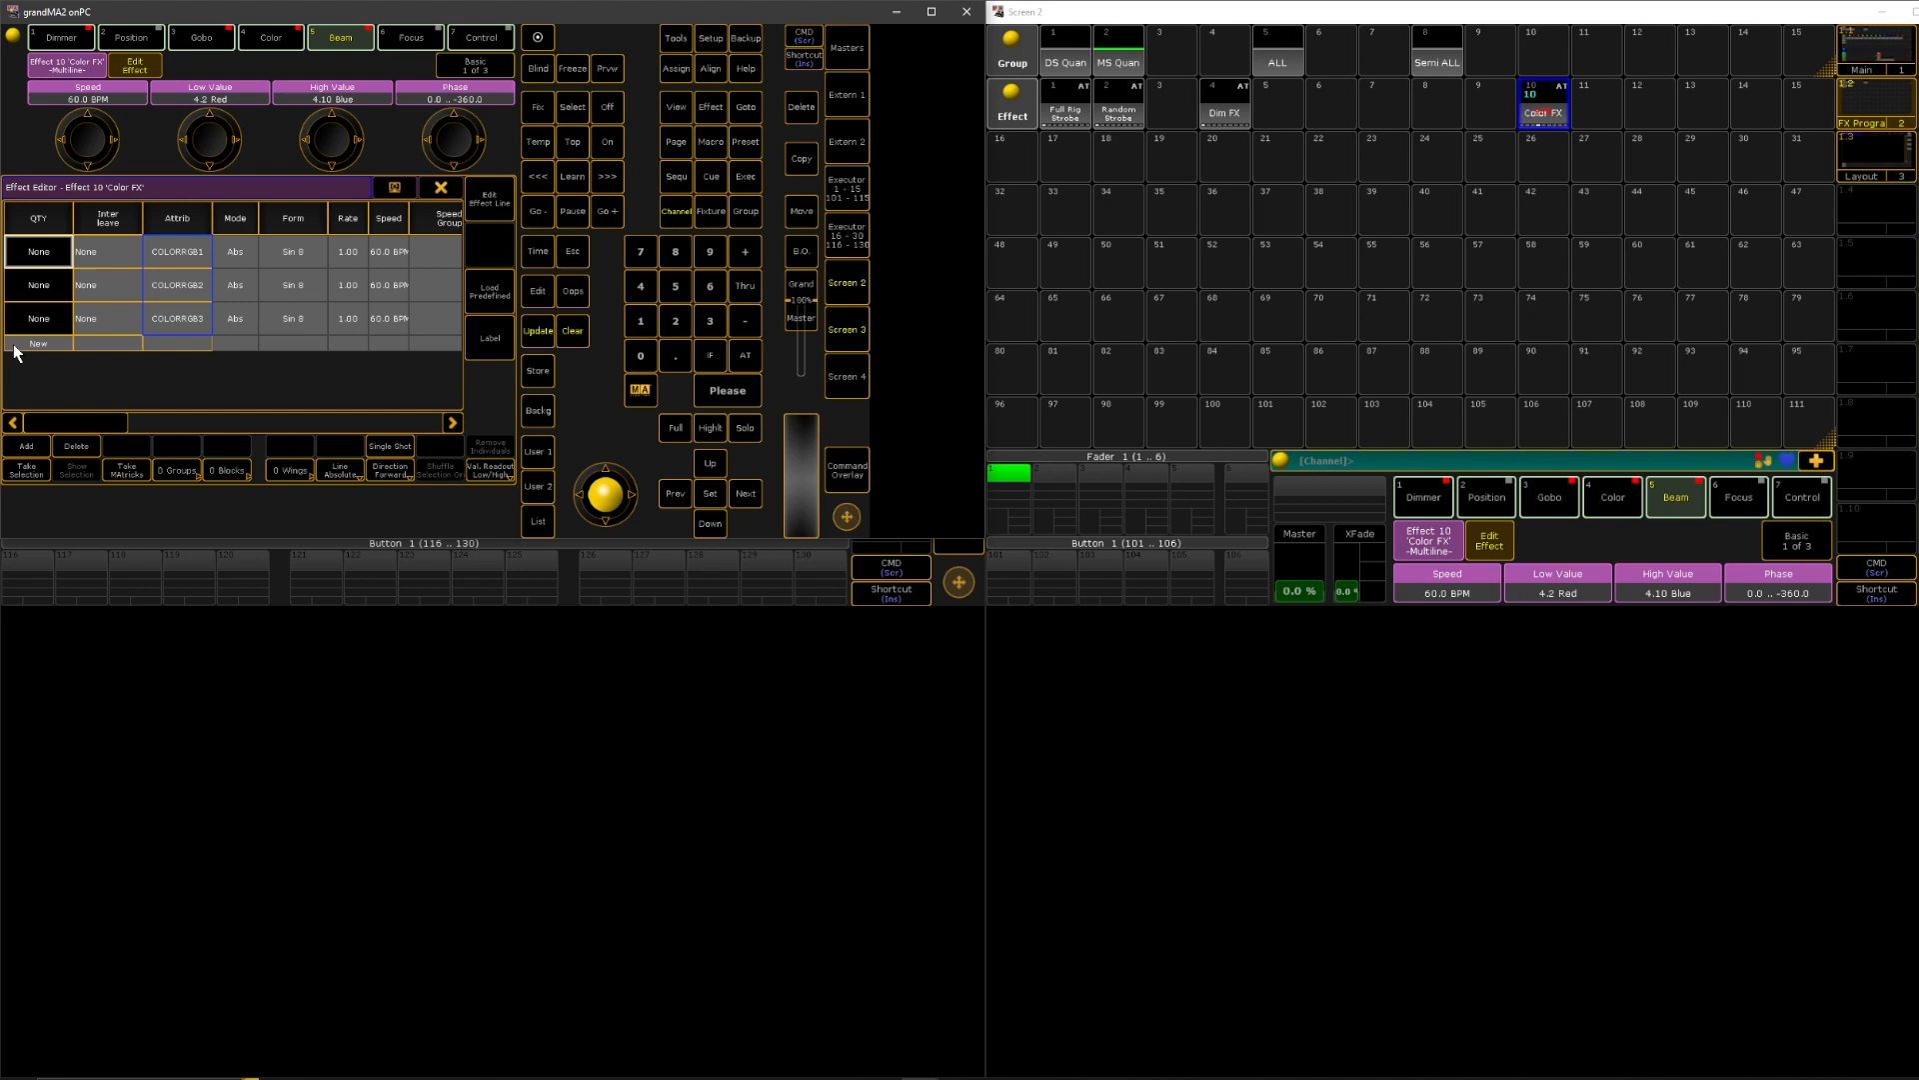
pyautogui.moveTo(312, 298)
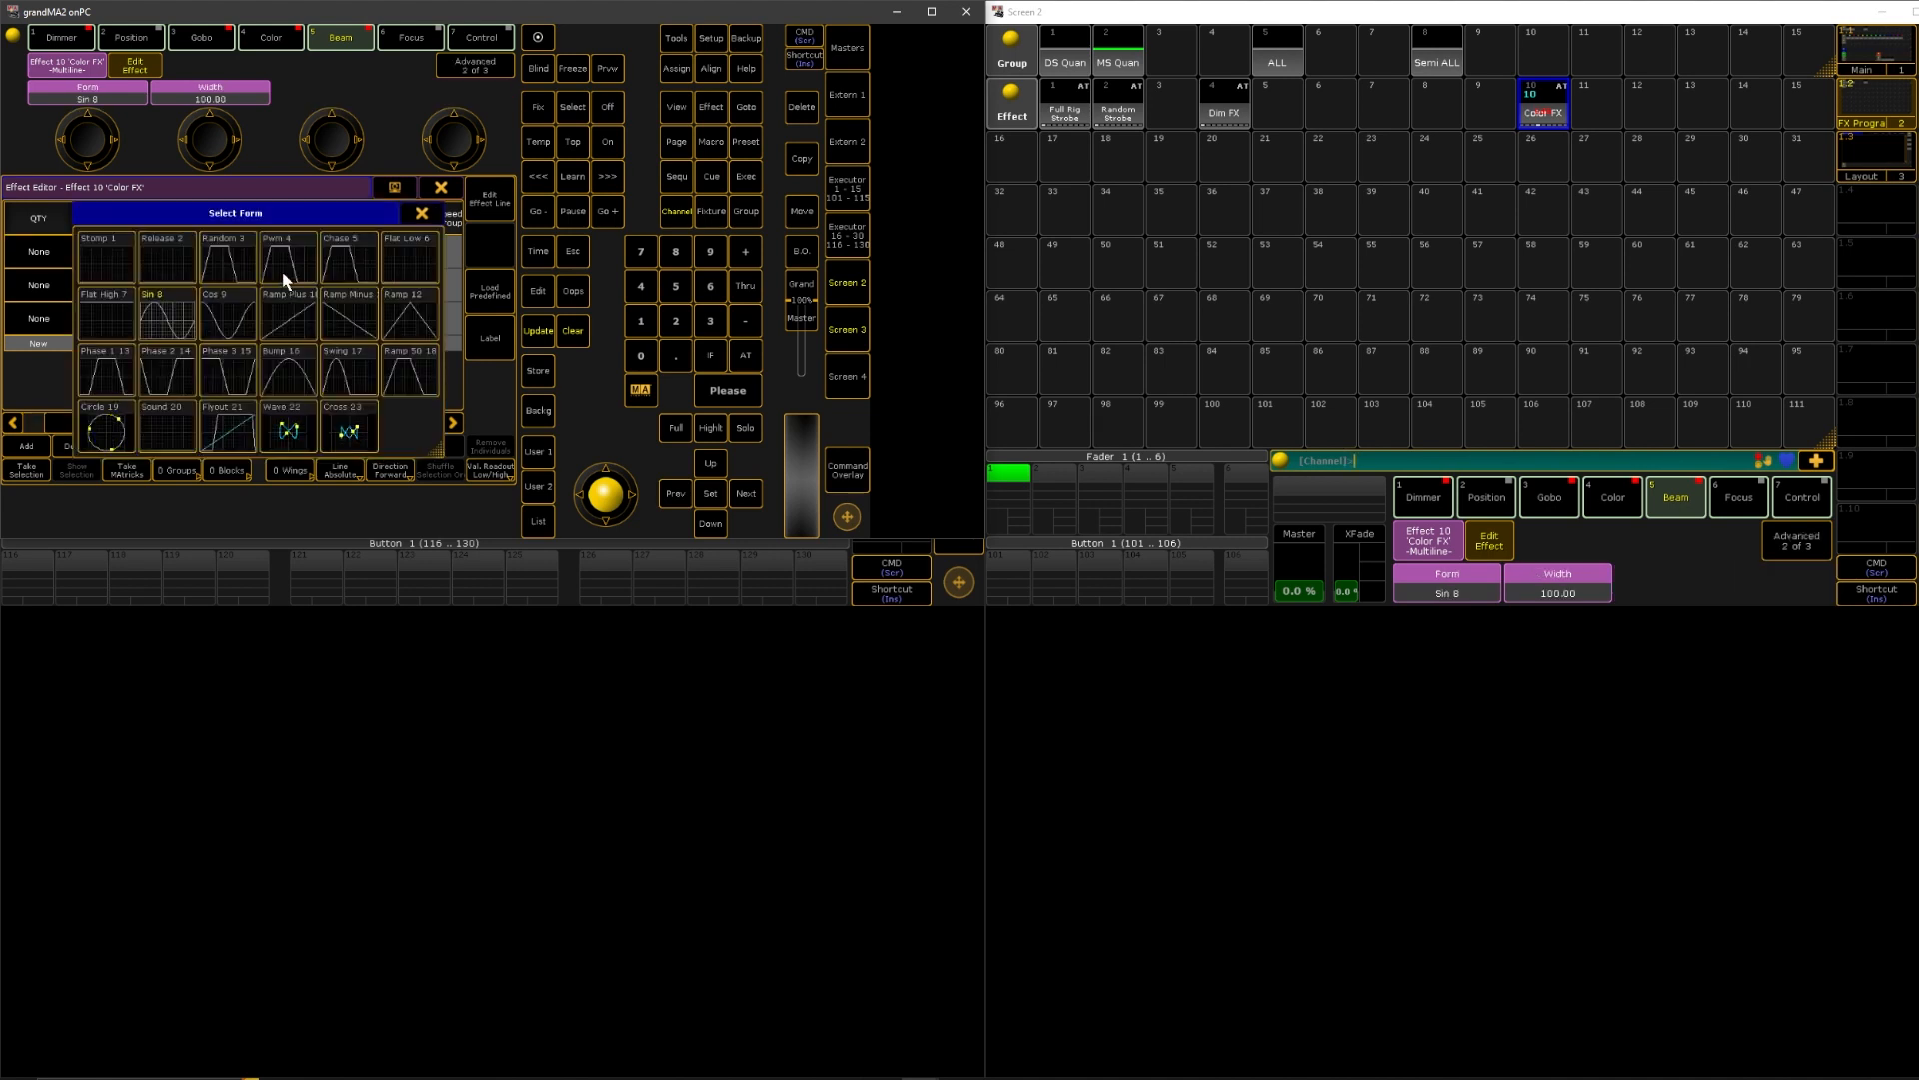
# - Switch the form of Effect 10's three colour lines from Sin 8 to Pwm 4
pyautogui.click(283, 257)
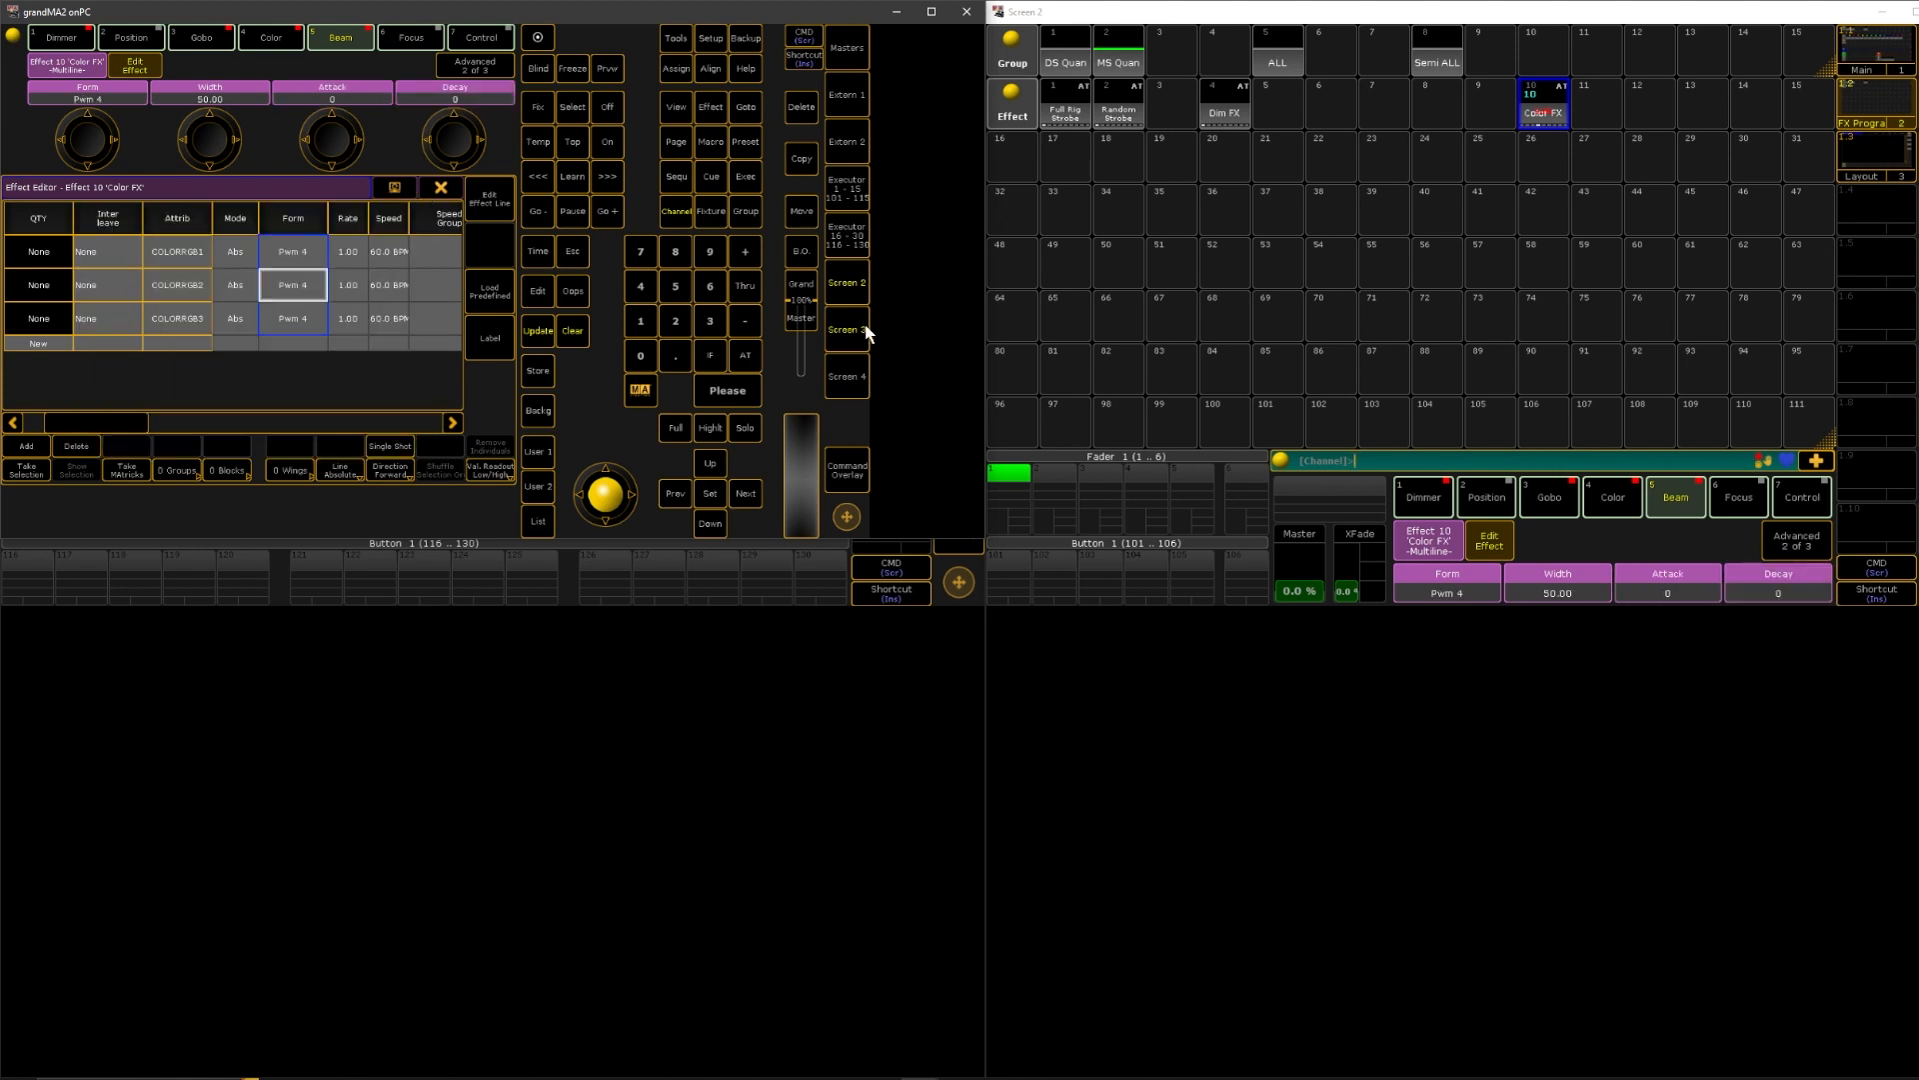
# - Set the Wings cells of Color FX's three lines to 2 on the MAtricks page
pyautogui.click(846, 351)
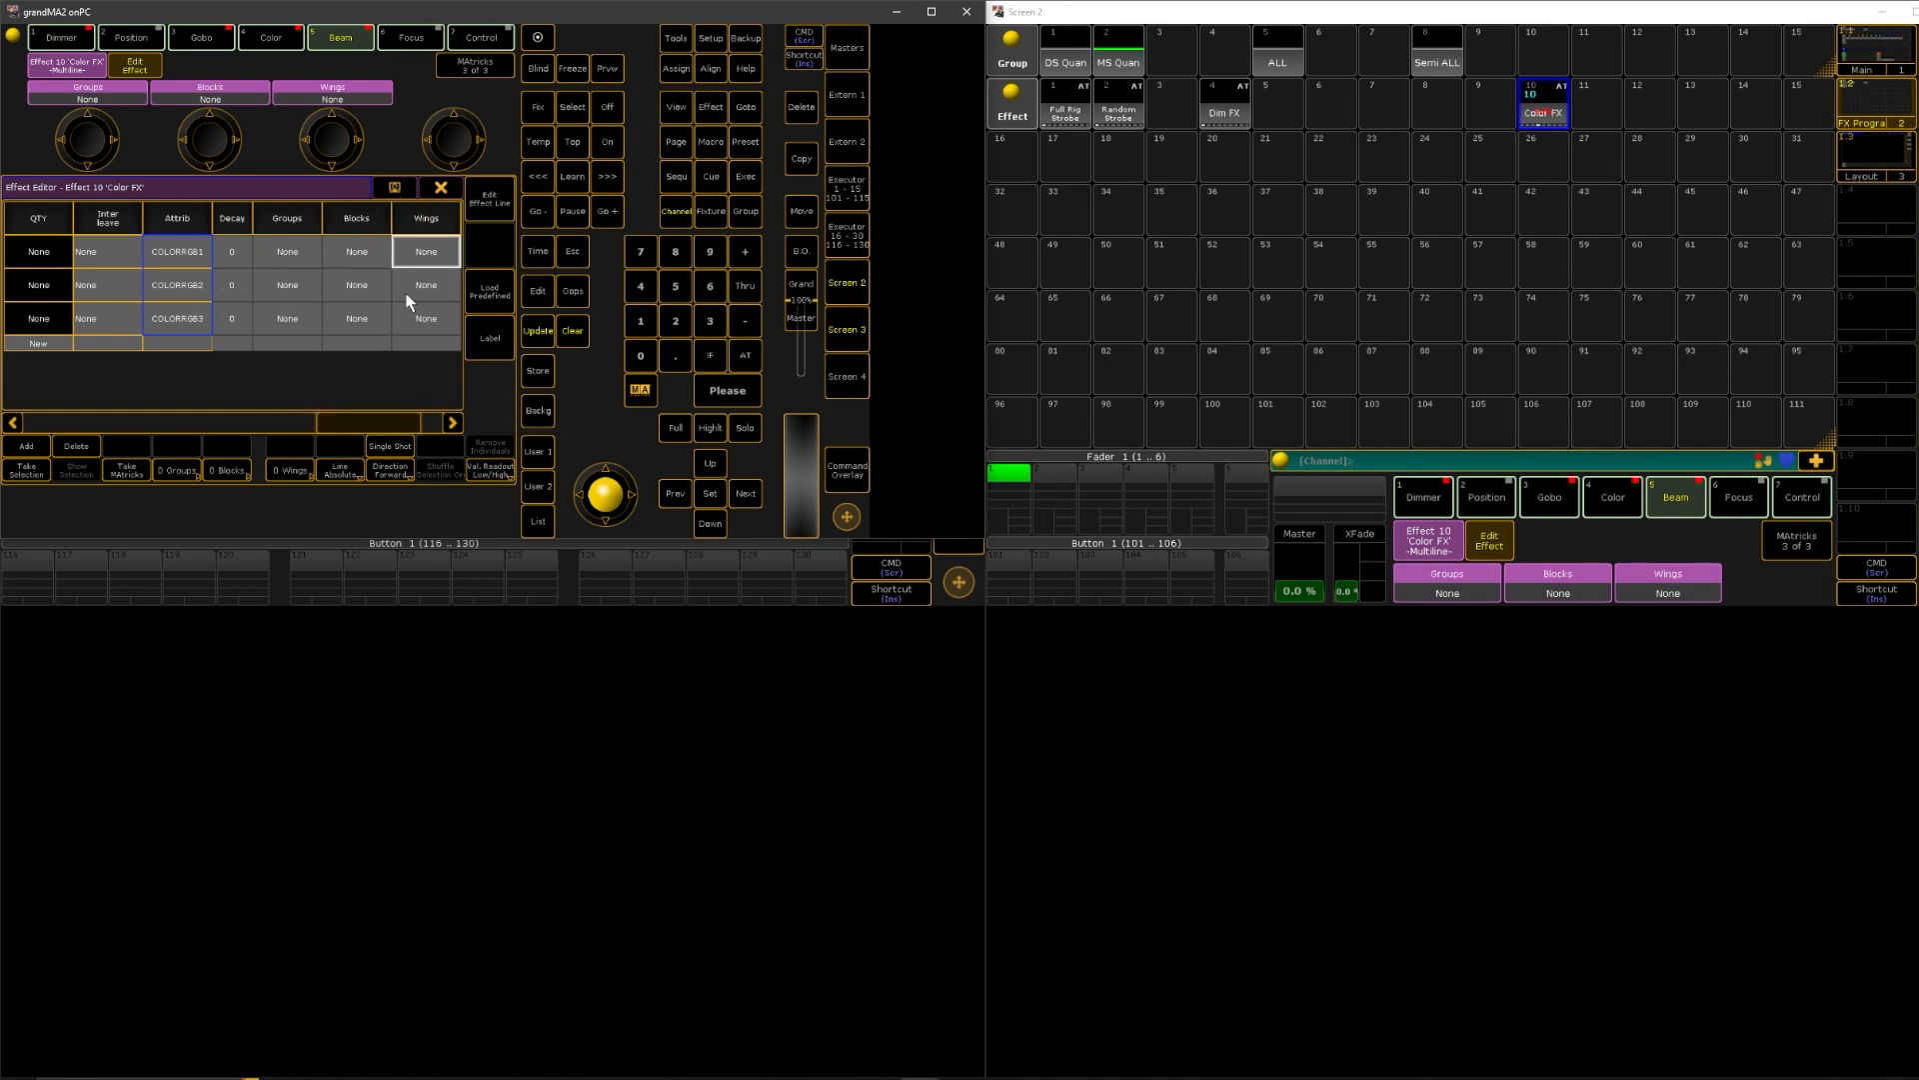
pyautogui.click(425, 251)
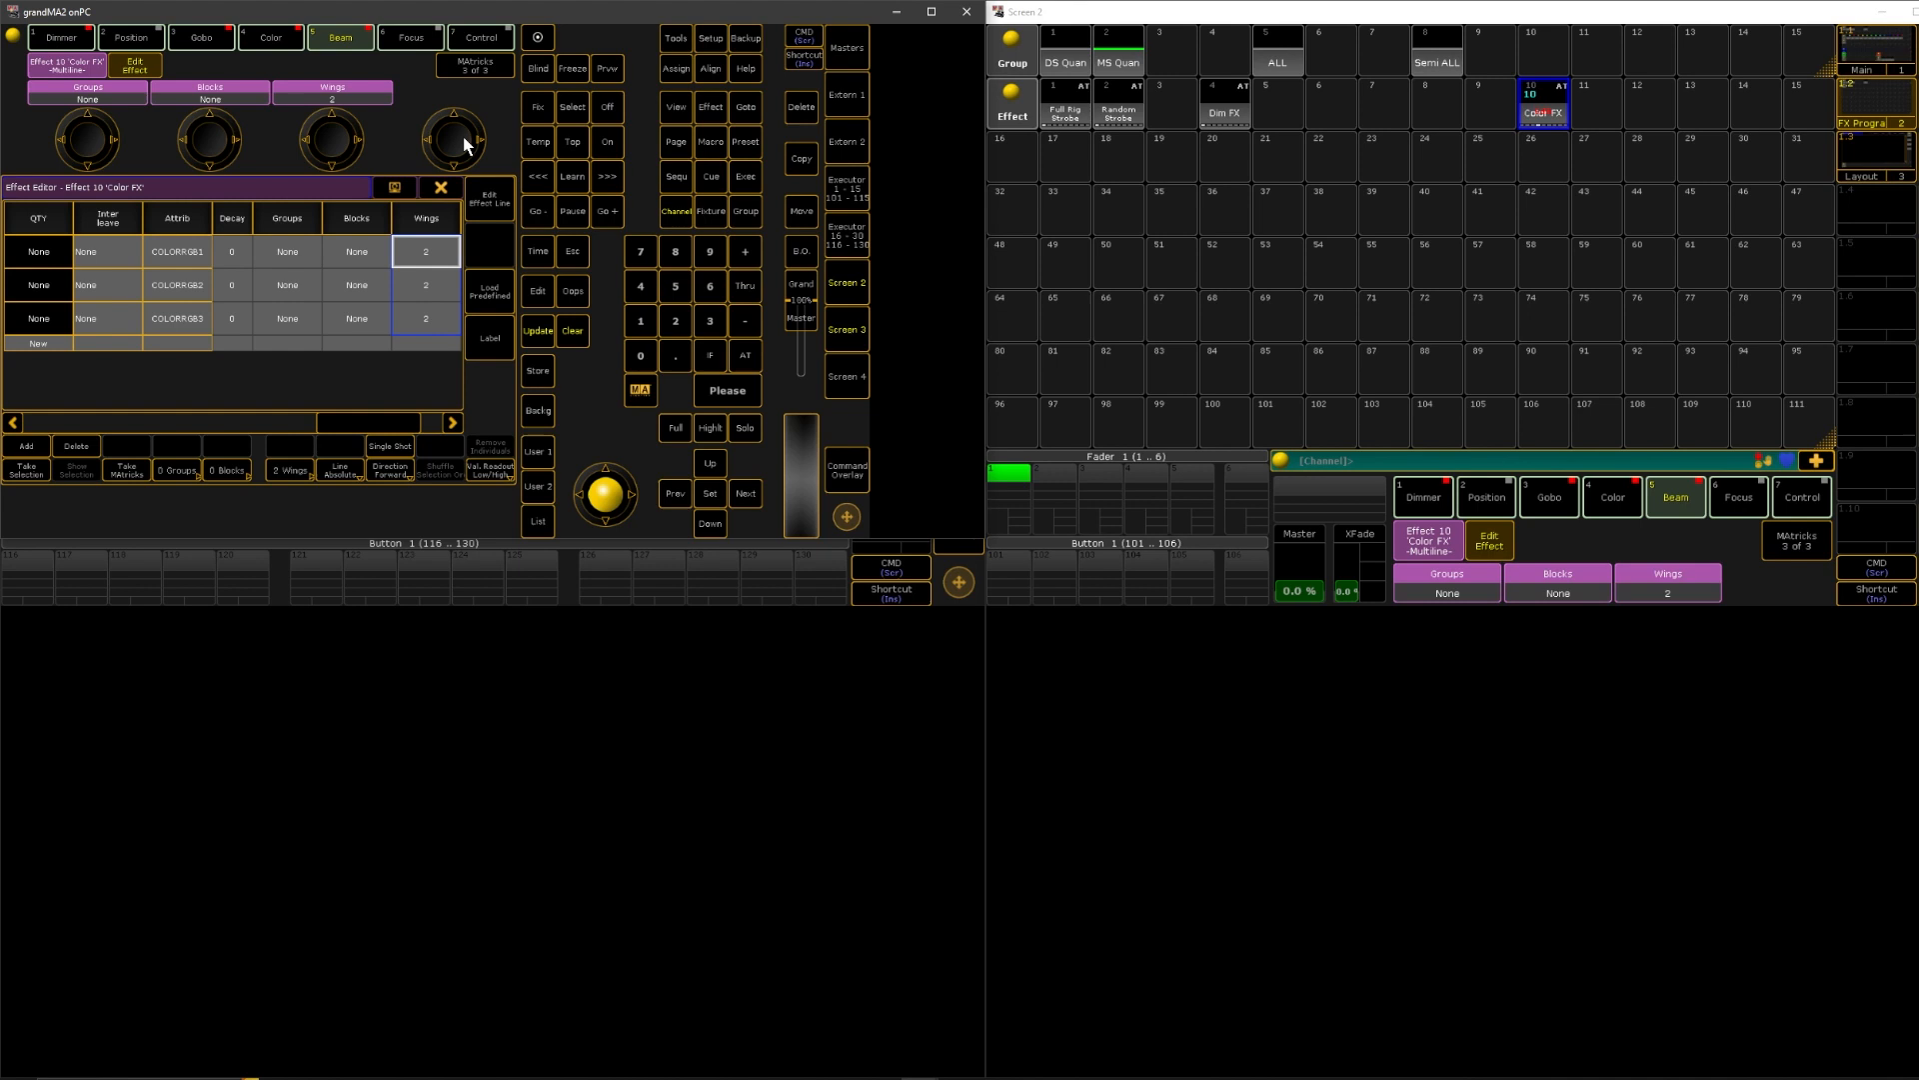
pyautogui.moveTo(240, 356)
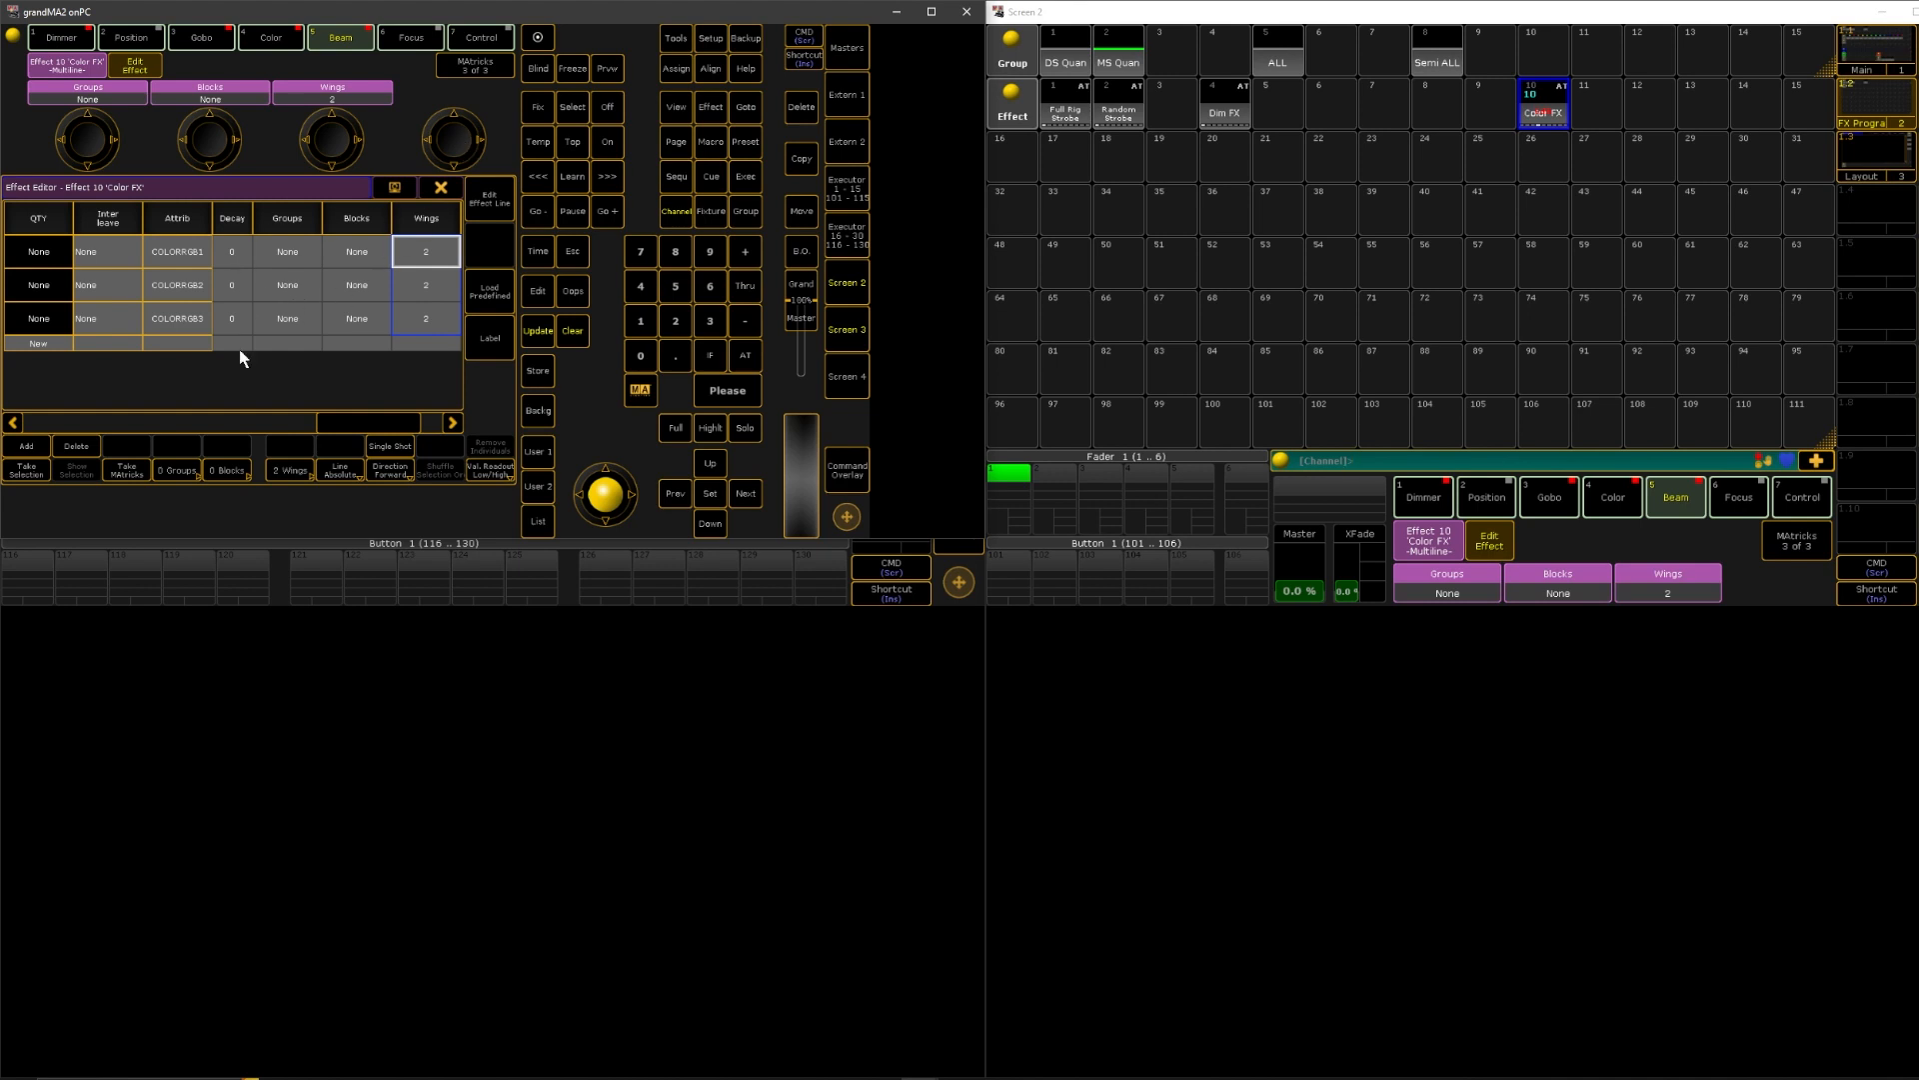
pyautogui.moveTo(271, 225)
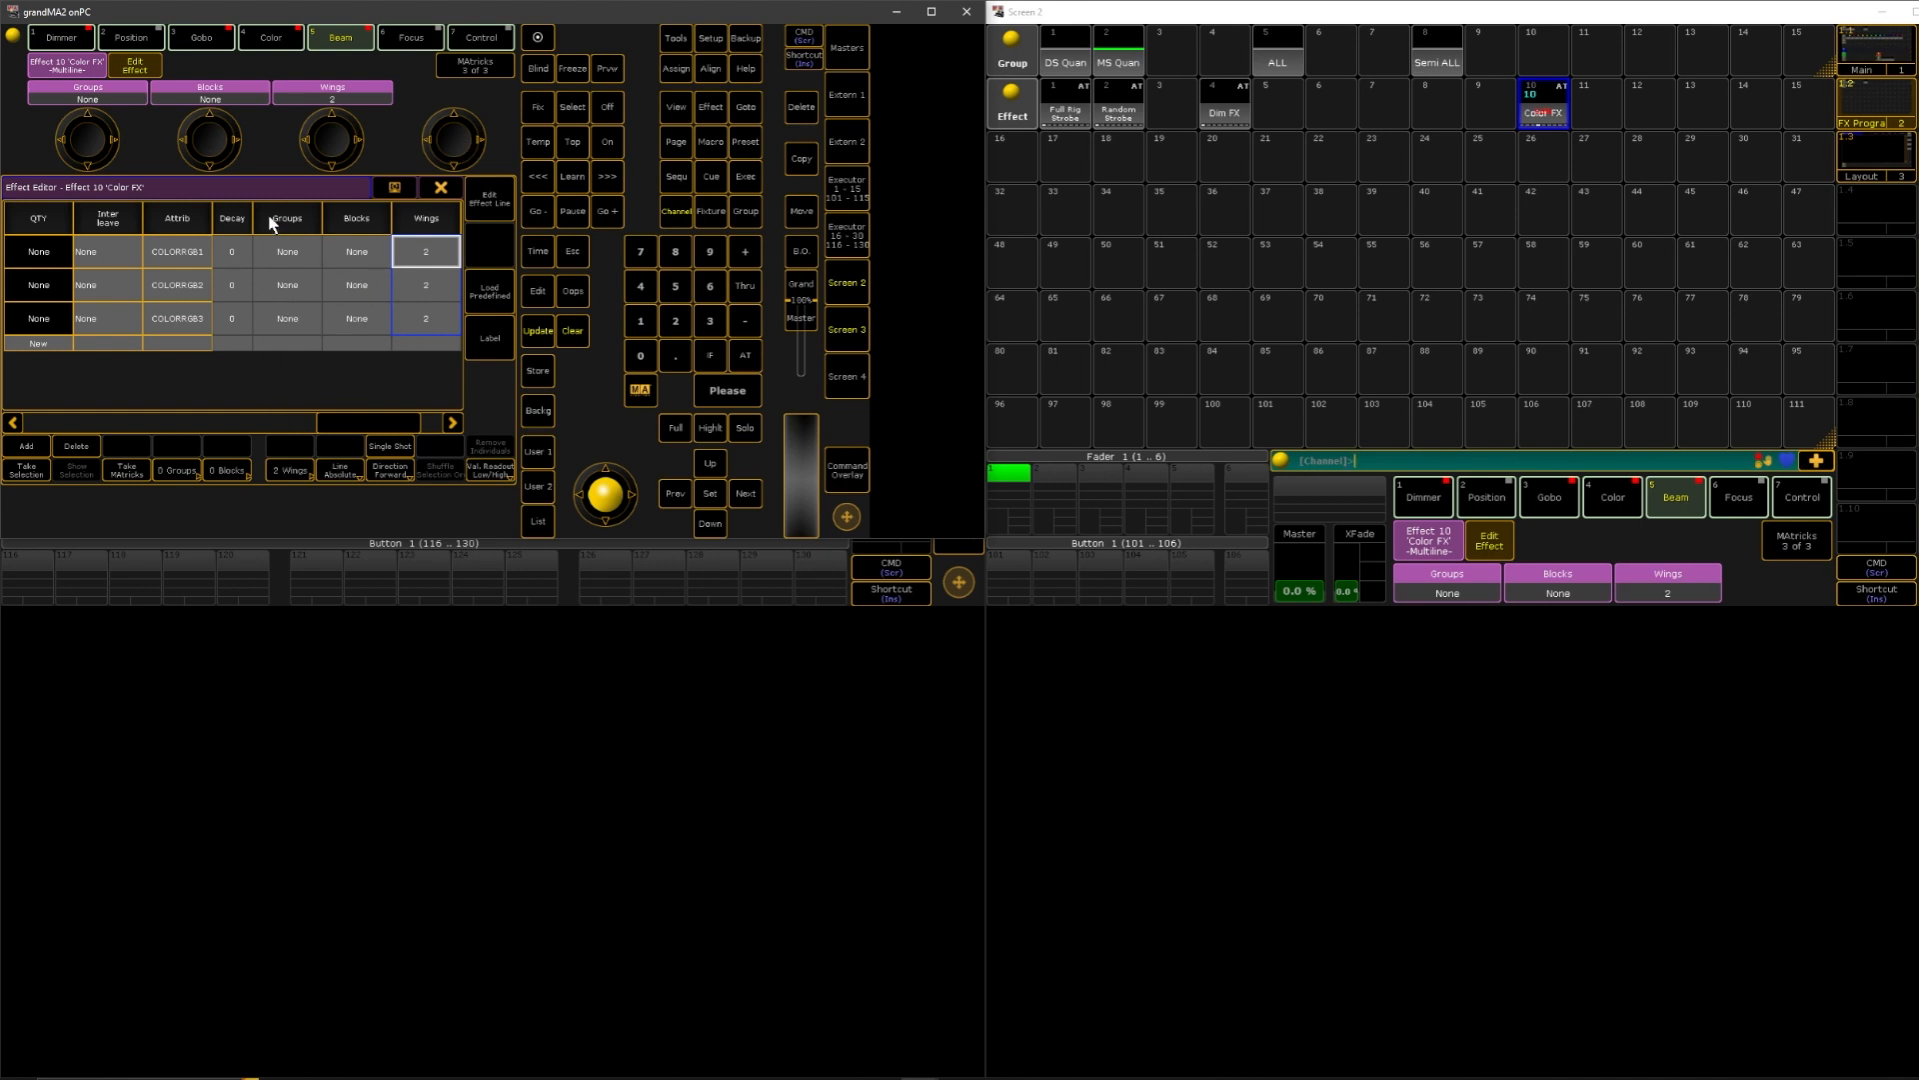
pyautogui.moveTo(340, 267)
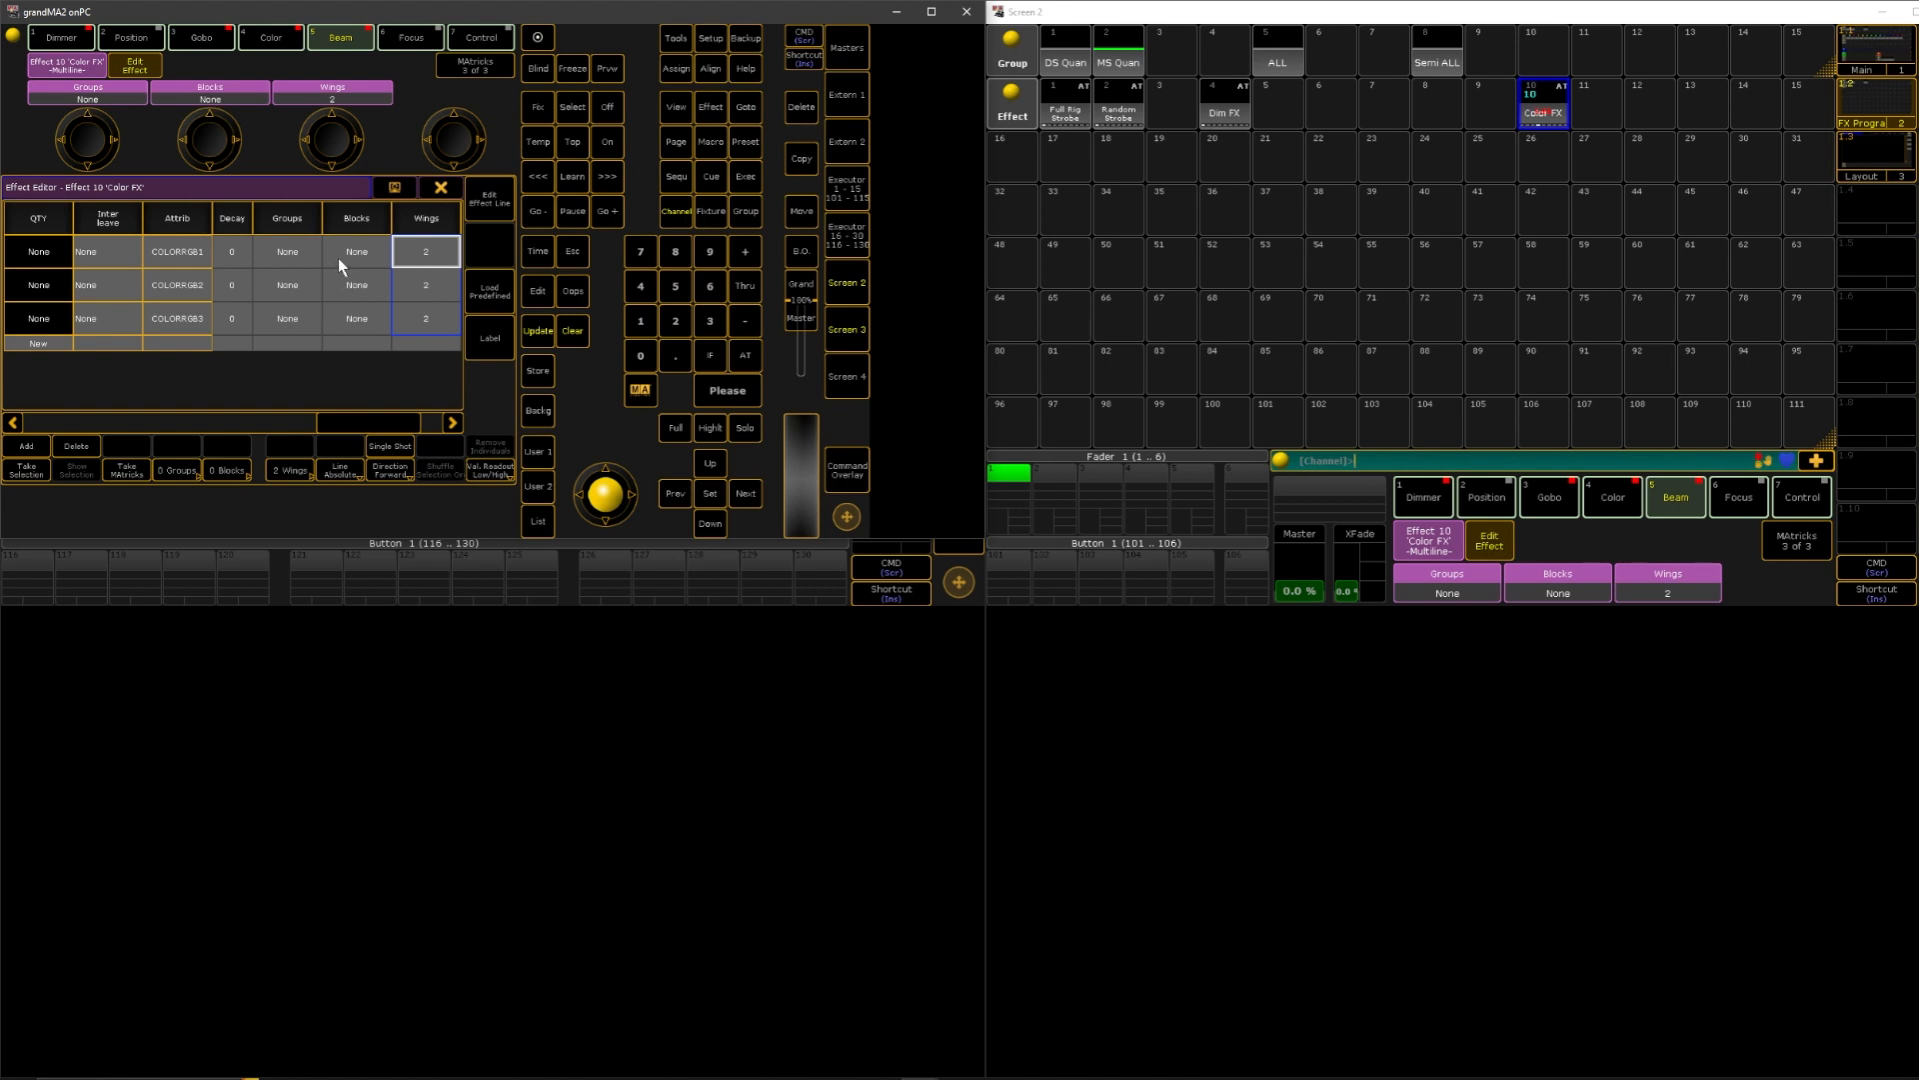
pyautogui.moveTo(329, 361)
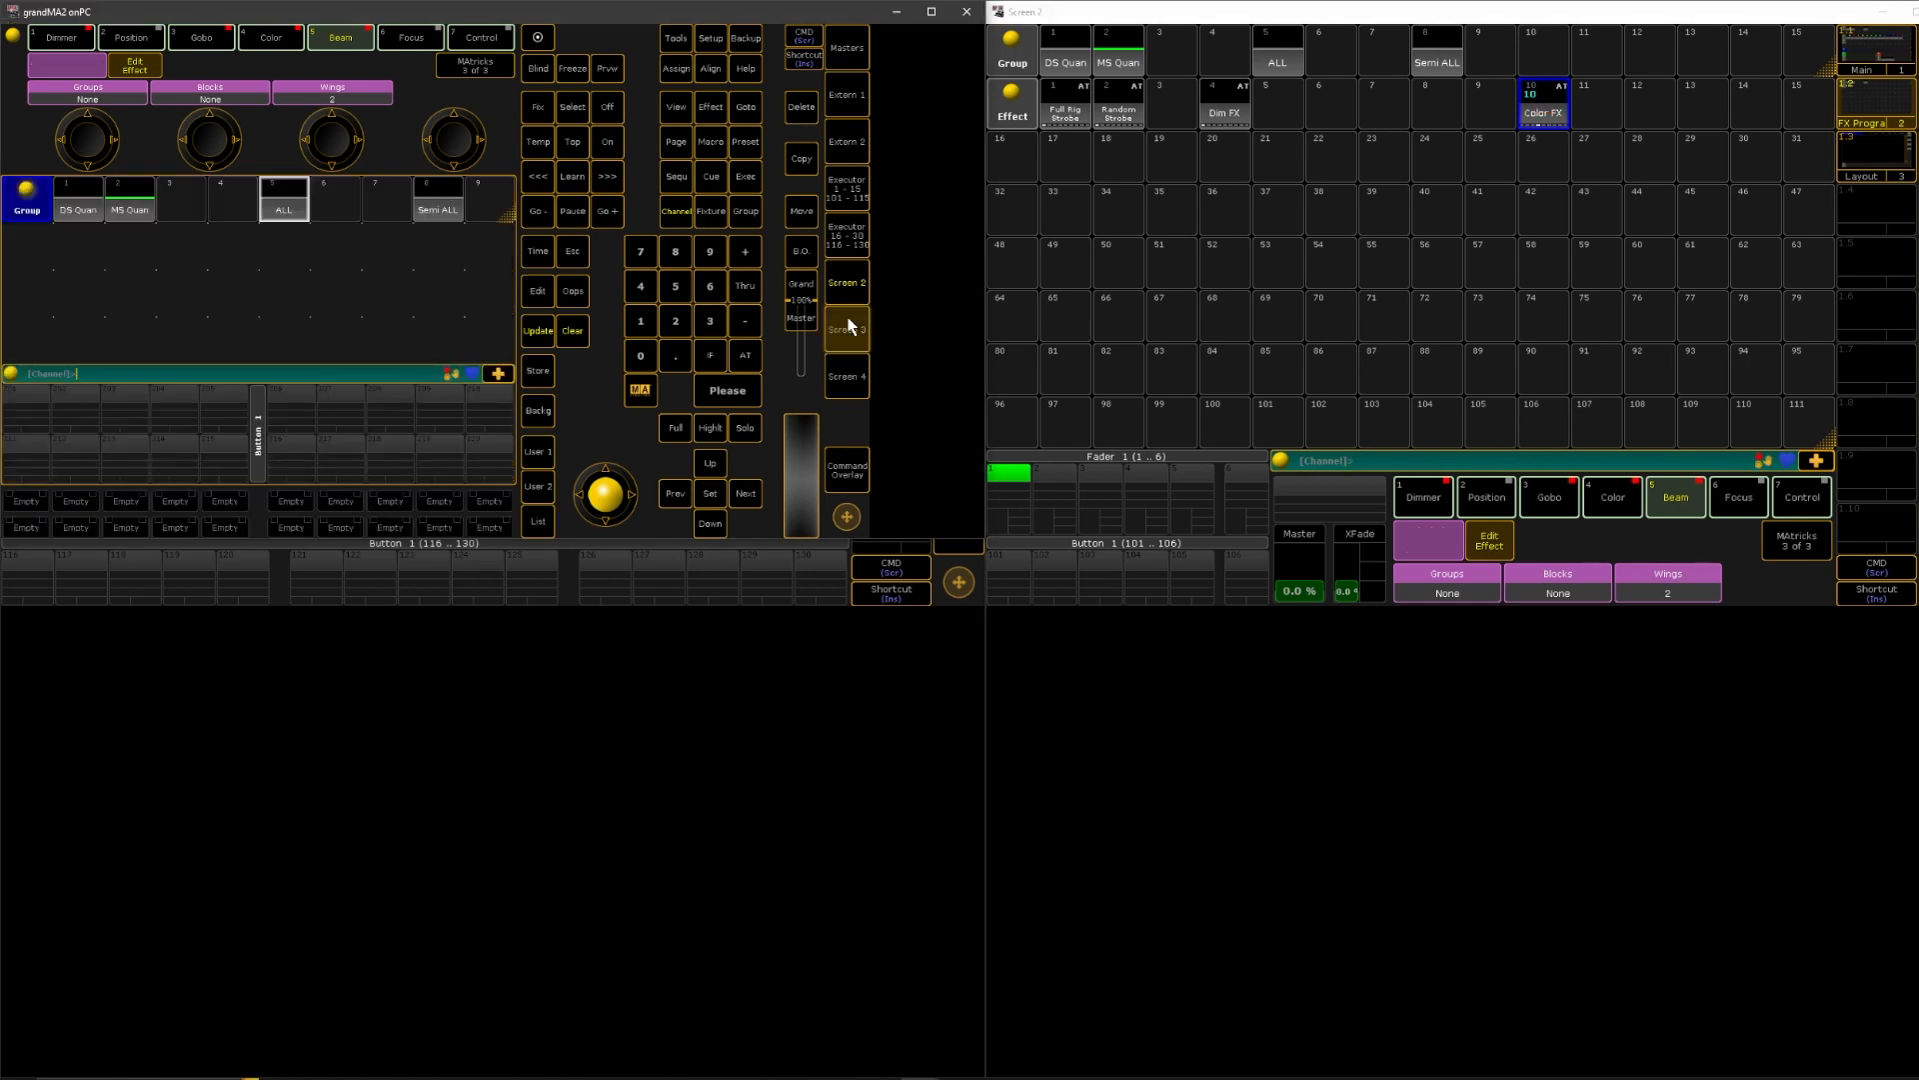
# - Select all fixtures in the stage layout, dismiss the keypad overlay and reopen Color FX's editor
pyautogui.click(846, 327)
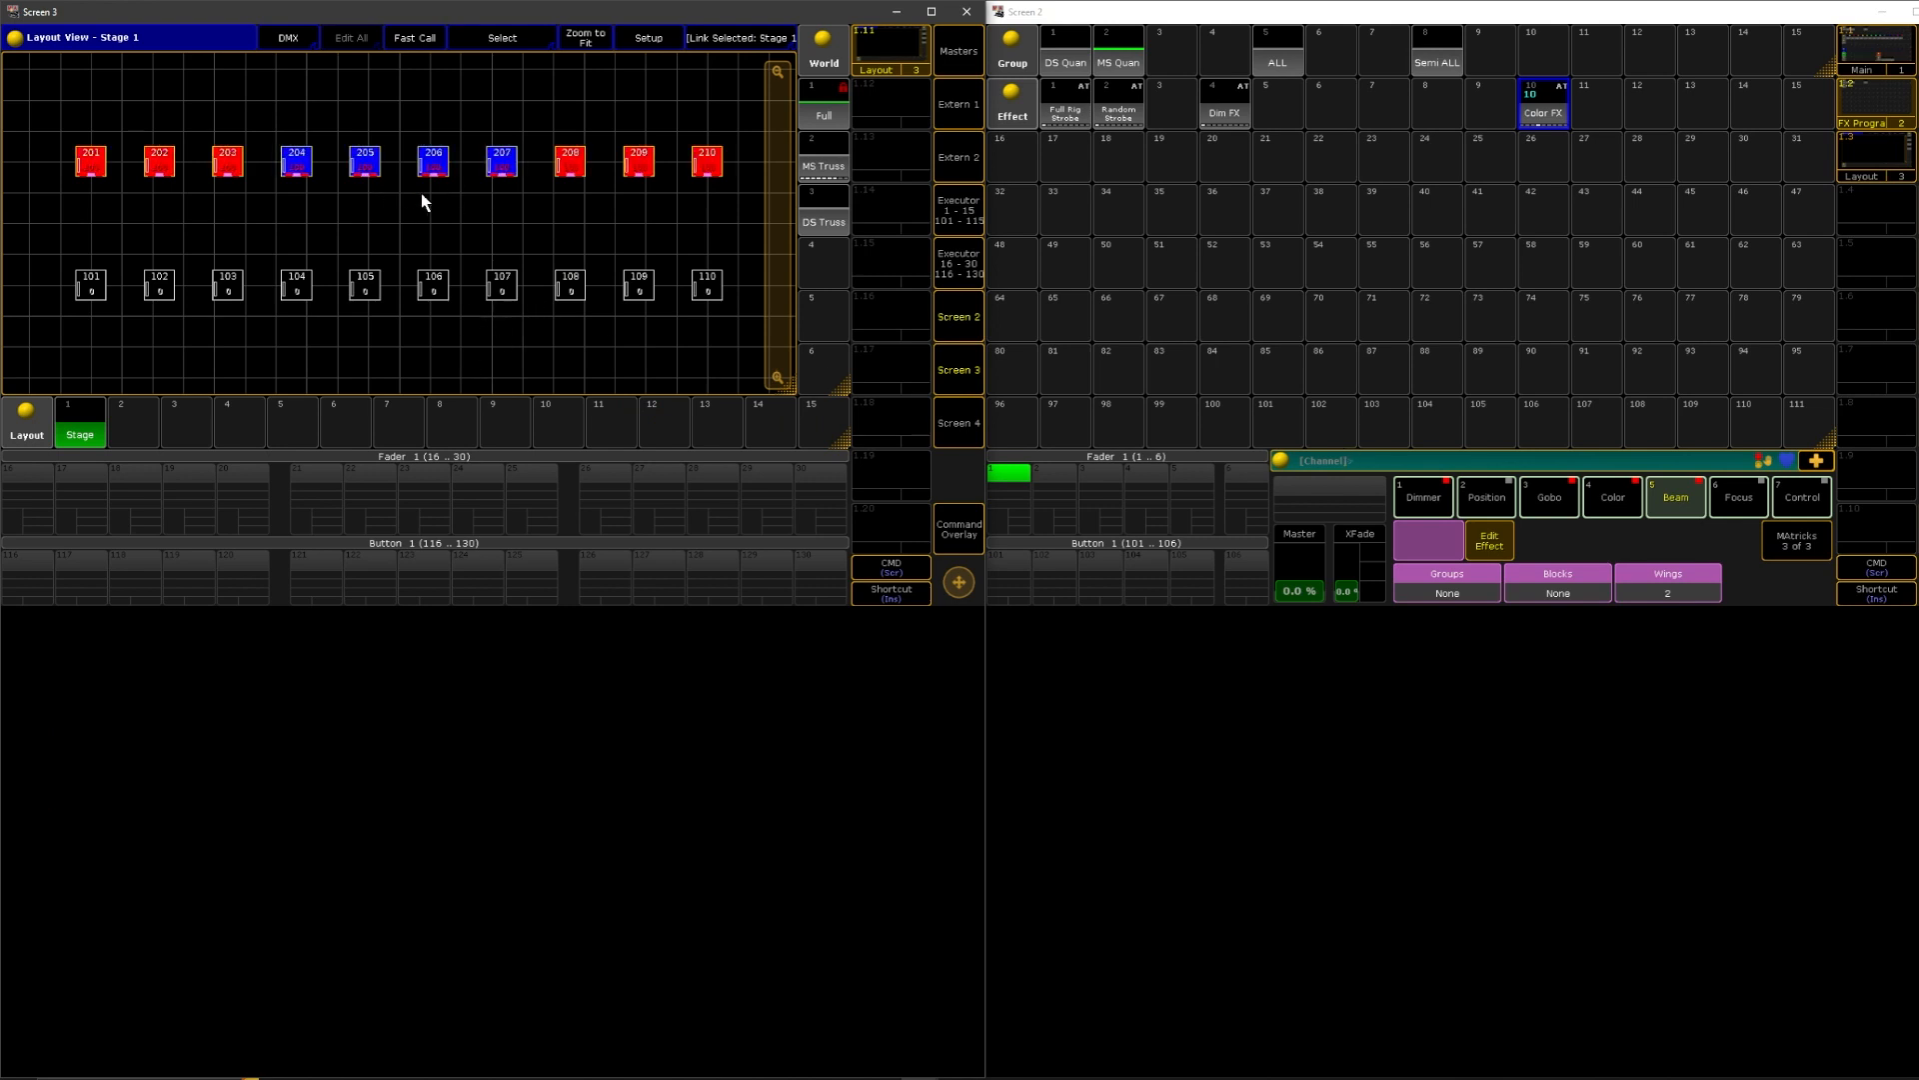
pyautogui.click(1435, 61)
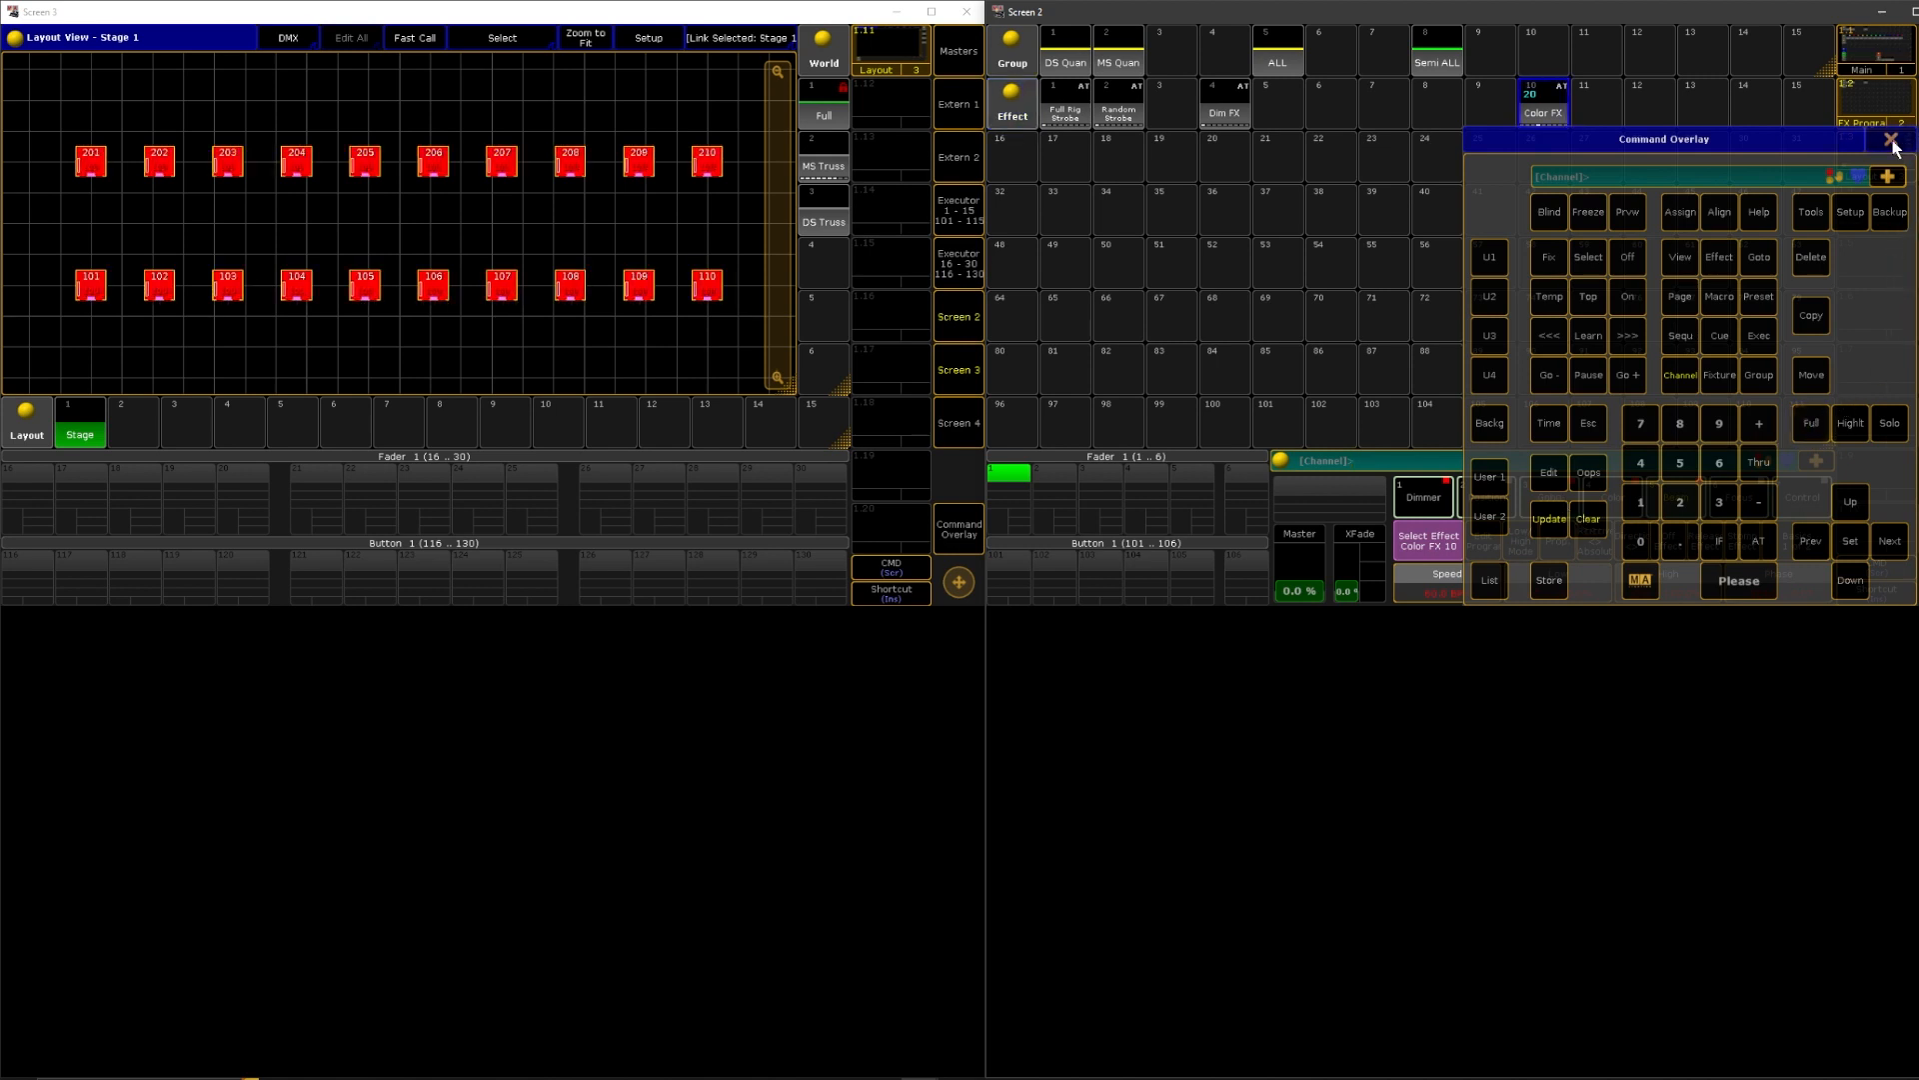
pyautogui.click(1901, 138)
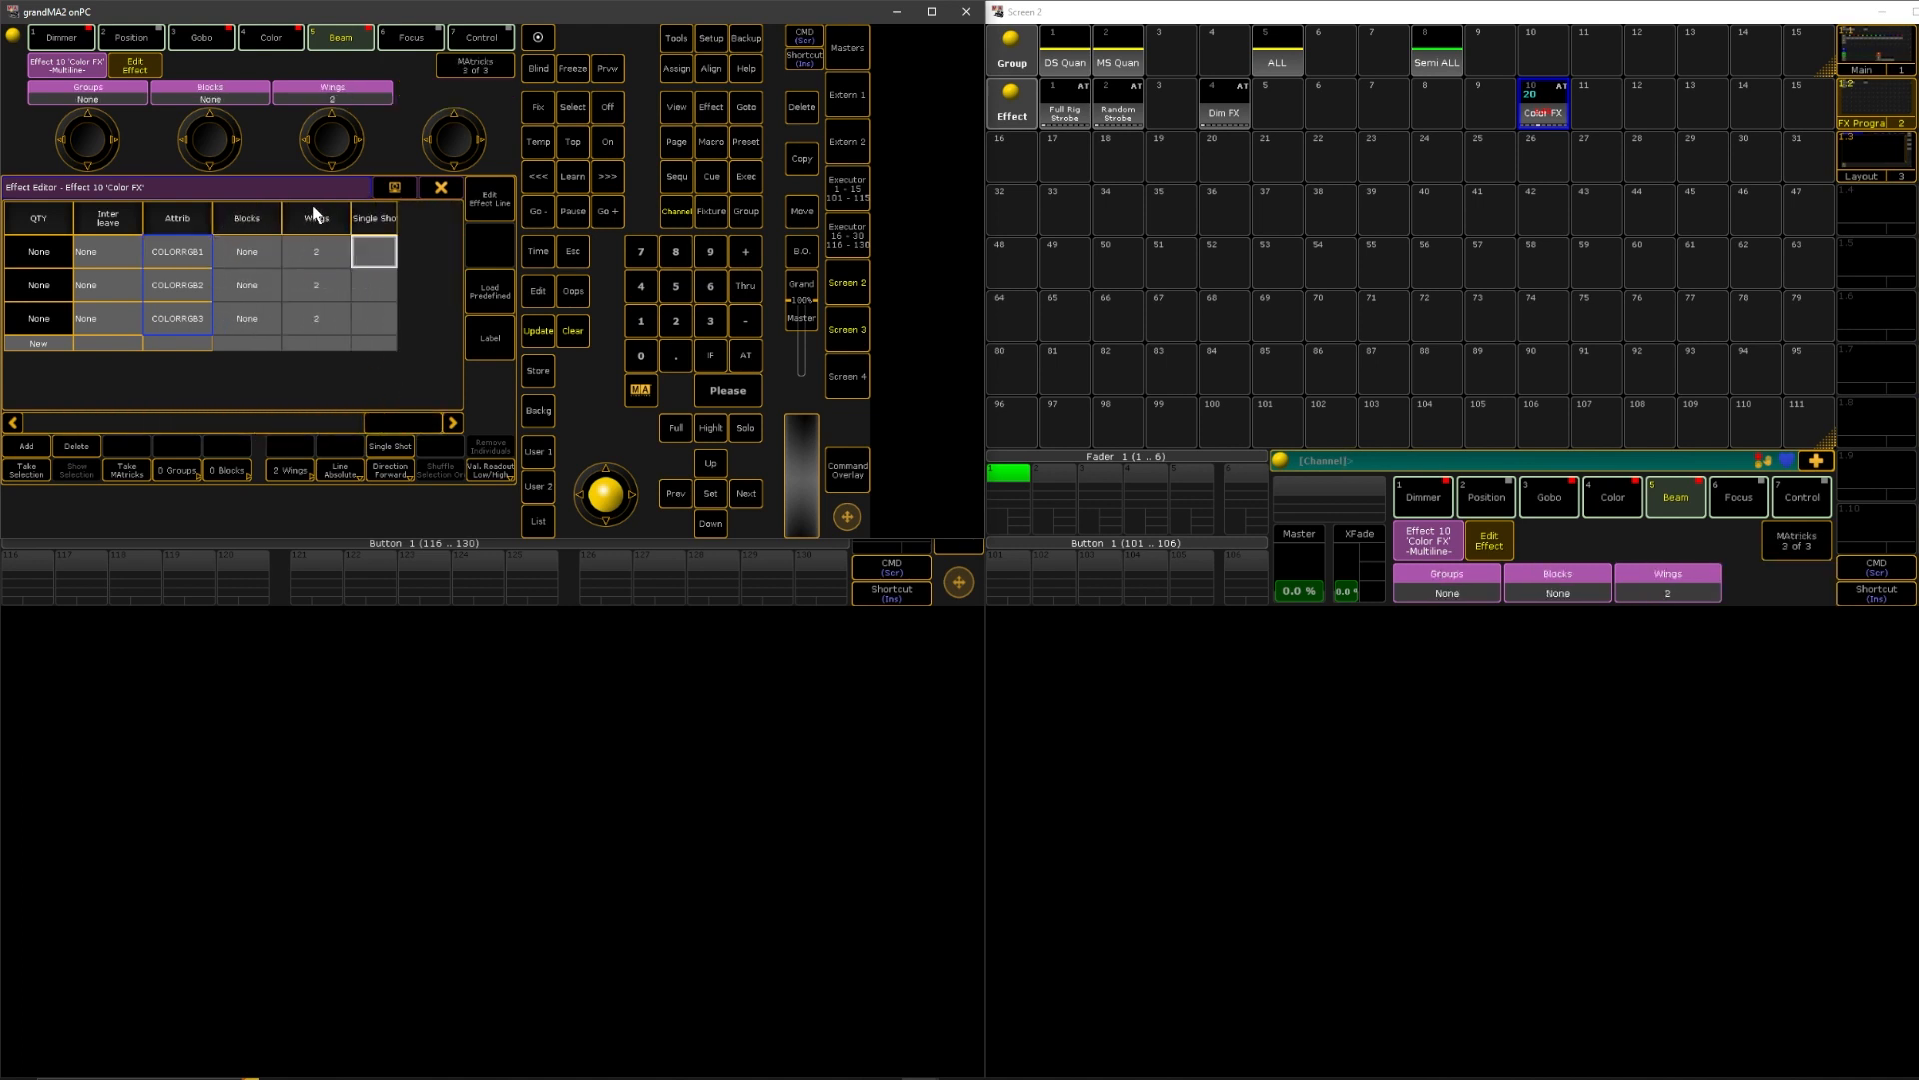
# - Try Wings 4 on Color FX in the stage layout, then reset Wings to None
pyautogui.click(315, 251)
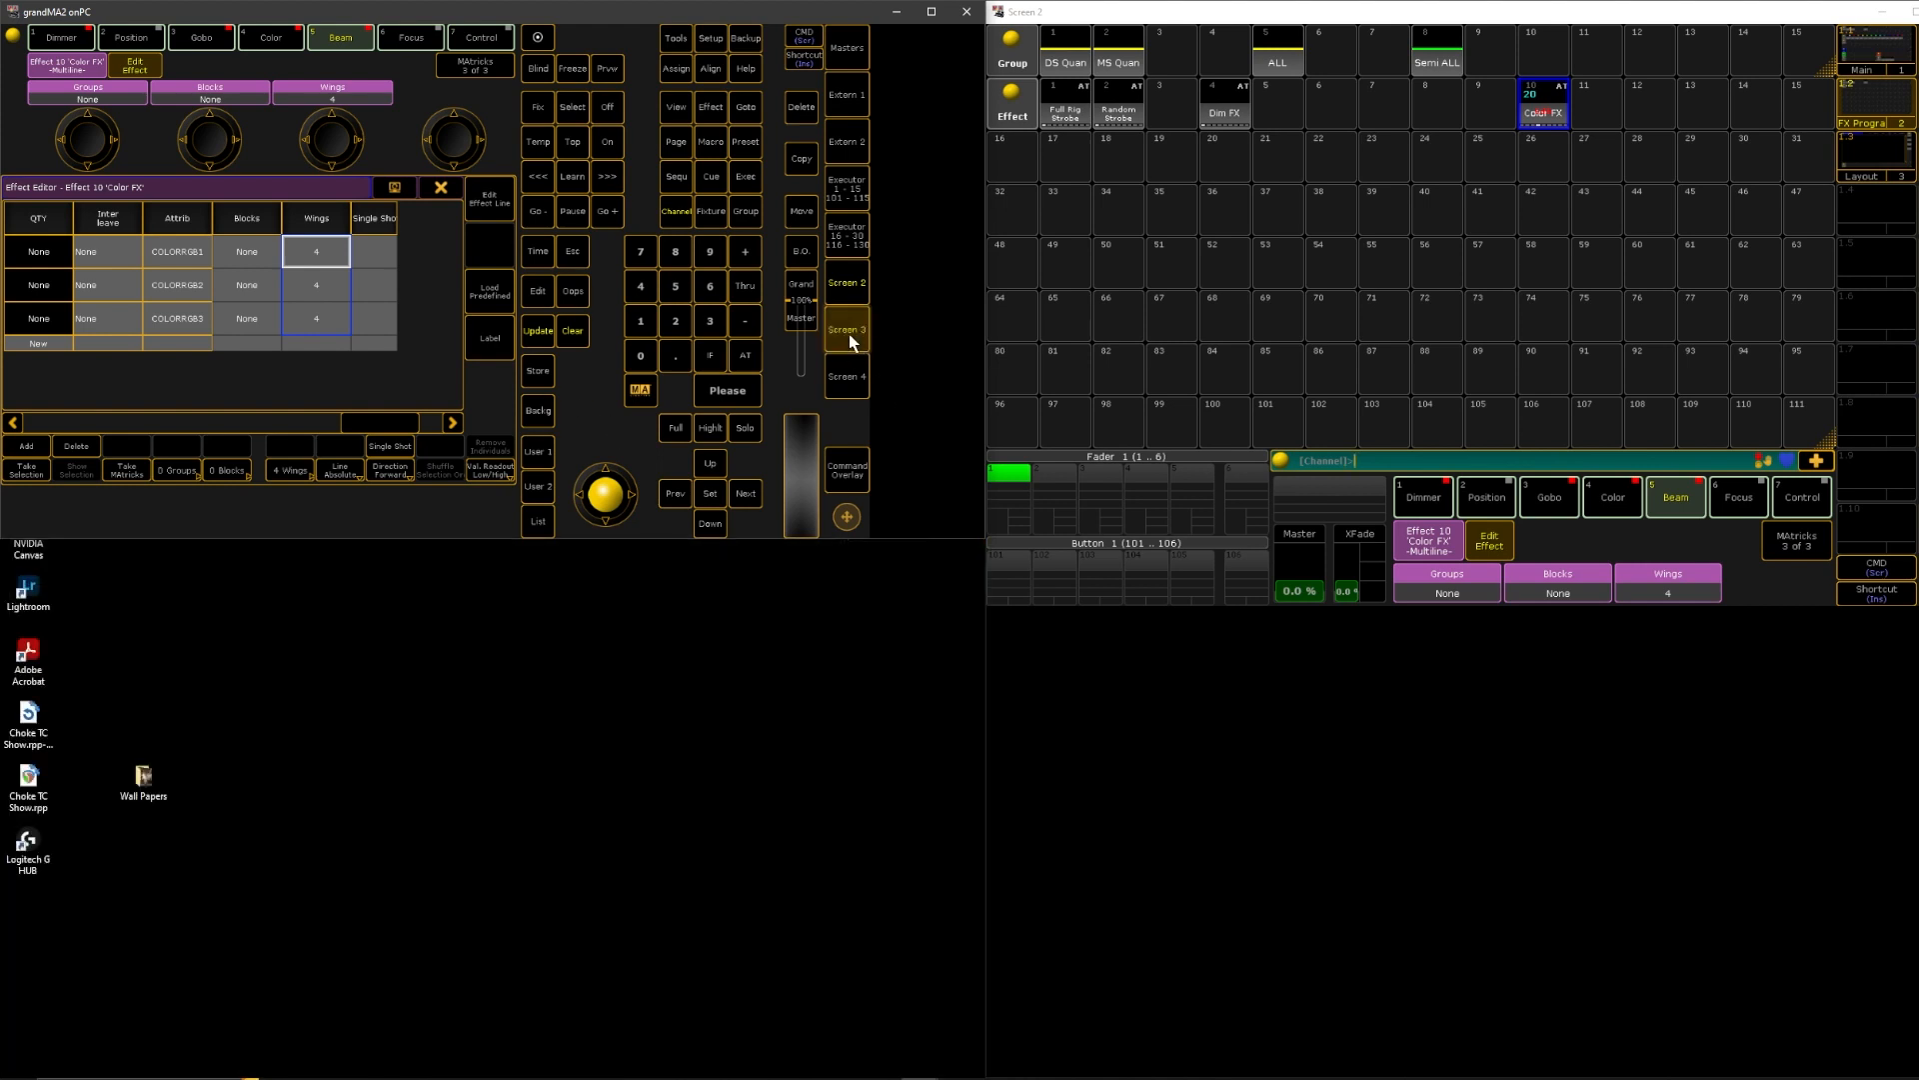
pyautogui.click(846, 328)
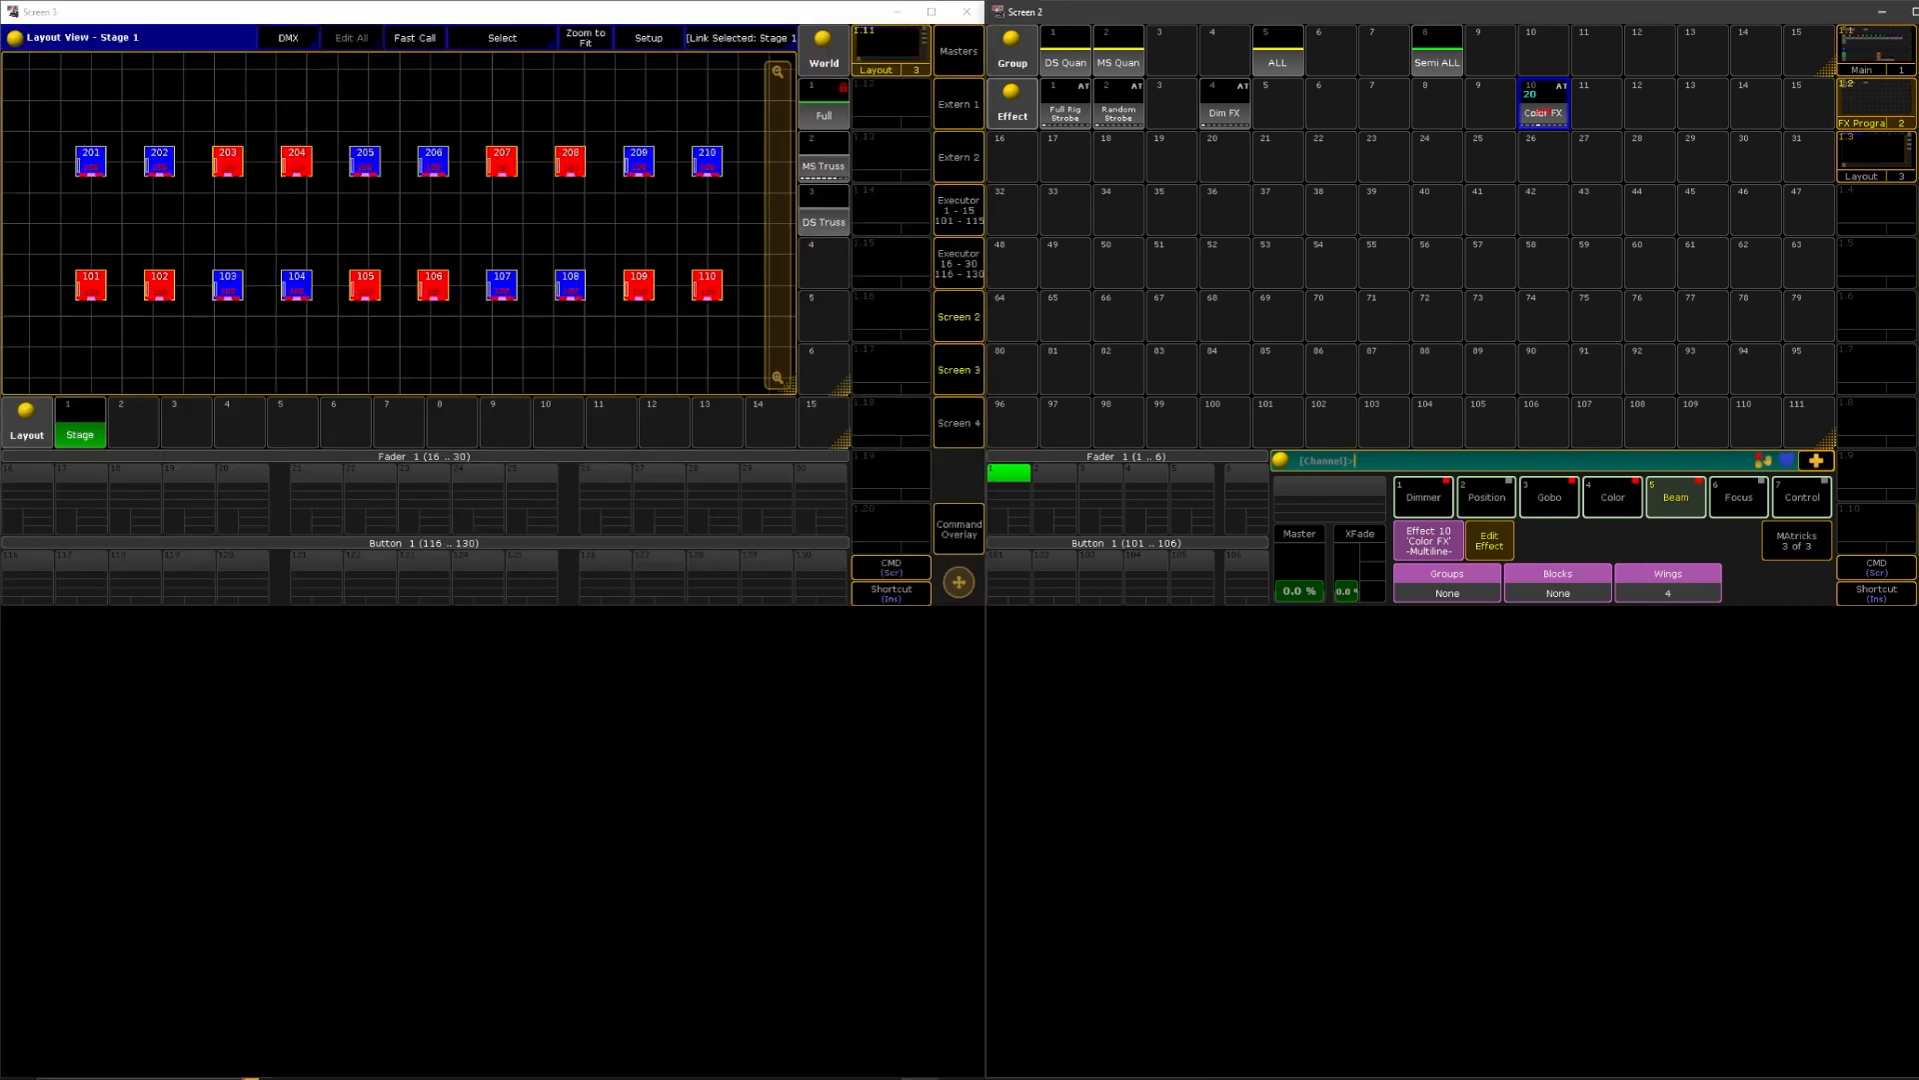
pyautogui.click(960, 529)
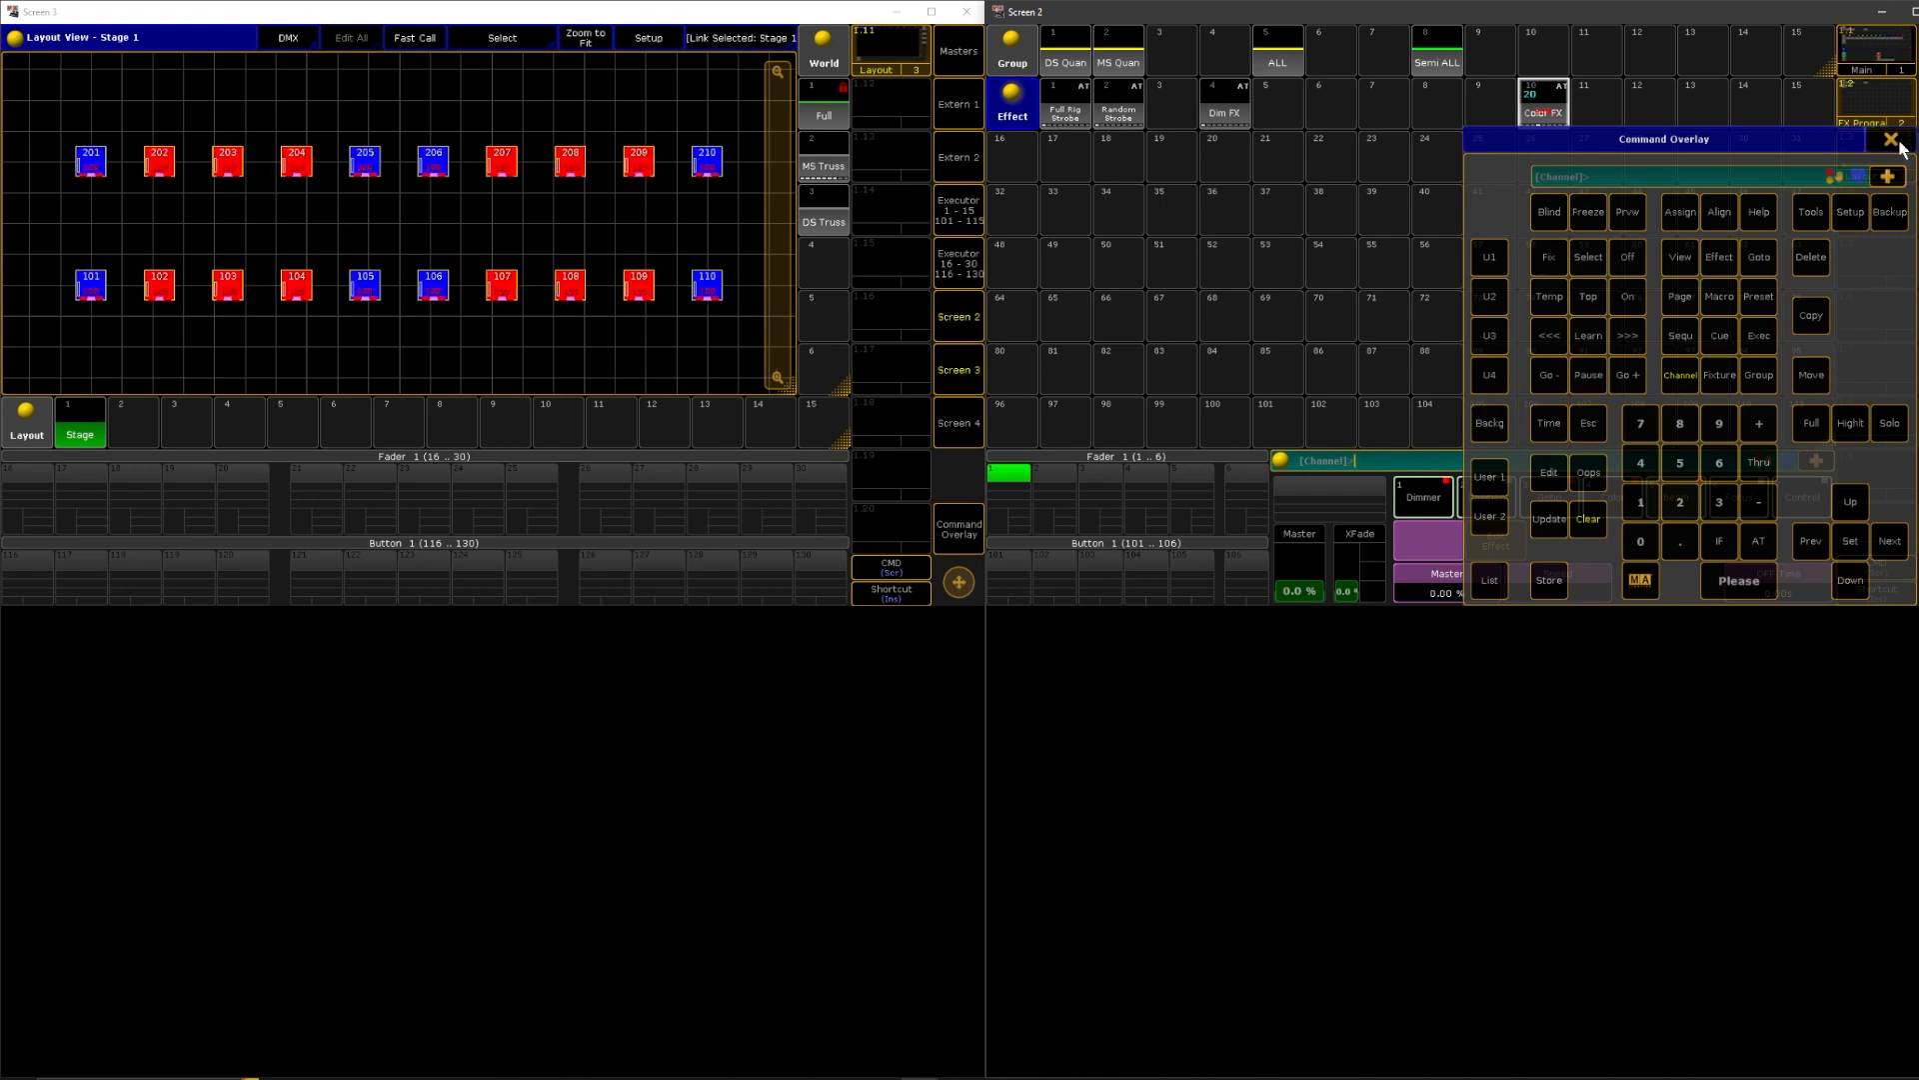
pyautogui.click(1899, 140)
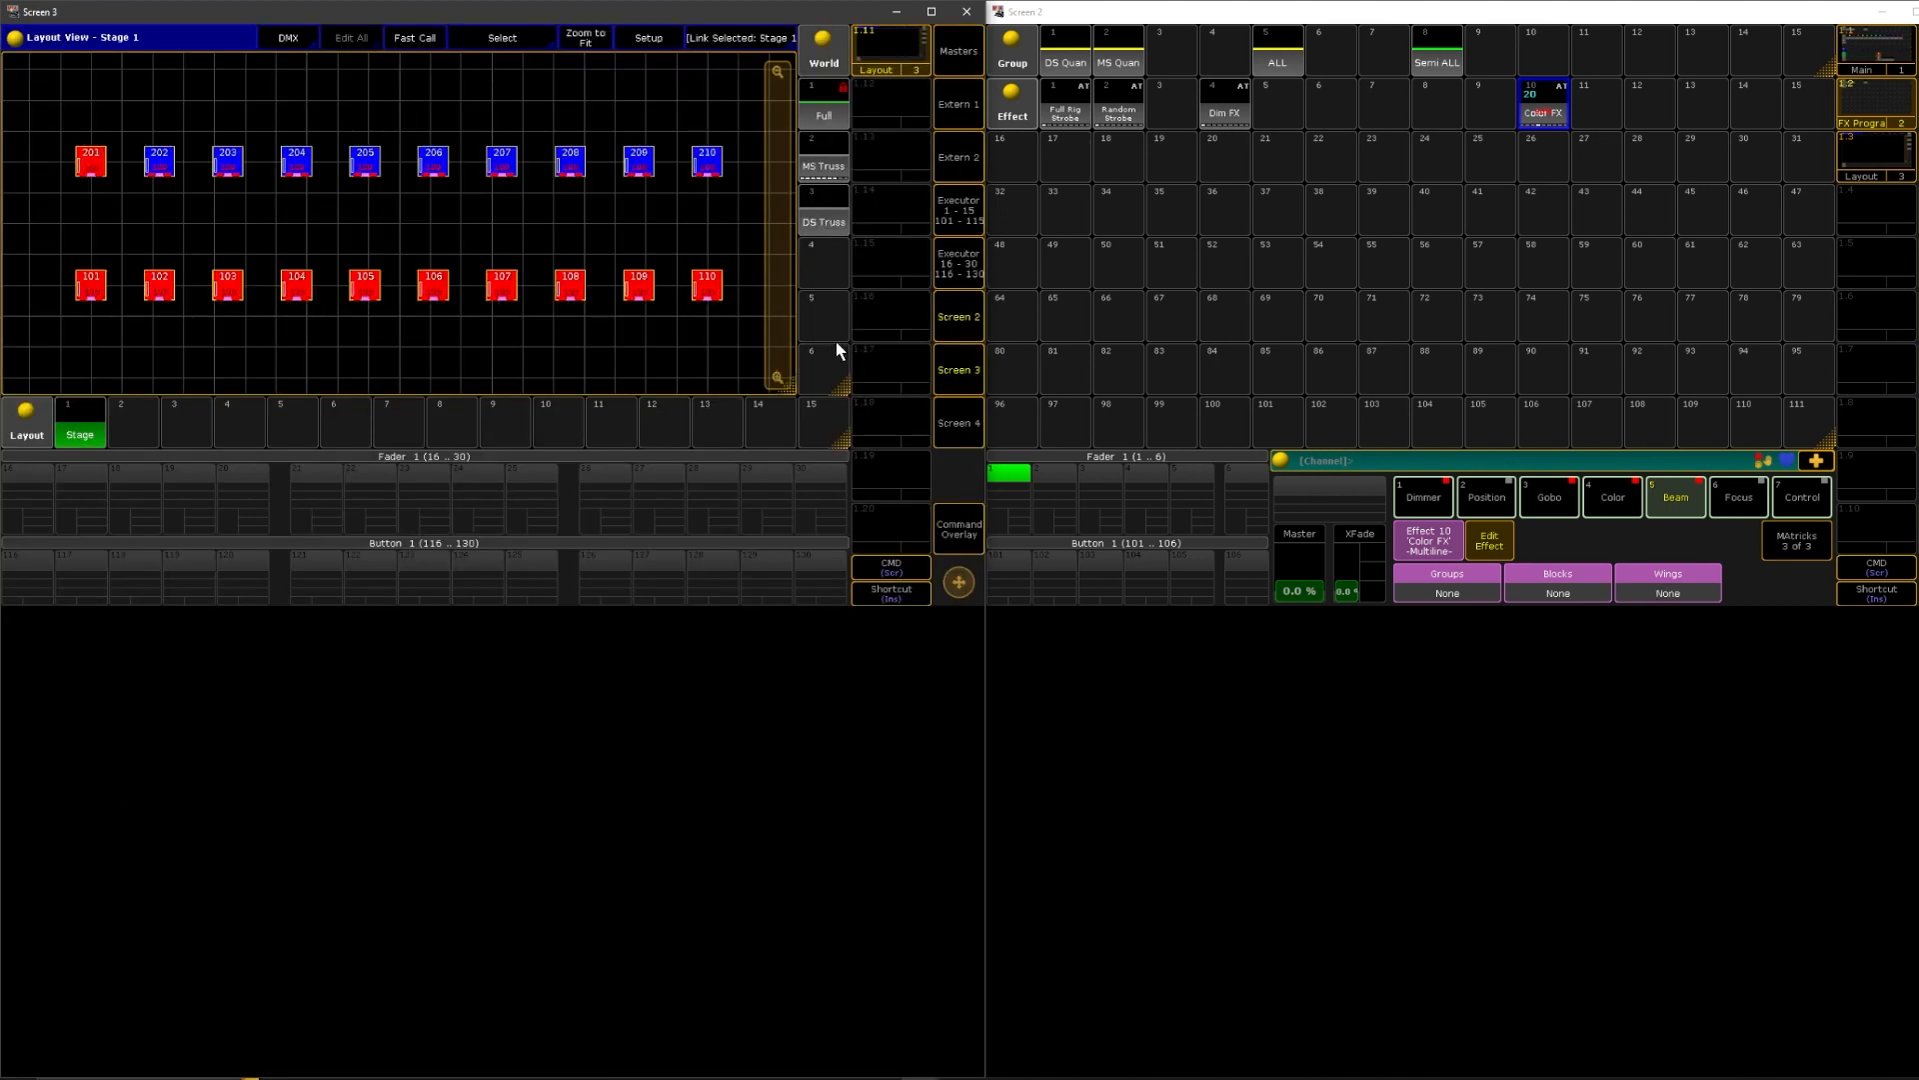
pyautogui.click(1542, 110)
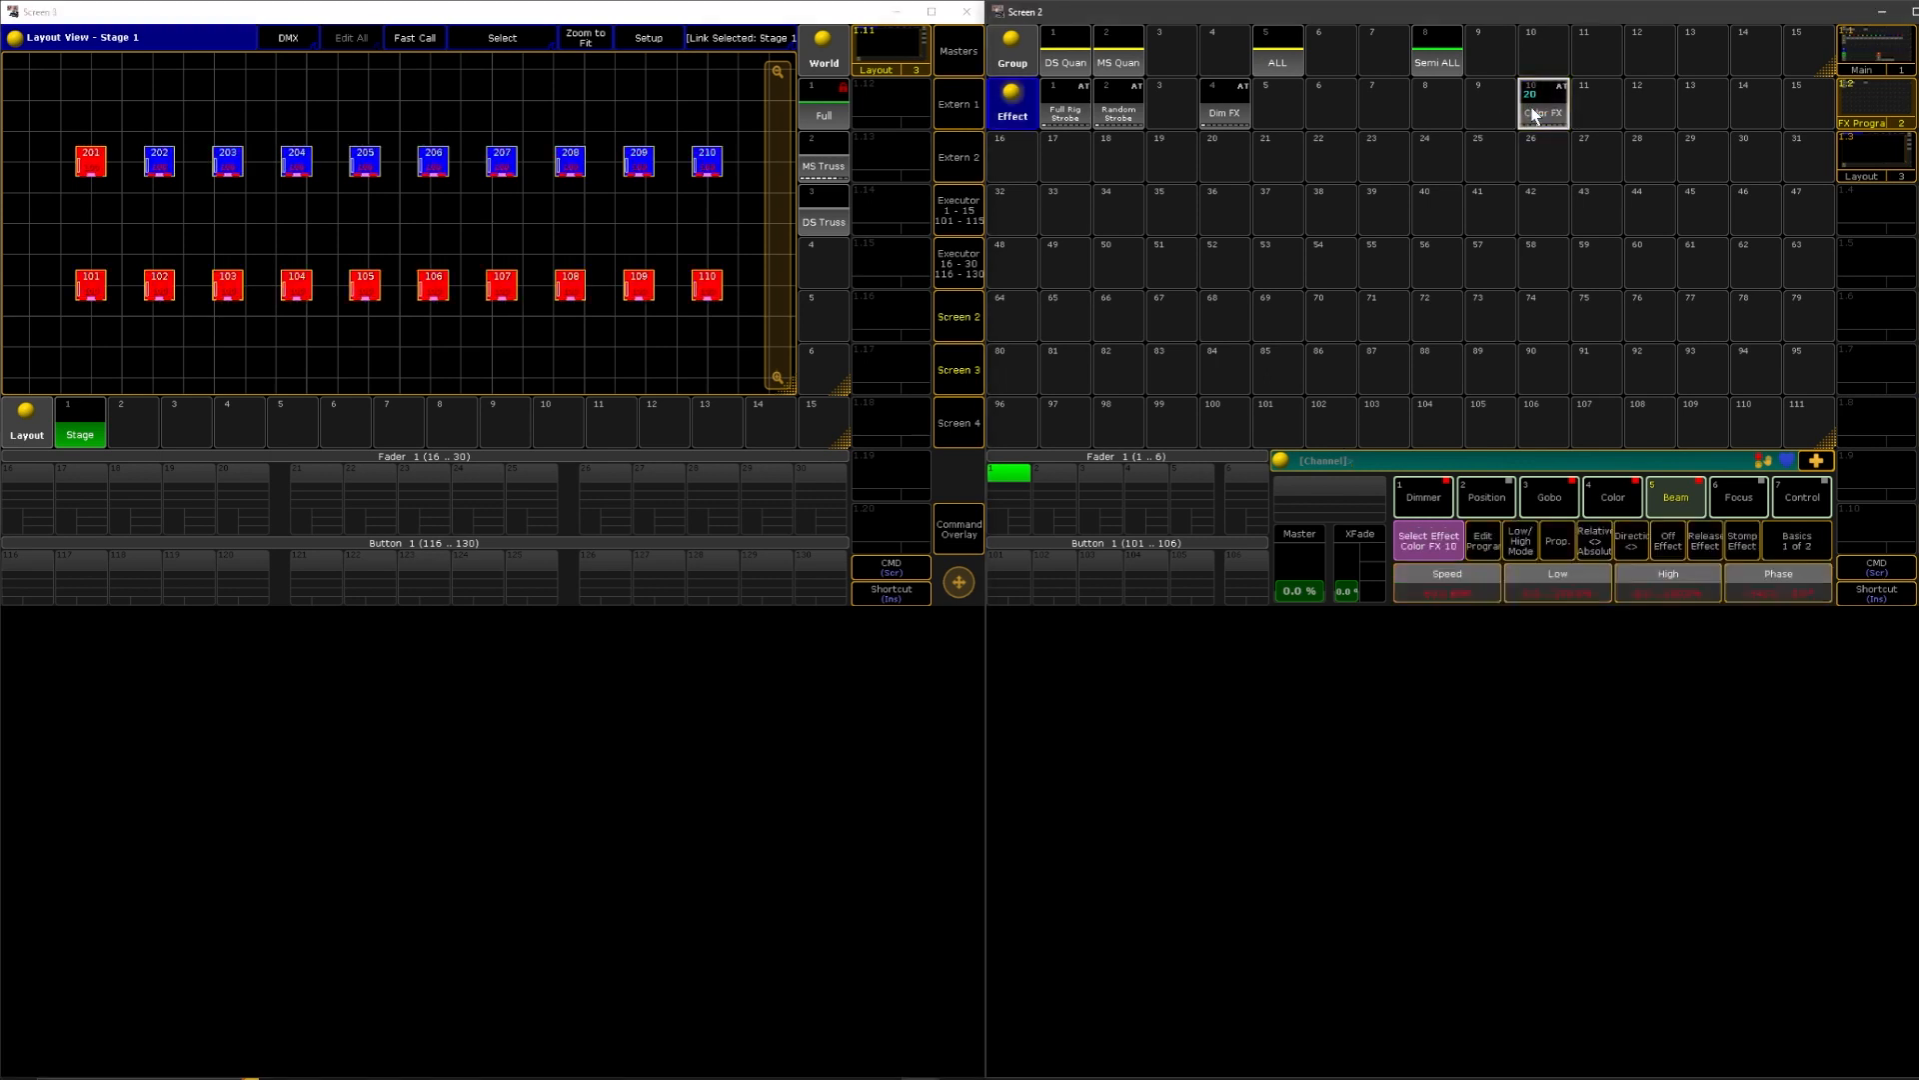
# - Reopen Color FX's line editor from effect pool slot 10 and dismiss the keypad overlay
pyautogui.doubleClick(1544, 110)
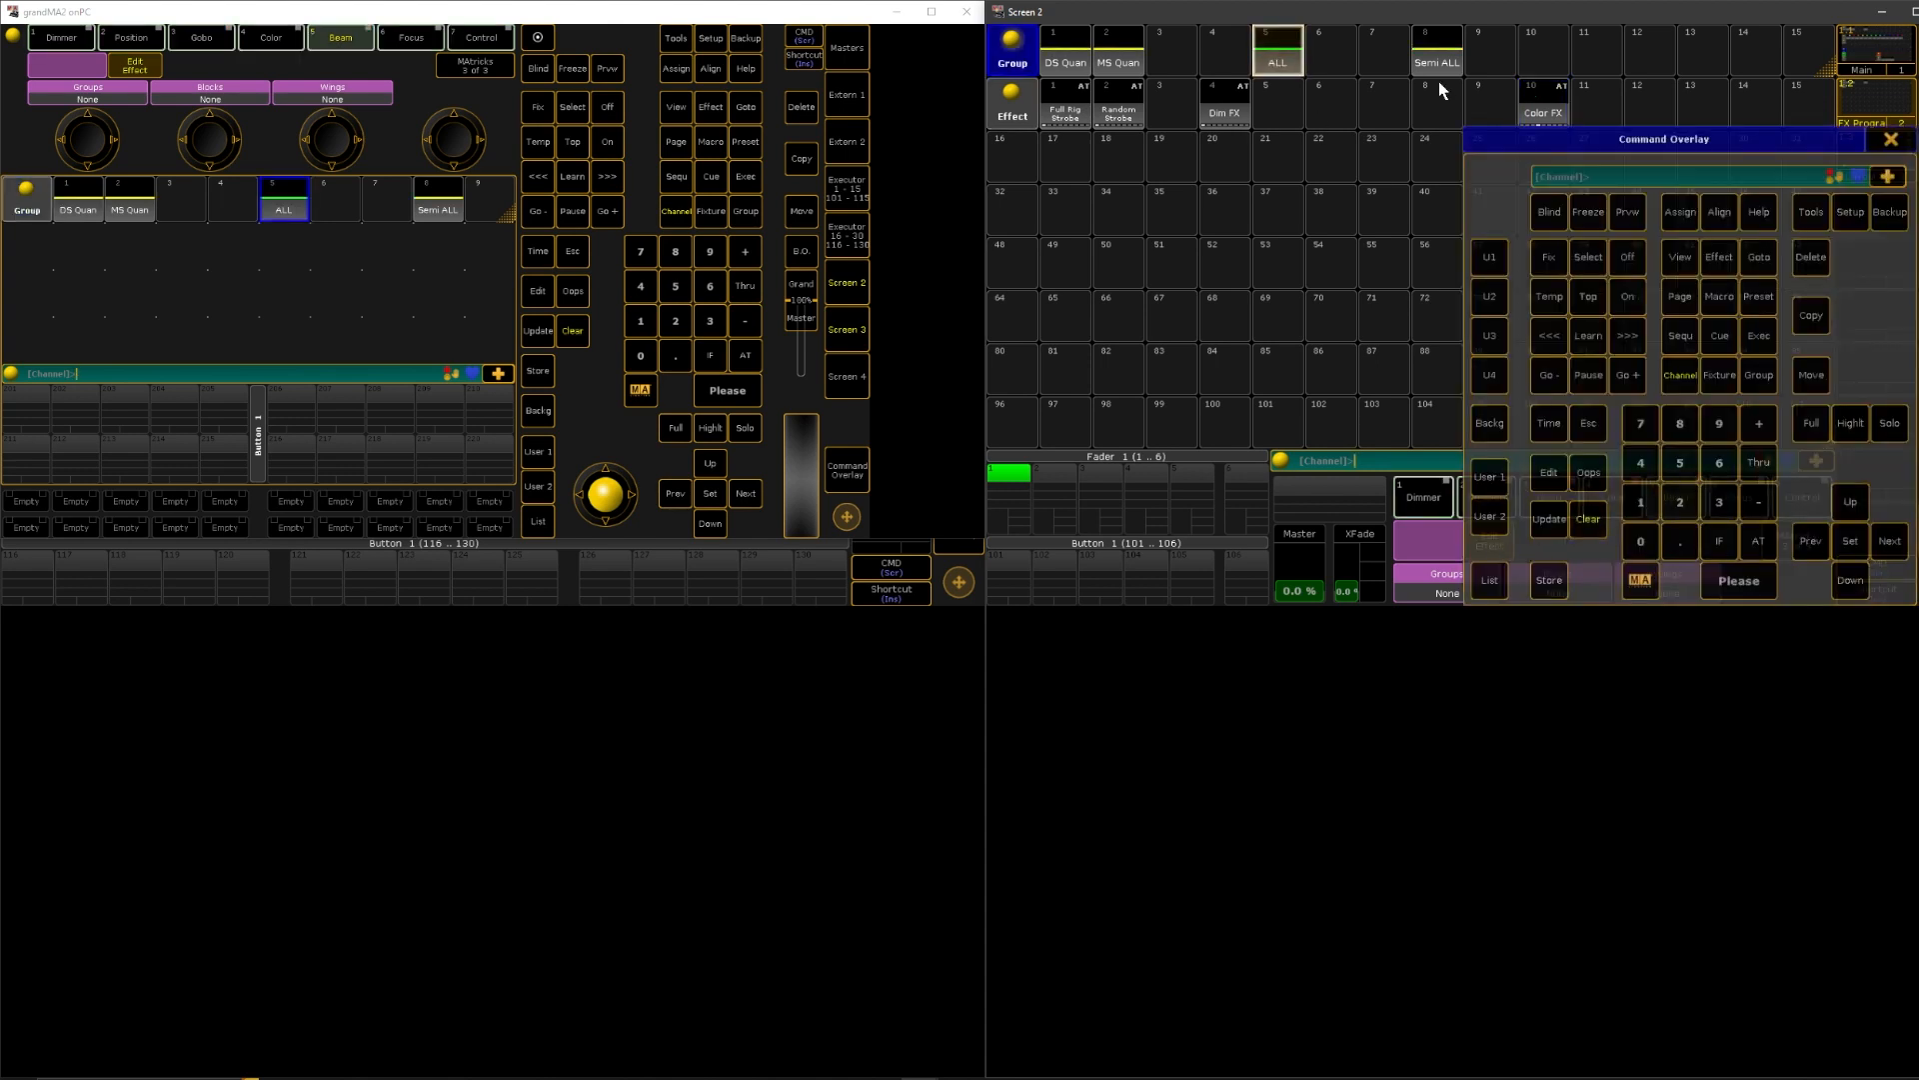
pyautogui.click(1902, 138)
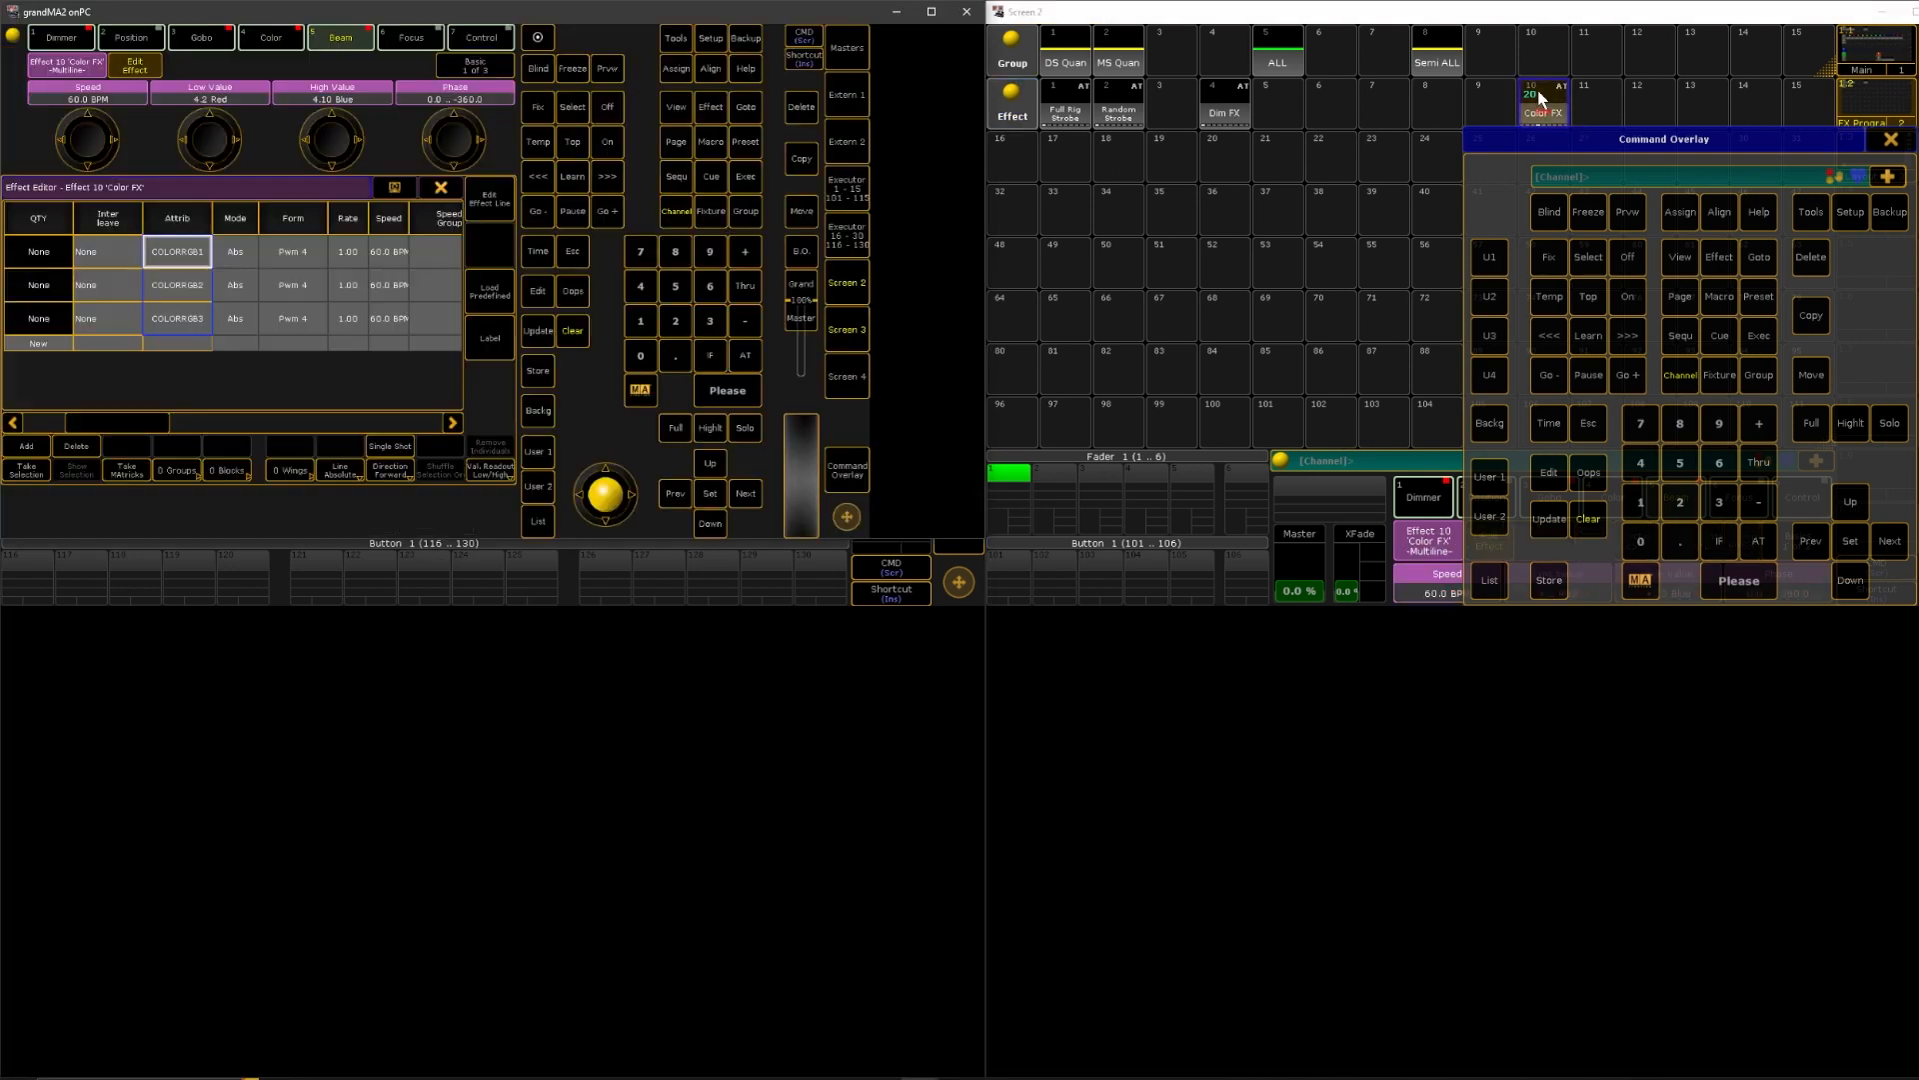
# - Select effect 10's Low Value cells in the Effect Editor to list colour presets
pyautogui.click(451, 421)
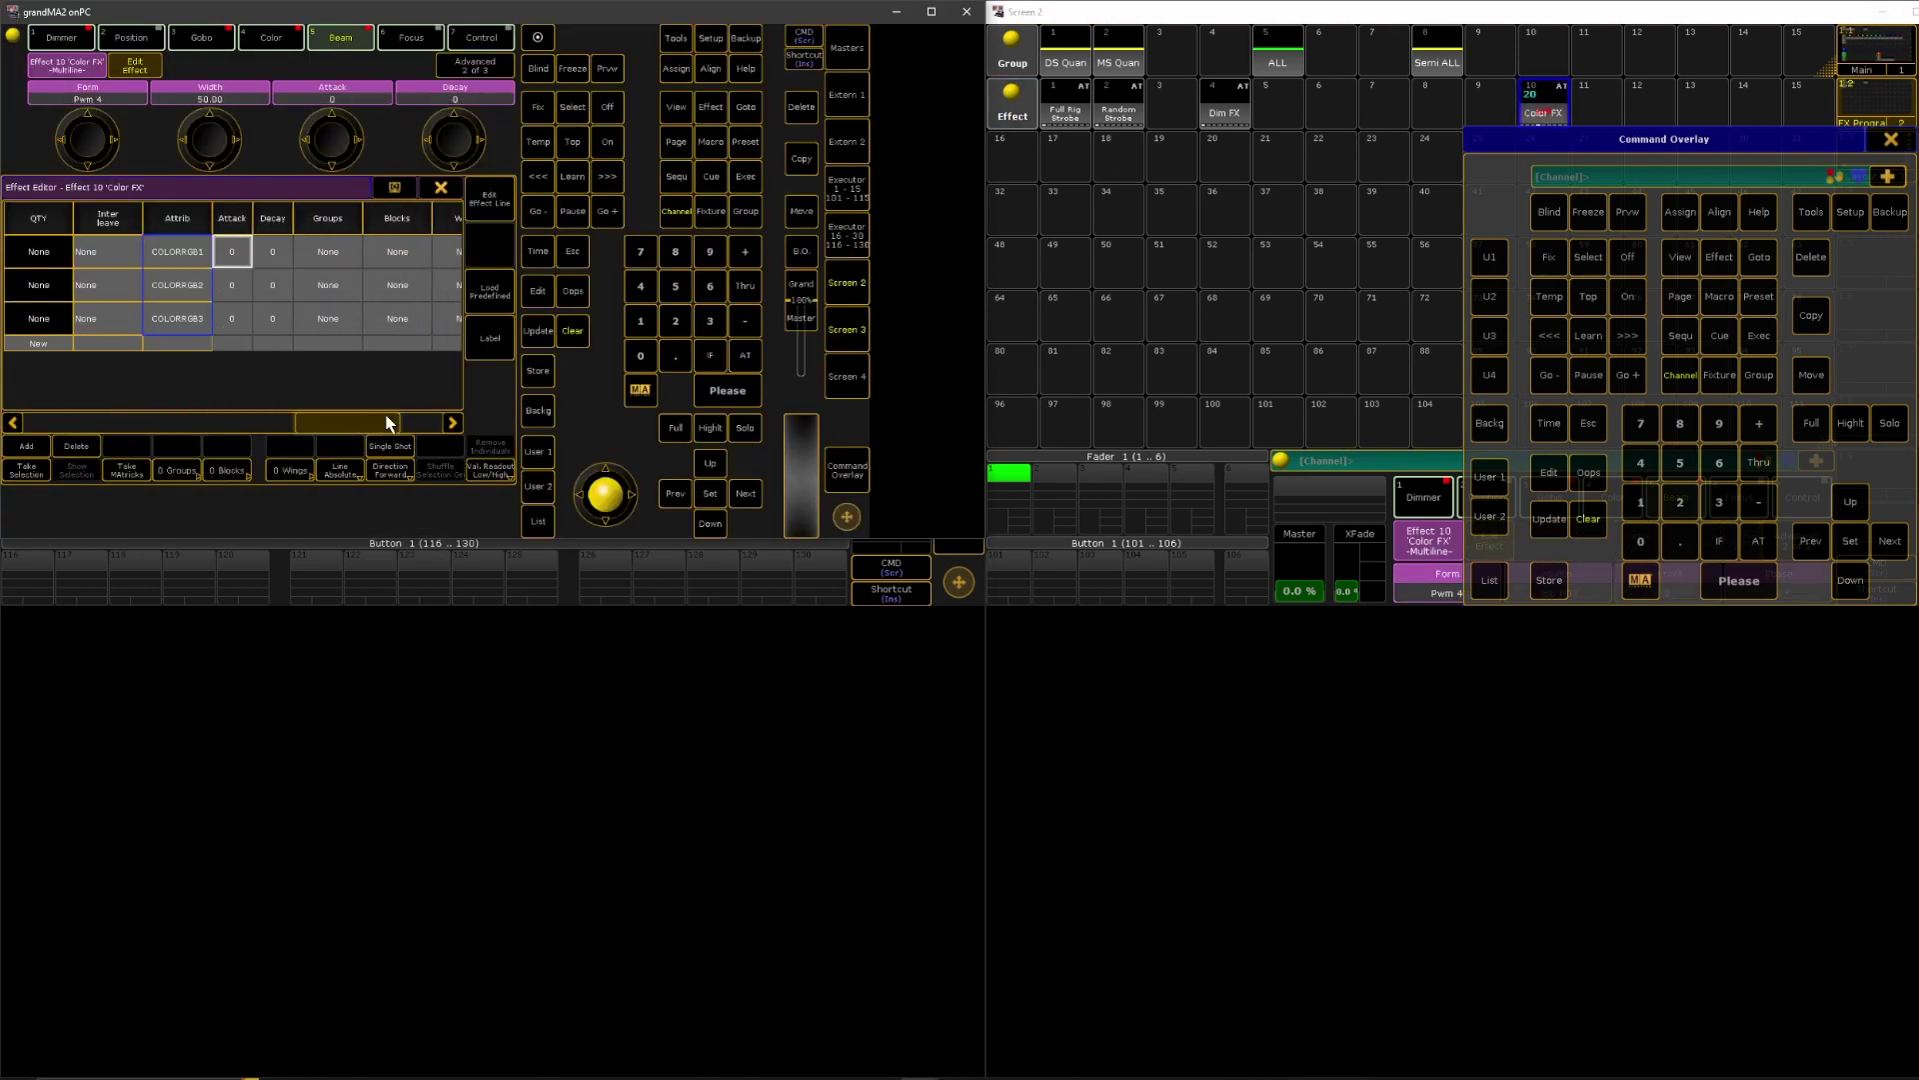
pyautogui.click(452, 421)
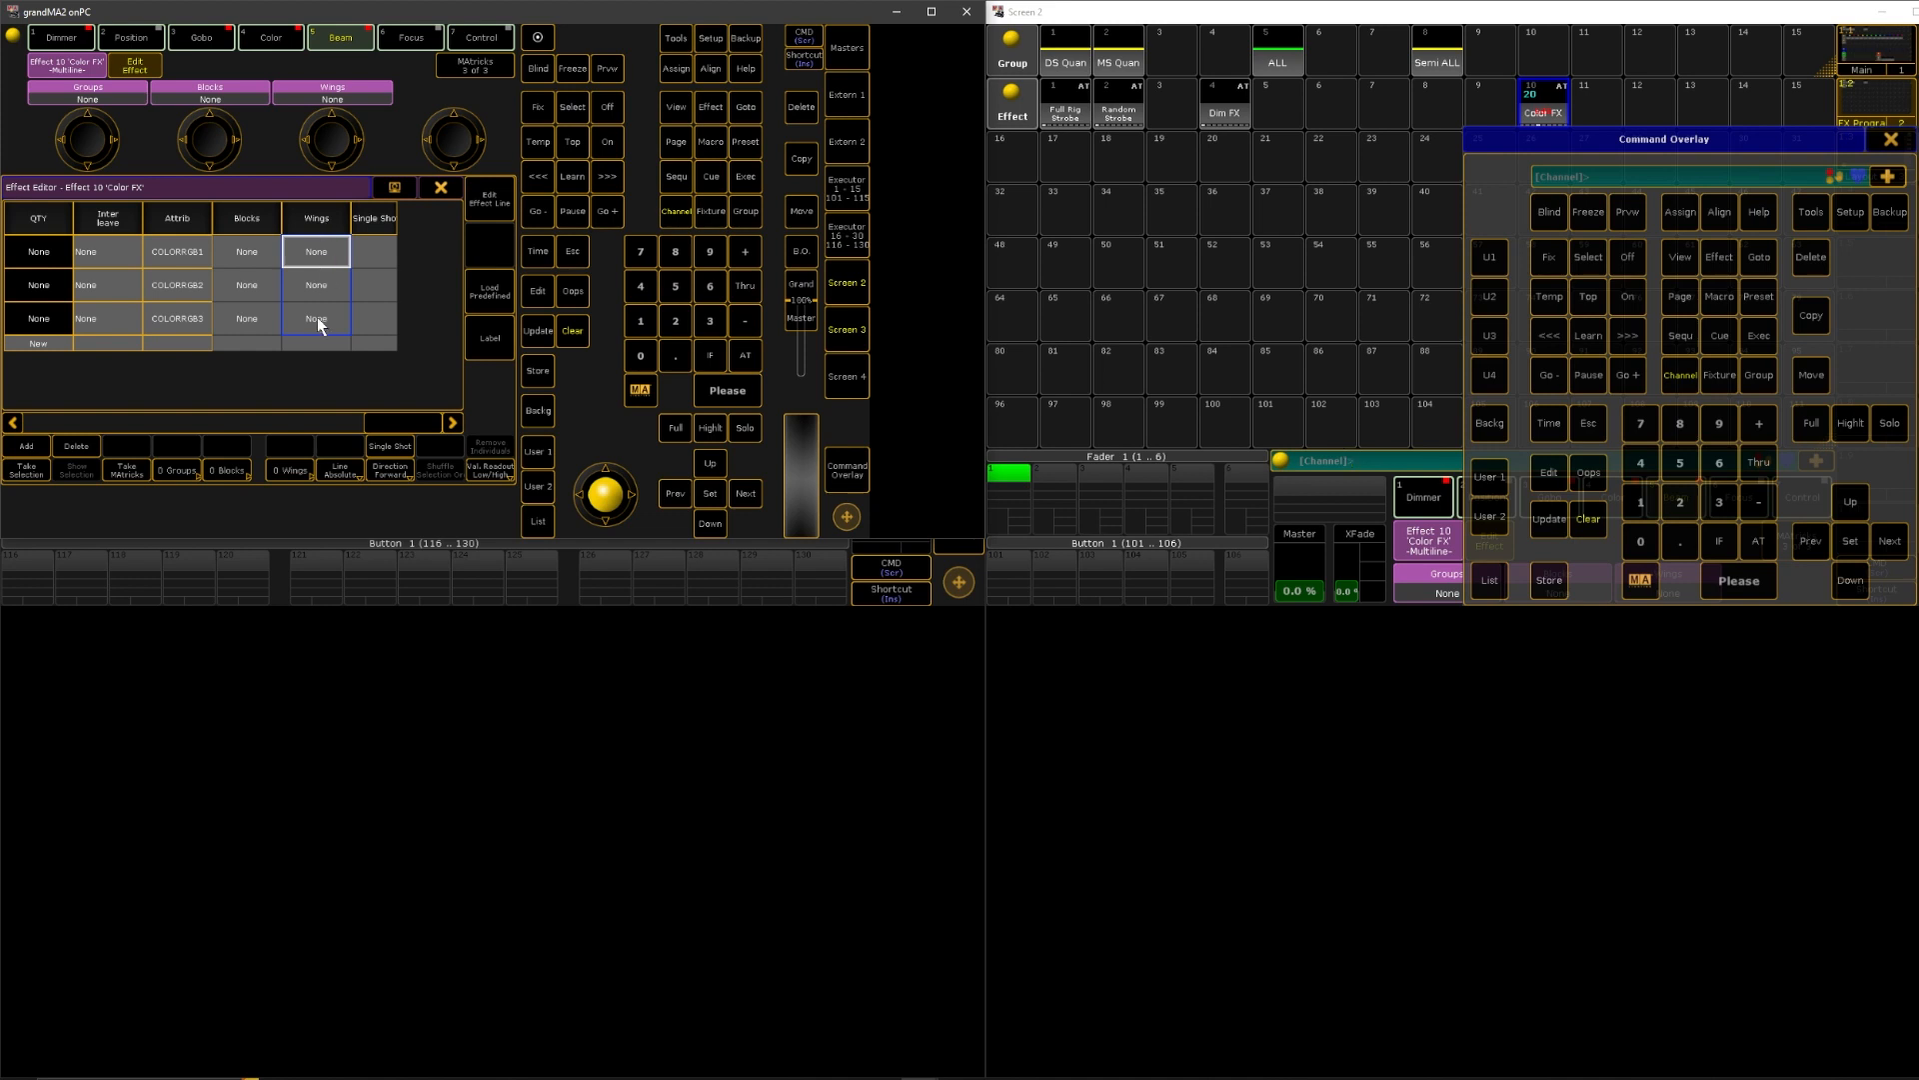
pyautogui.click(314, 318)
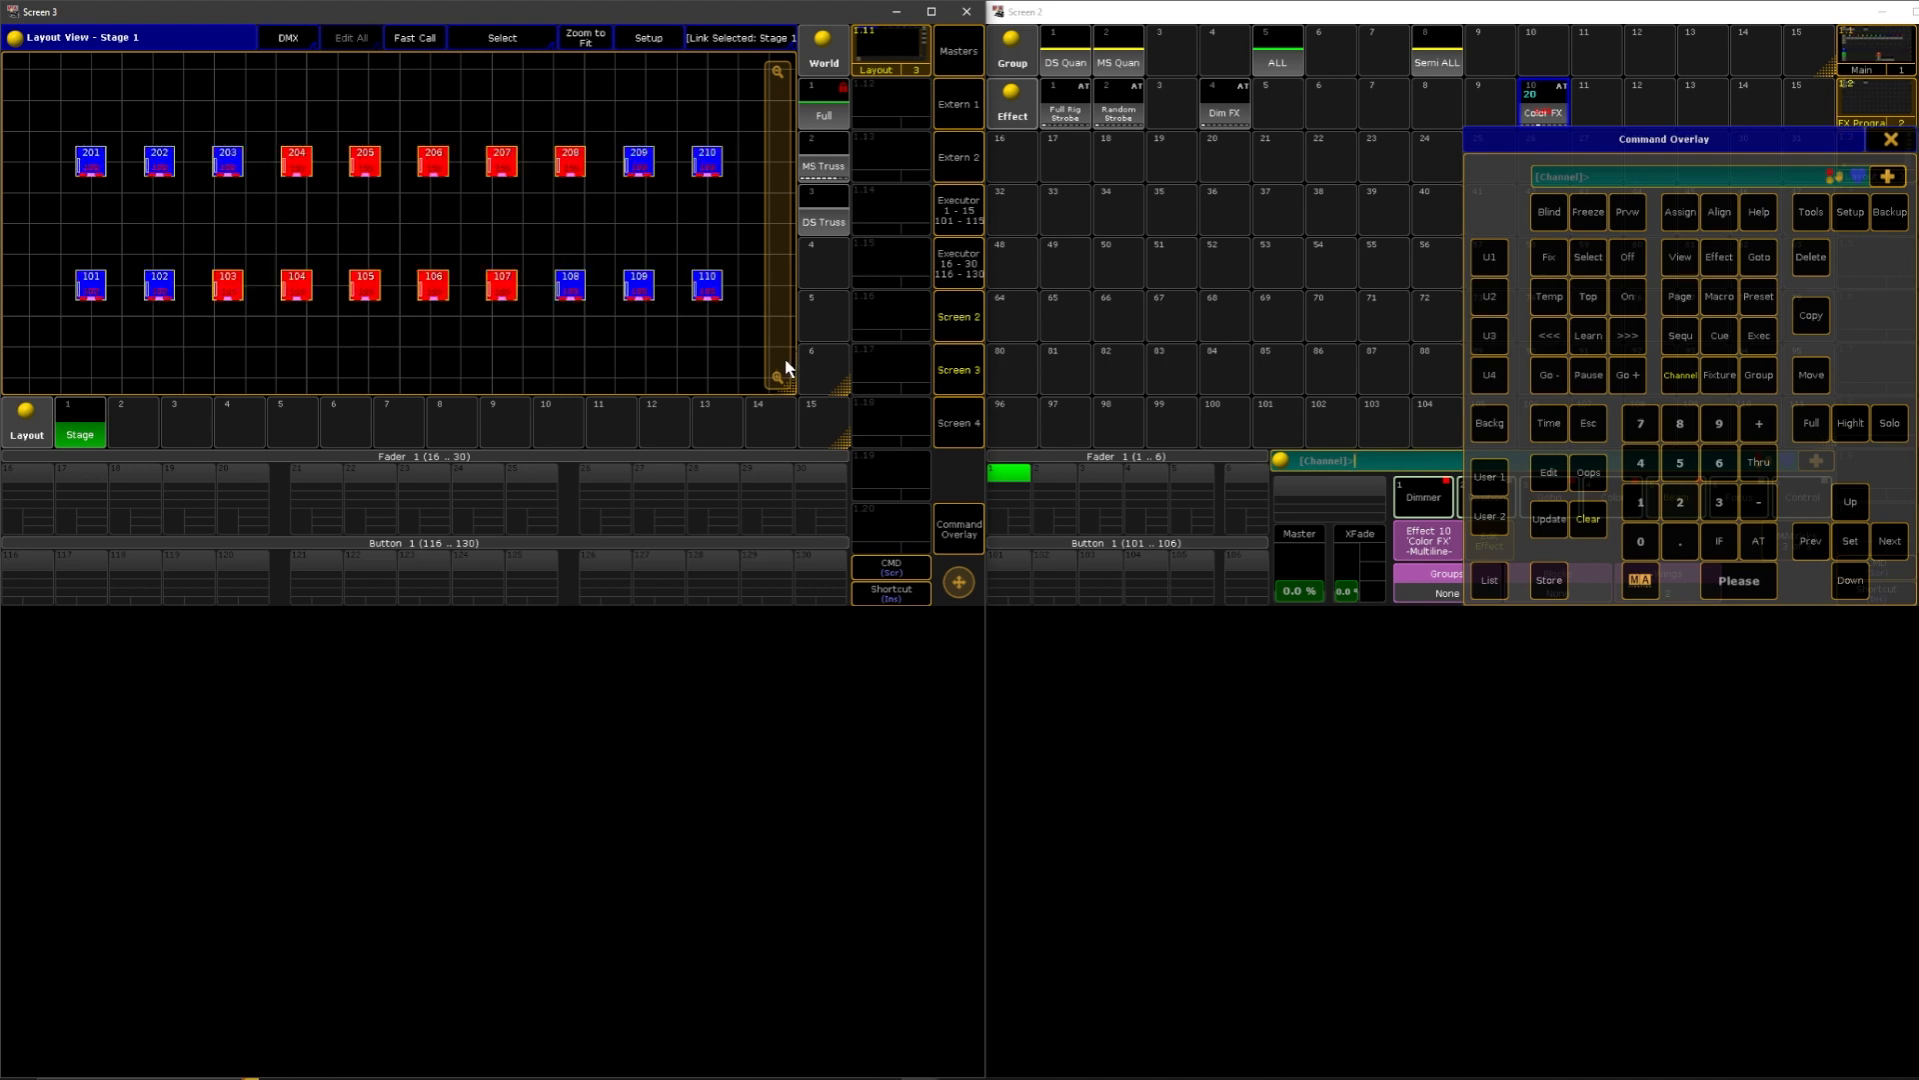
pyautogui.moveTo(777, 370)
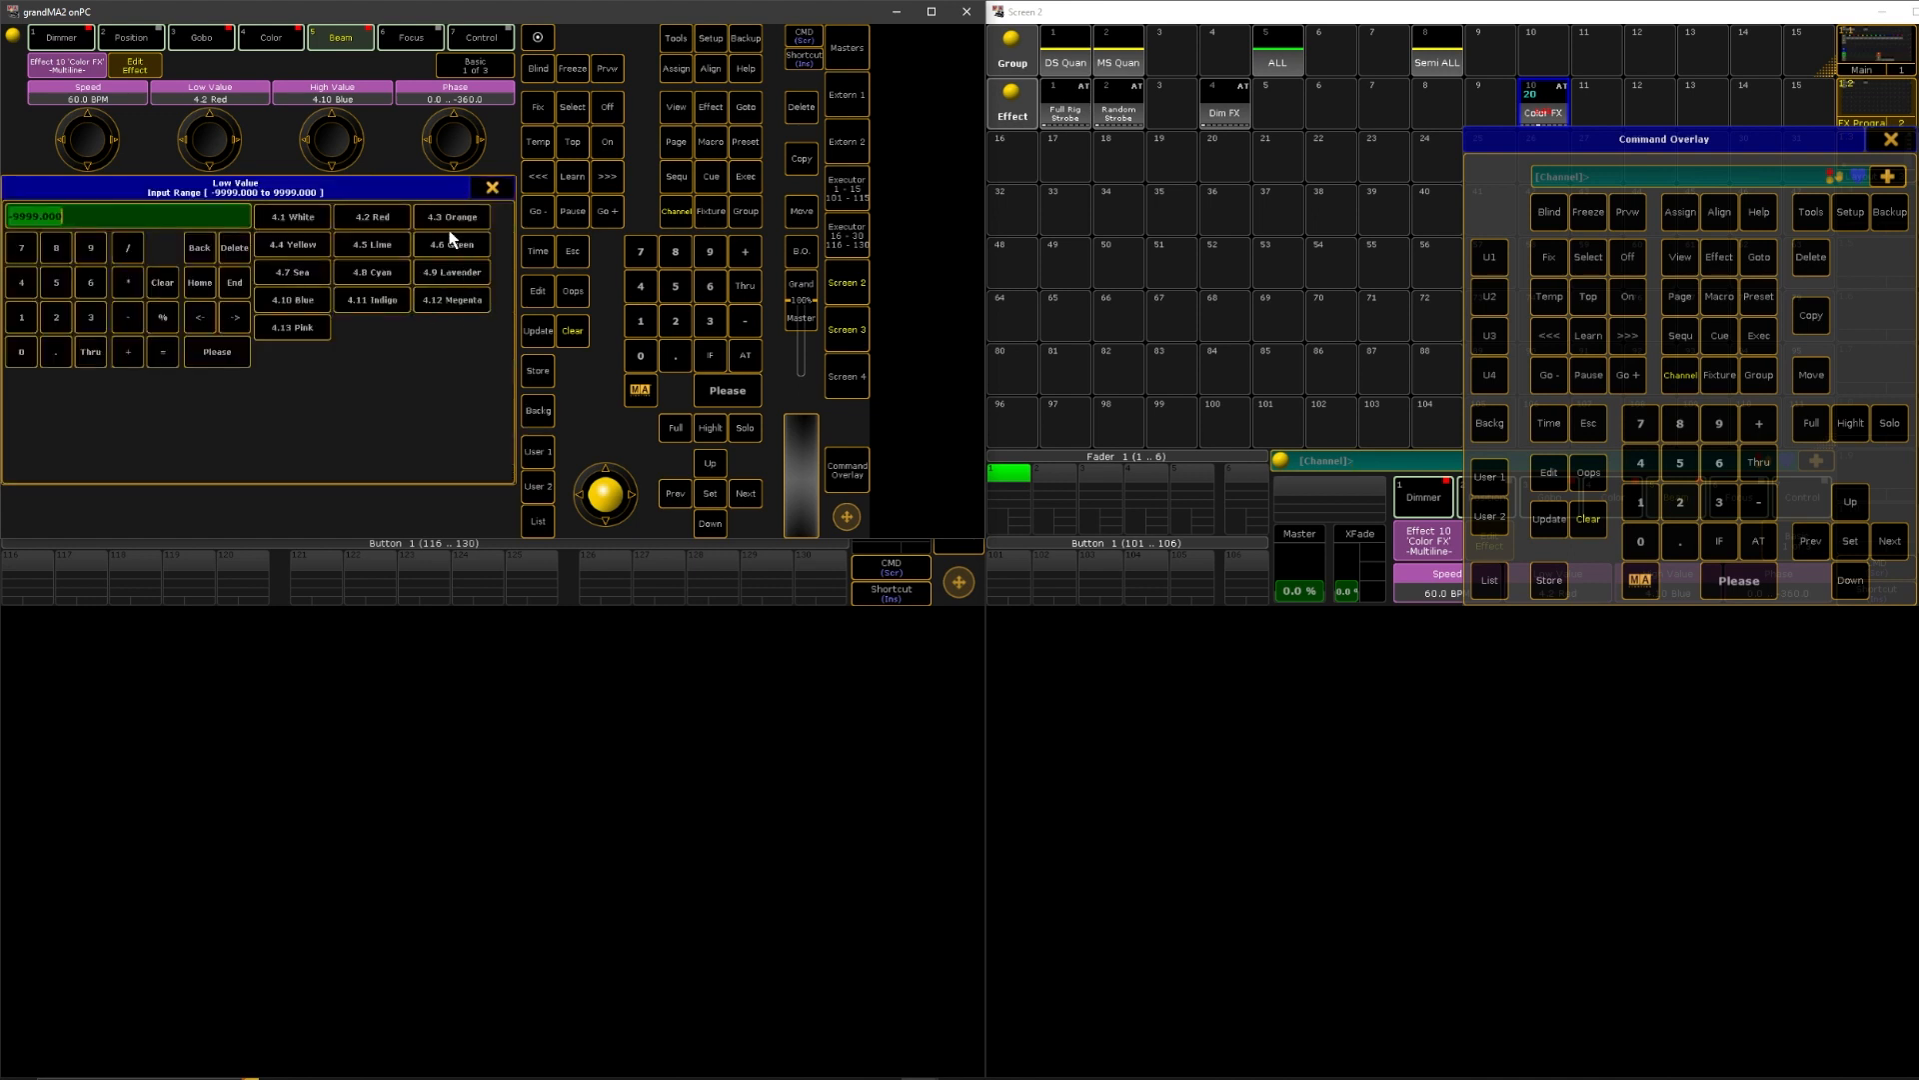
# - Set effect 10's Low Value to preset 4.3 Orange and High Value to 4.8 Cyan
pyautogui.click(451, 217)
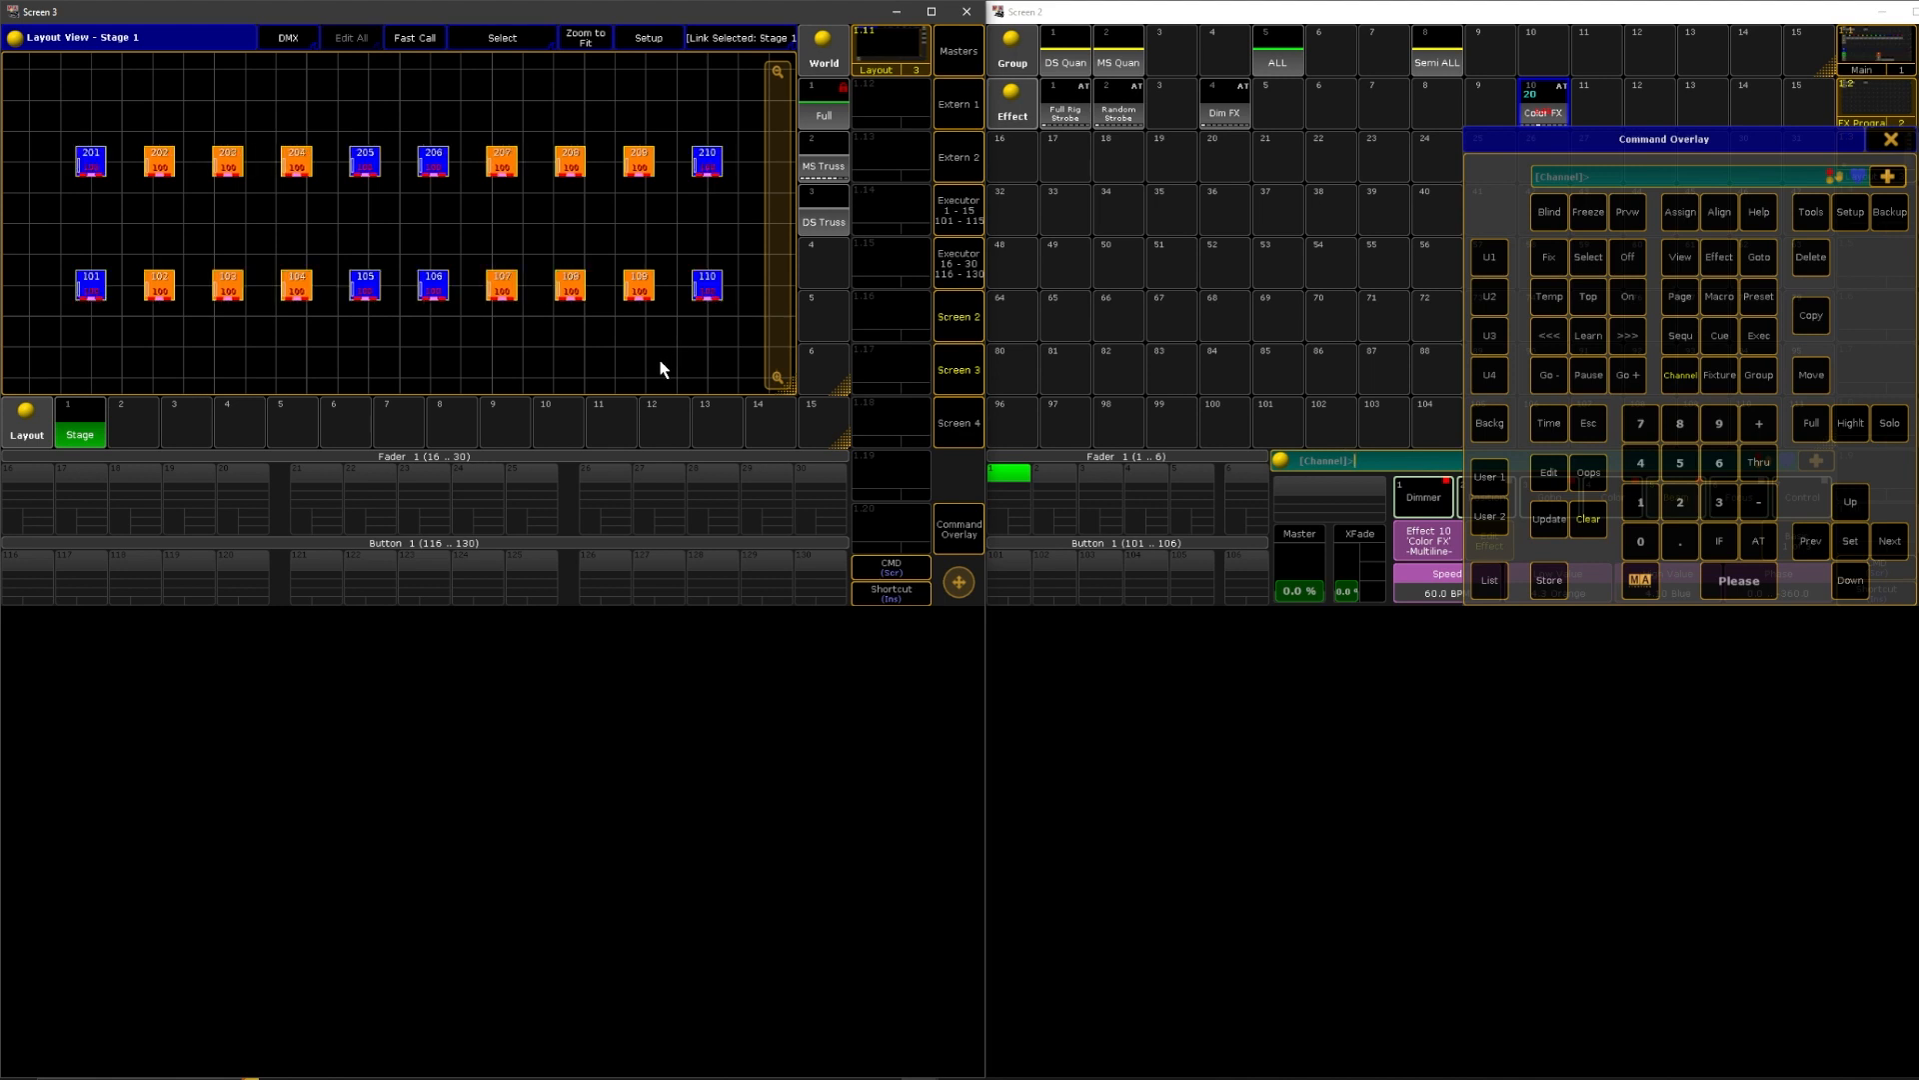
pyautogui.moveTo(1499, 106)
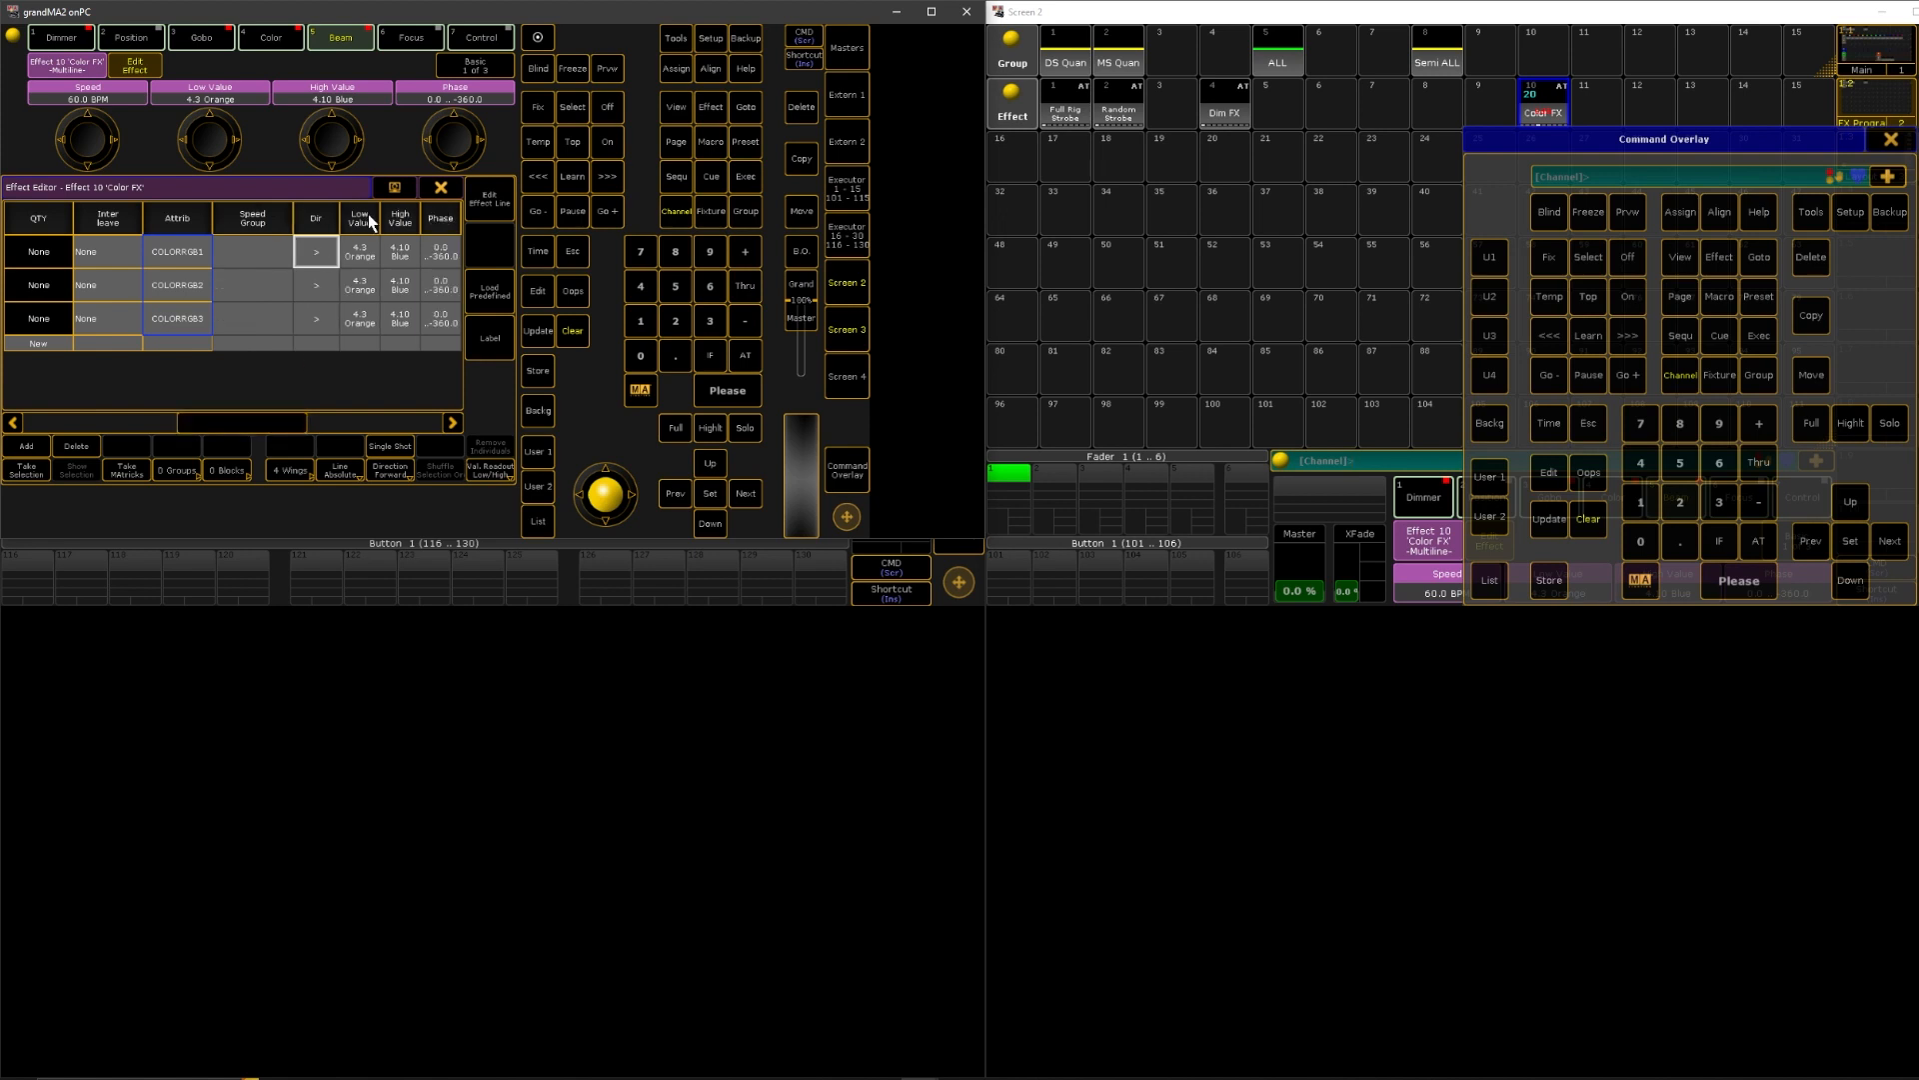
pyautogui.click(399, 252)
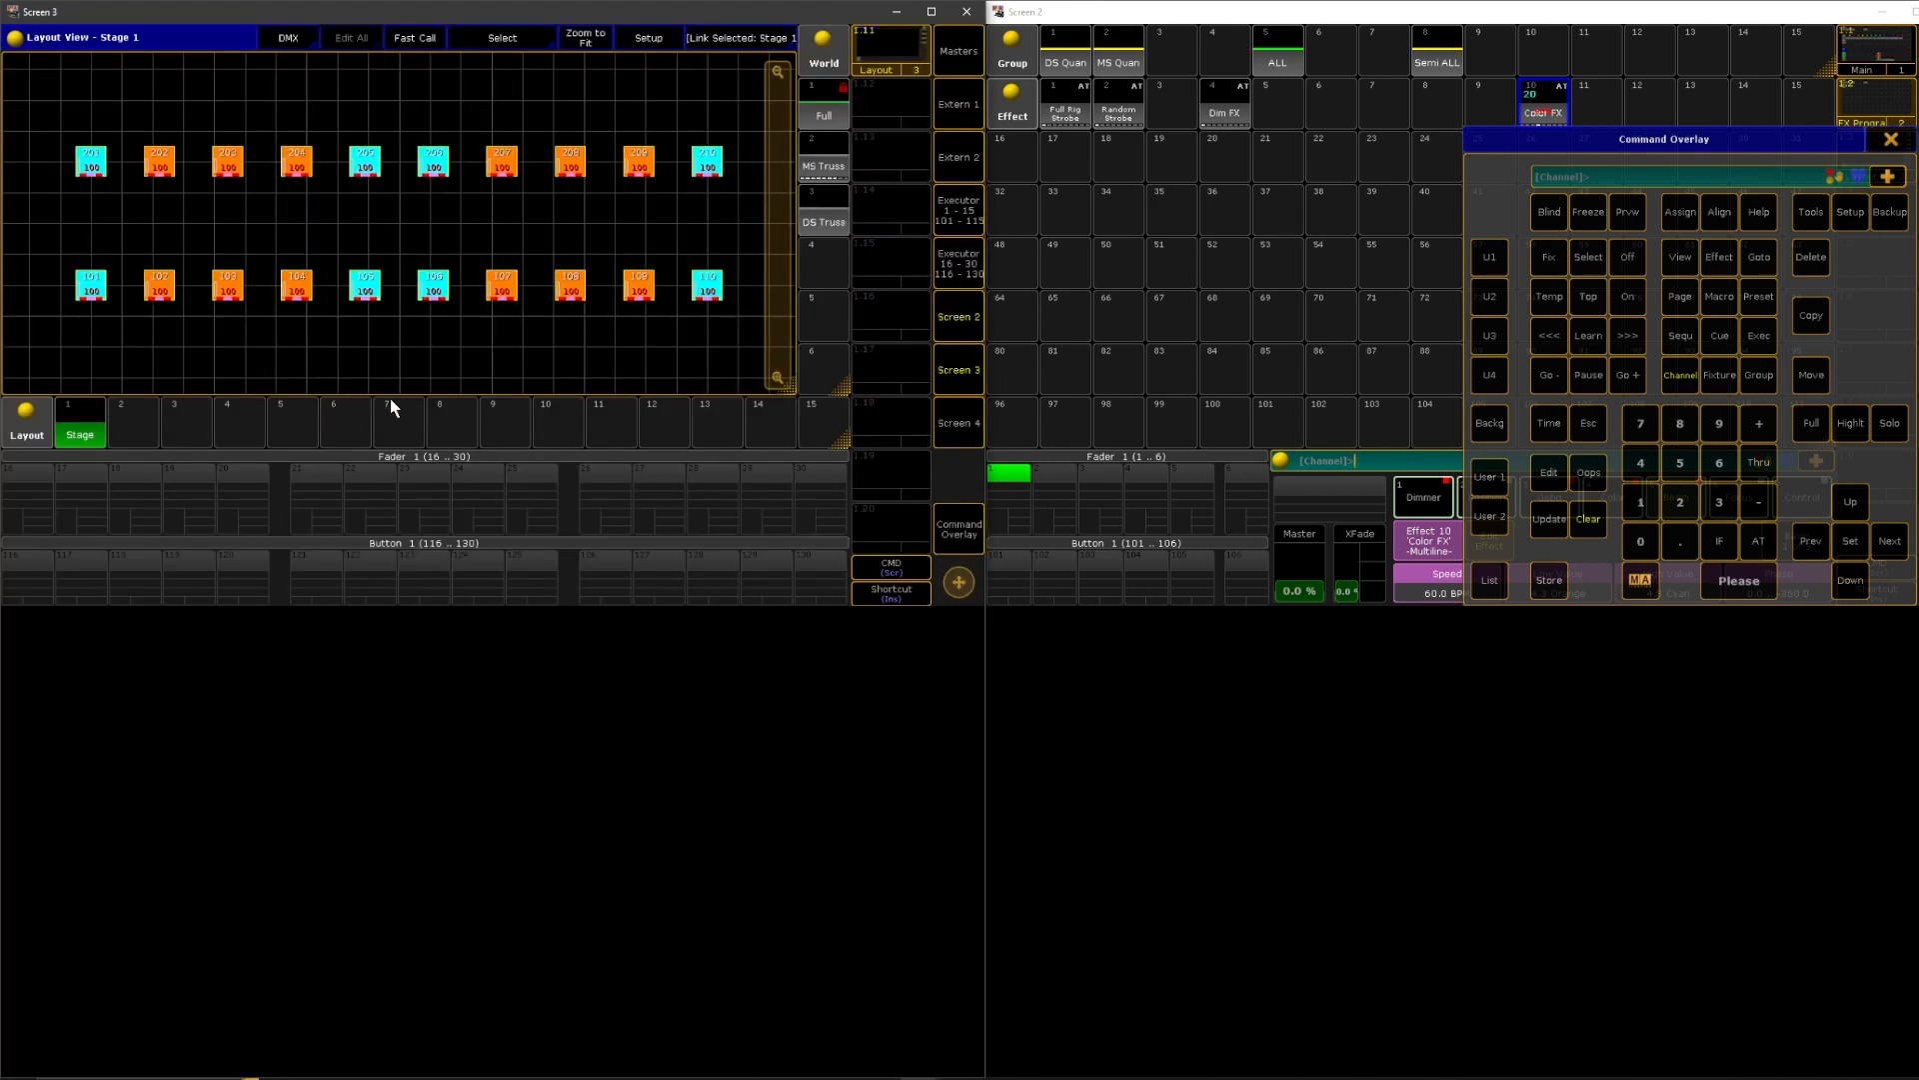
pyautogui.moveTo(438, 262)
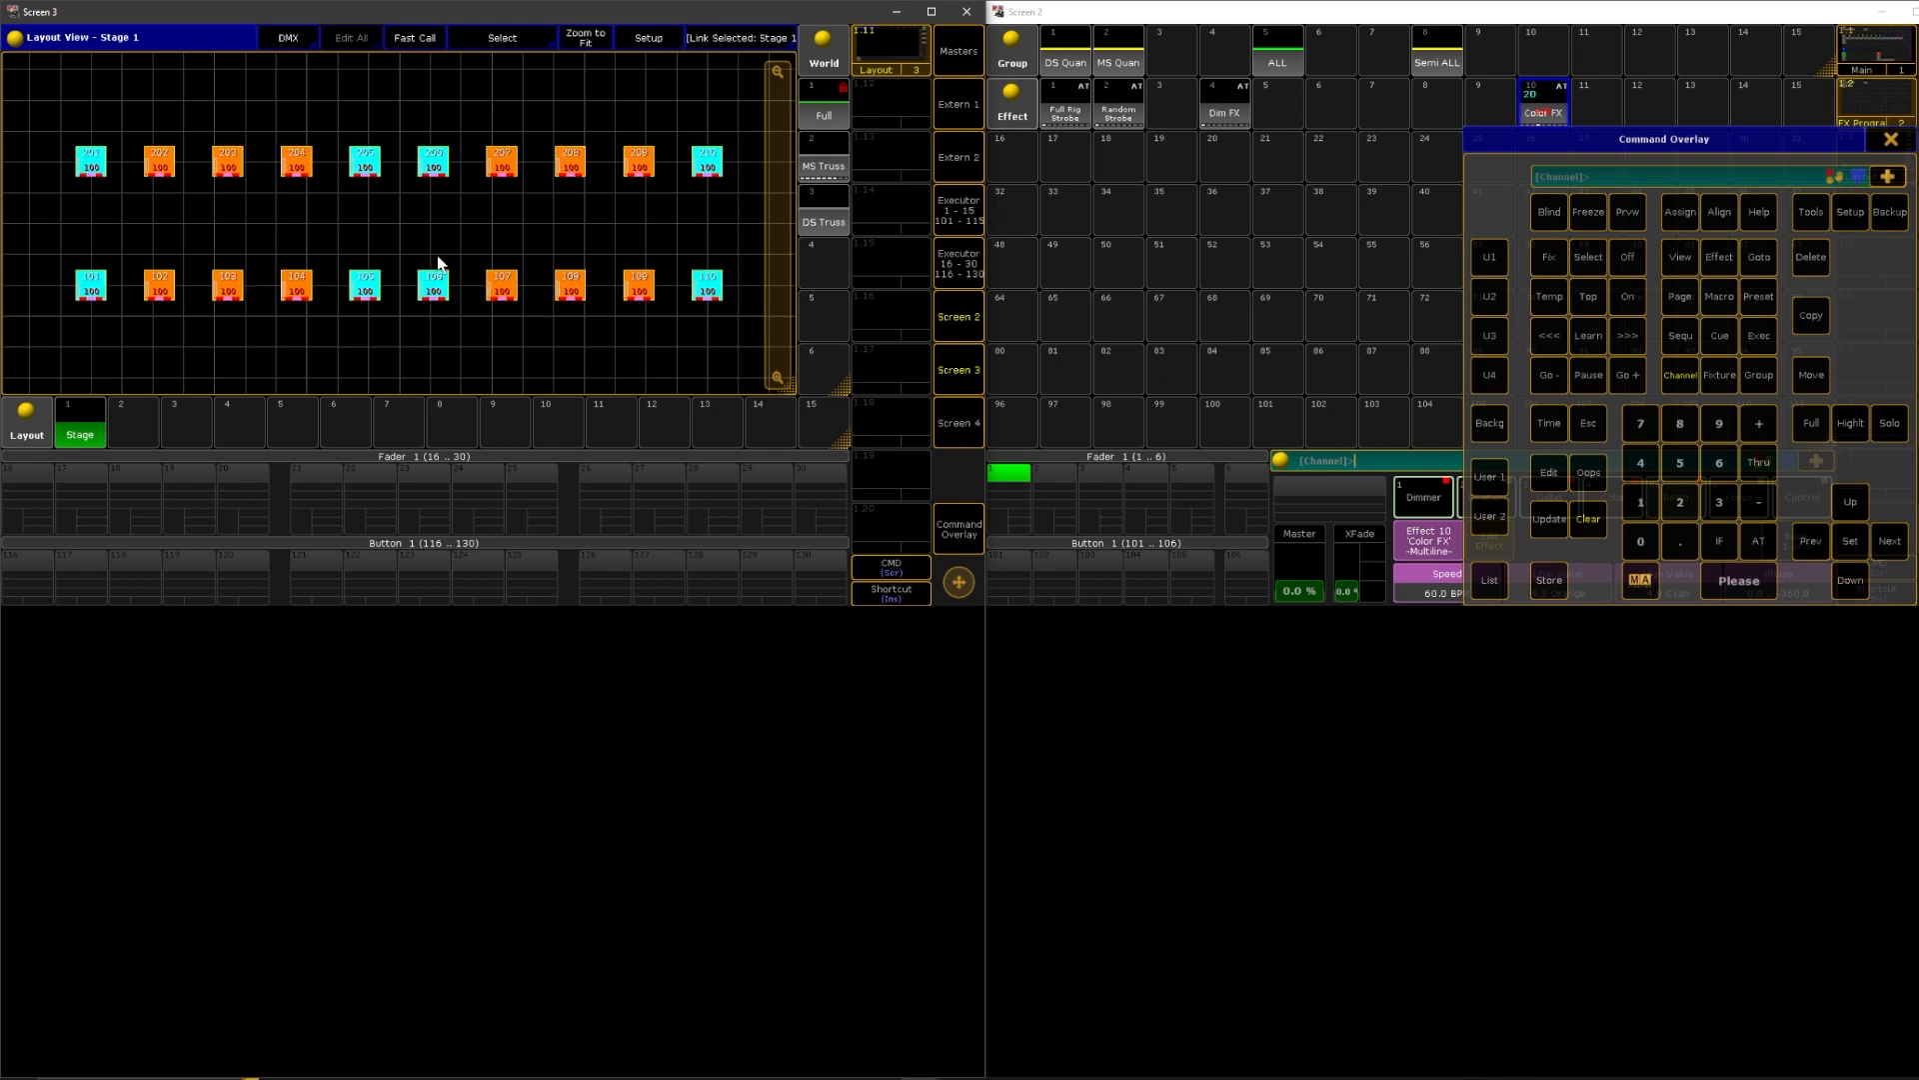
pyautogui.click(1544, 103)
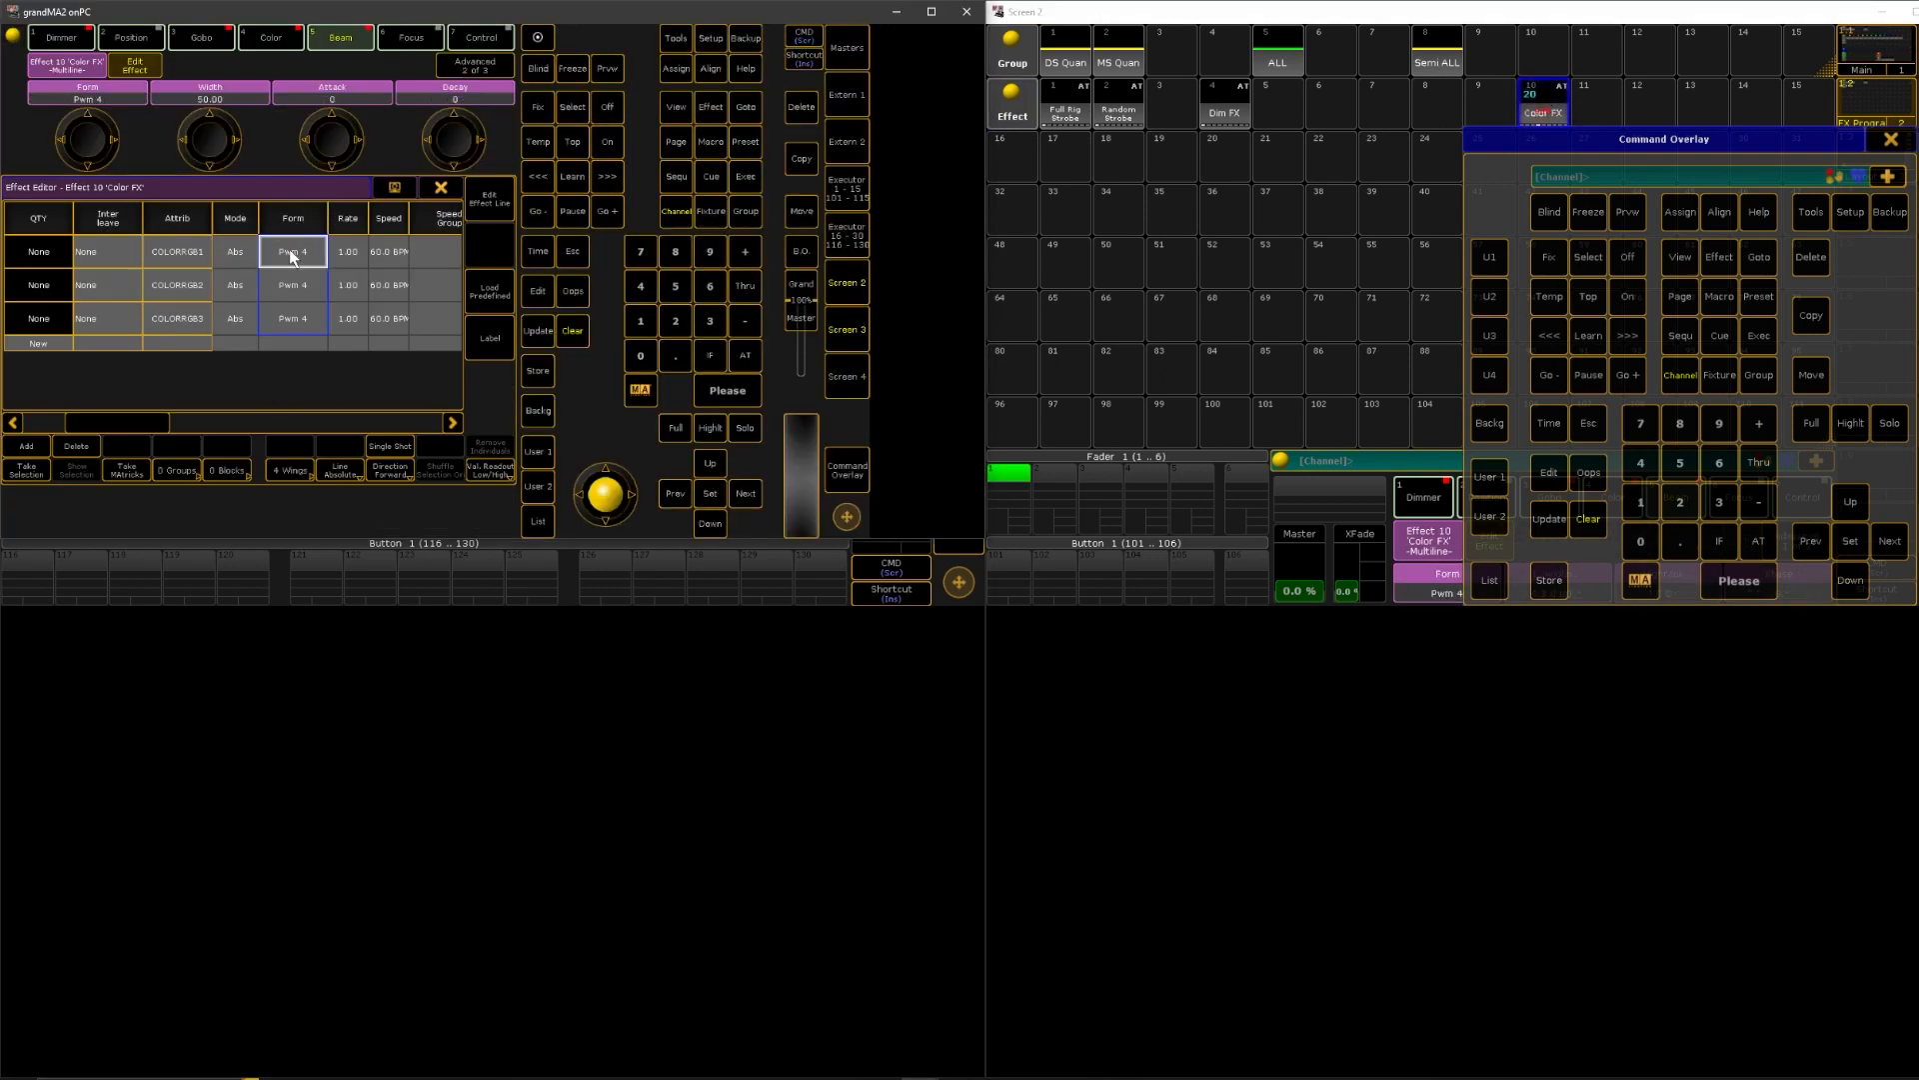
pyautogui.click(291, 251)
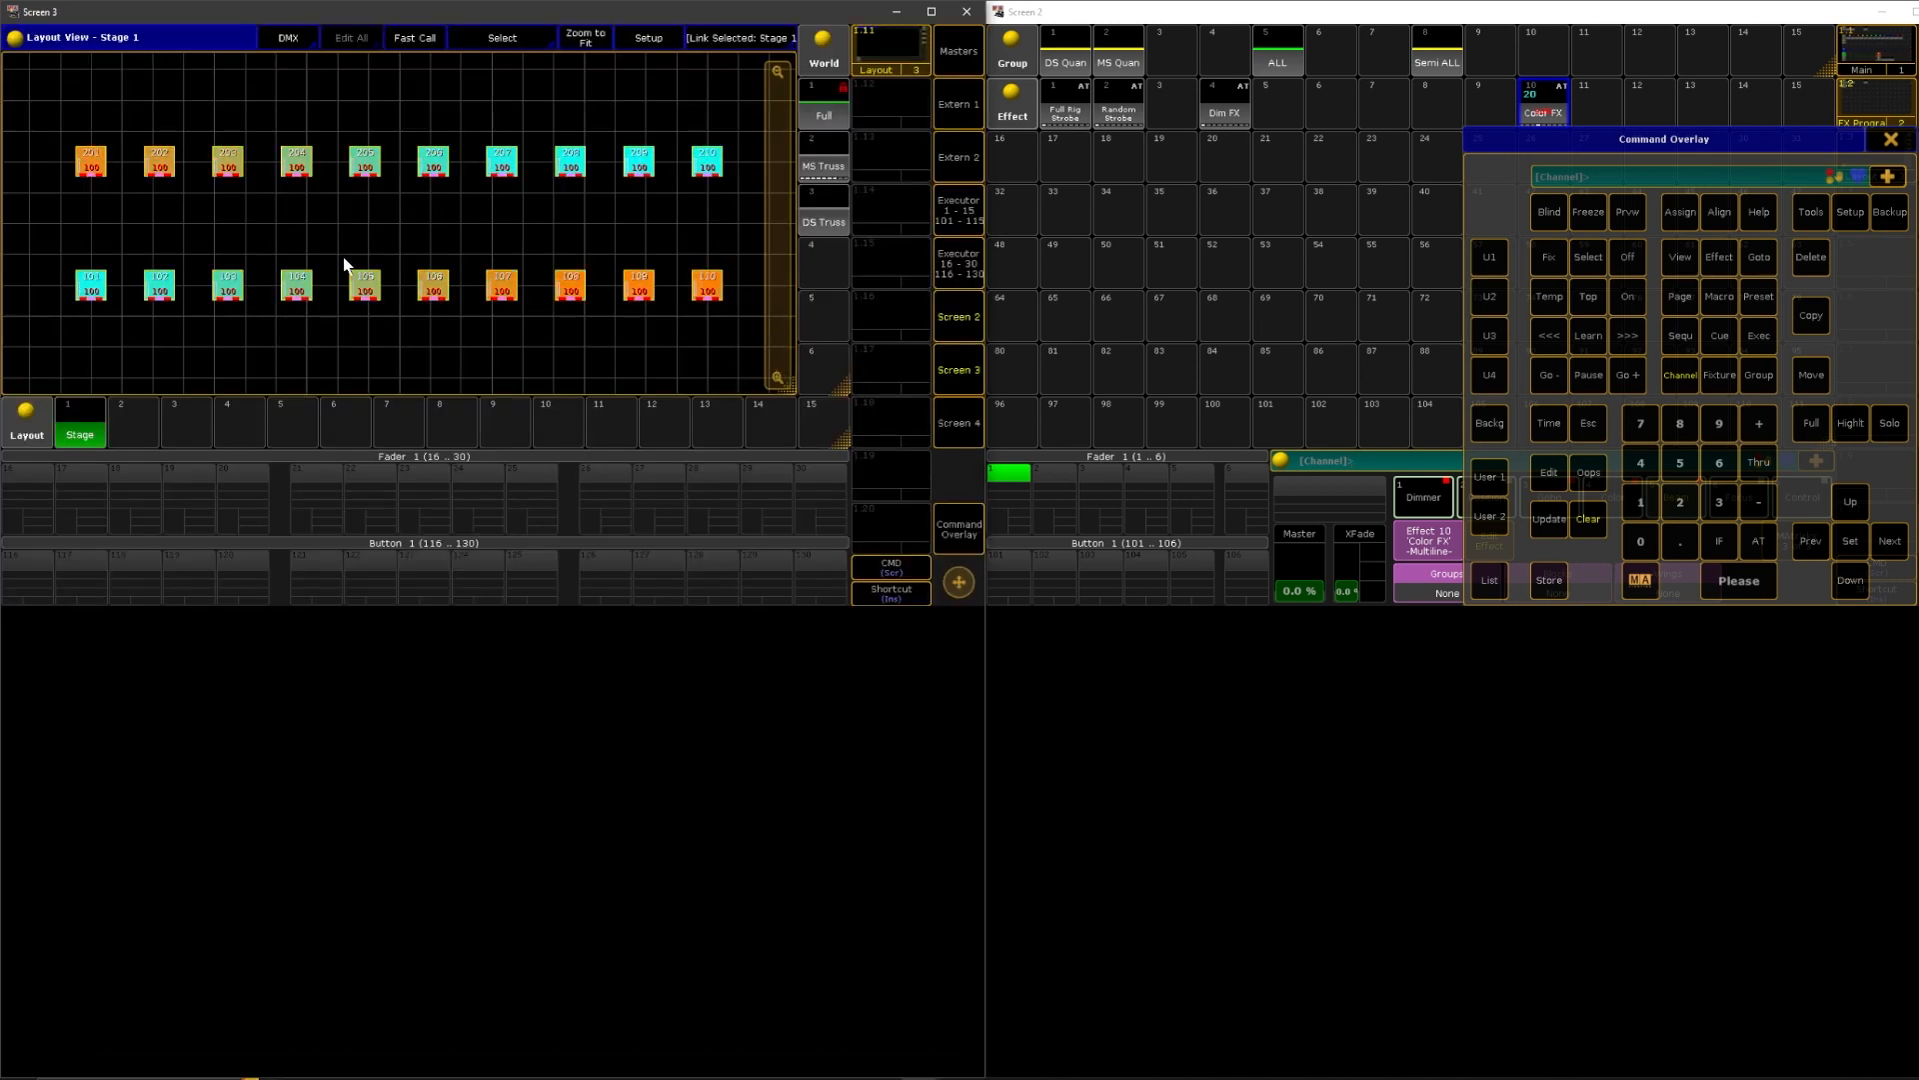
pyautogui.moveTo(312, 337)
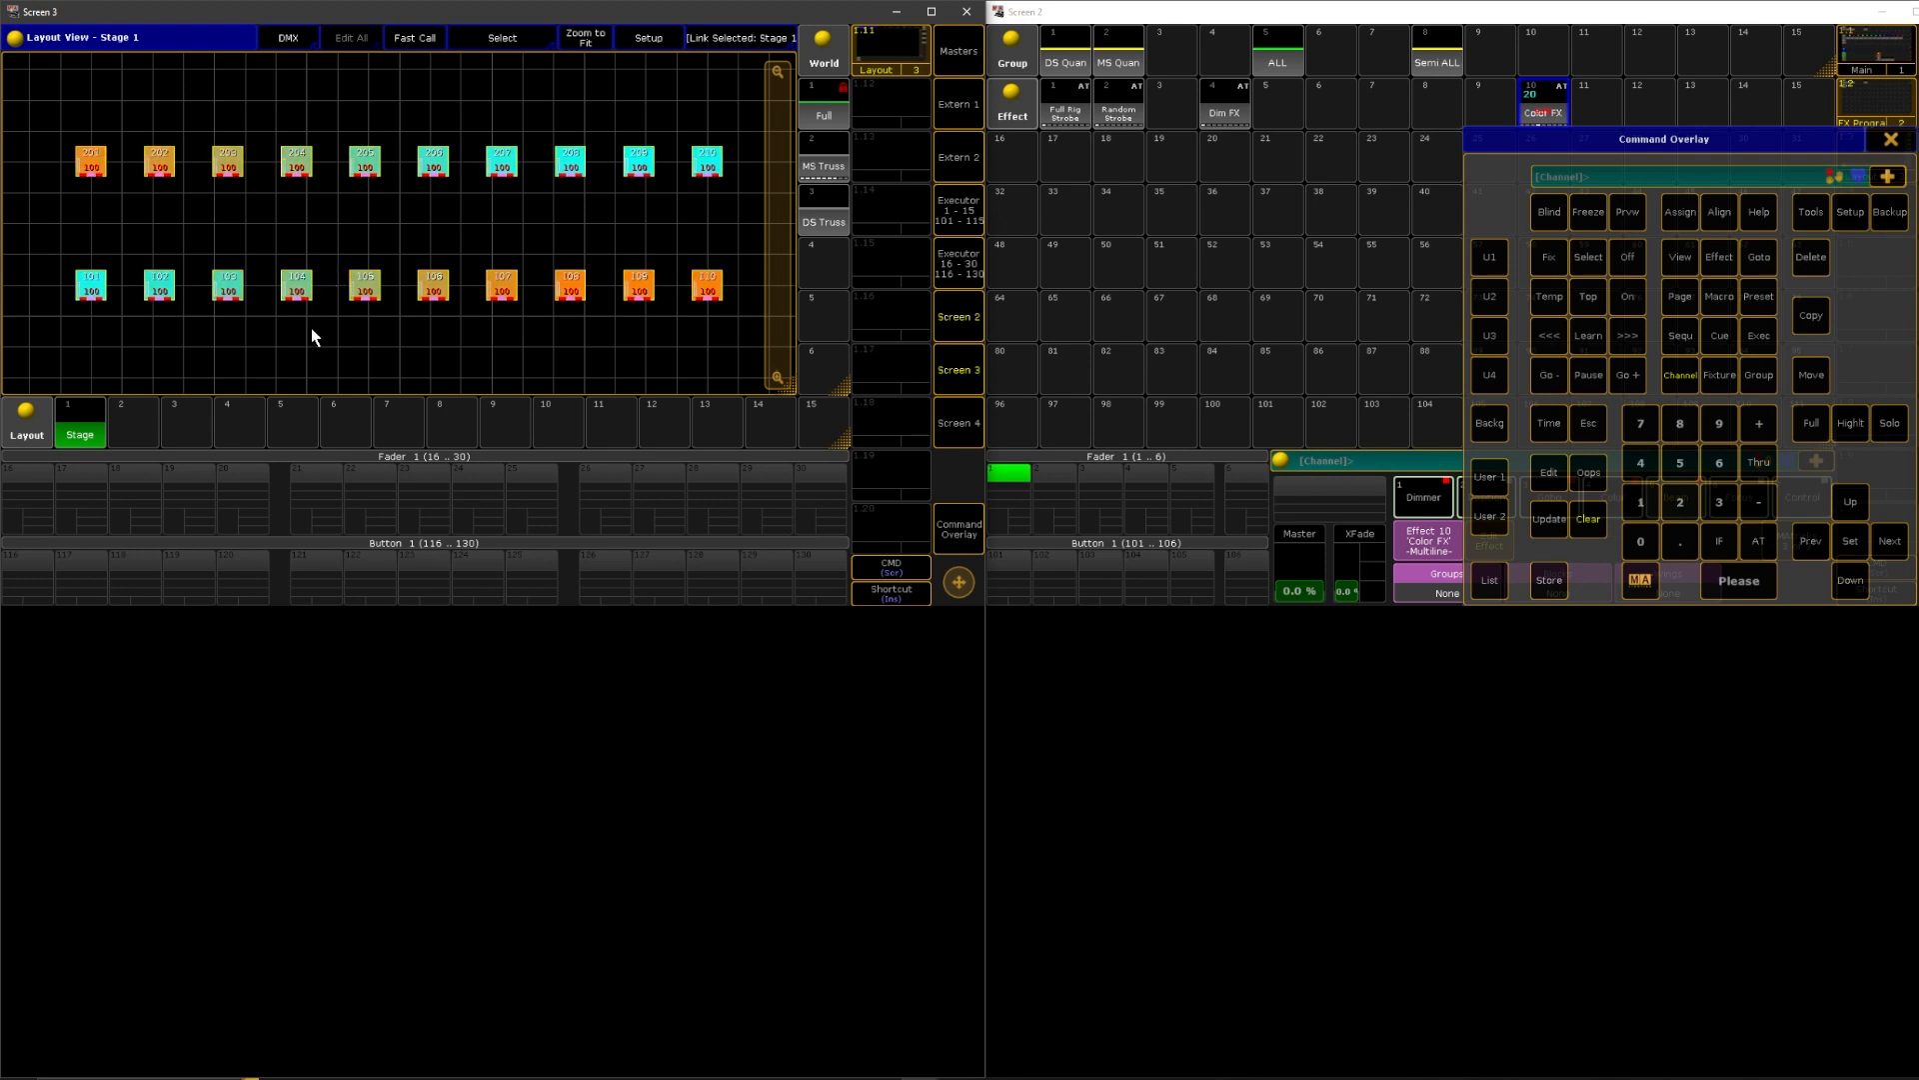
pyautogui.click(1543, 104)
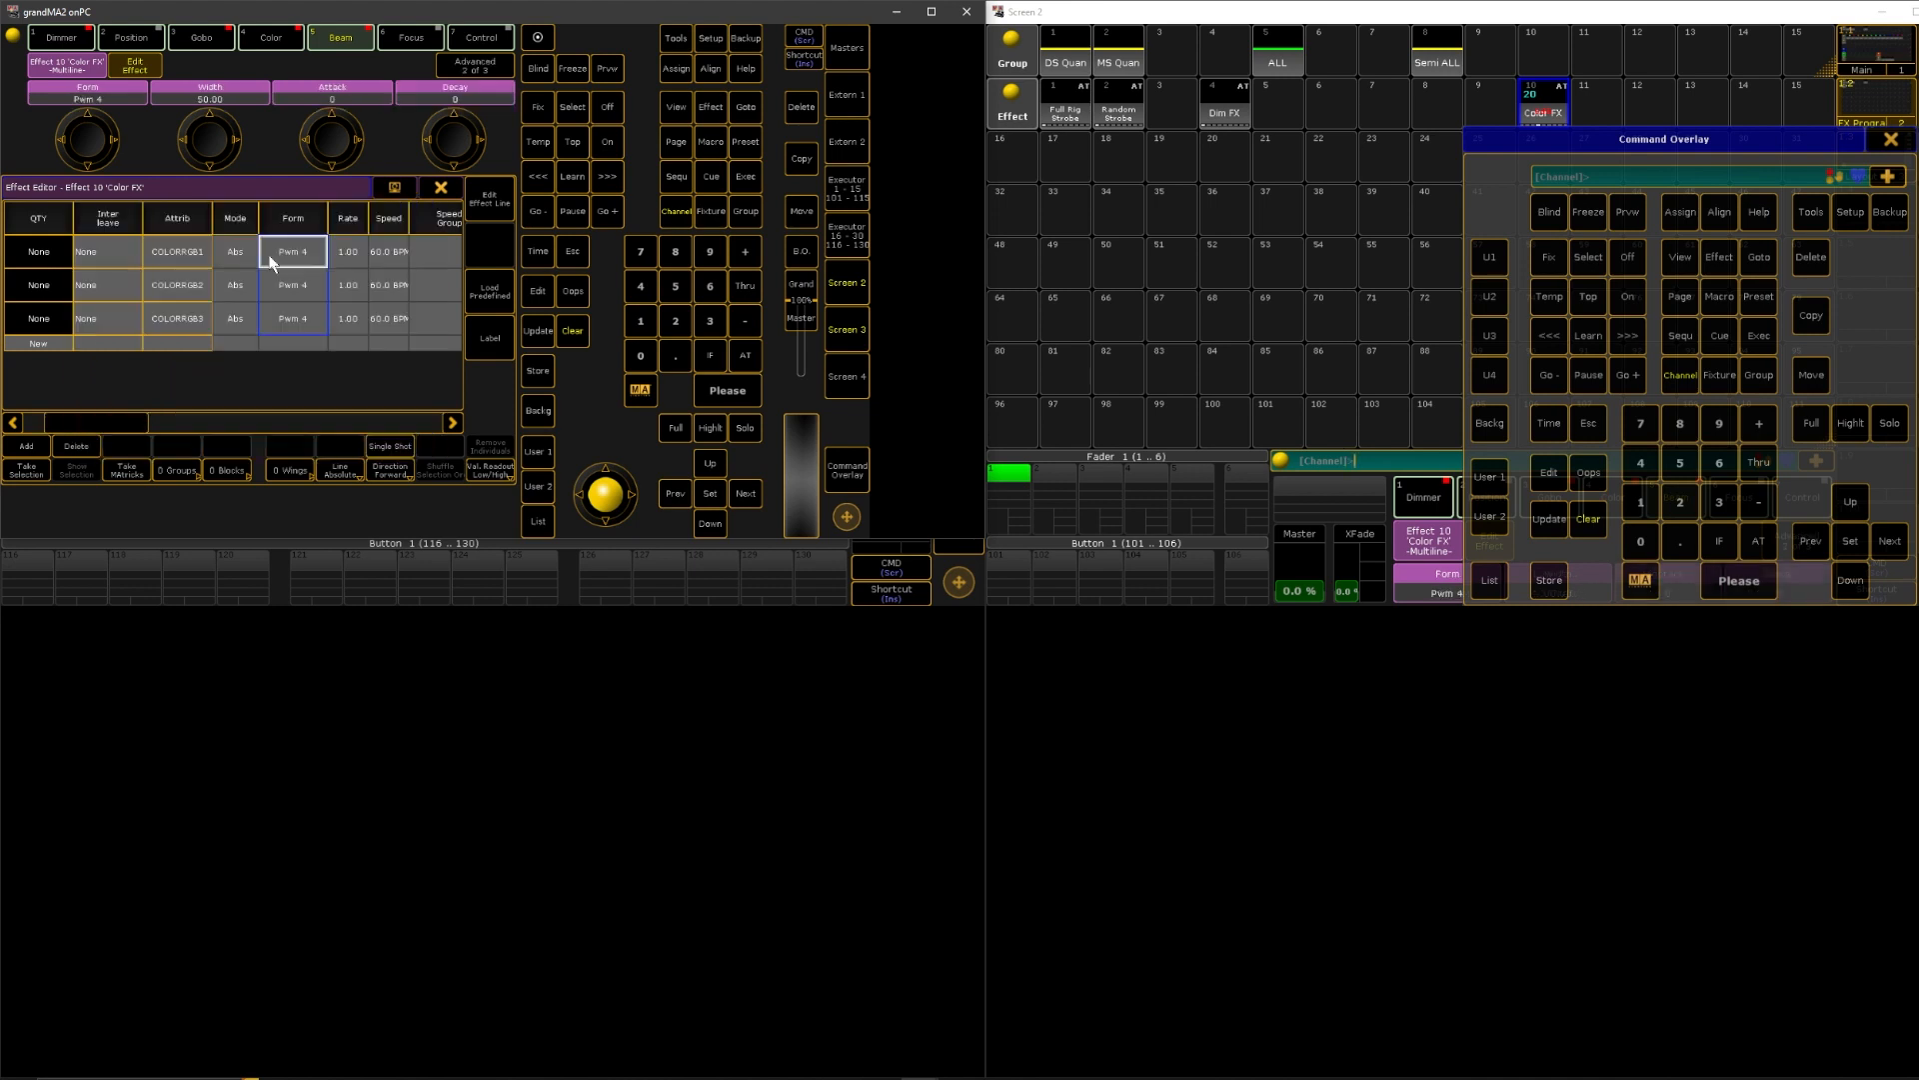
# - Change the Form of all three colour lines to Random 3 and view the result
pyautogui.click(291, 251)
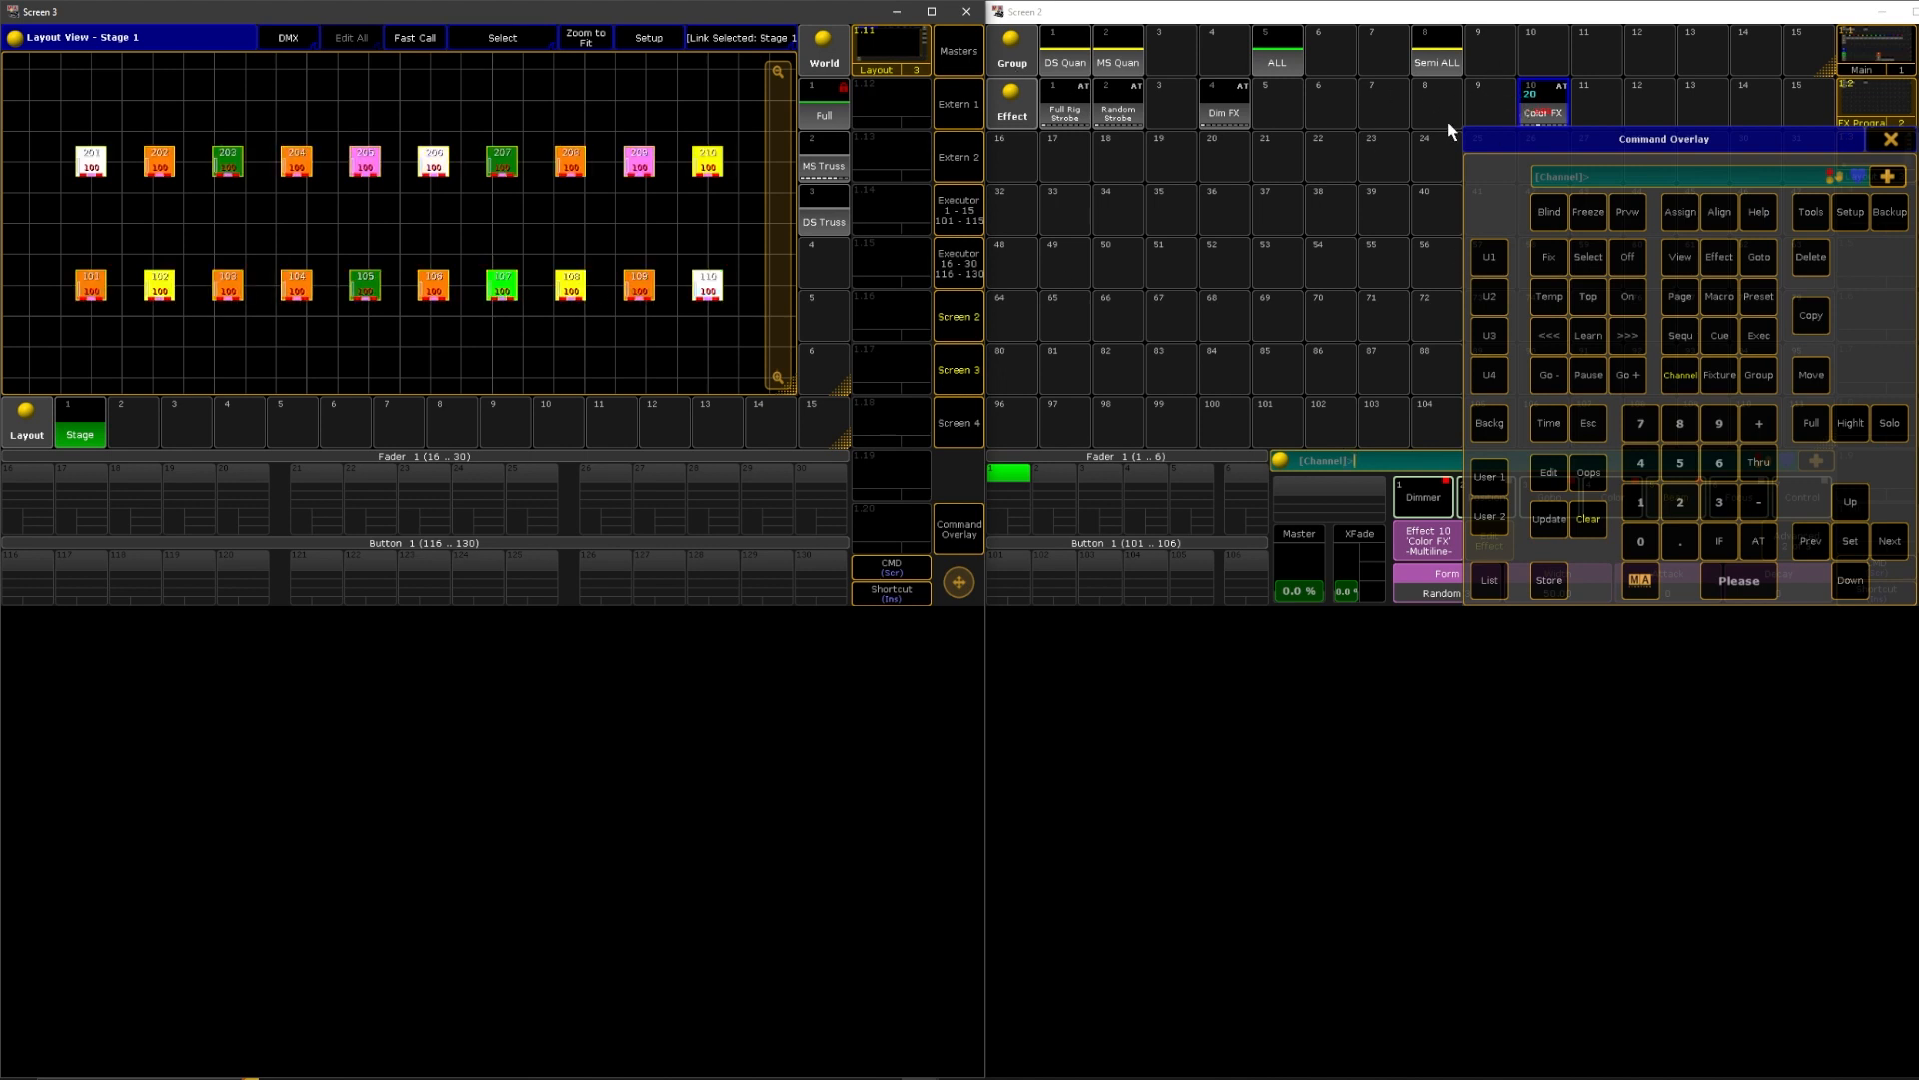
pyautogui.click(1544, 113)
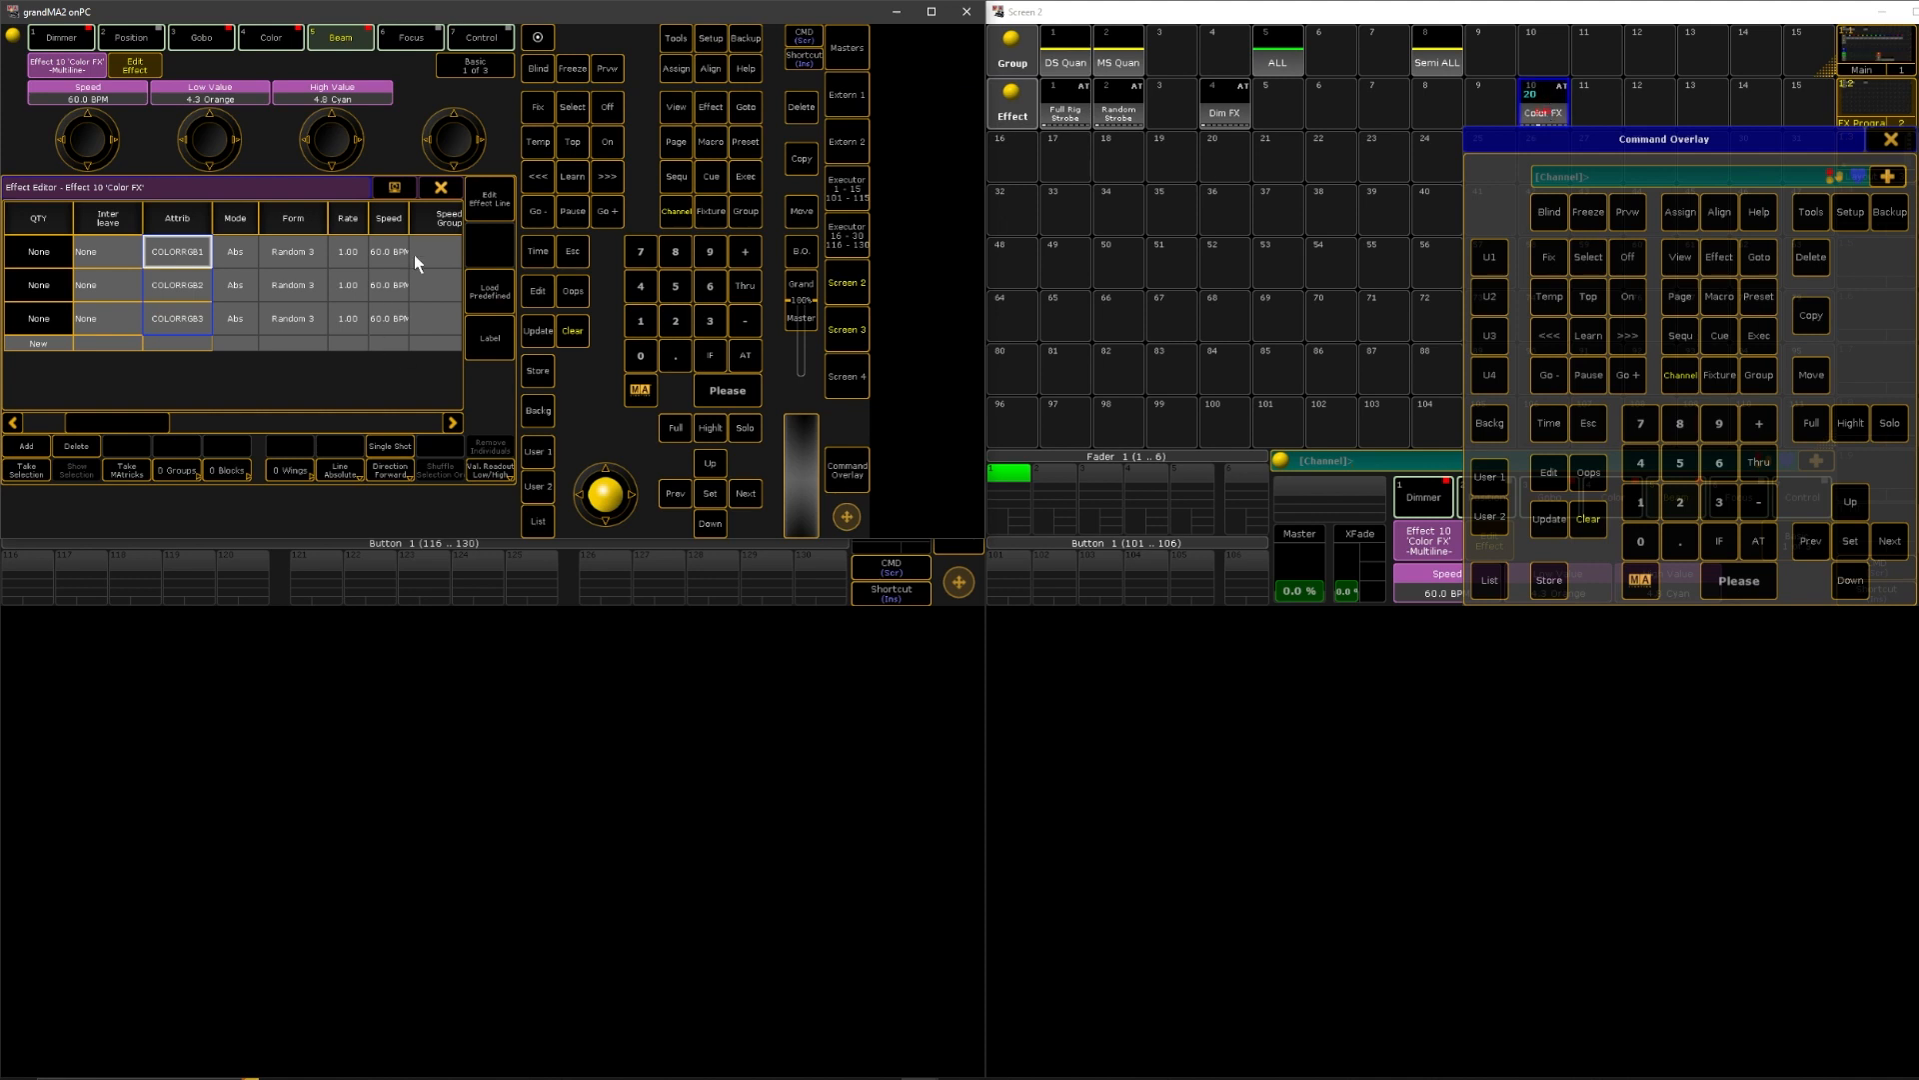
pyautogui.moveTo(33, 448)
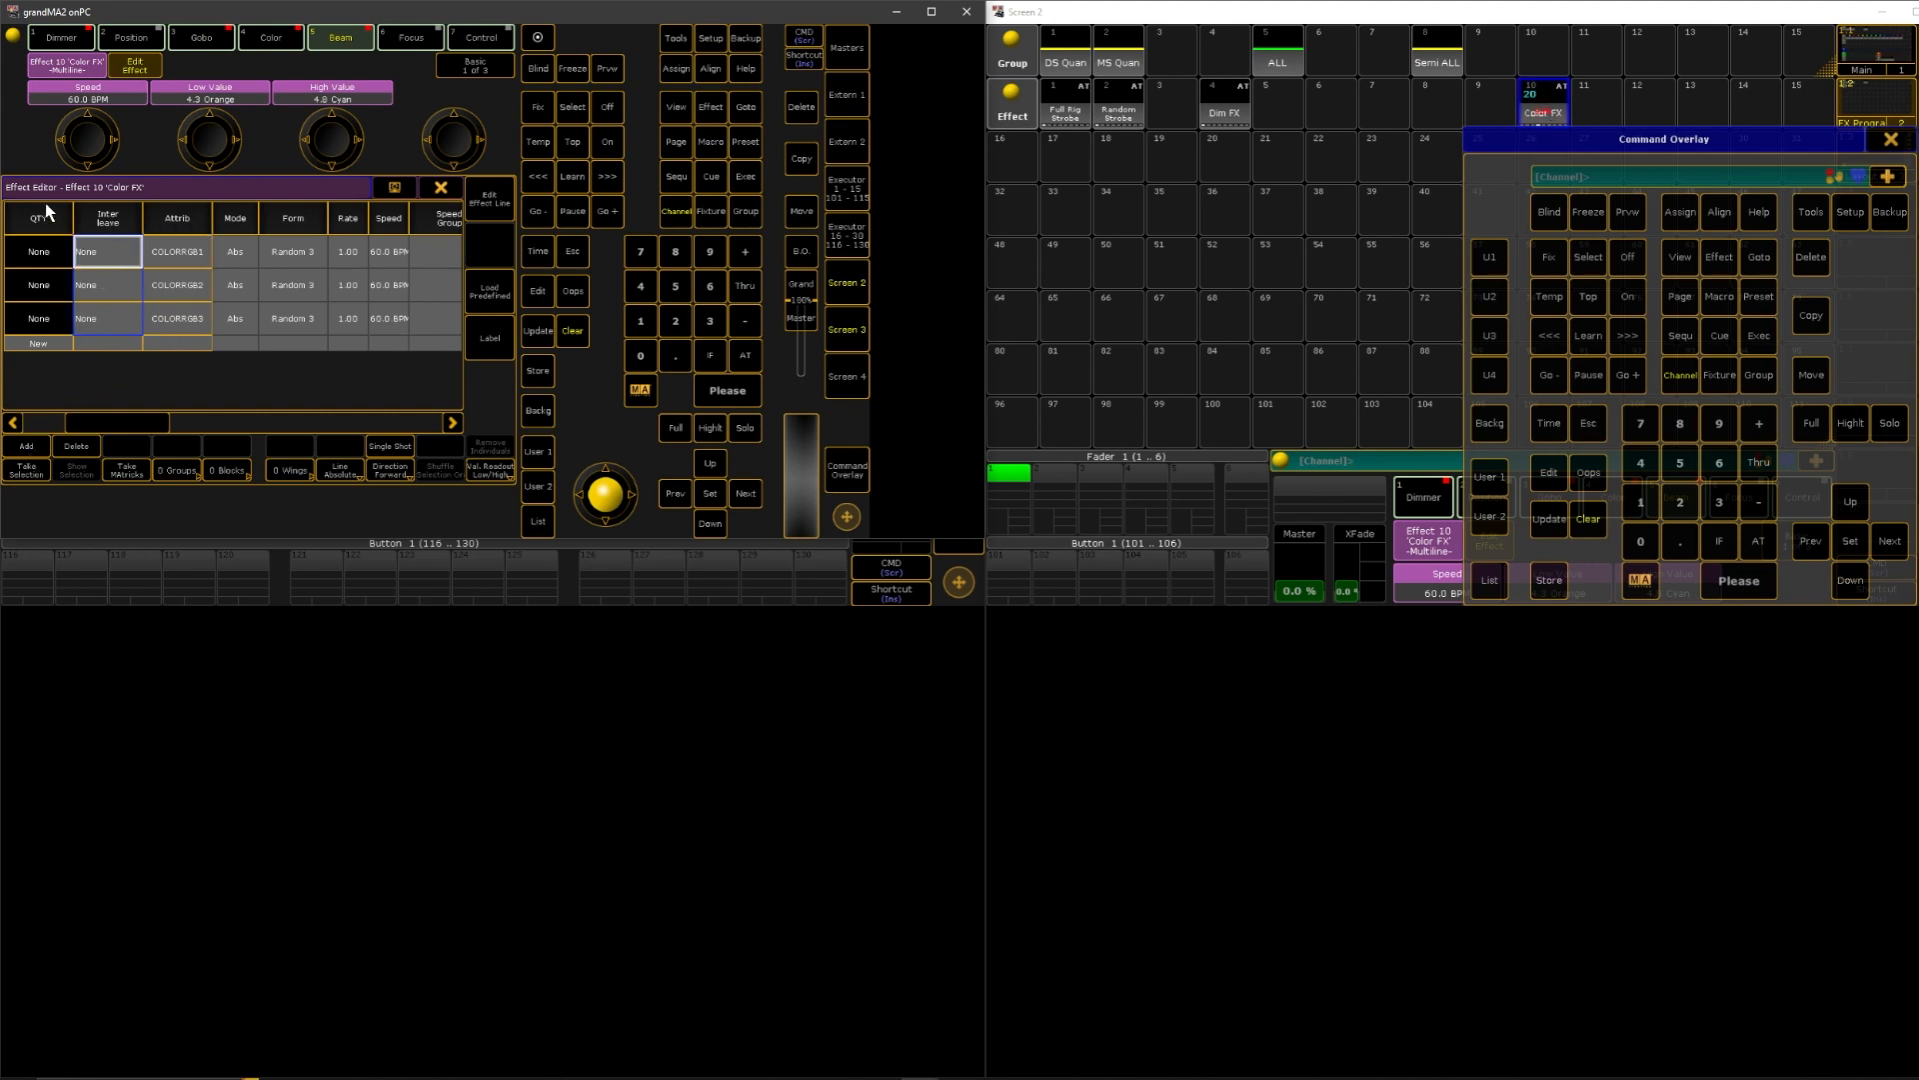
# - Replace effect 10's lines with the predefined RGB Chase (three phase lines, 30 BPM)
pyautogui.click(75, 446)
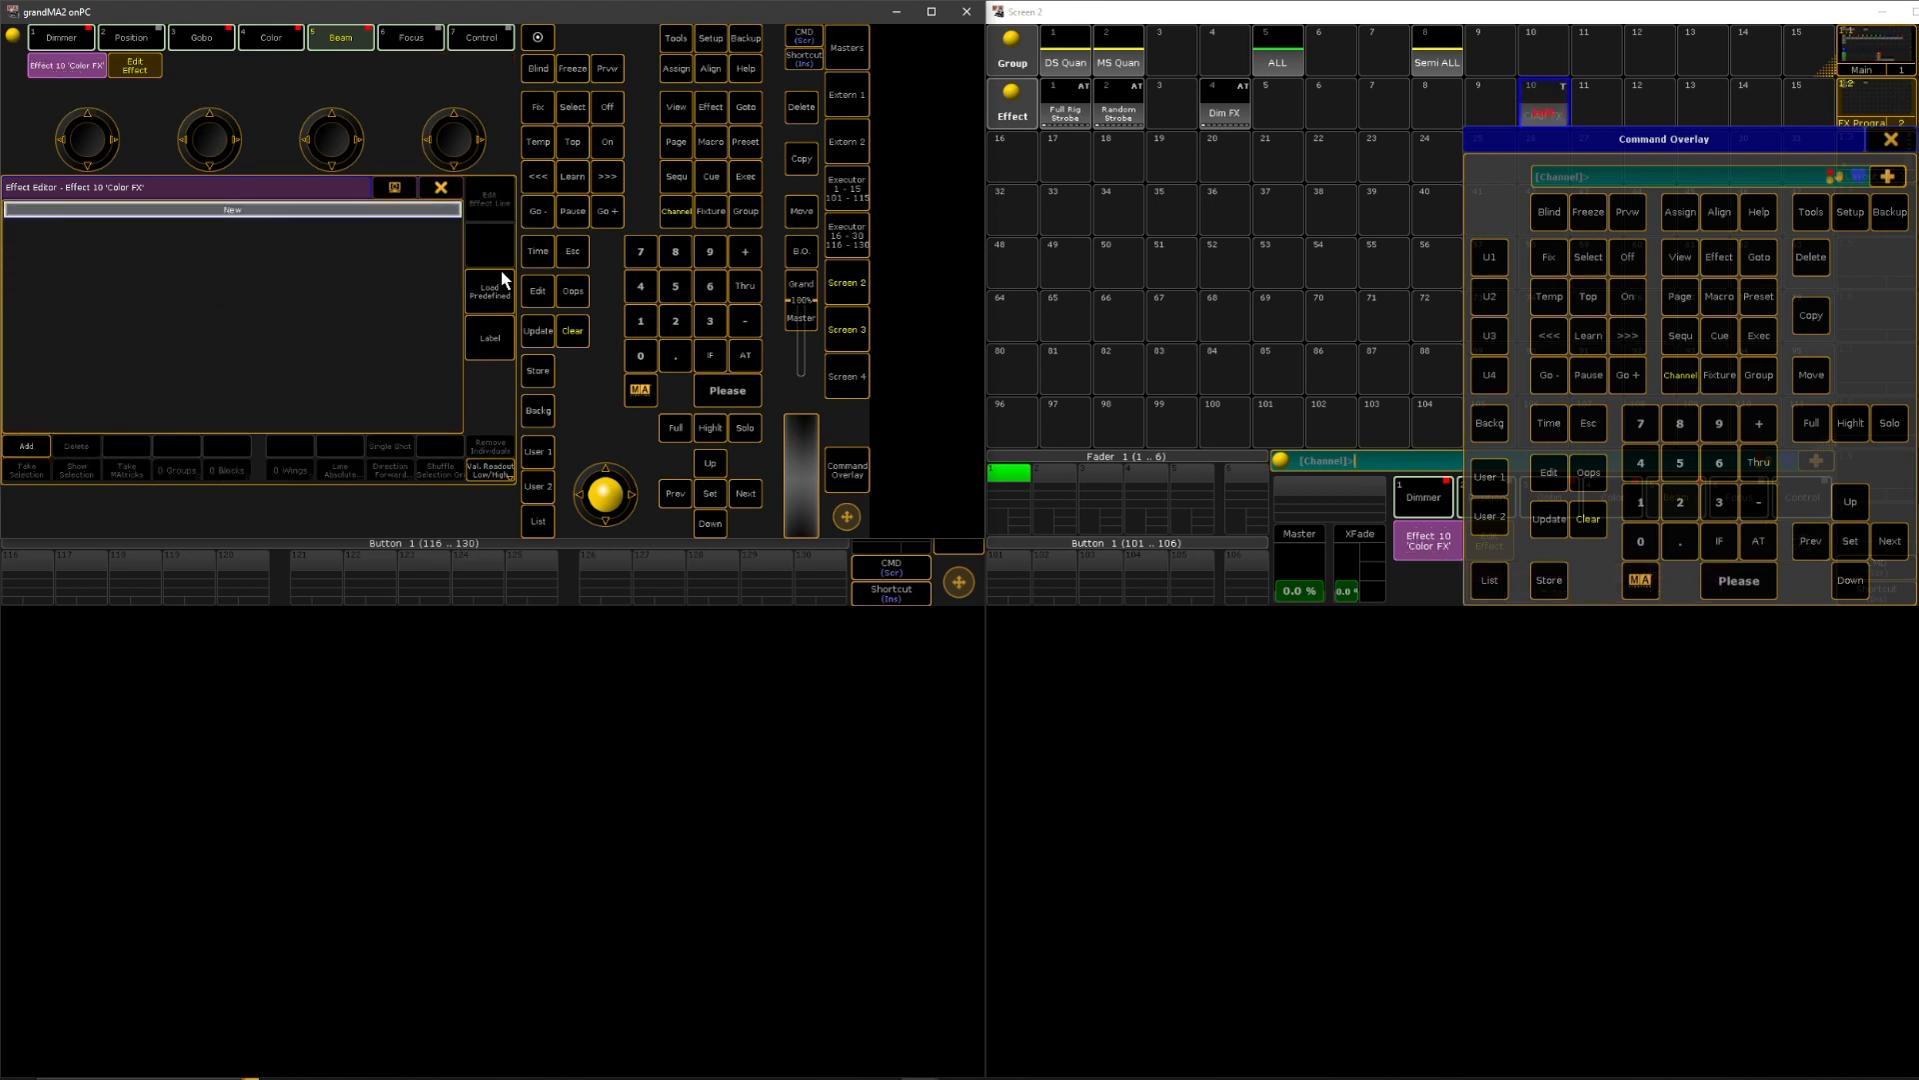
pyautogui.click(489, 290)
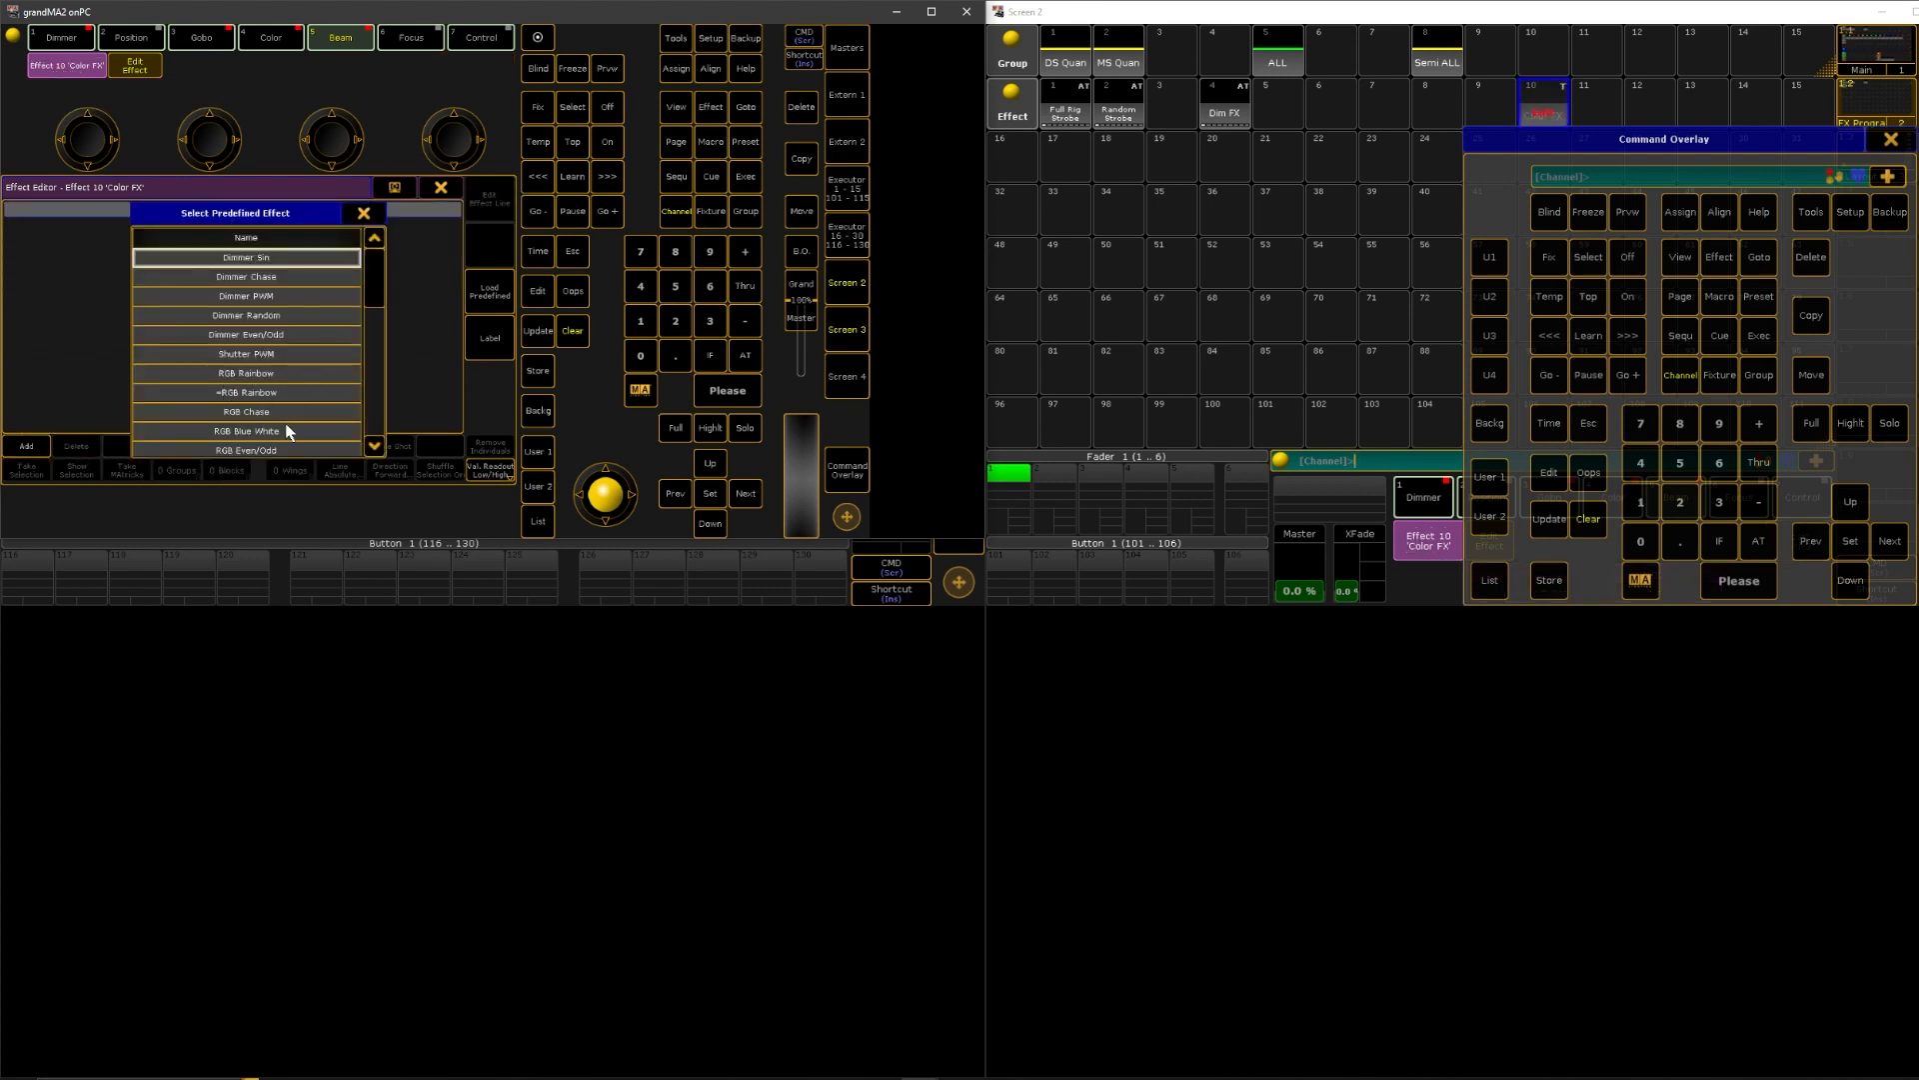
pyautogui.click(245, 411)
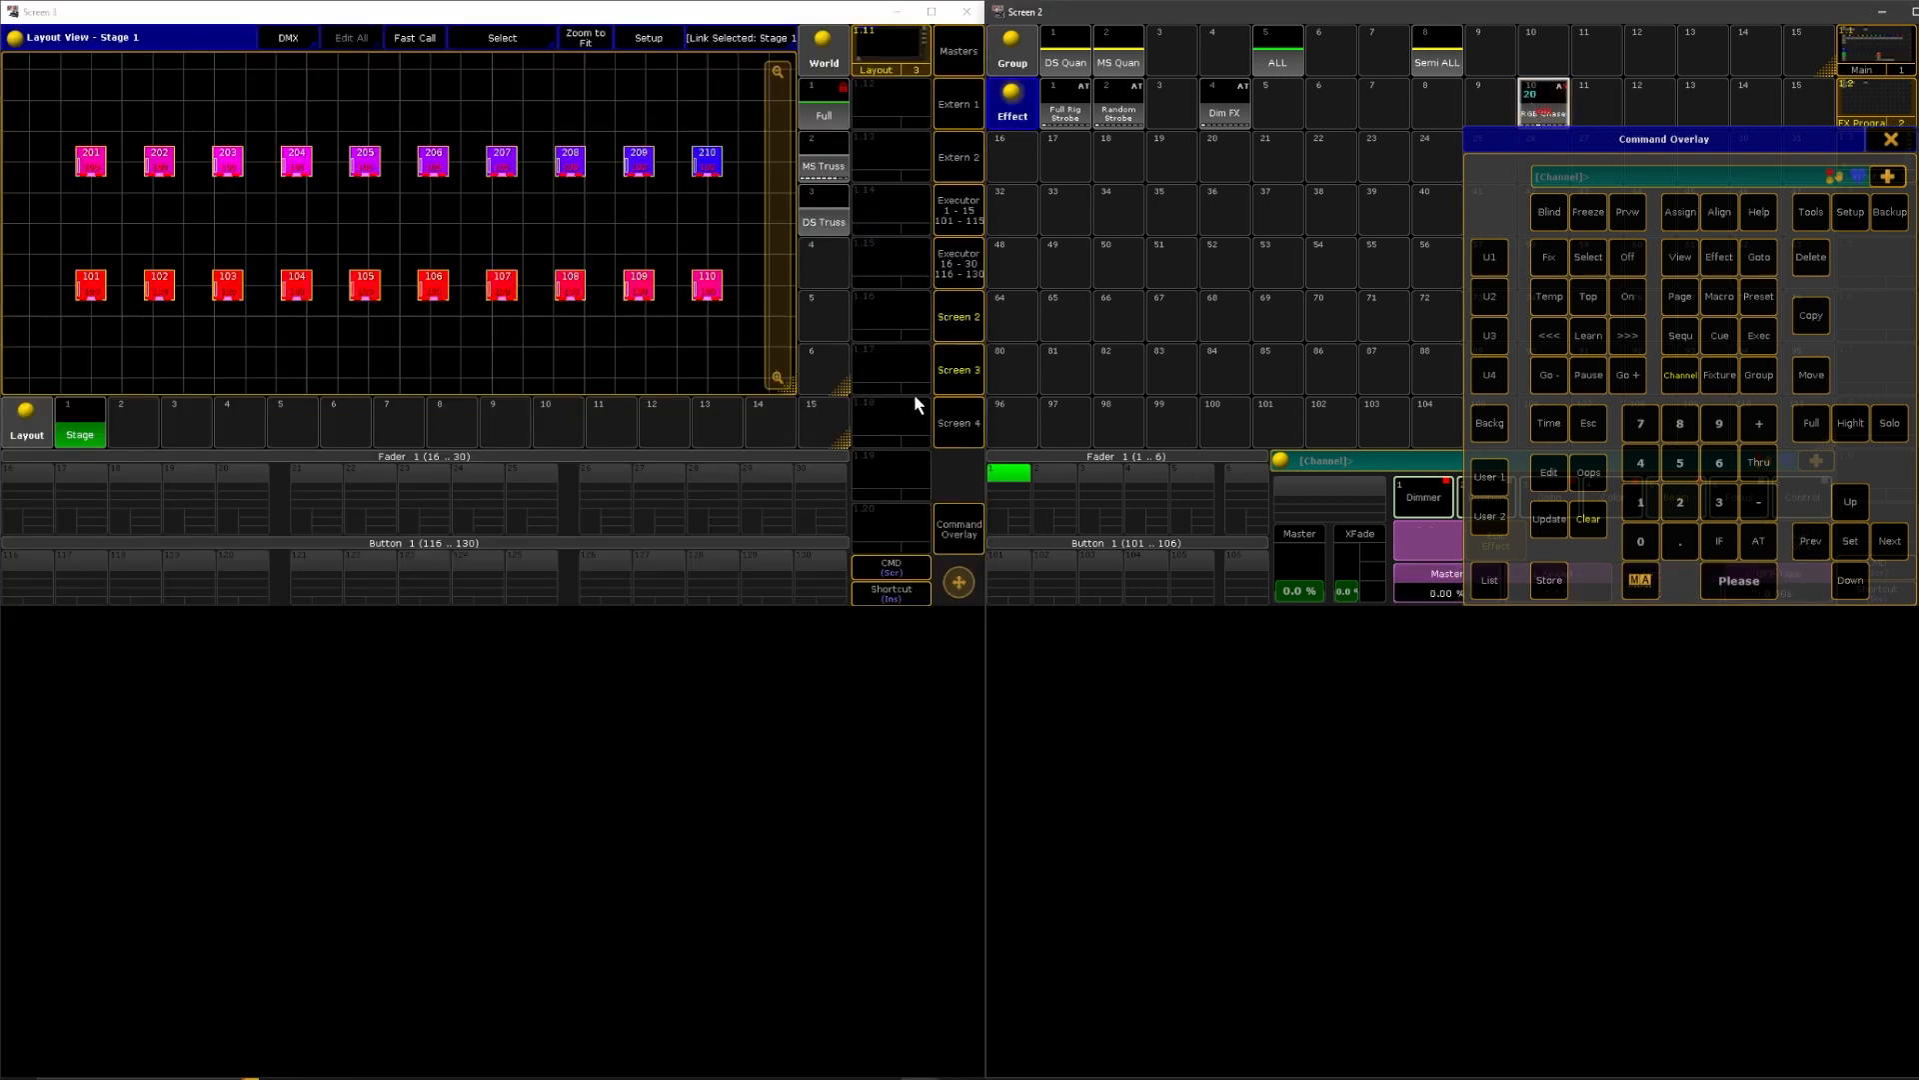
pyautogui.moveTo(909, 382)
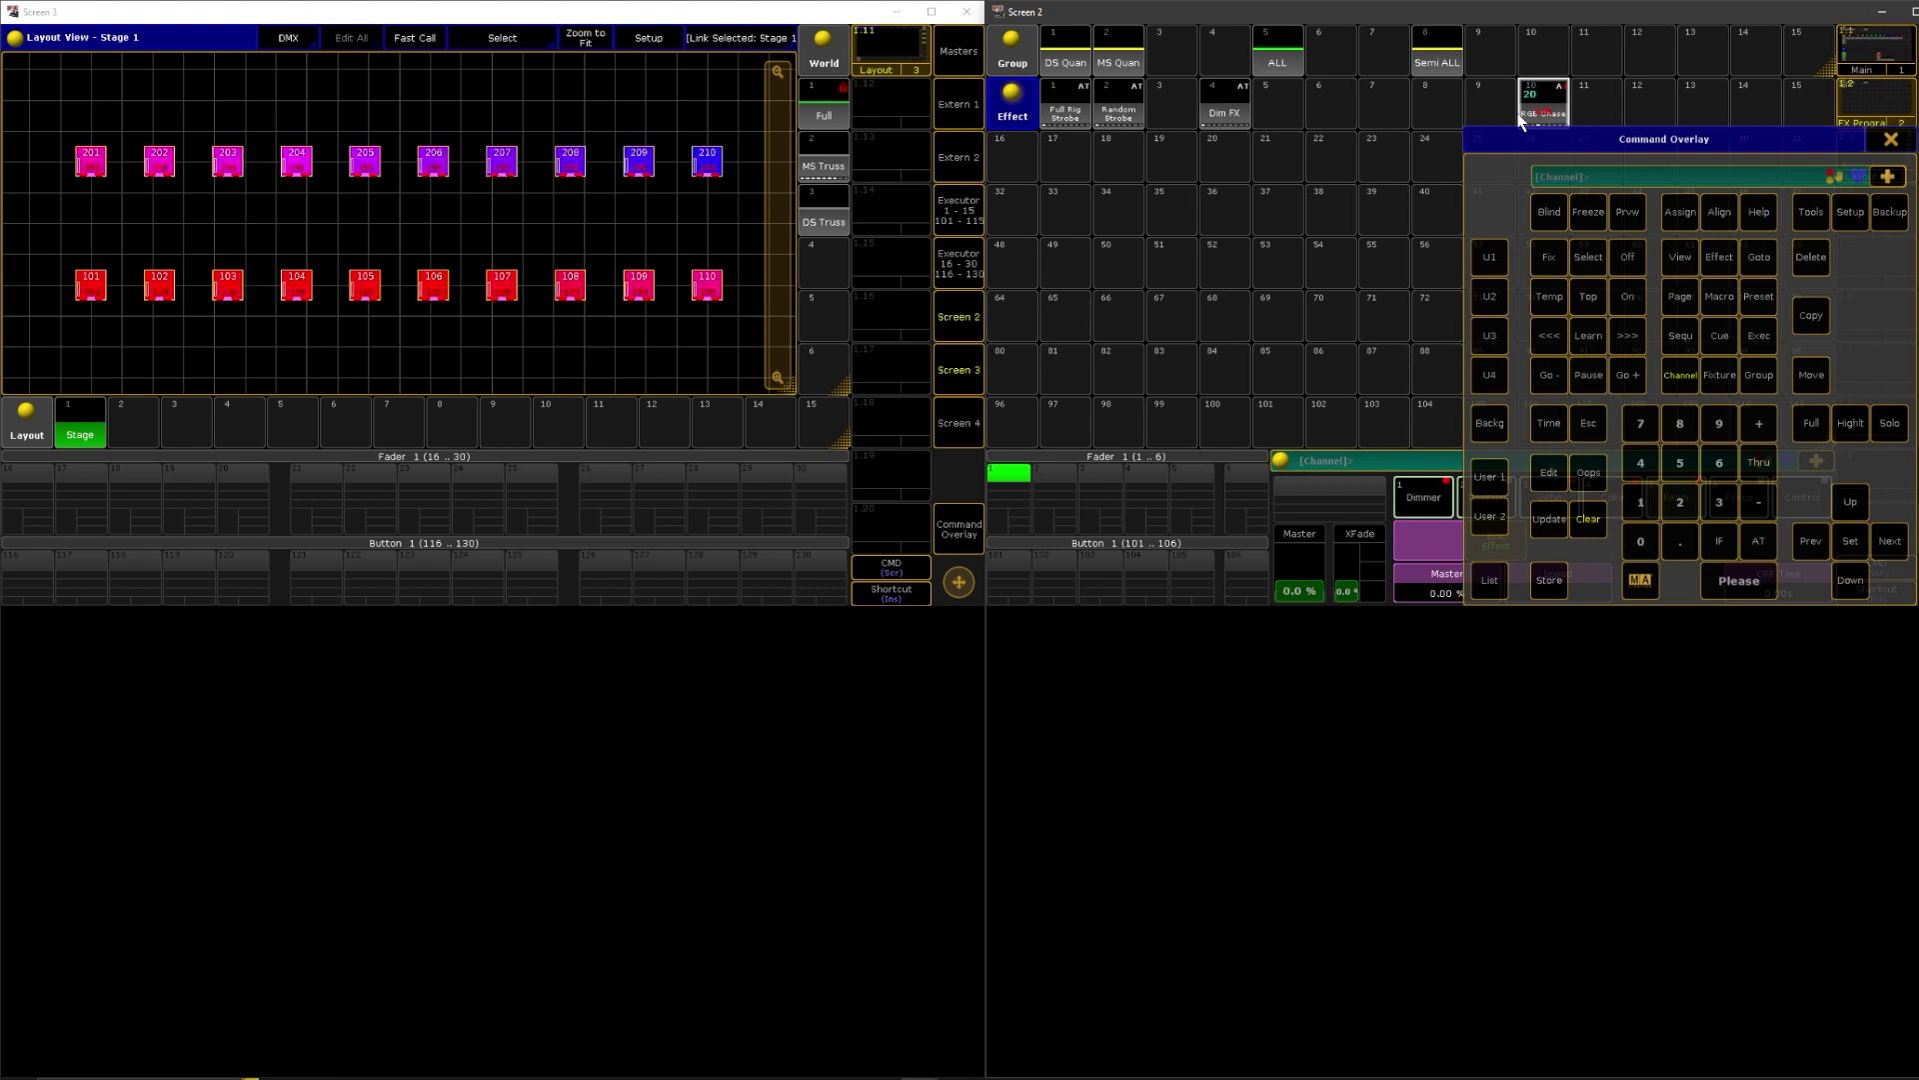
pyautogui.click(1222, 111)
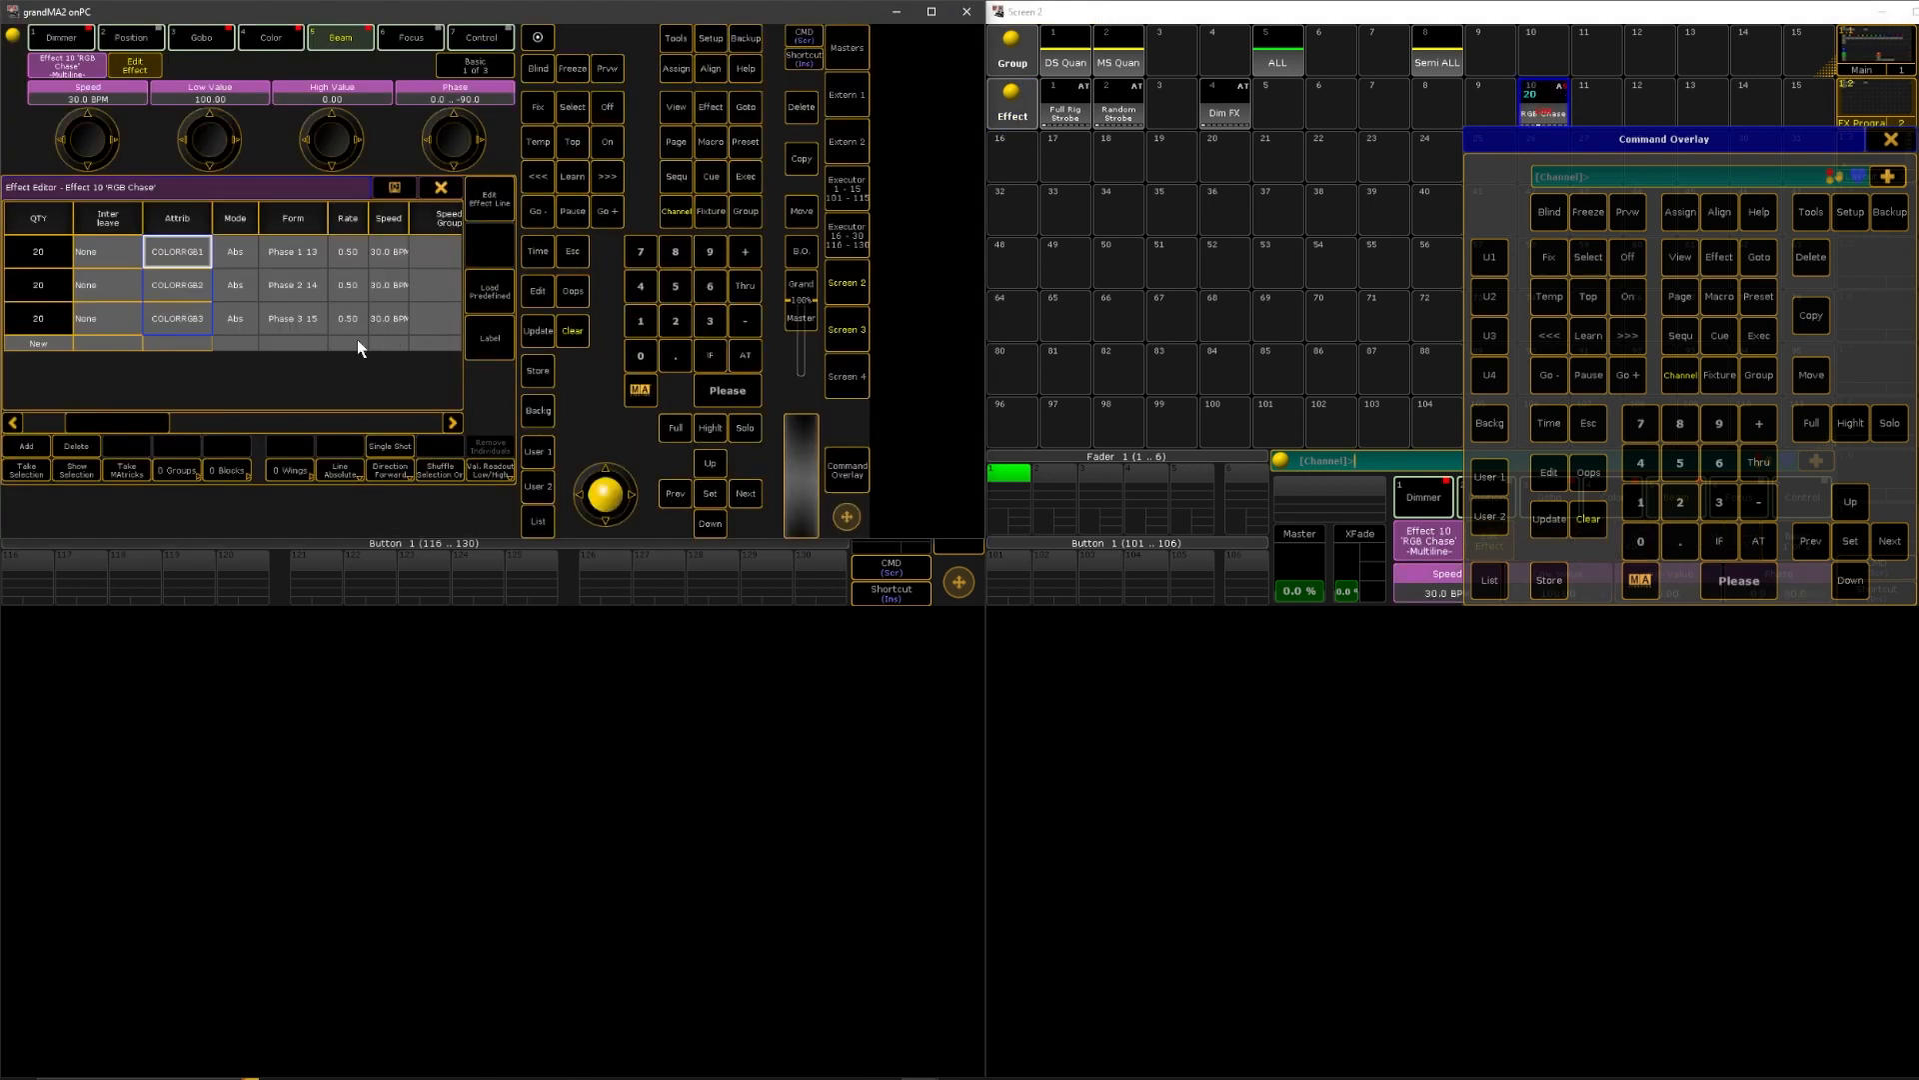
pyautogui.moveTo(190, 411)
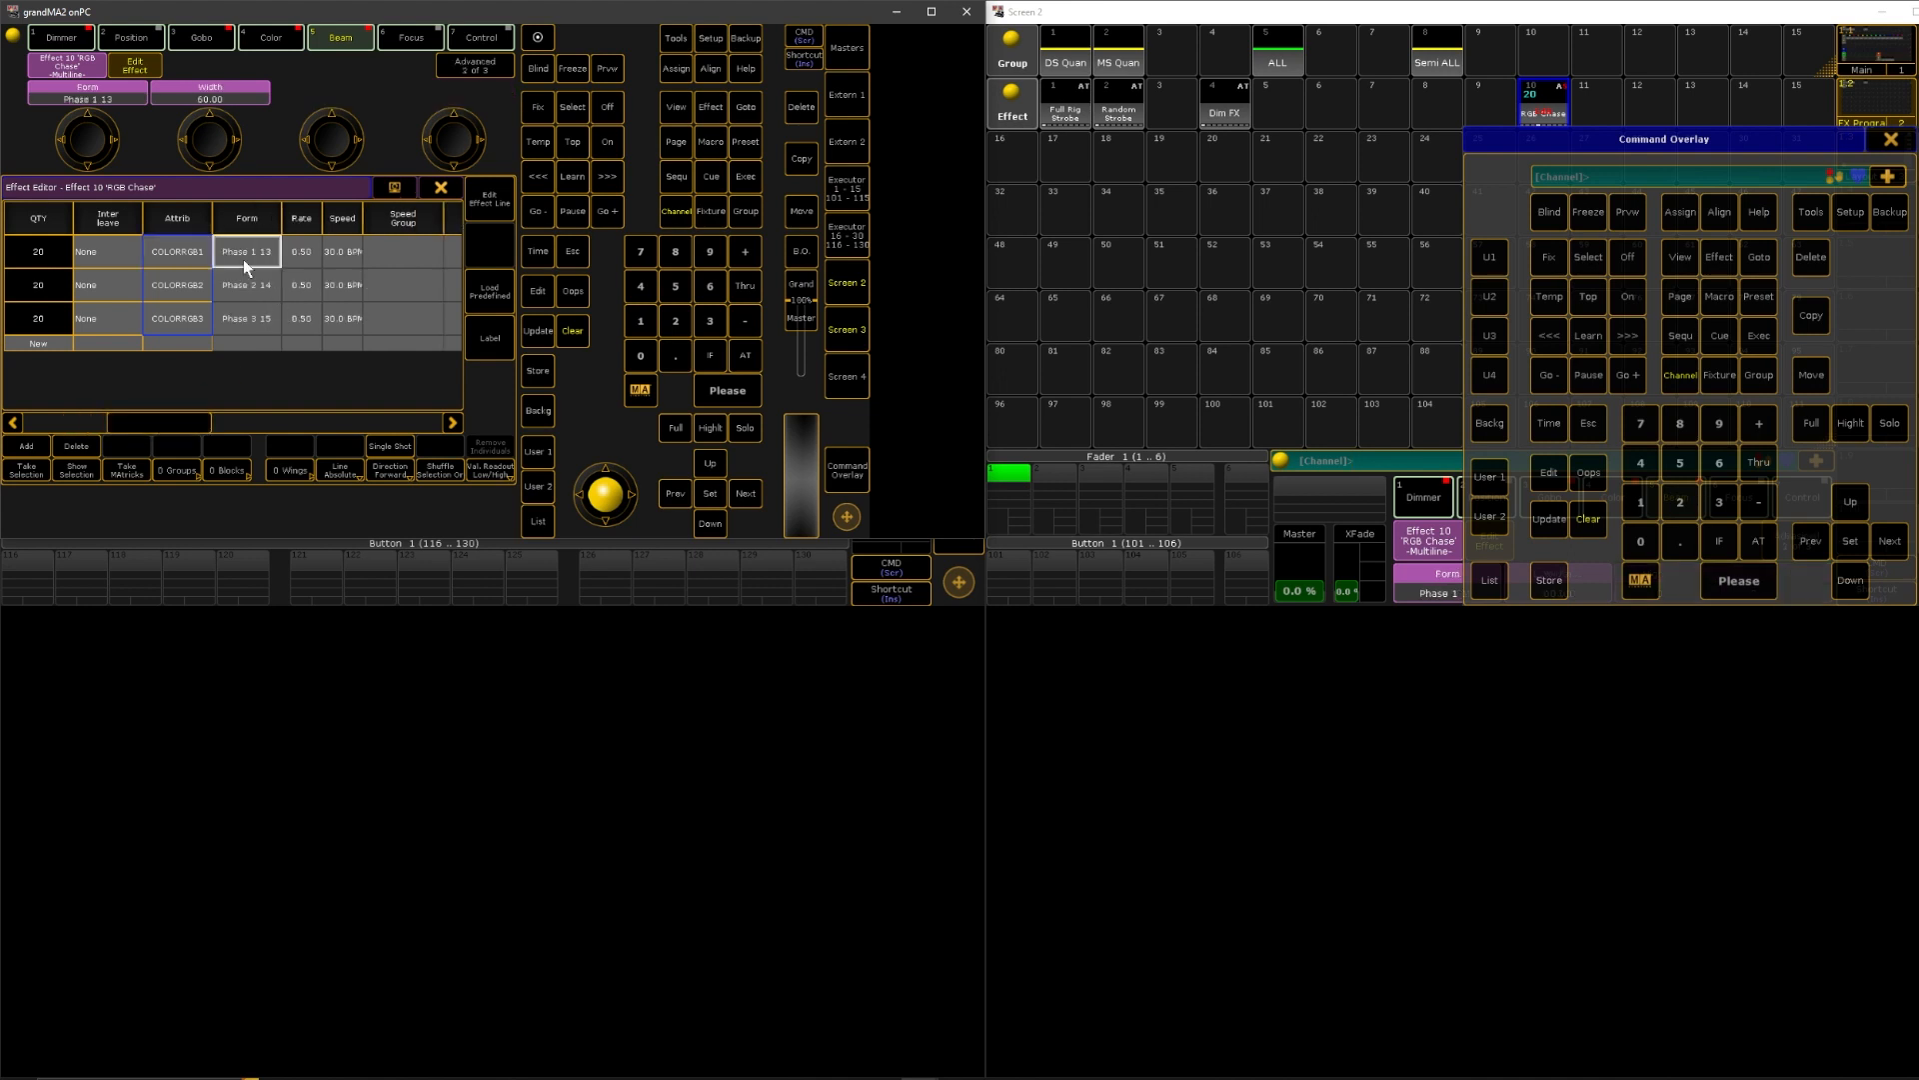
pyautogui.click(246, 251)
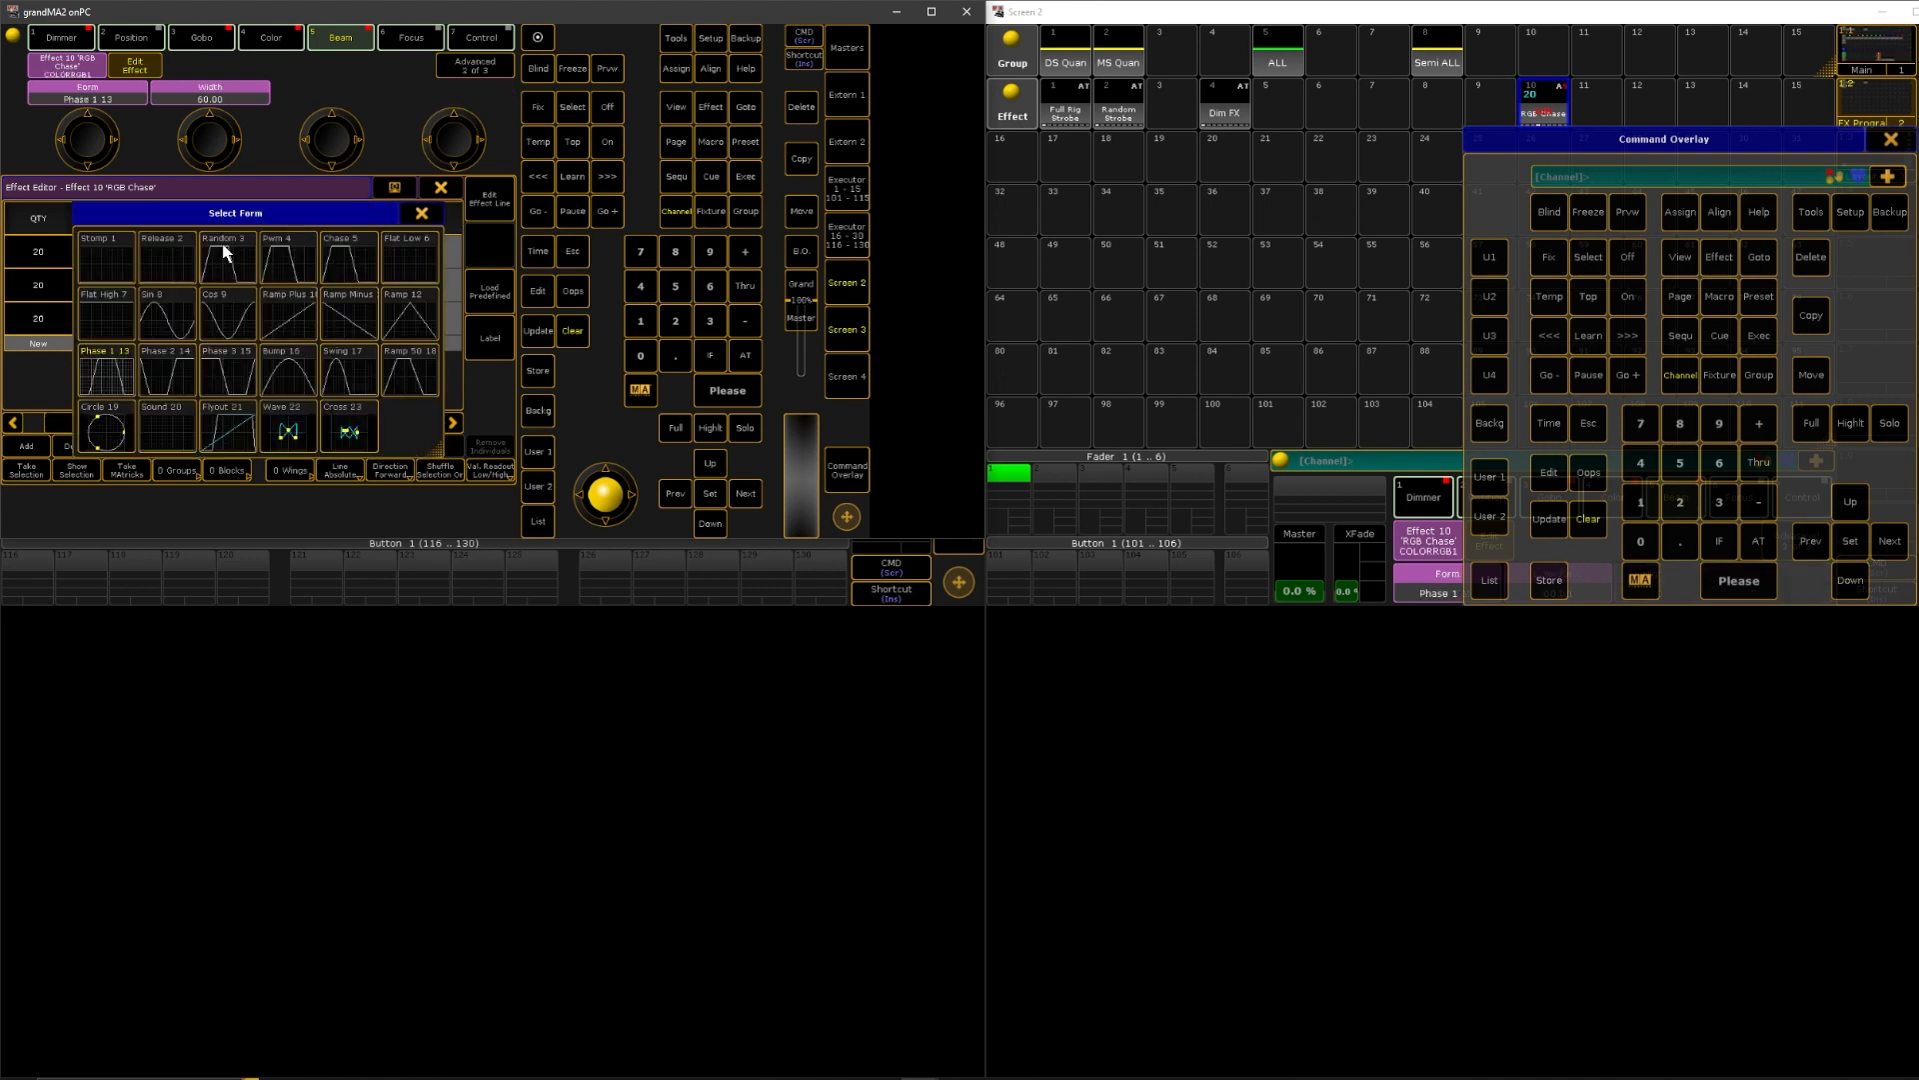
pyautogui.moveTo(115, 389)
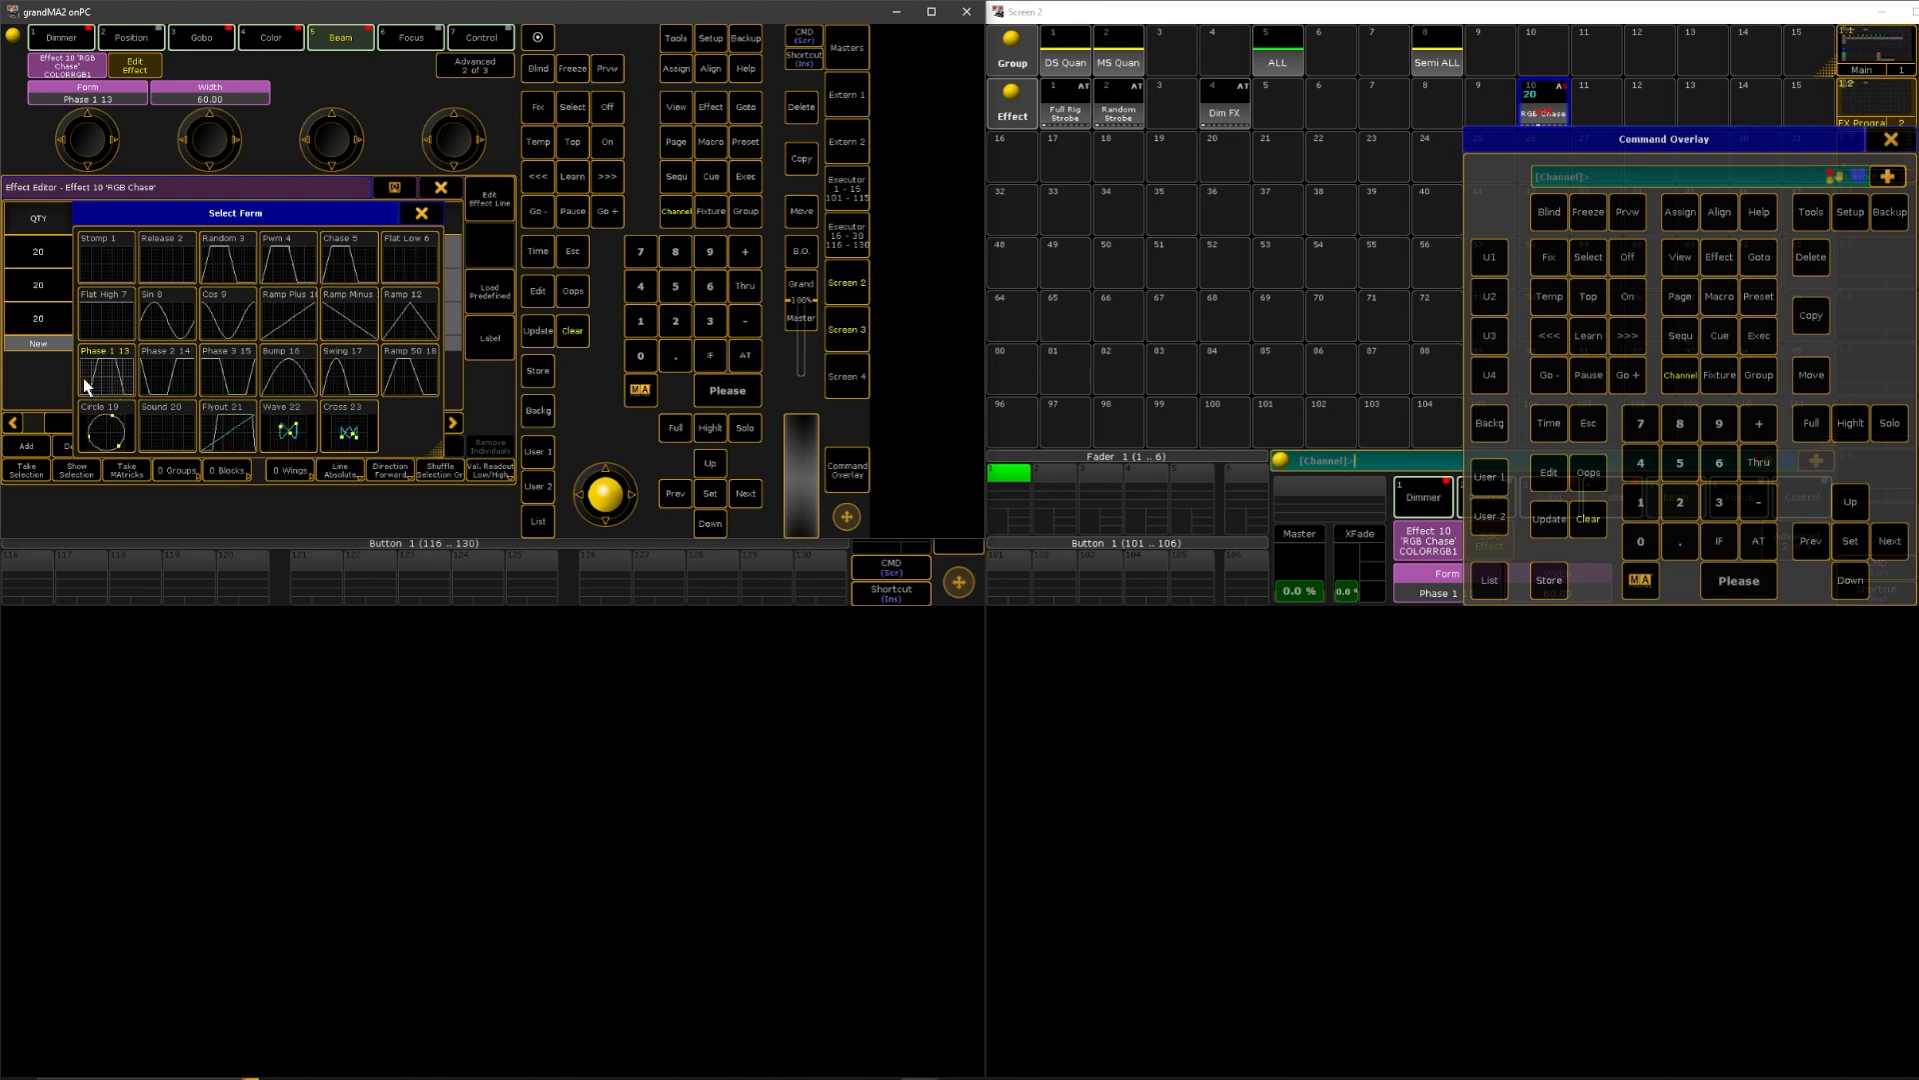
pyautogui.moveTo(223, 377)
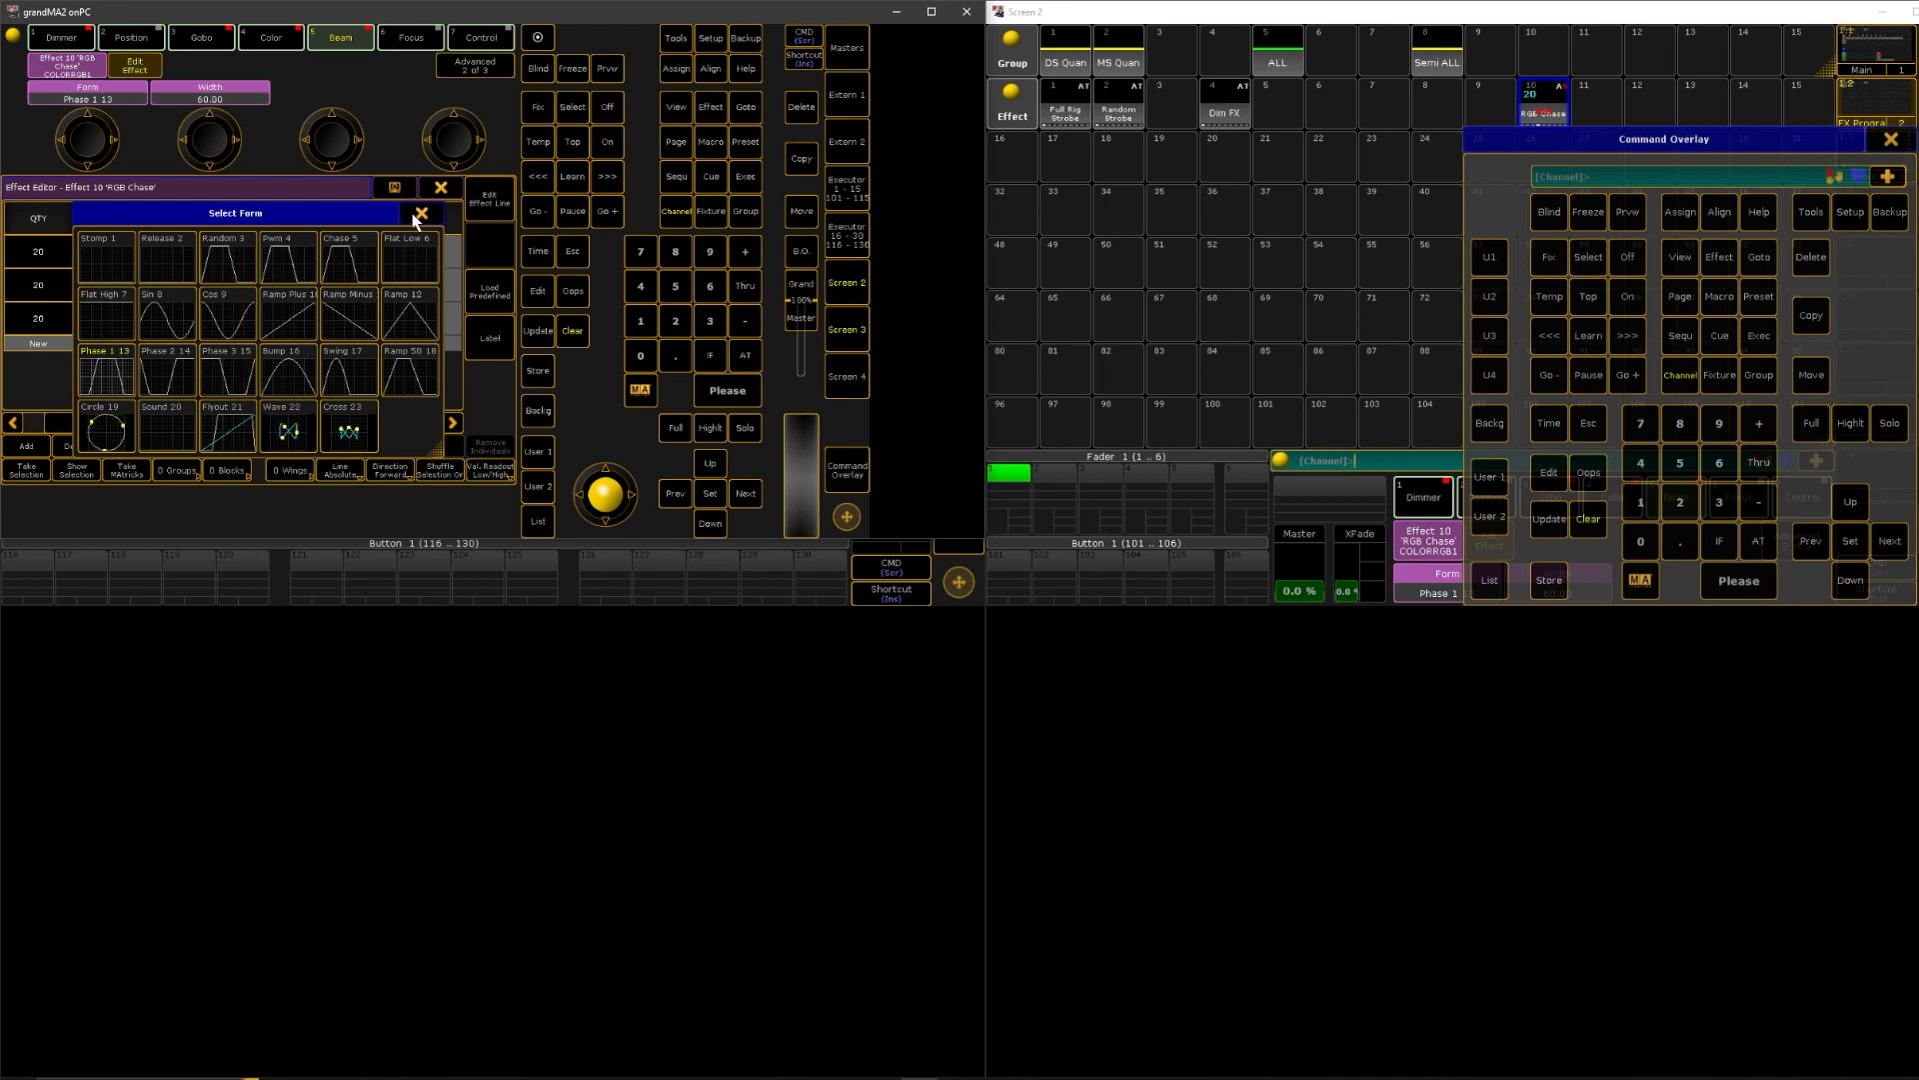
pyautogui.click(438, 213)
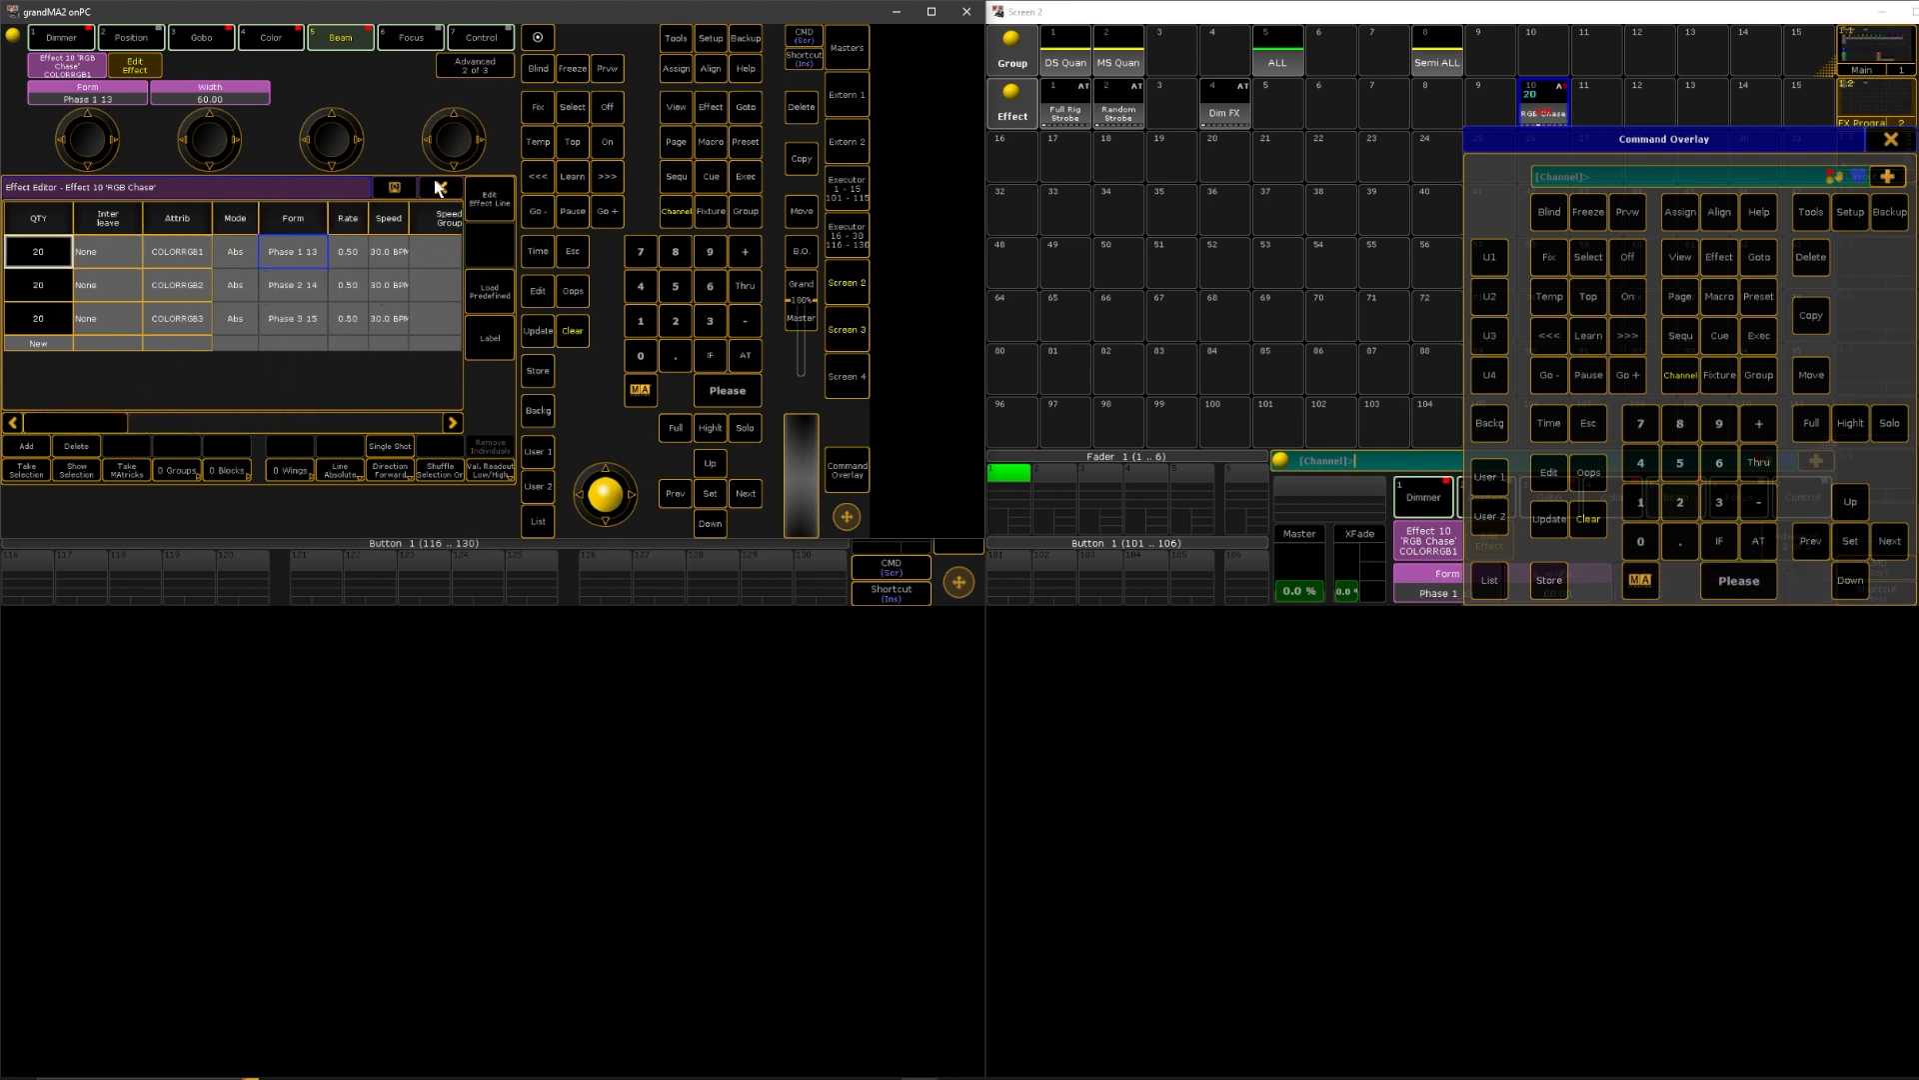
# - Close effect 10's Effect Editor window to reveal the group pool
pyautogui.click(437, 186)
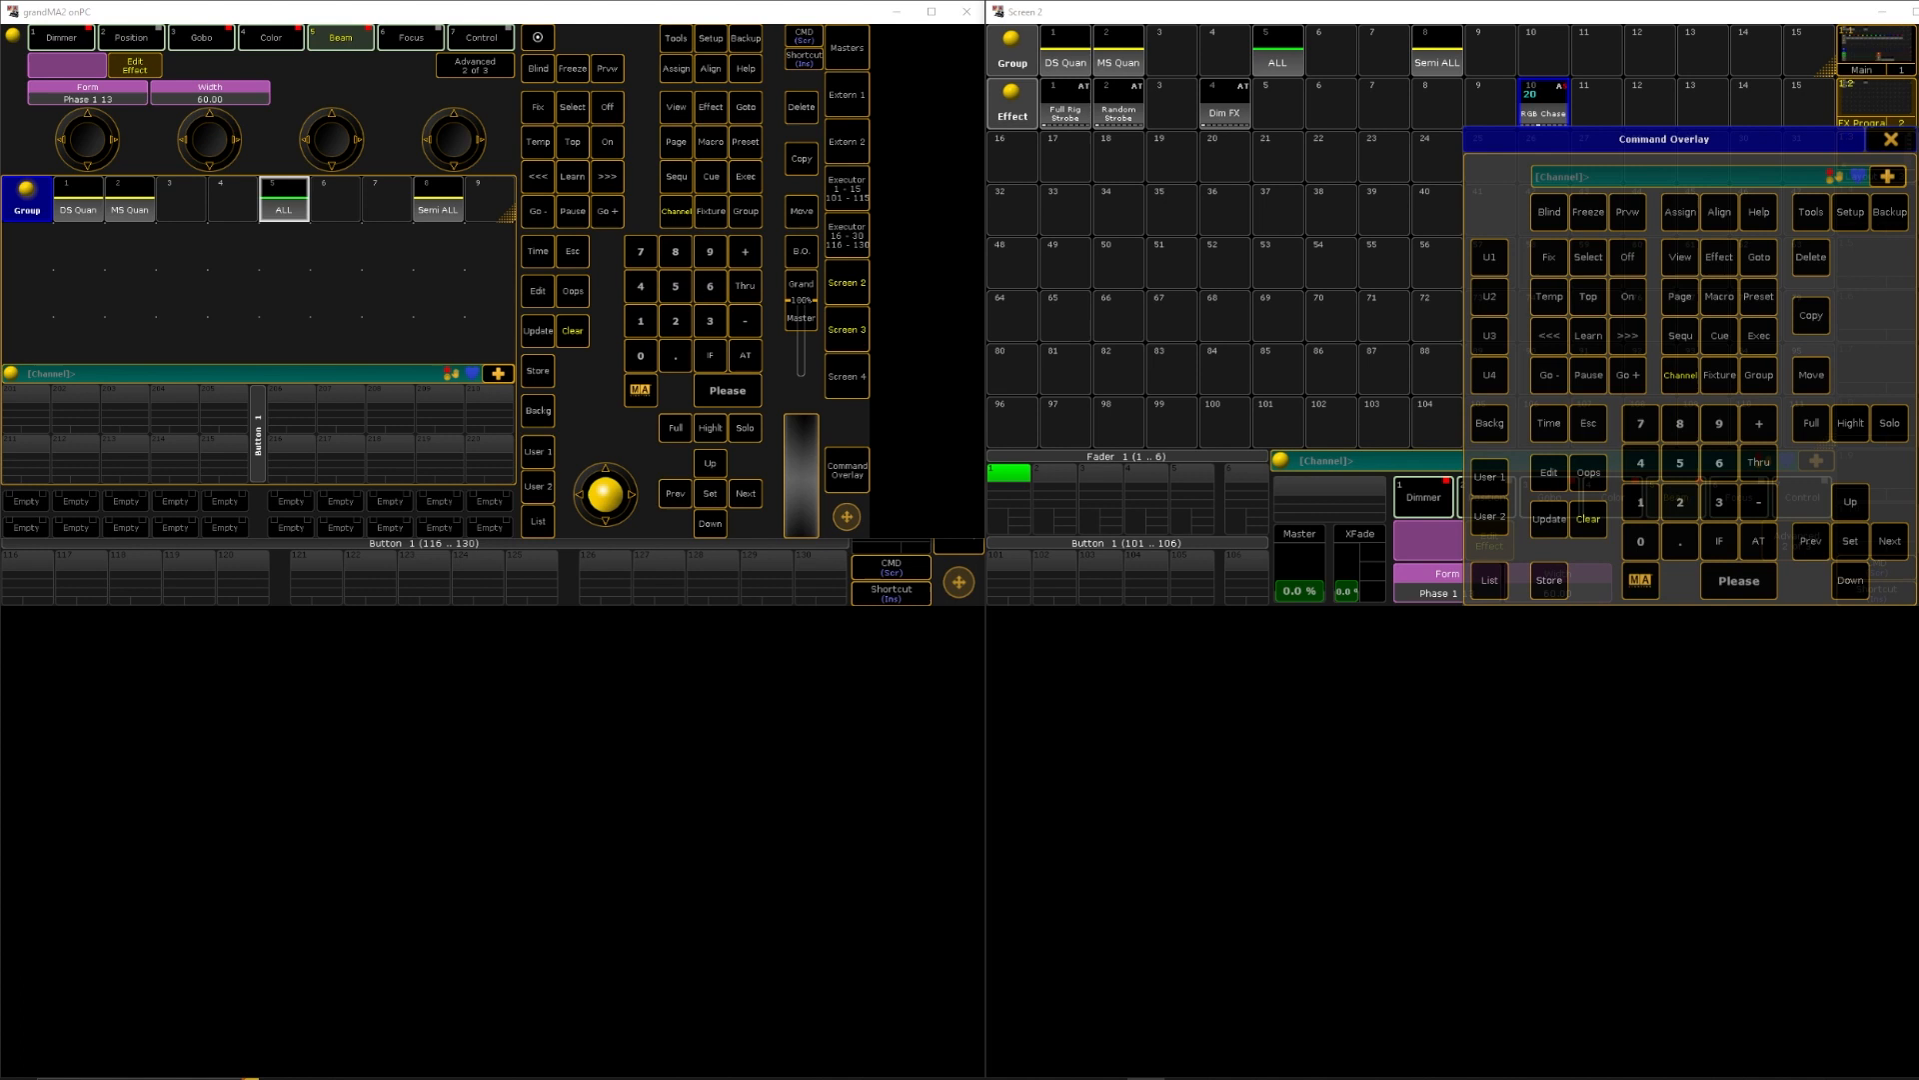
pyautogui.moveTo(1206, 507)
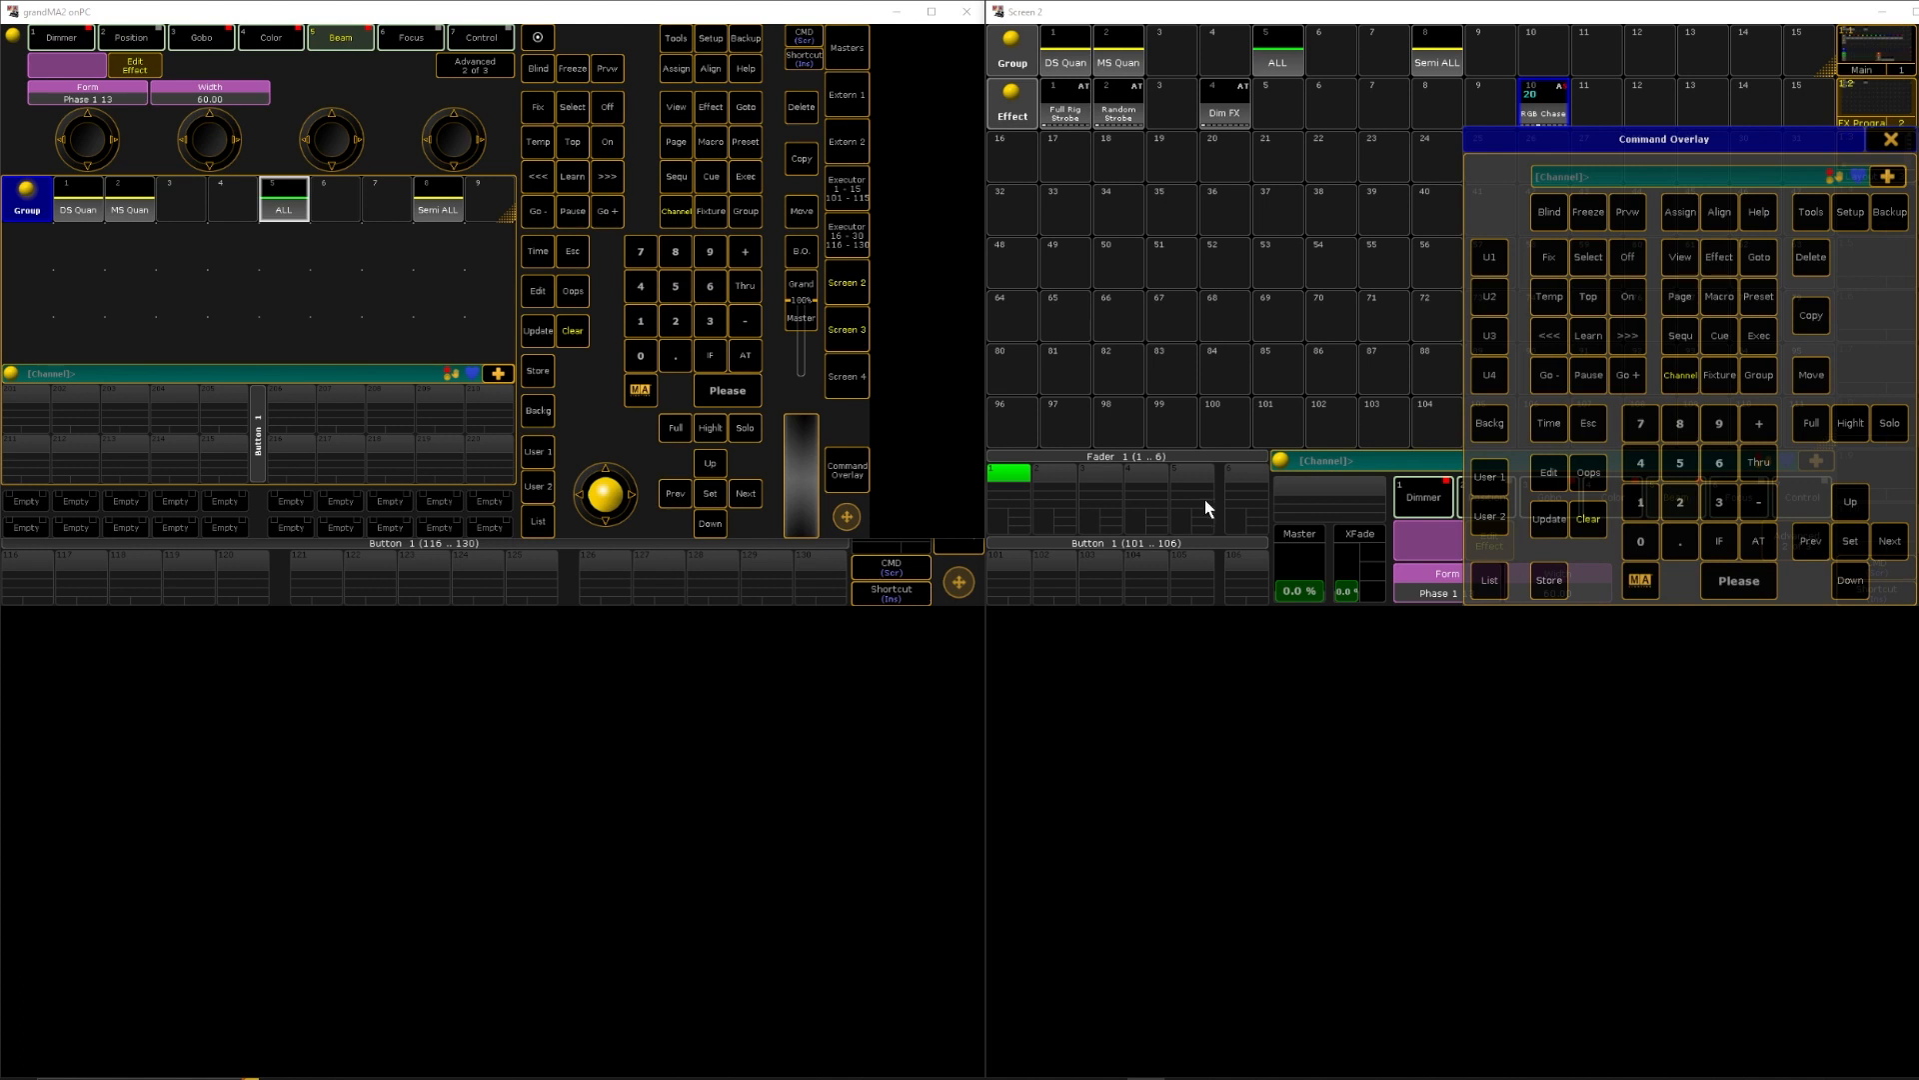
pyautogui.moveTo(894, 655)
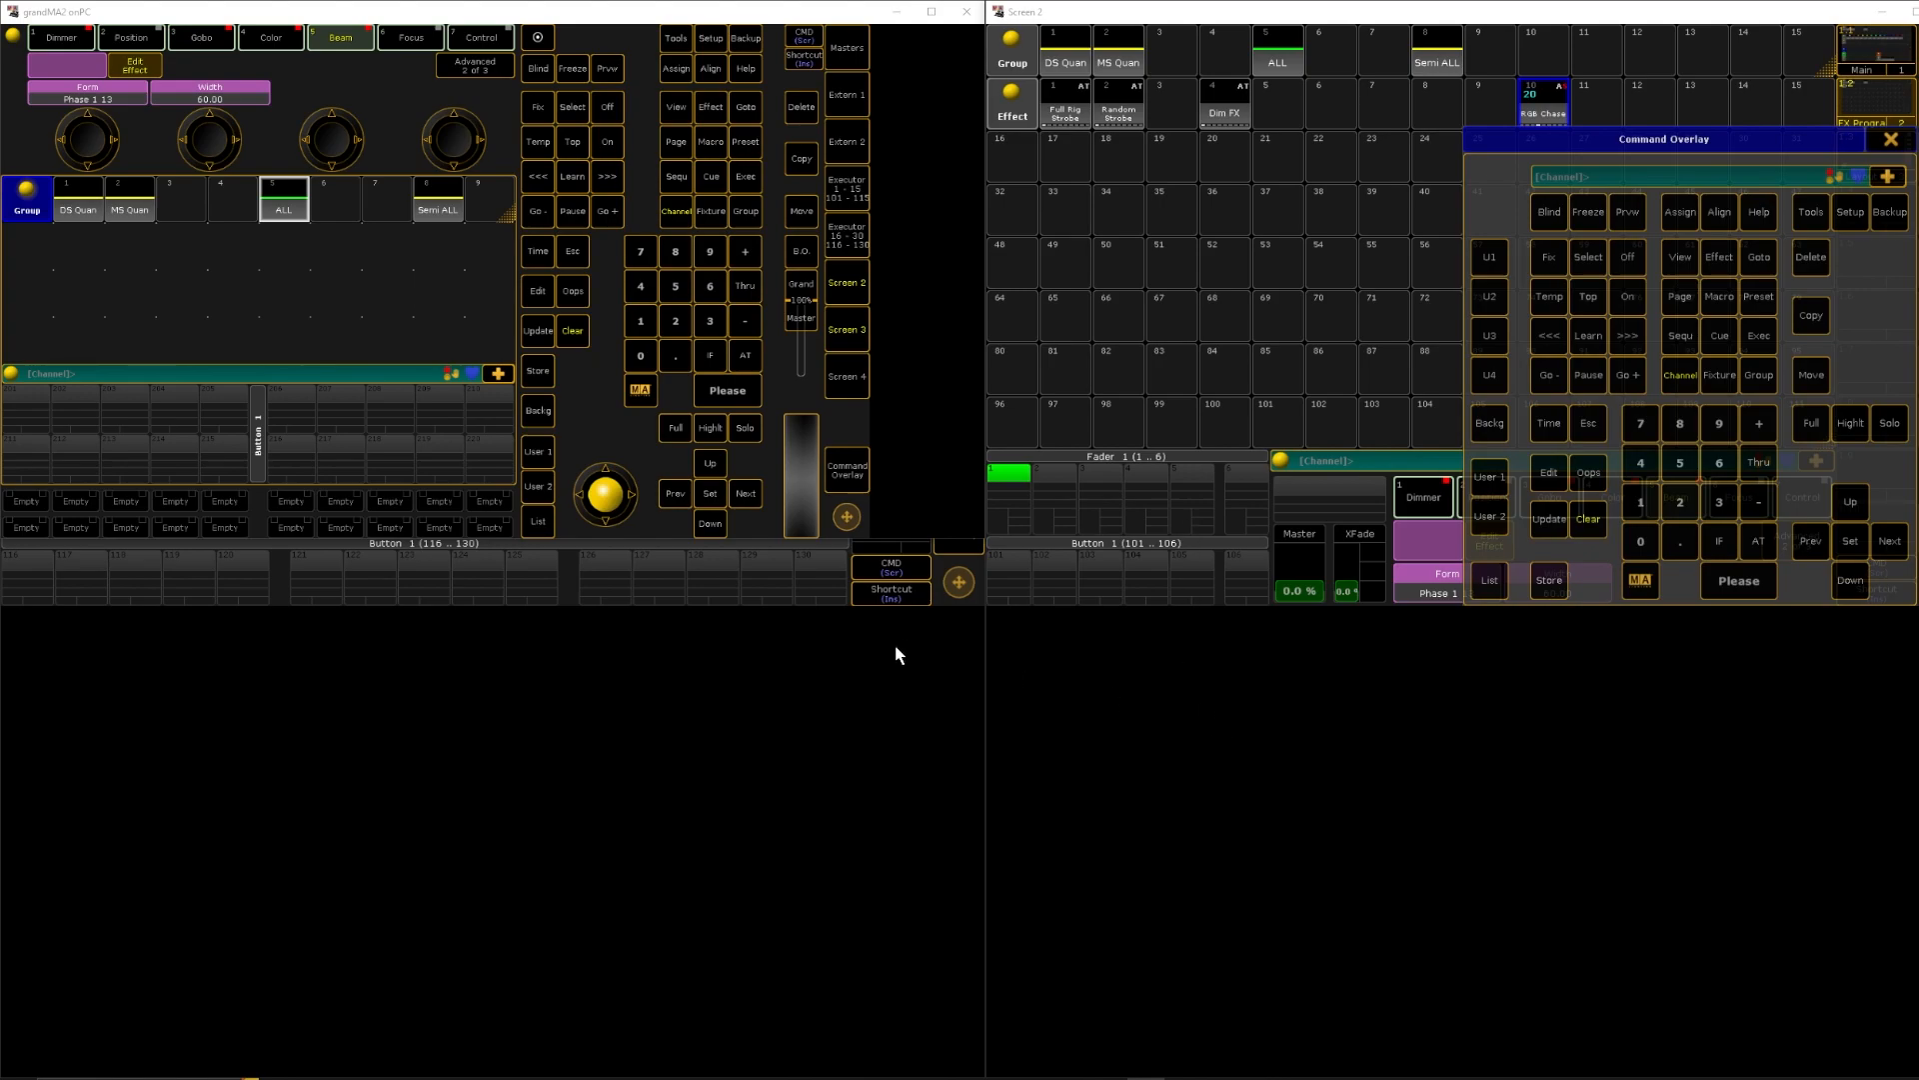